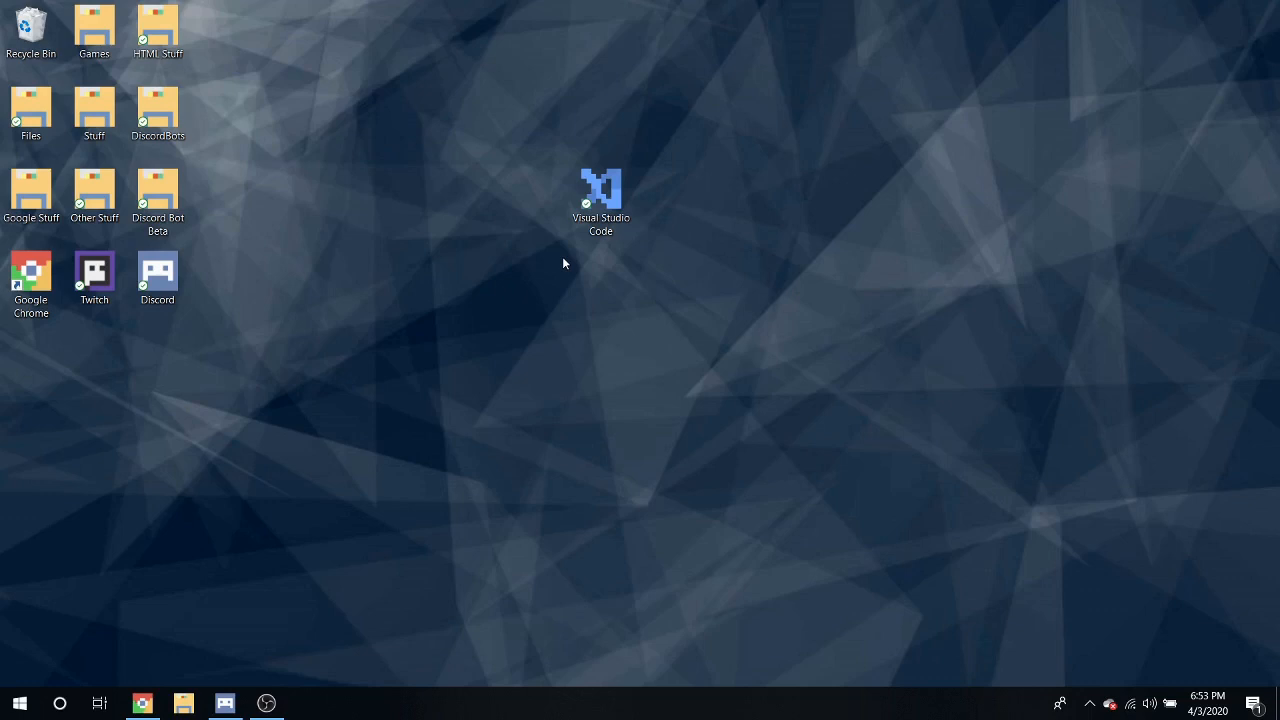
mouse_move(296, 530)
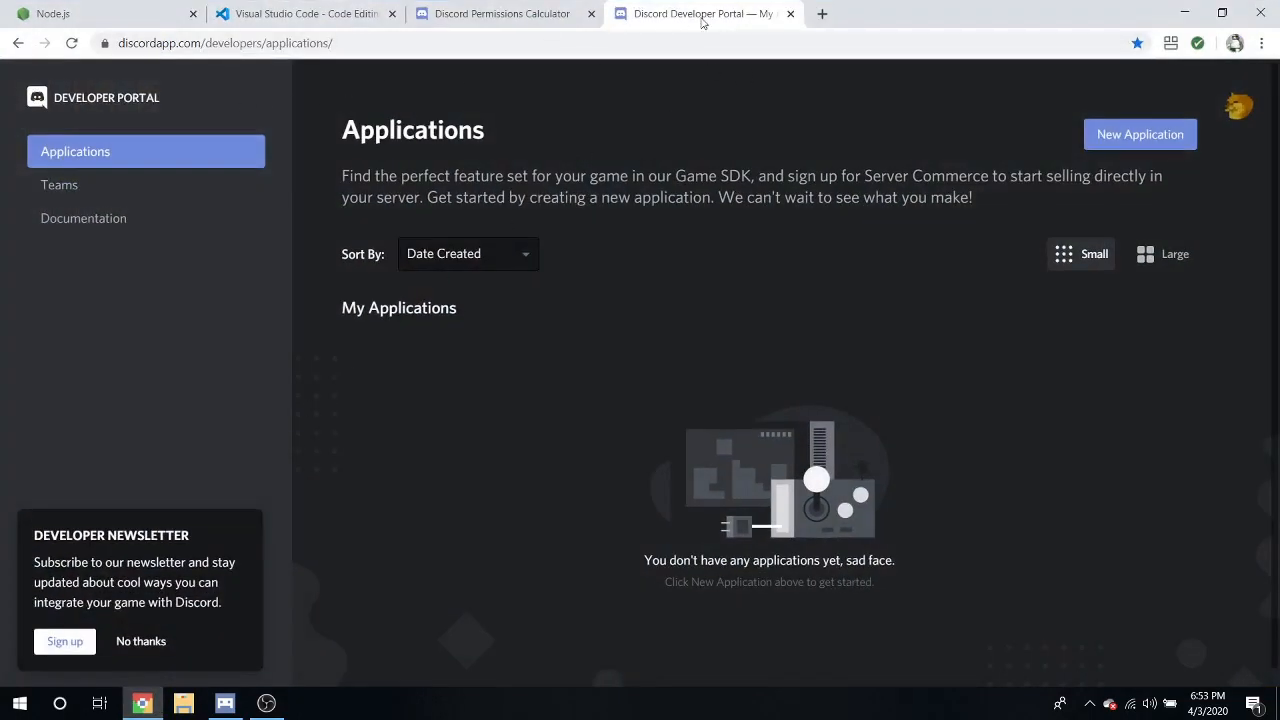
mouse_move(590, 156)
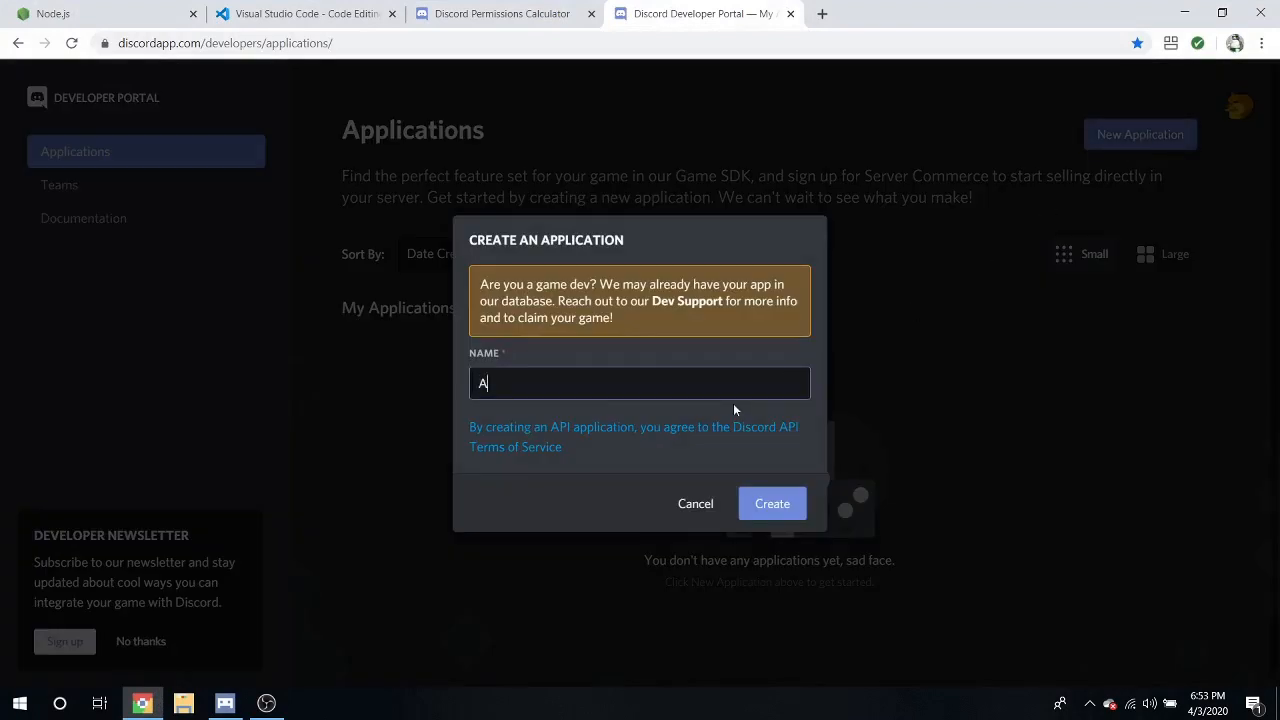
- Create the new application named Acorn
click(772, 504)
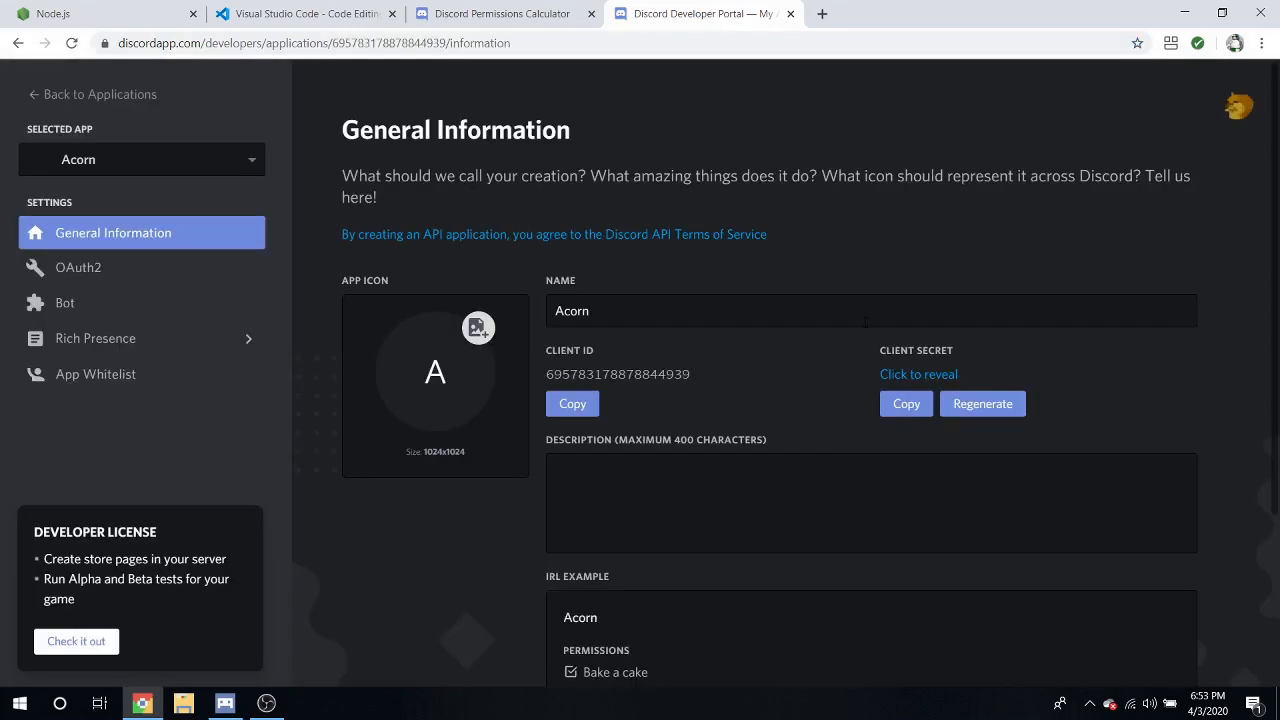
mouse_move(58, 316)
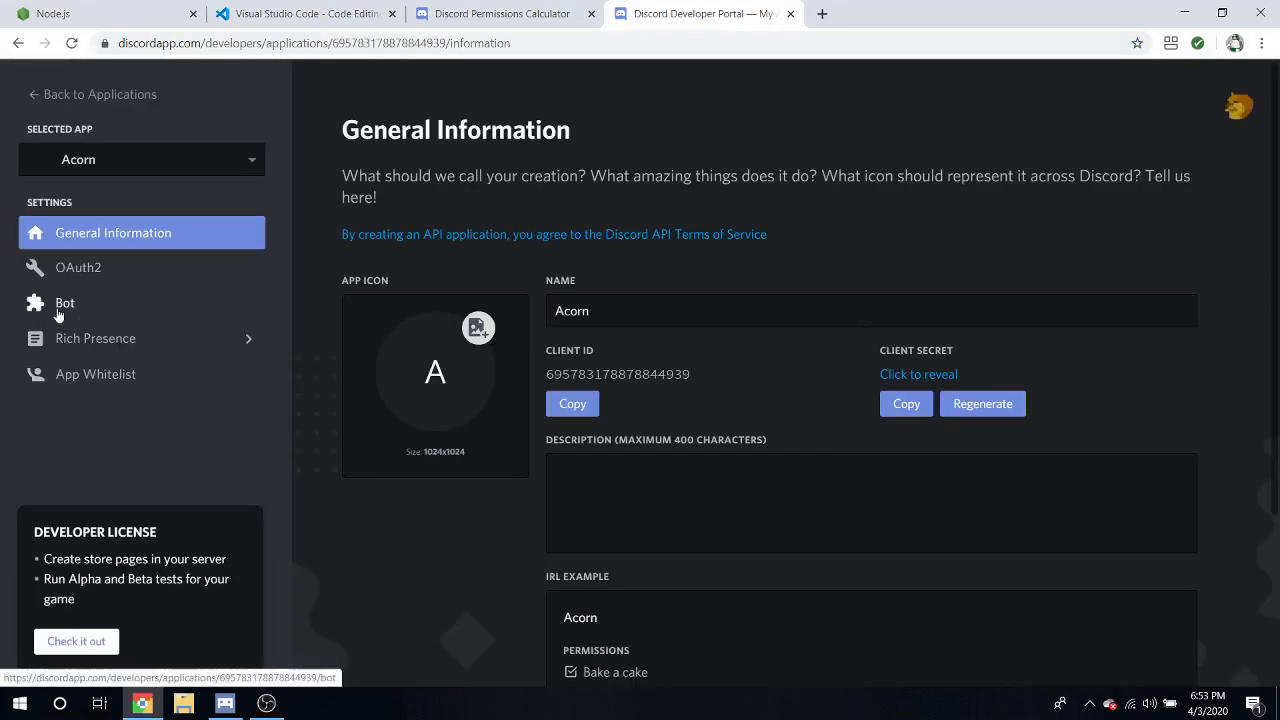
- Add a bot user to Acorn, confirm it, and copy the application's client ID from General Information
click(64, 304)
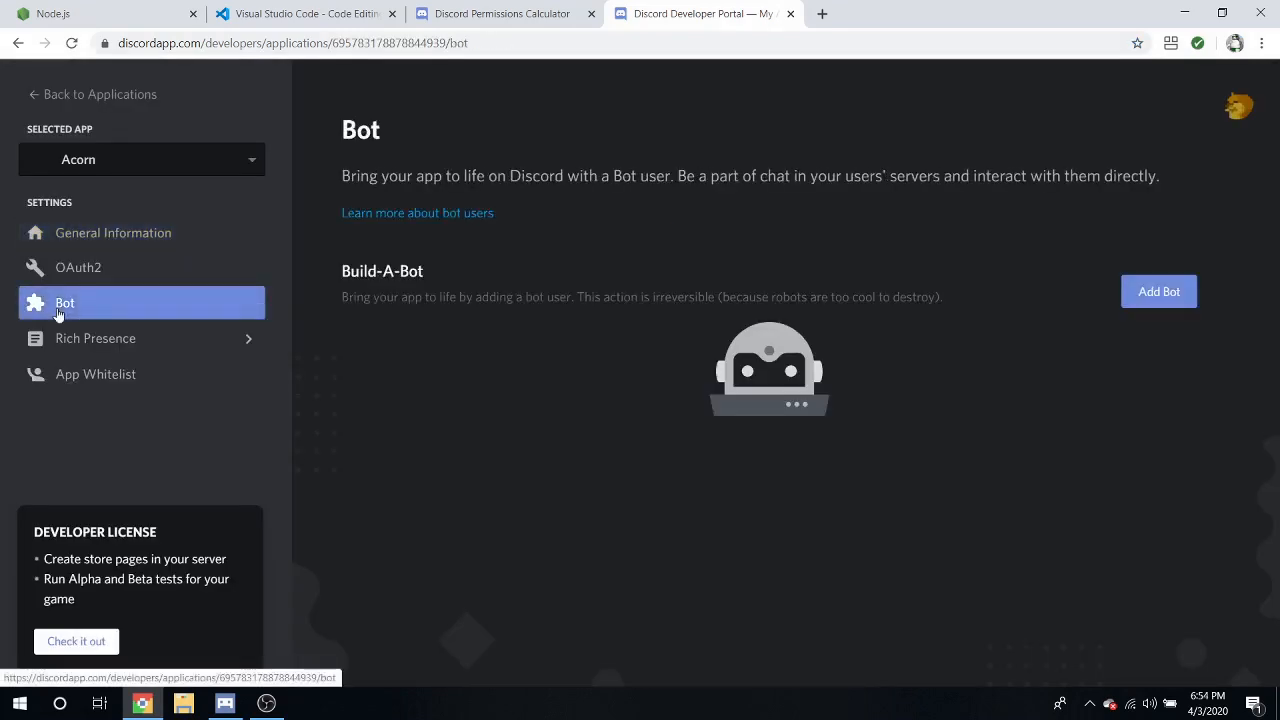
click(1158, 292)
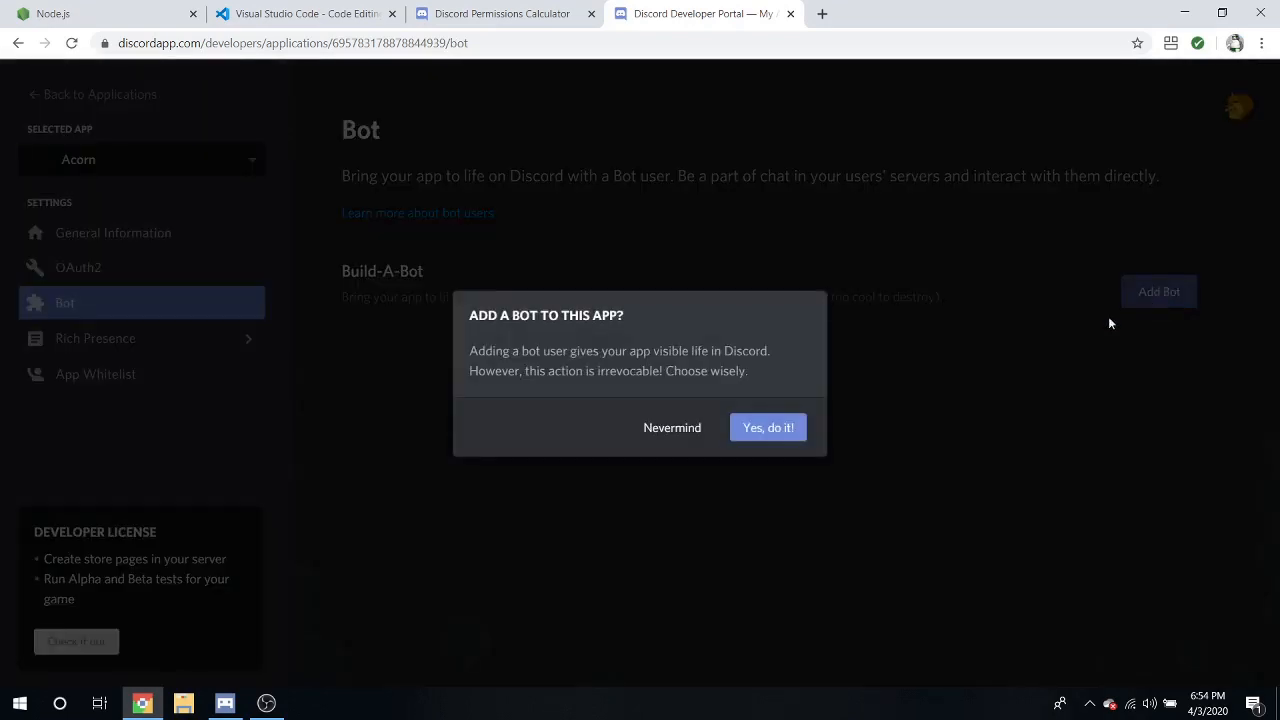
click(768, 428)
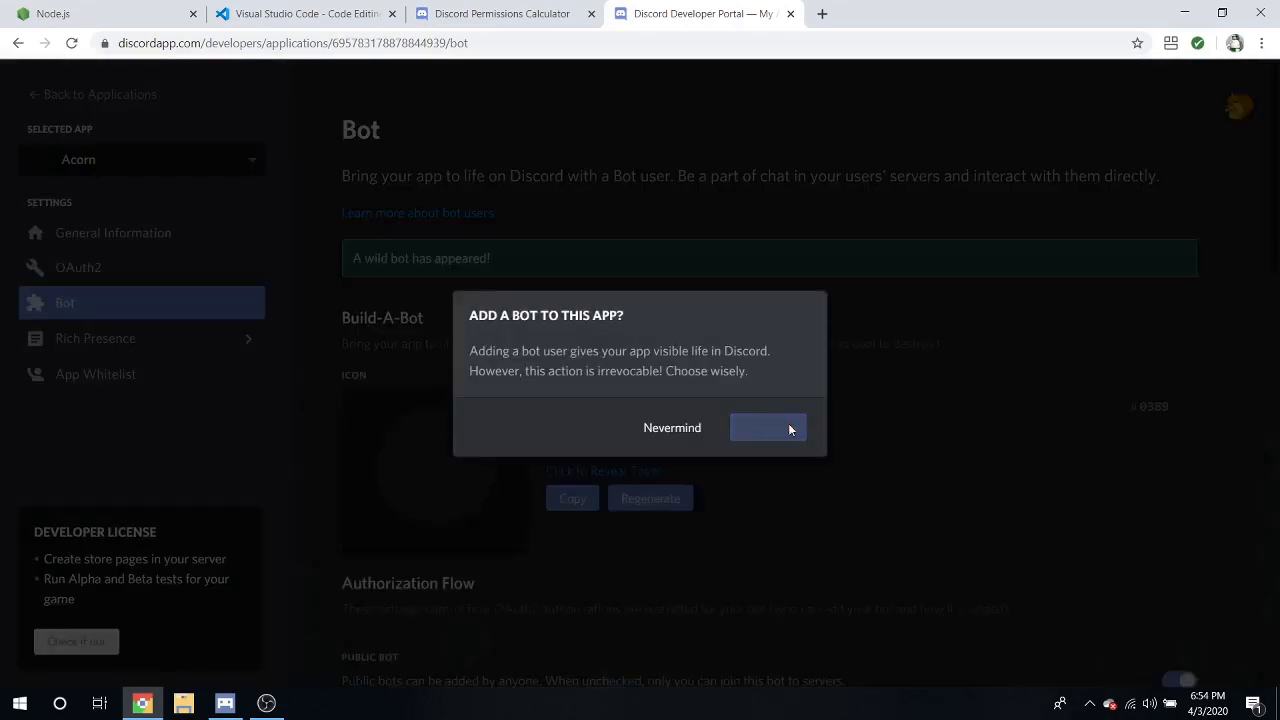
click(768, 428)
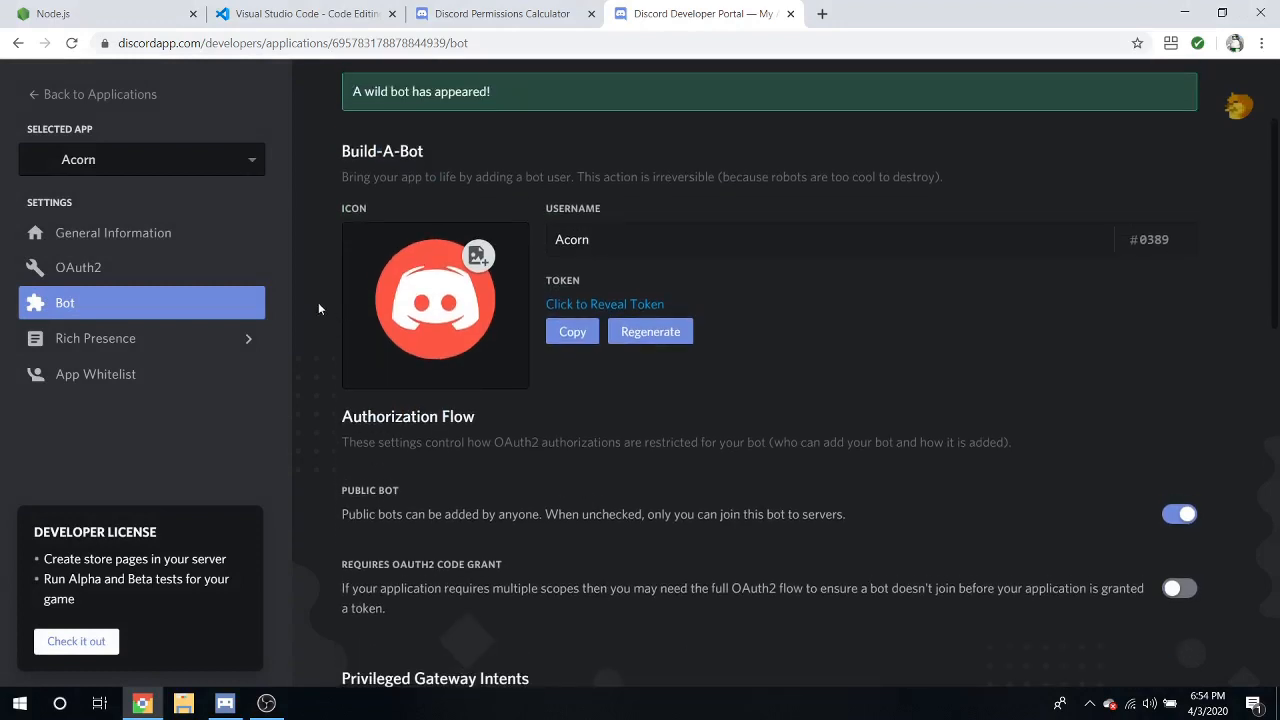
click(112, 232)
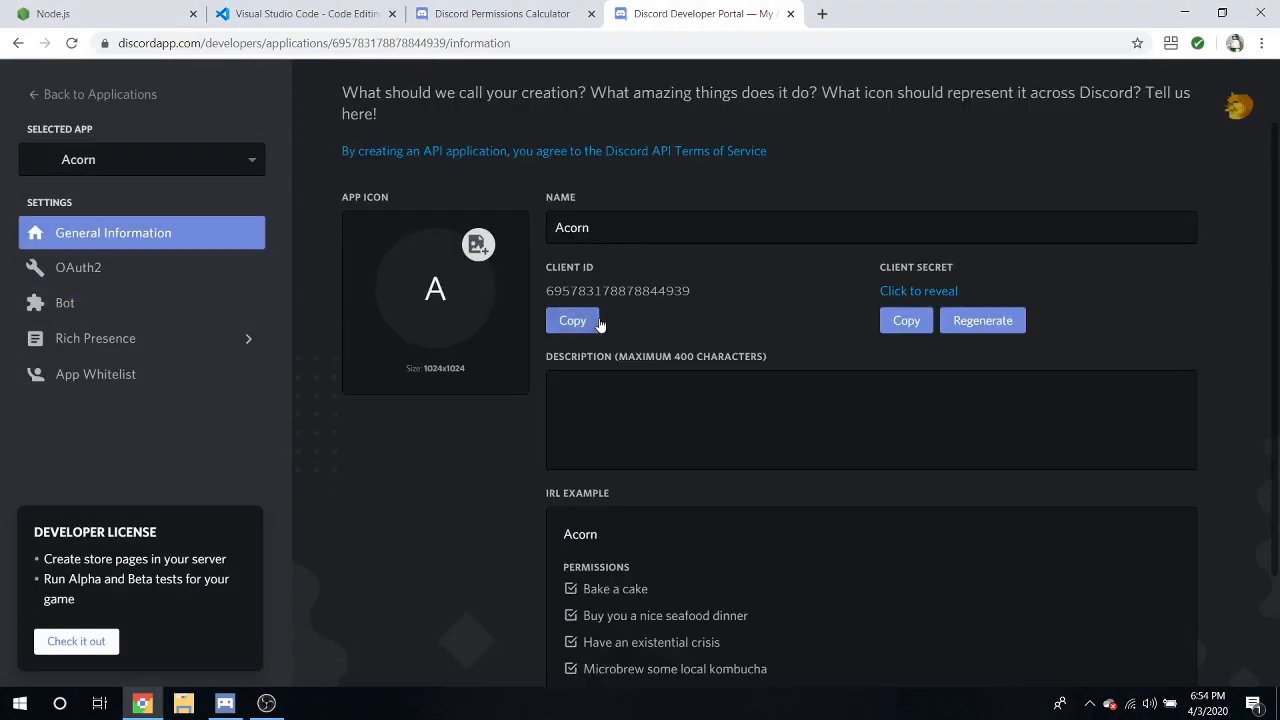
click(572, 320)
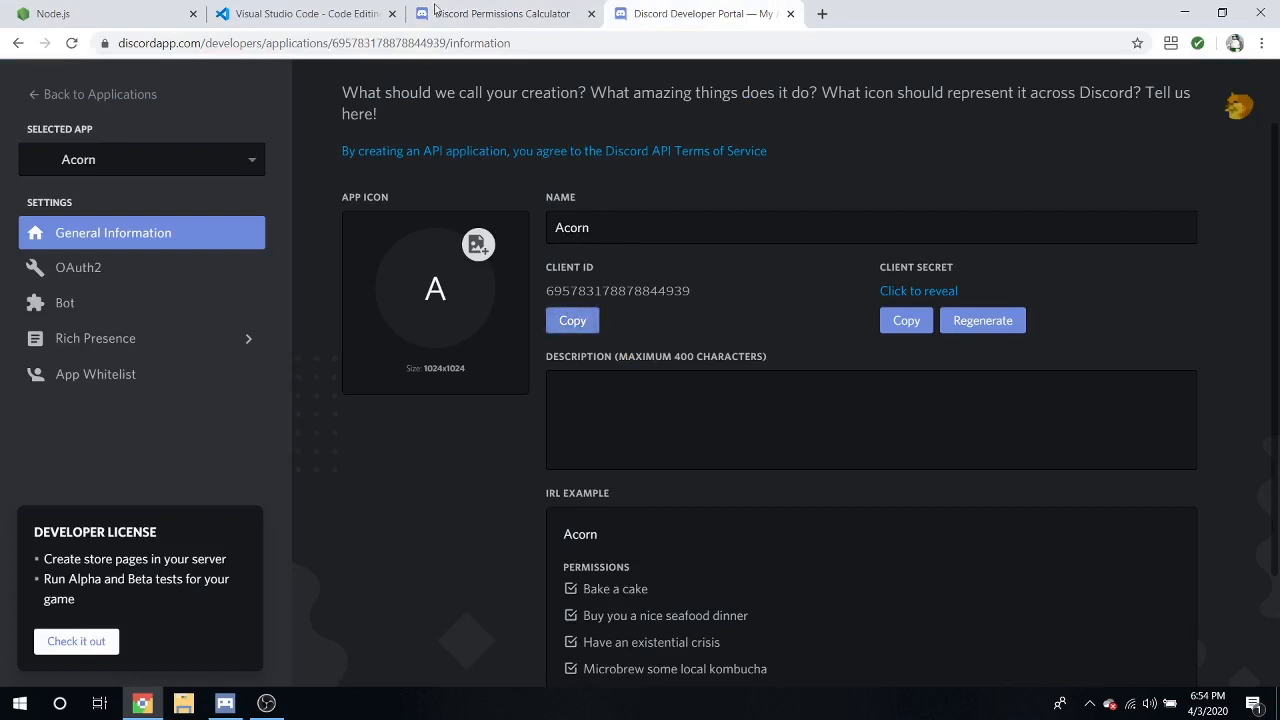
click(500, 12)
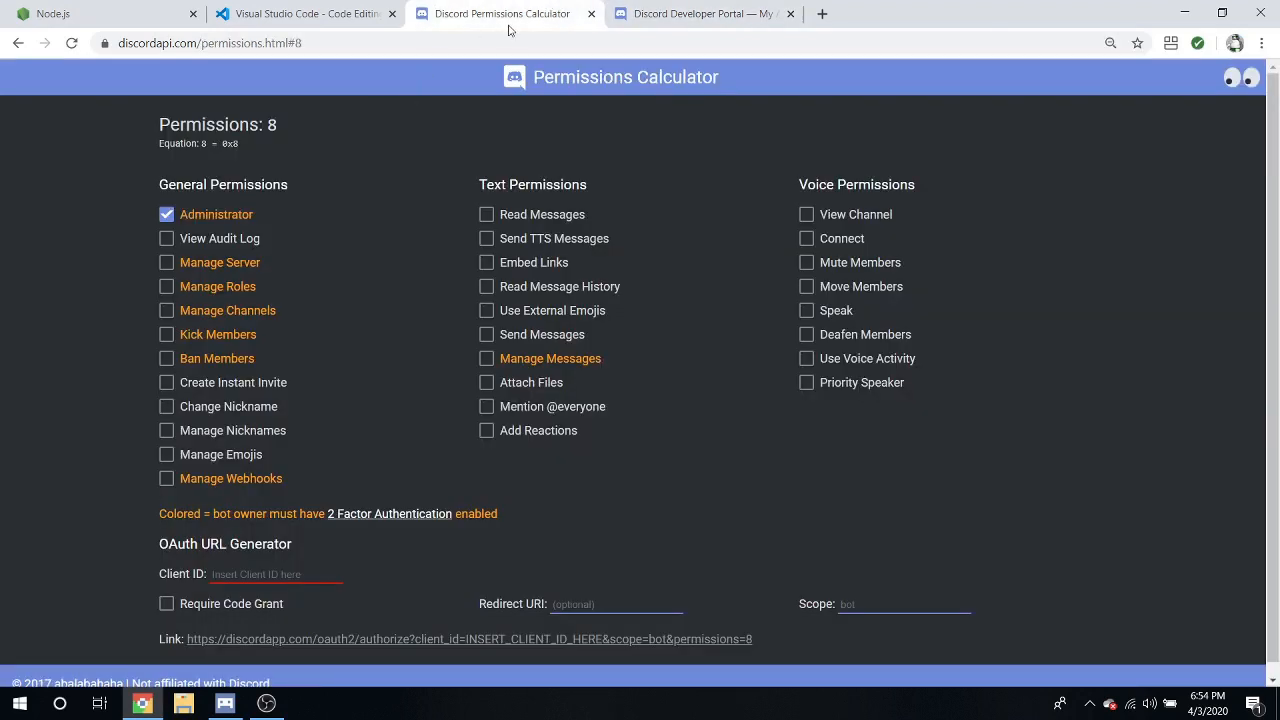
mouse_move(316, 564)
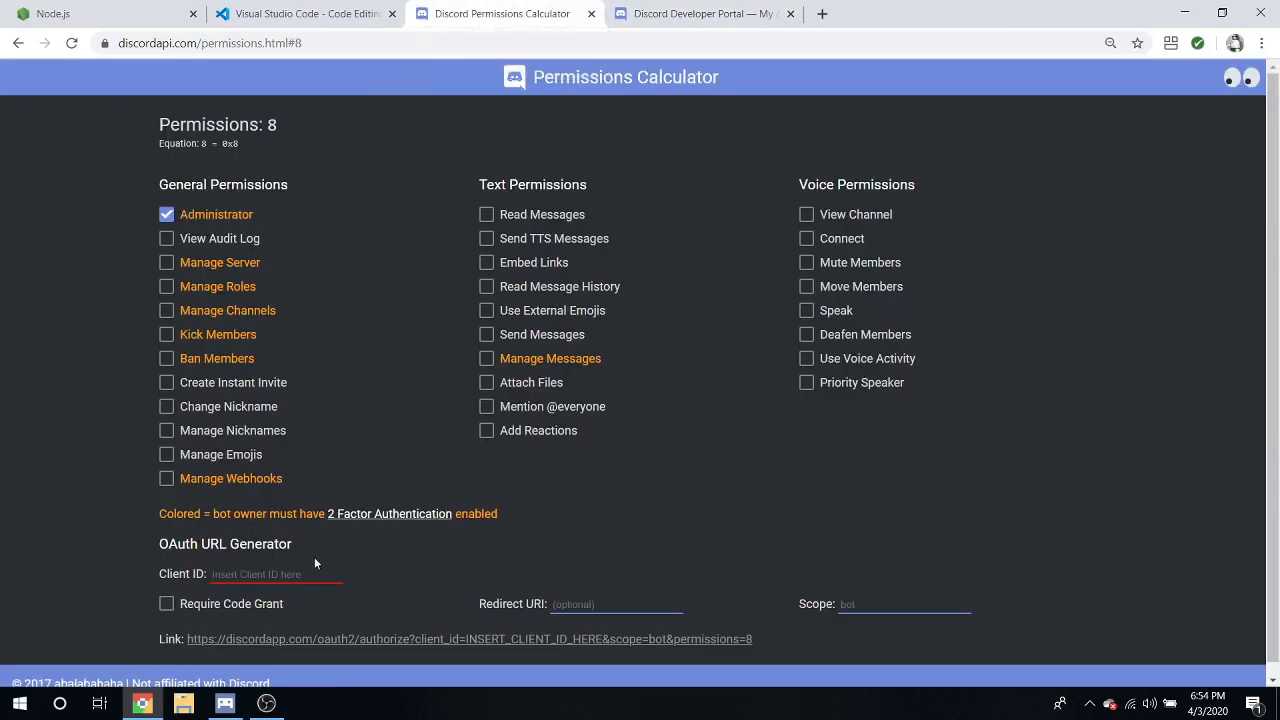
text(695783178878844939)
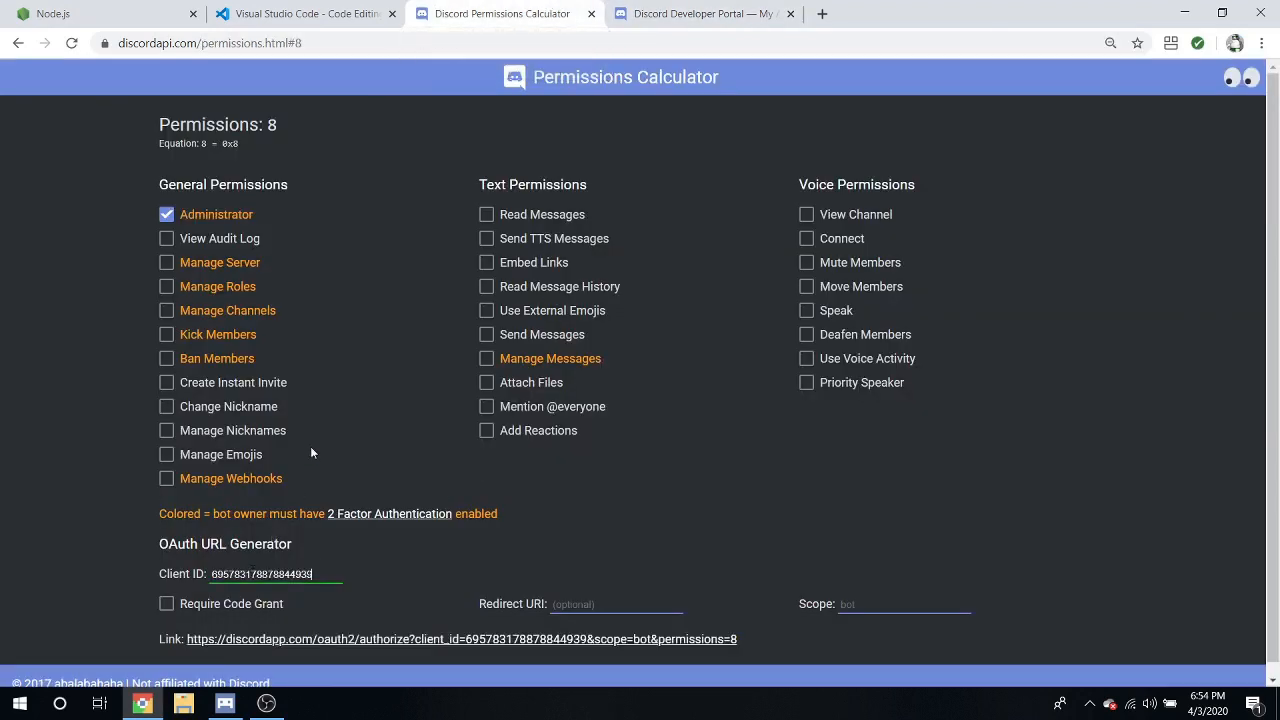
mouse_move(544, 210)
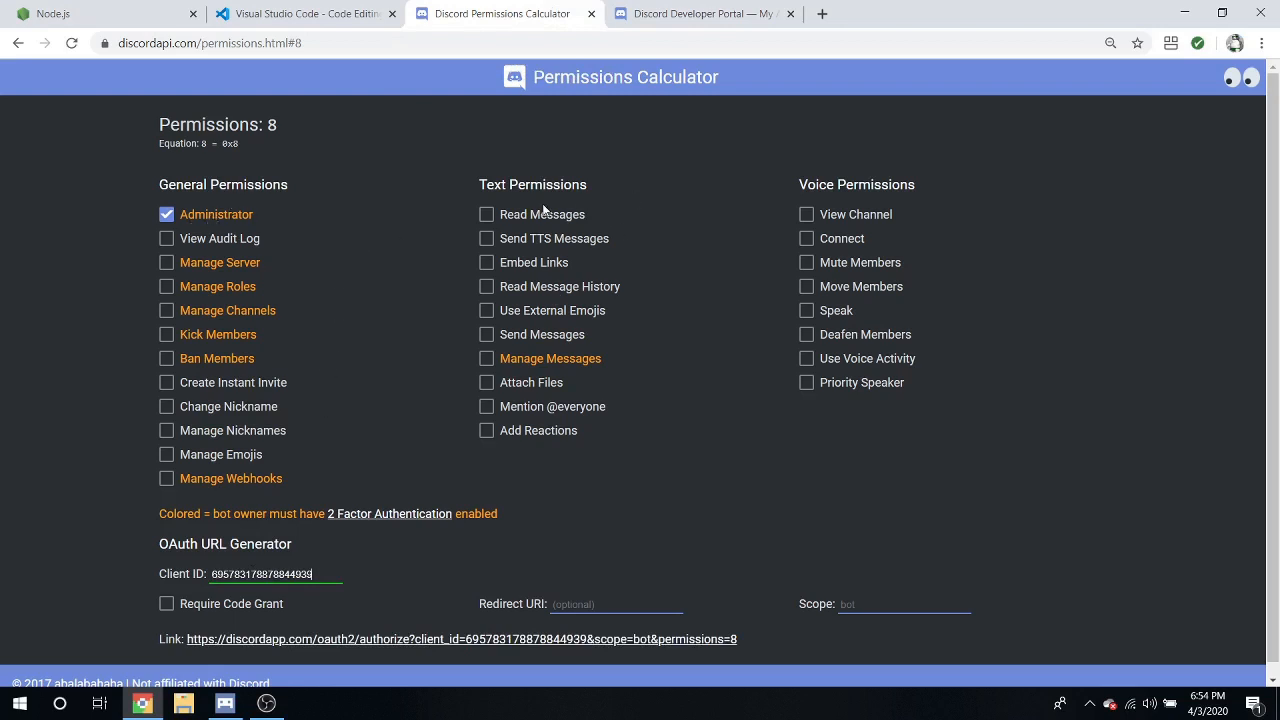
mouse_move(554, 324)
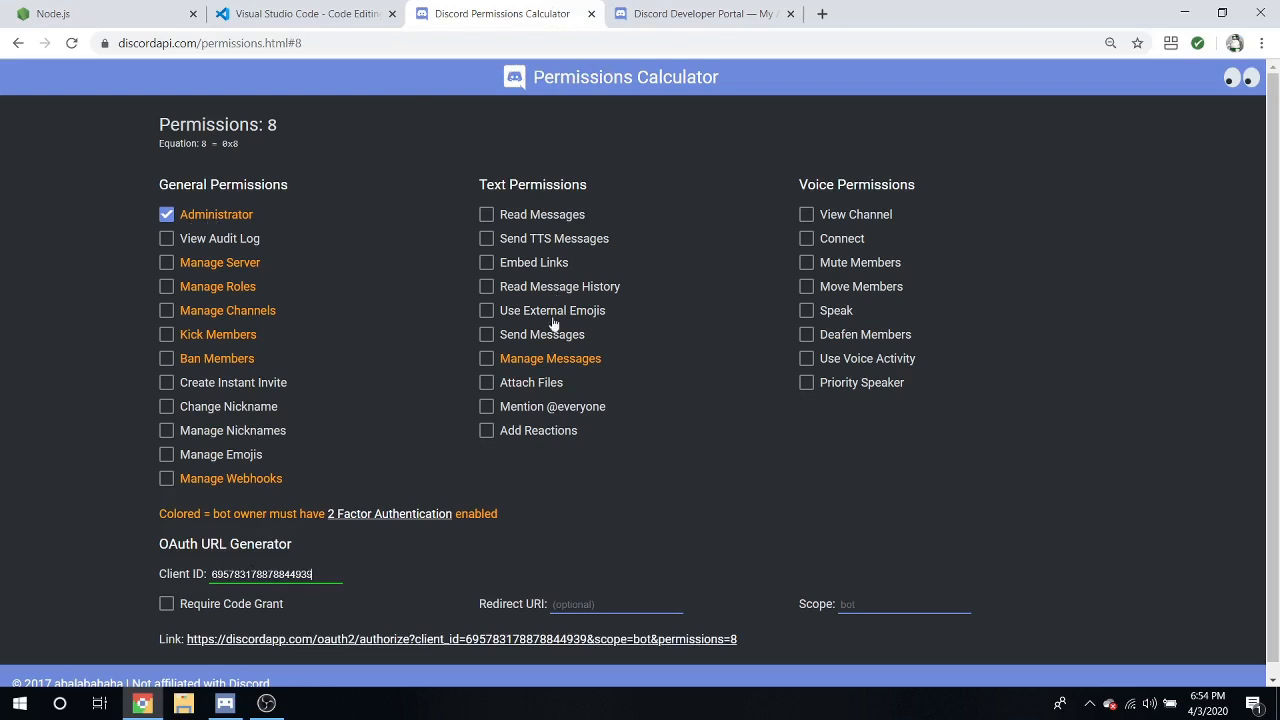
mouse_move(470, 644)
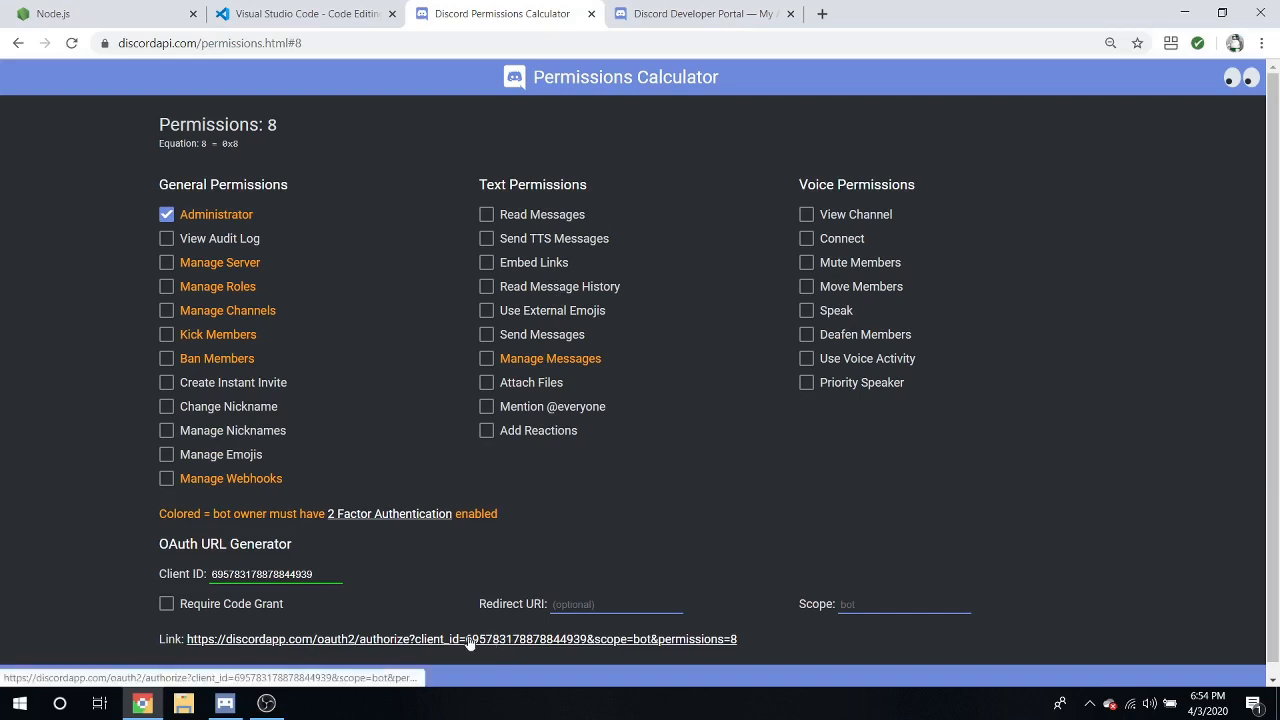
click(460, 640)
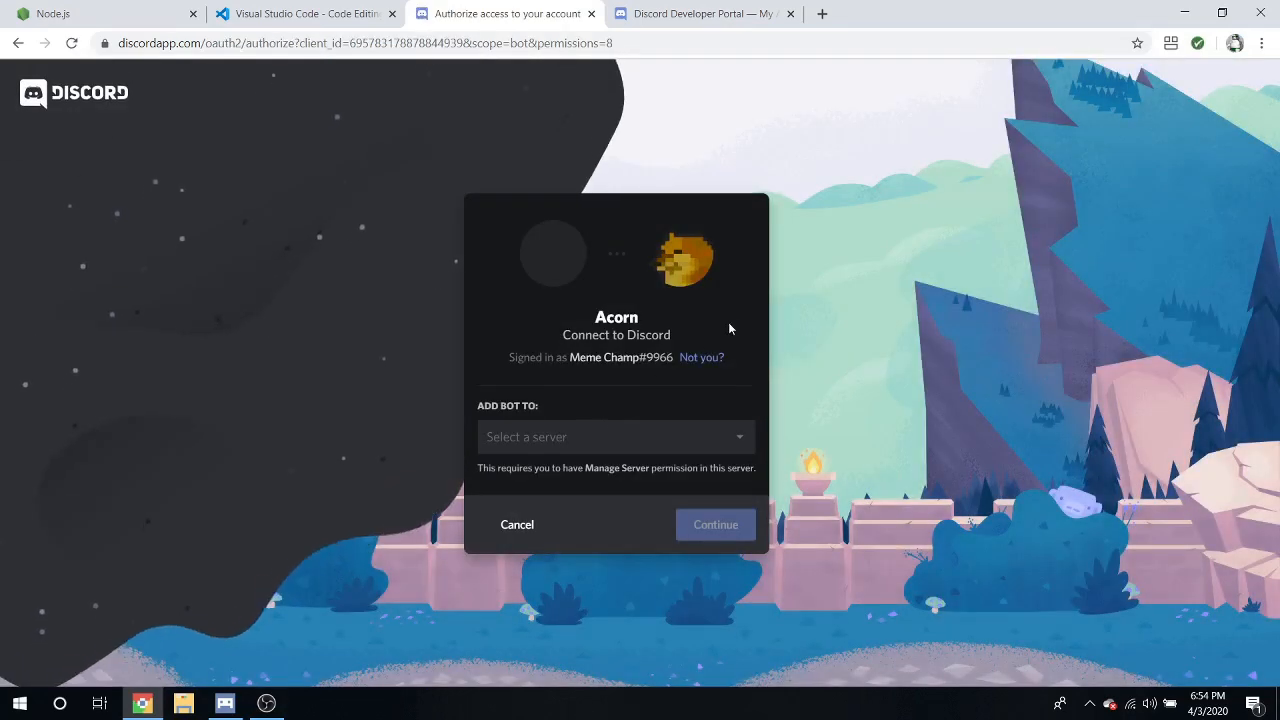
- Authorize Acorn to join the selected server with Administrator permission and pass the robot check
click(616, 436)
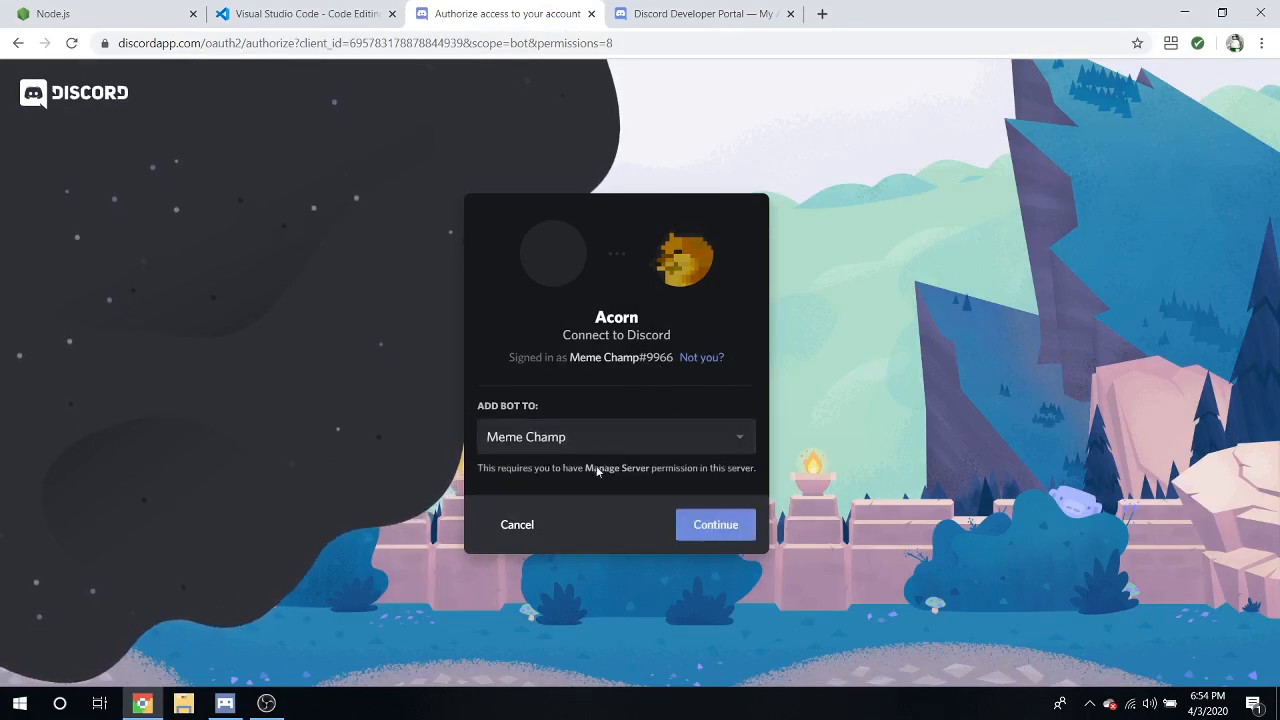
click(716, 524)
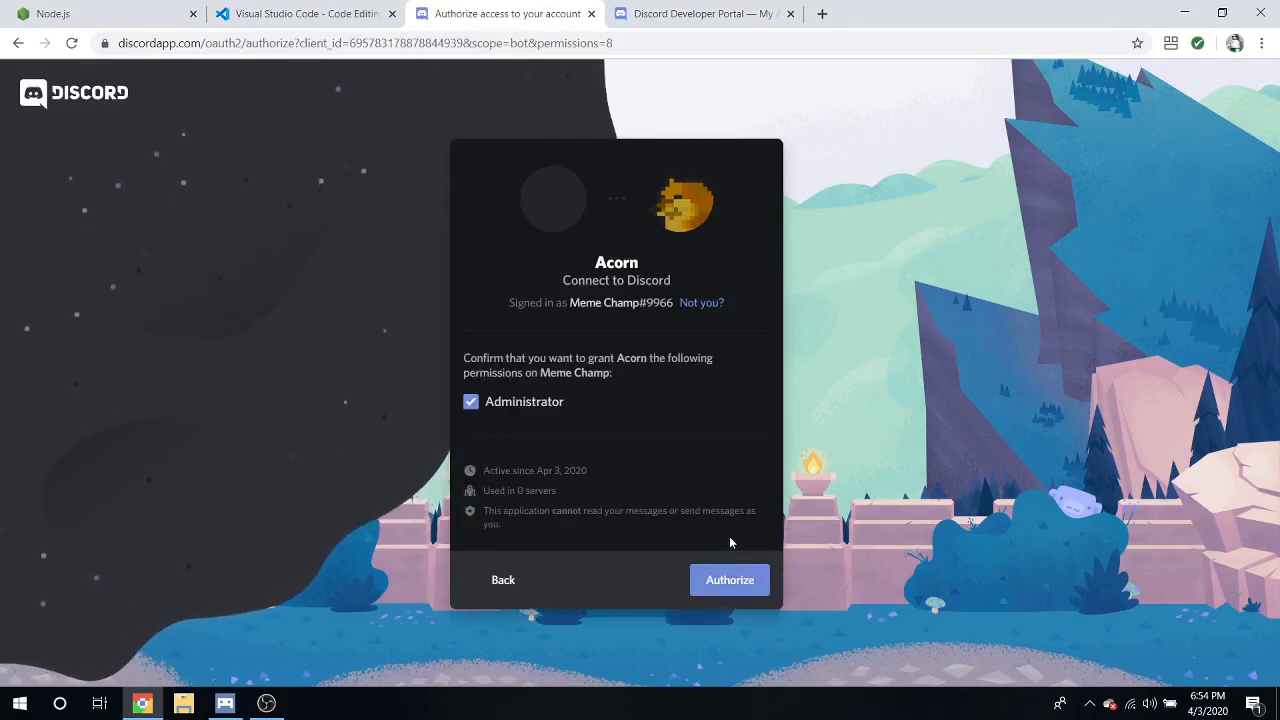
click(728, 580)
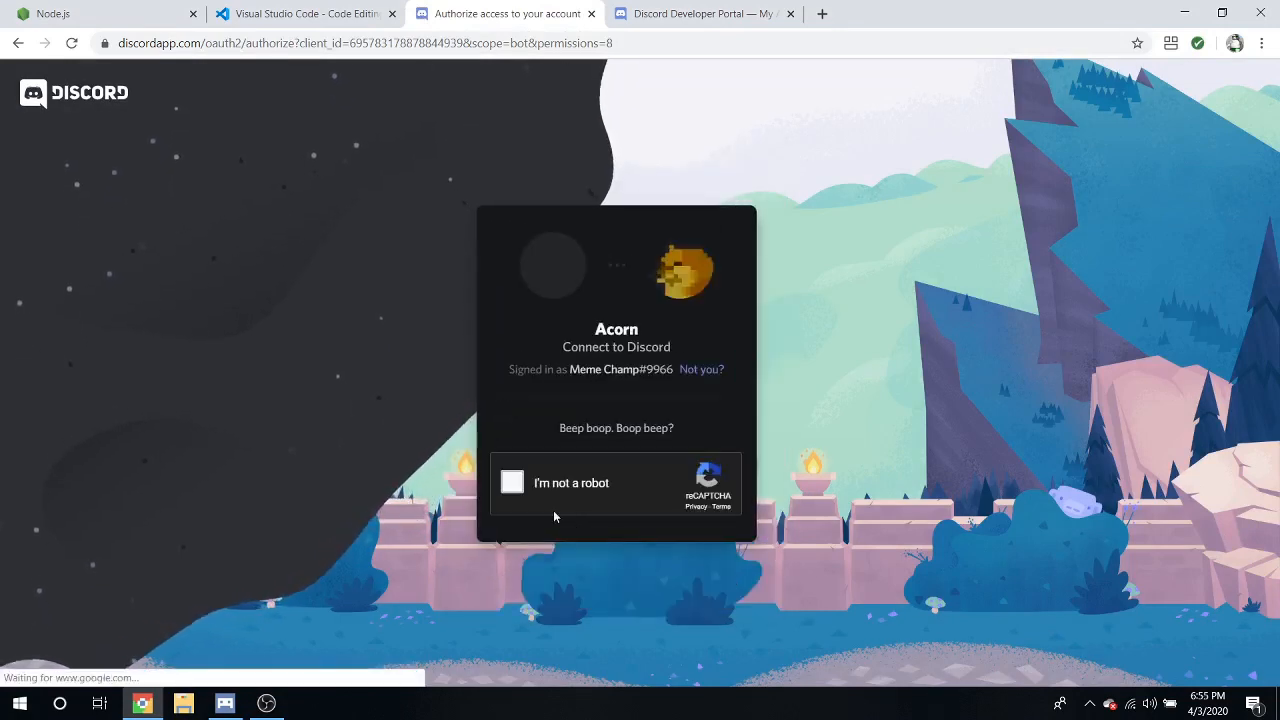
click(512, 482)
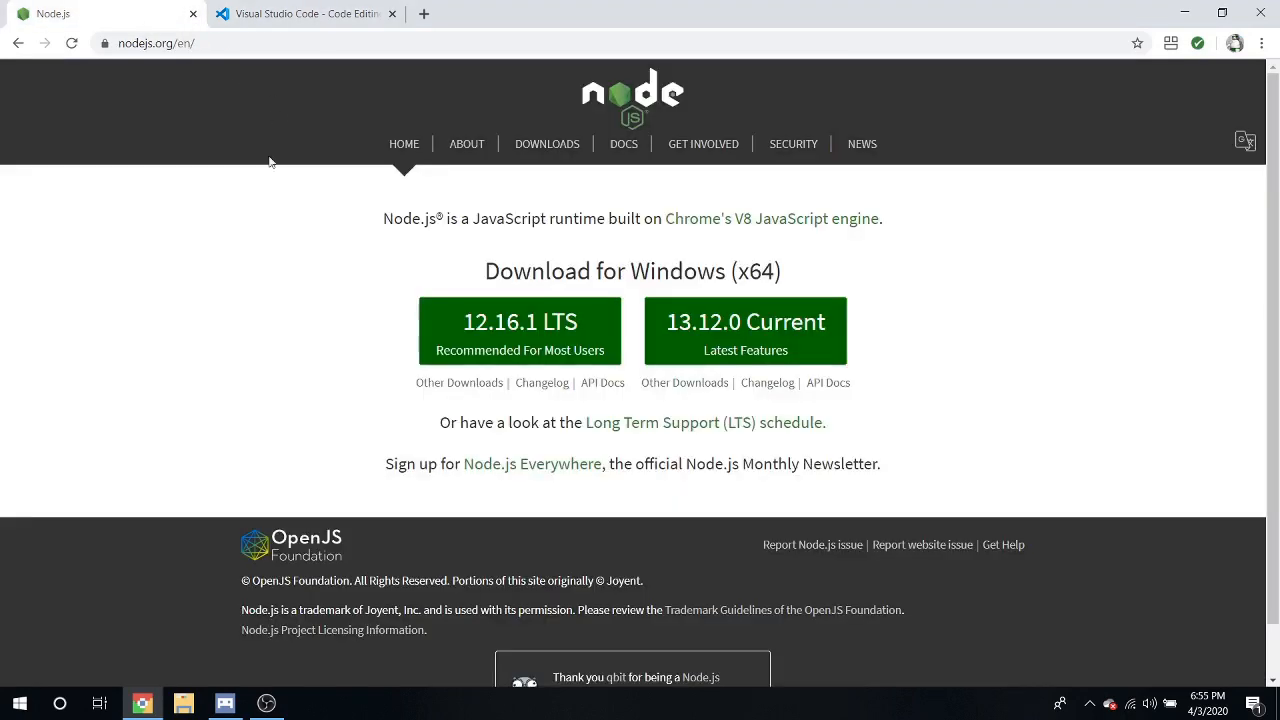
mouse_move(258, 168)
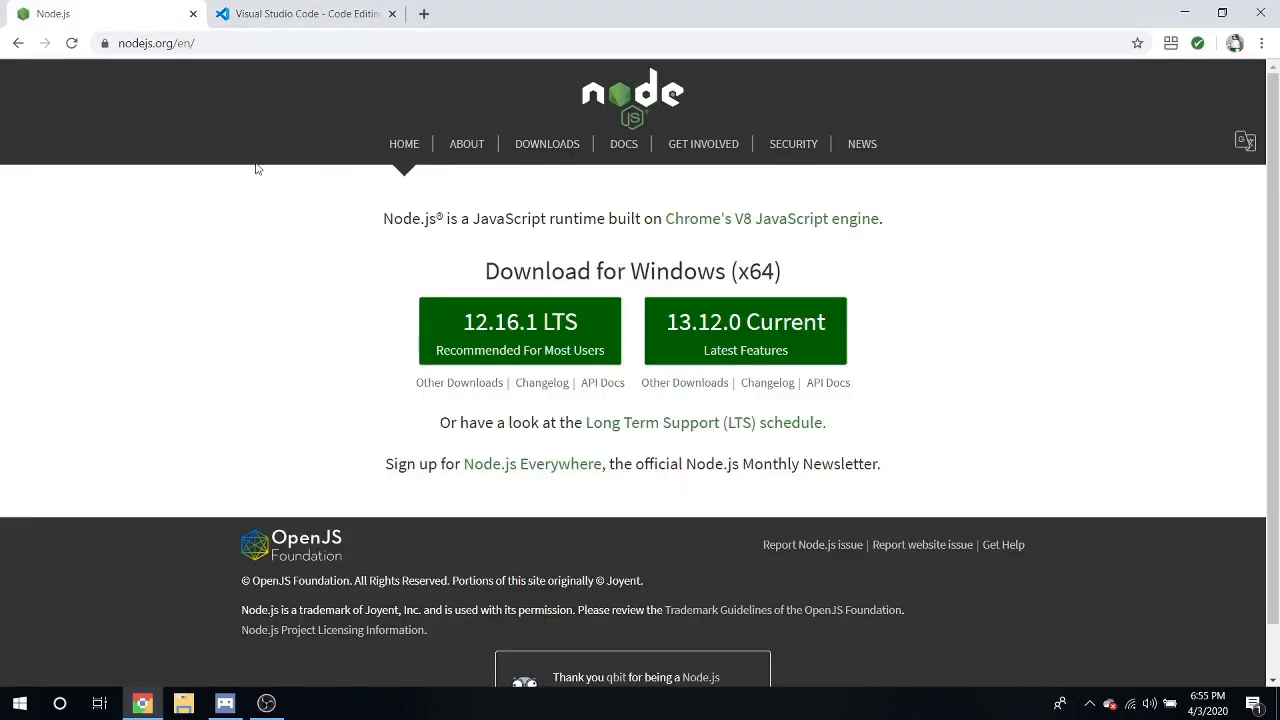
mouse_move(240, 196)
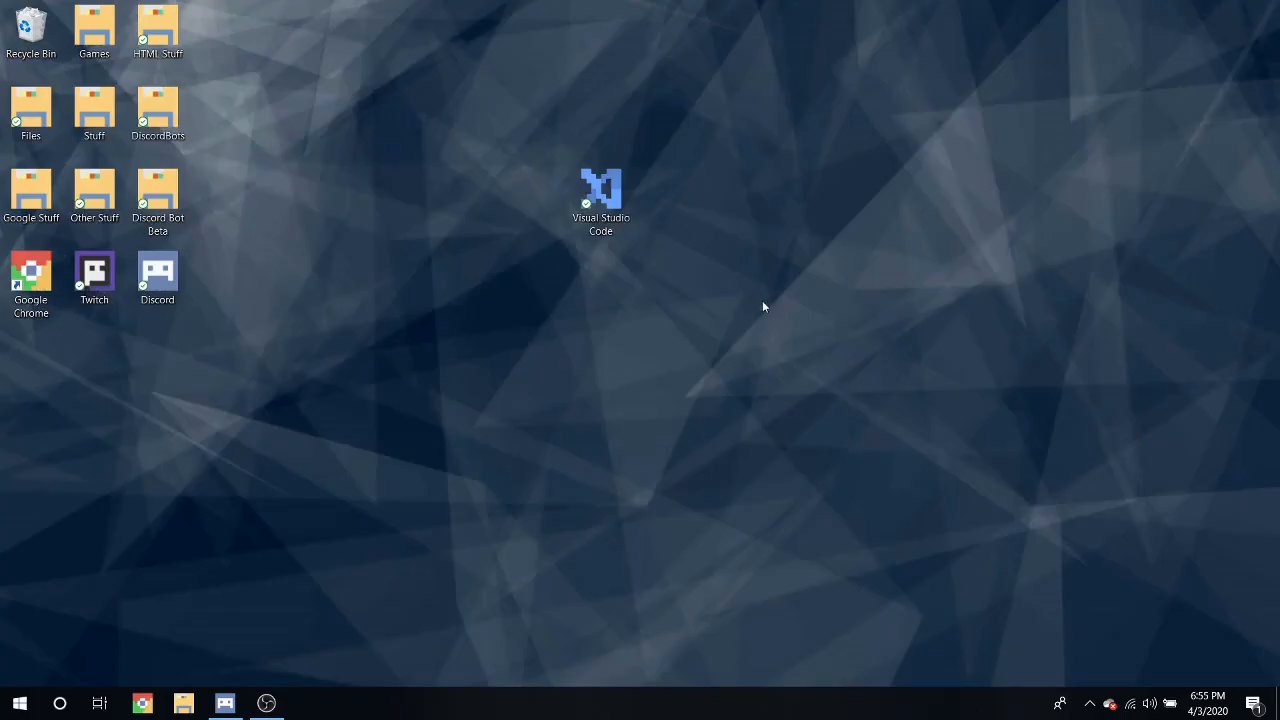
- Create a new desktop folder Discord Bot and position it below the Discord shortcut
right_click(764, 308)
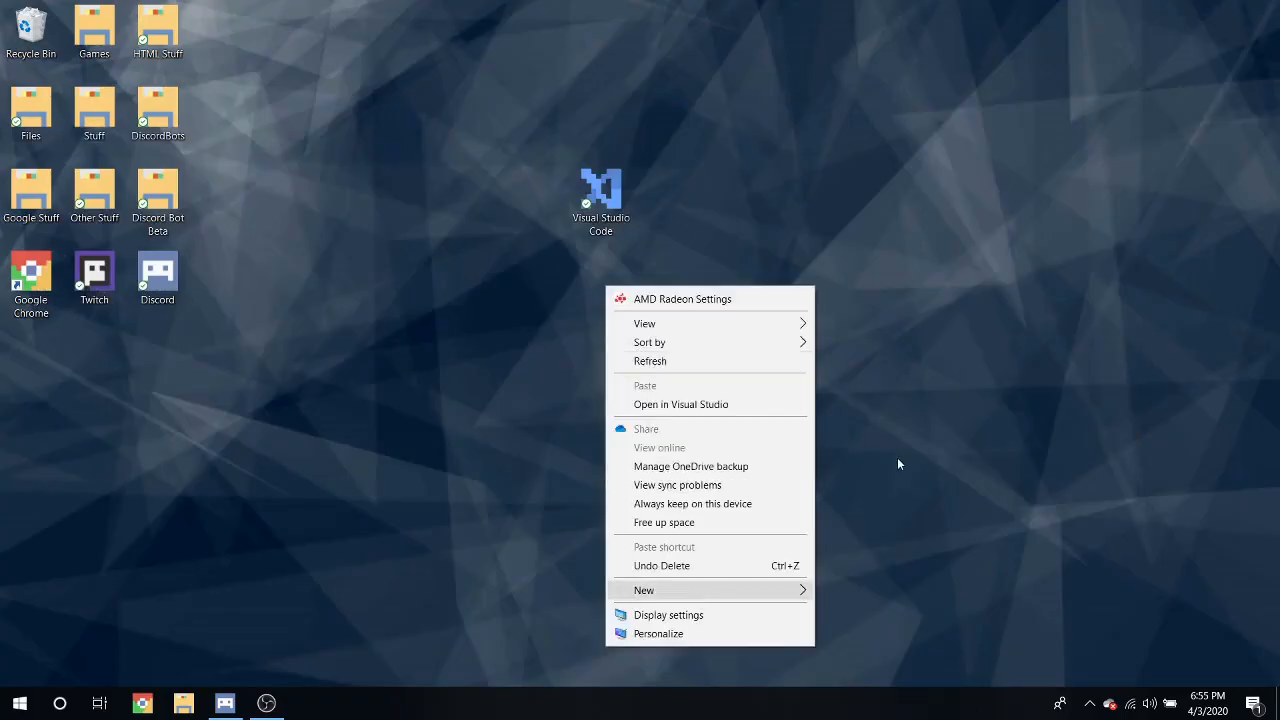
click(644, 590)
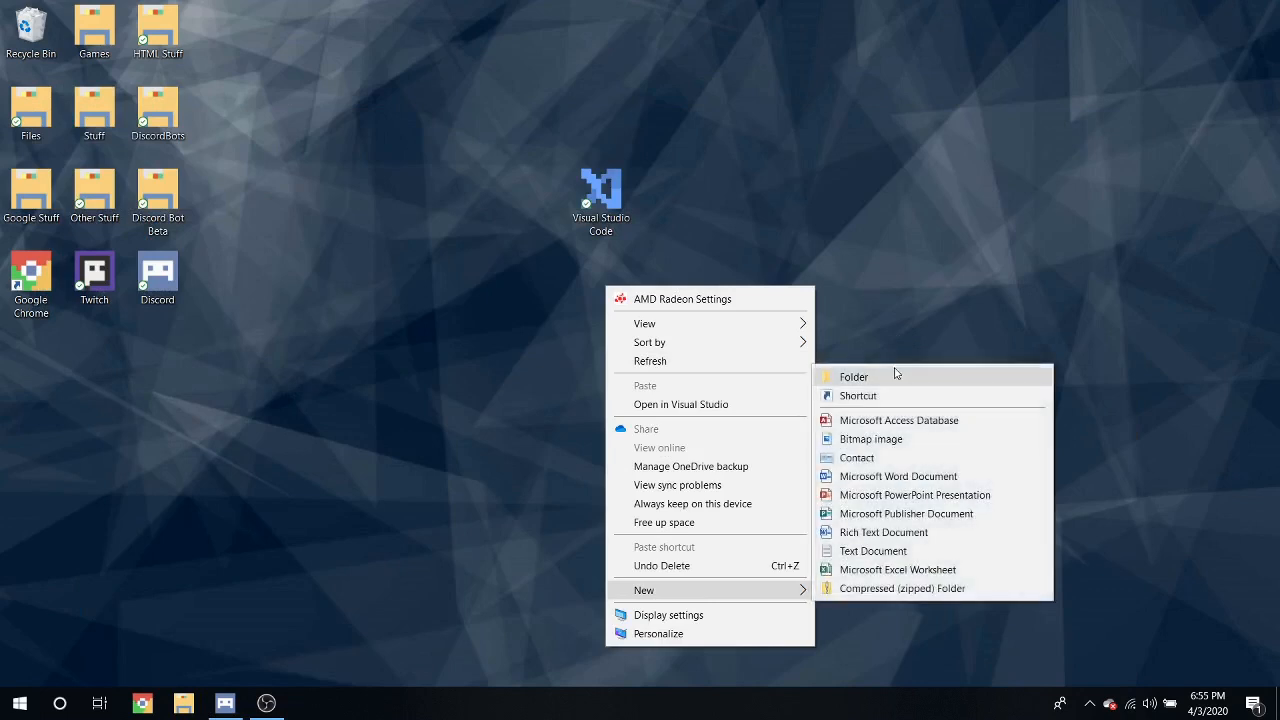
click(854, 376)
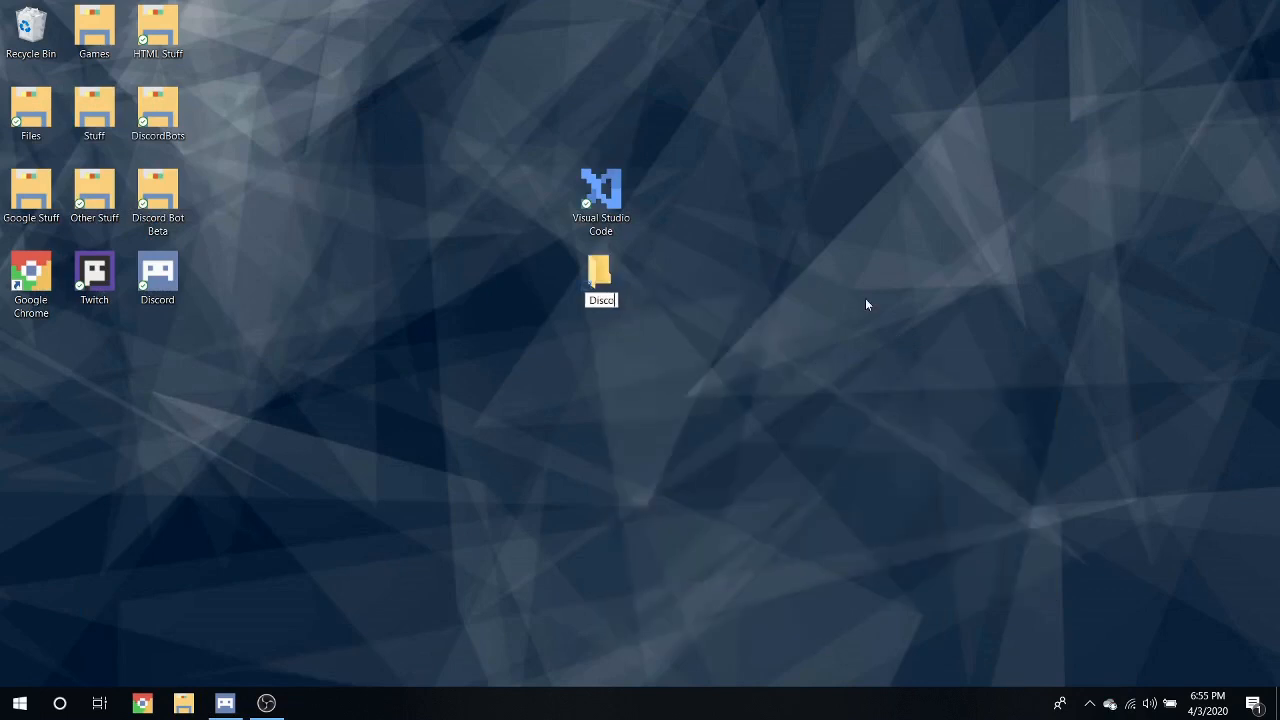
drag(600, 270, 32, 356)
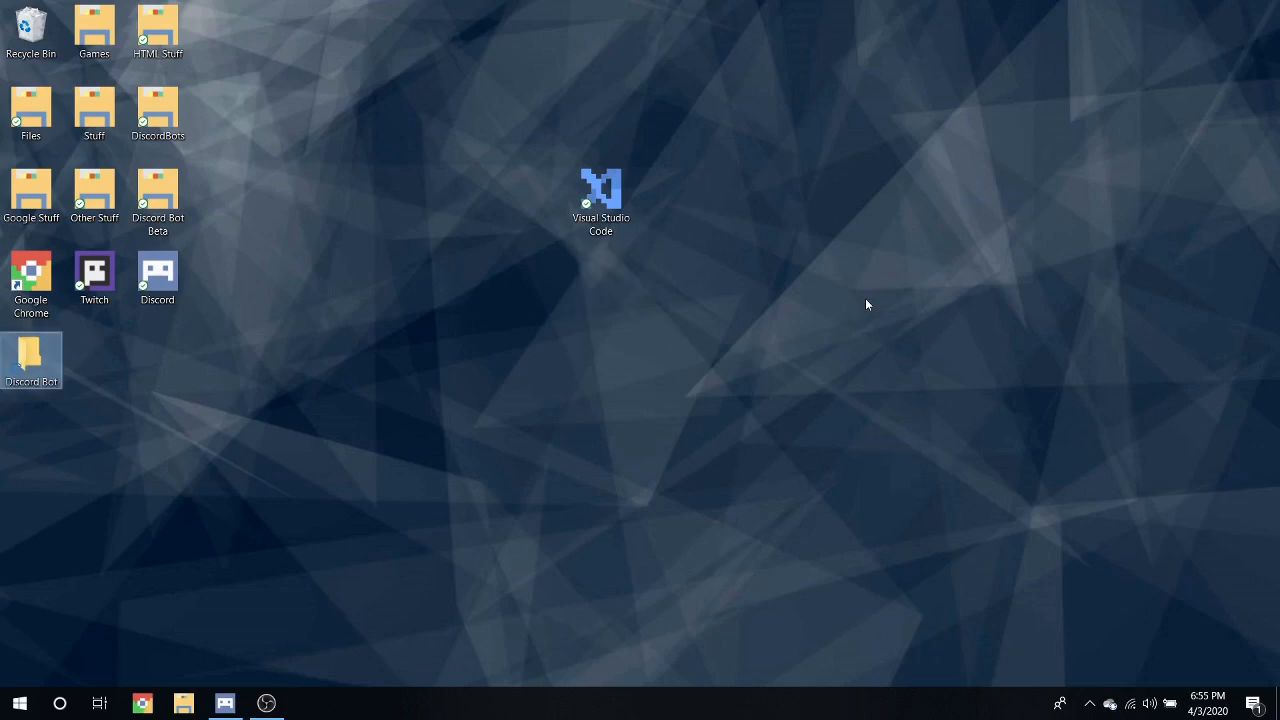
drag(32, 356, 664, 190)
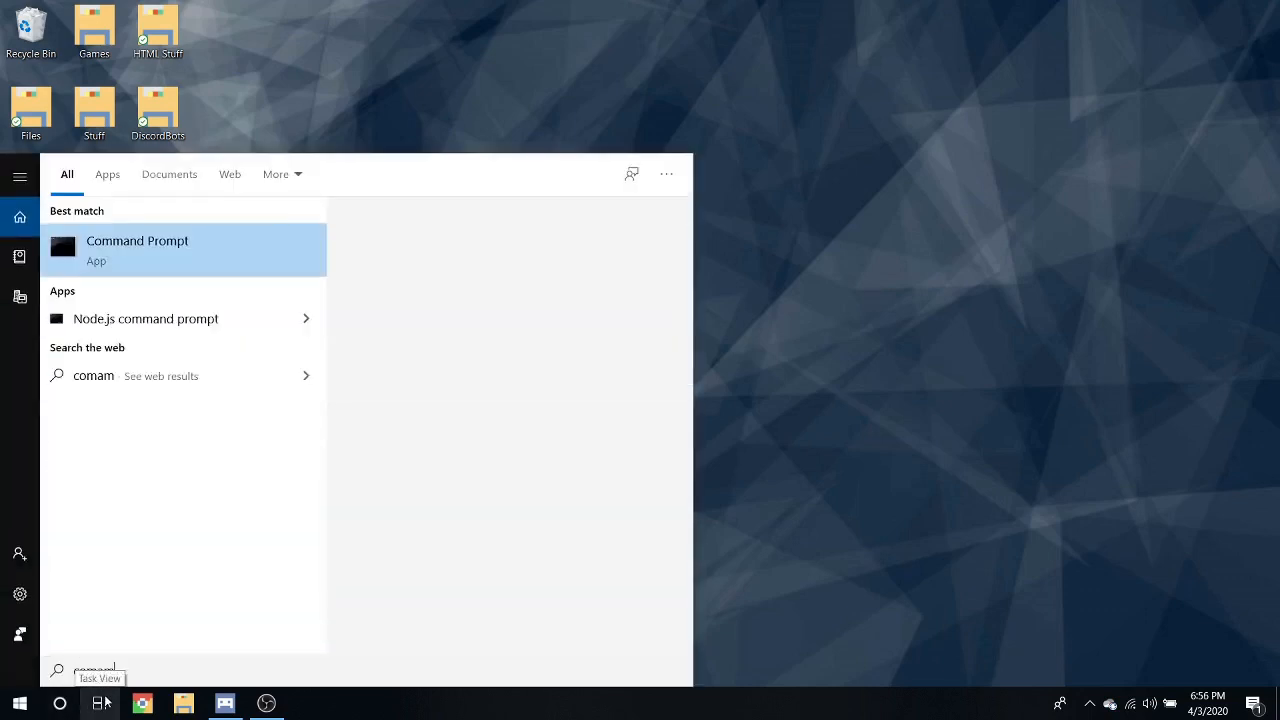
- In Command Prompt, cd into the Discord Bot folder and run npm init accepting all defaults
click(136, 248)
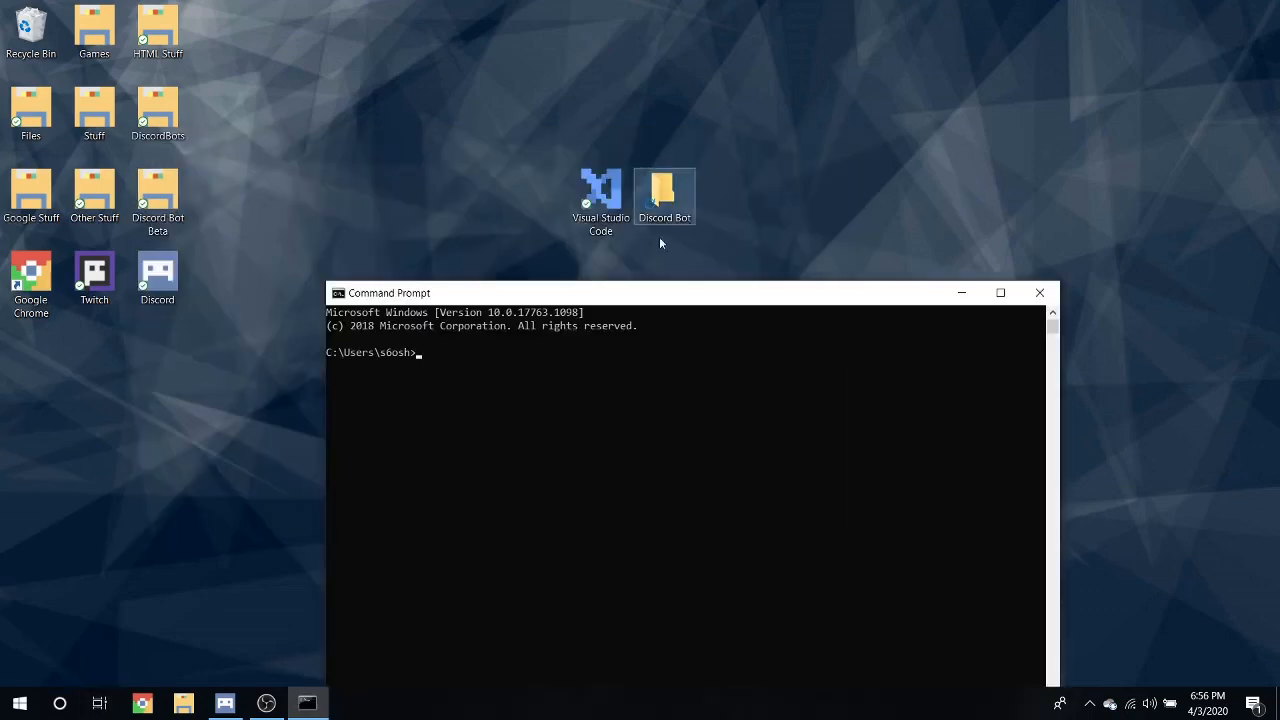
text(cd onedrive)
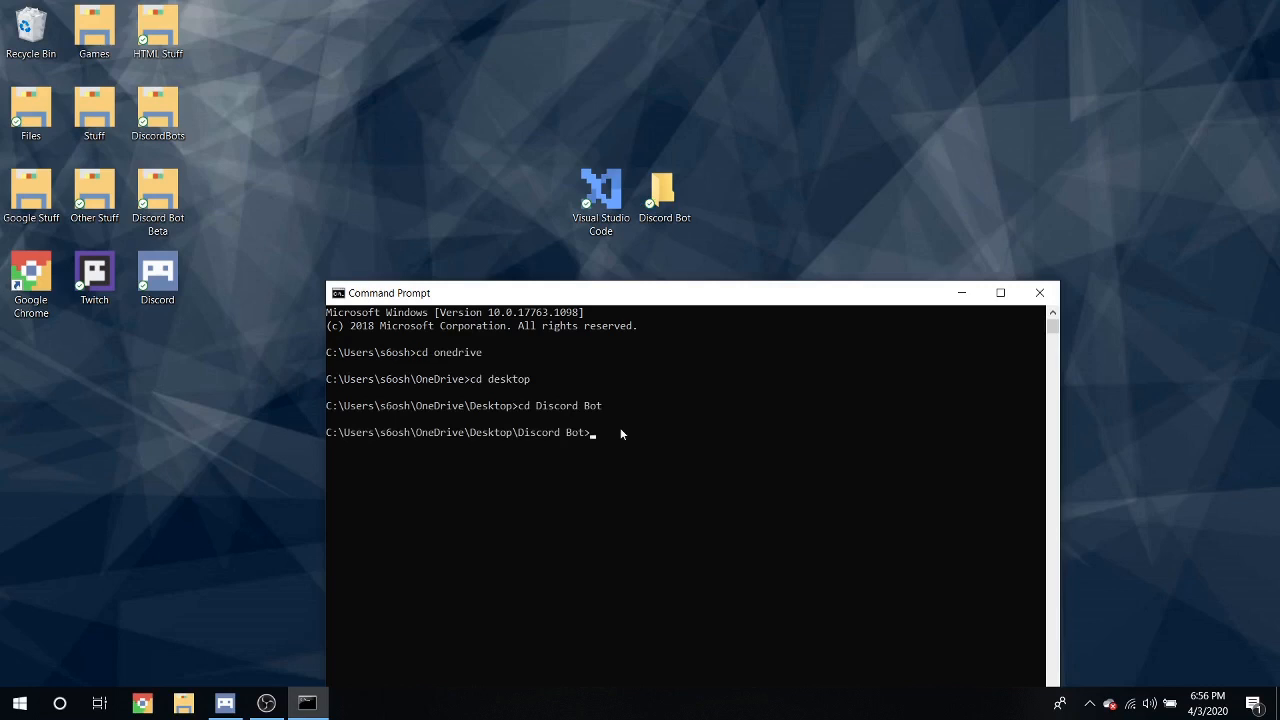
text(npm)
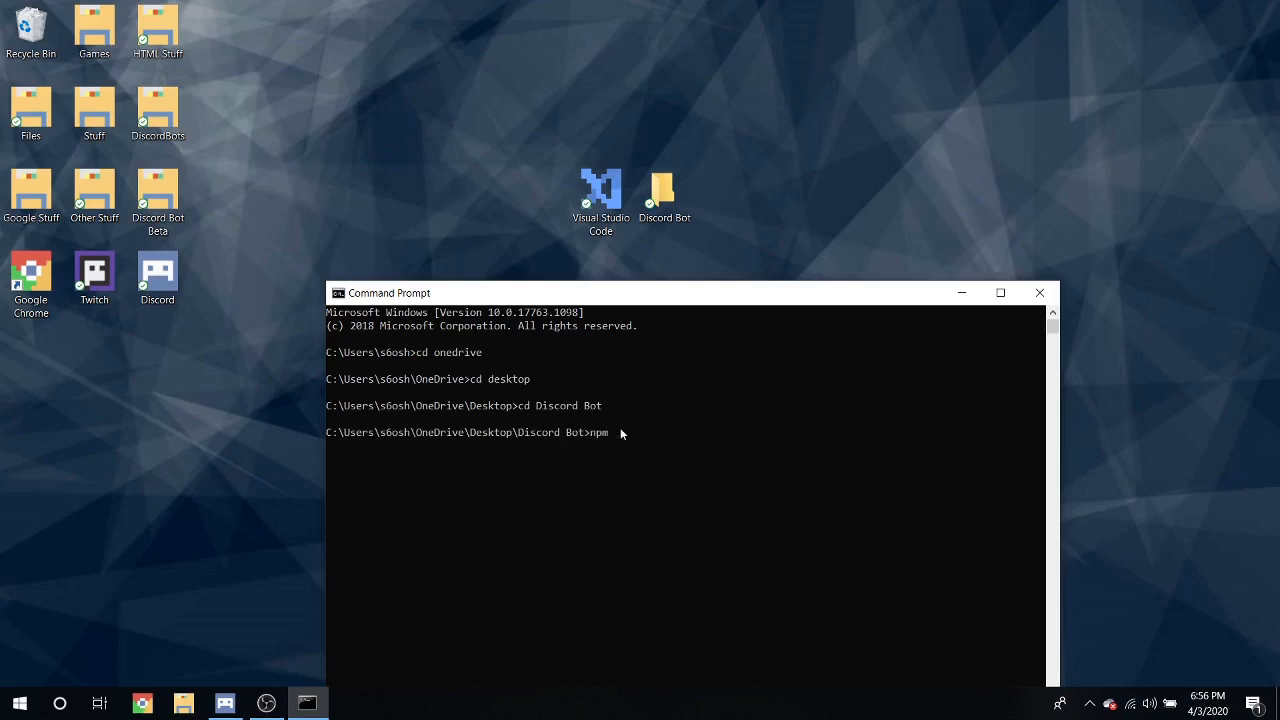
text(init)
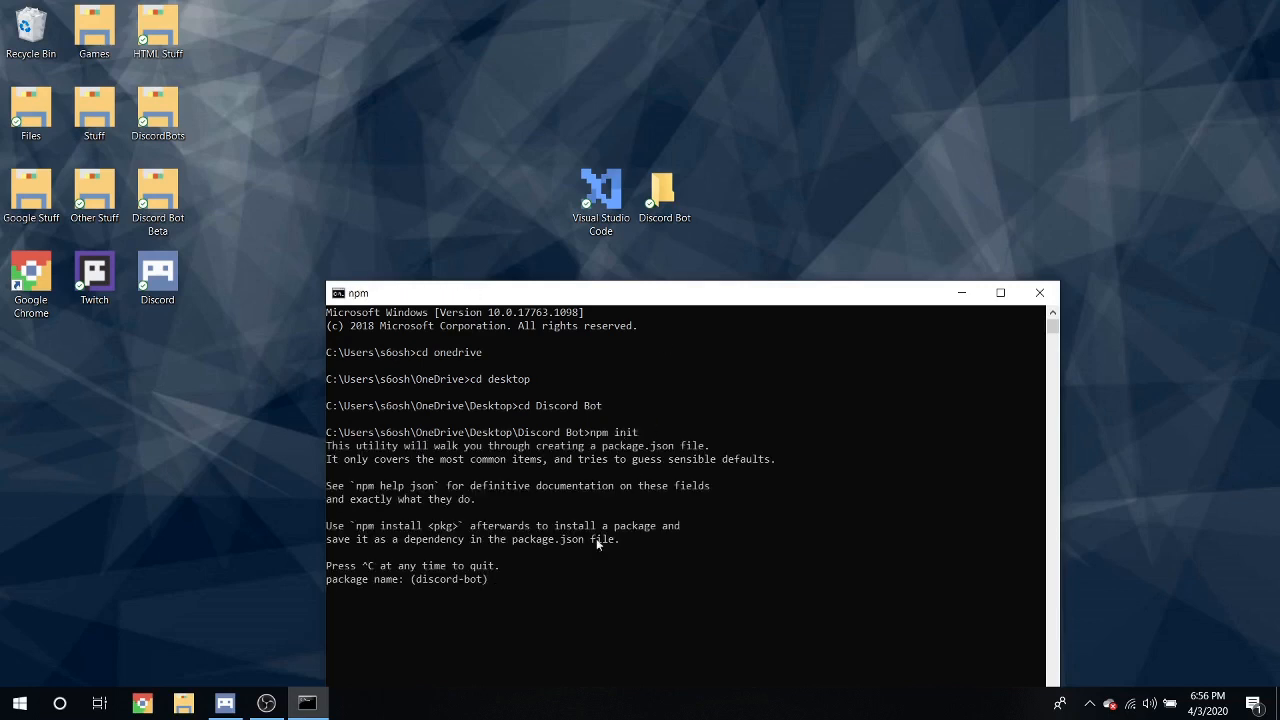
key(enter)
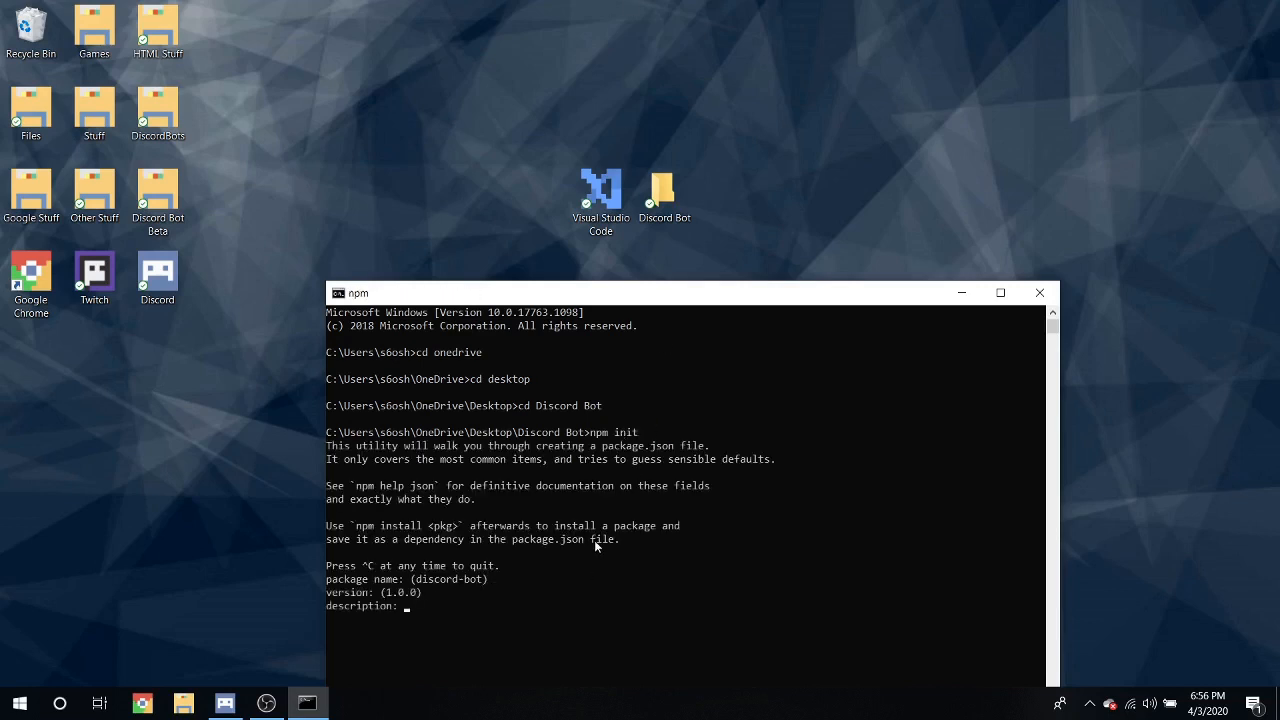
key(enter)
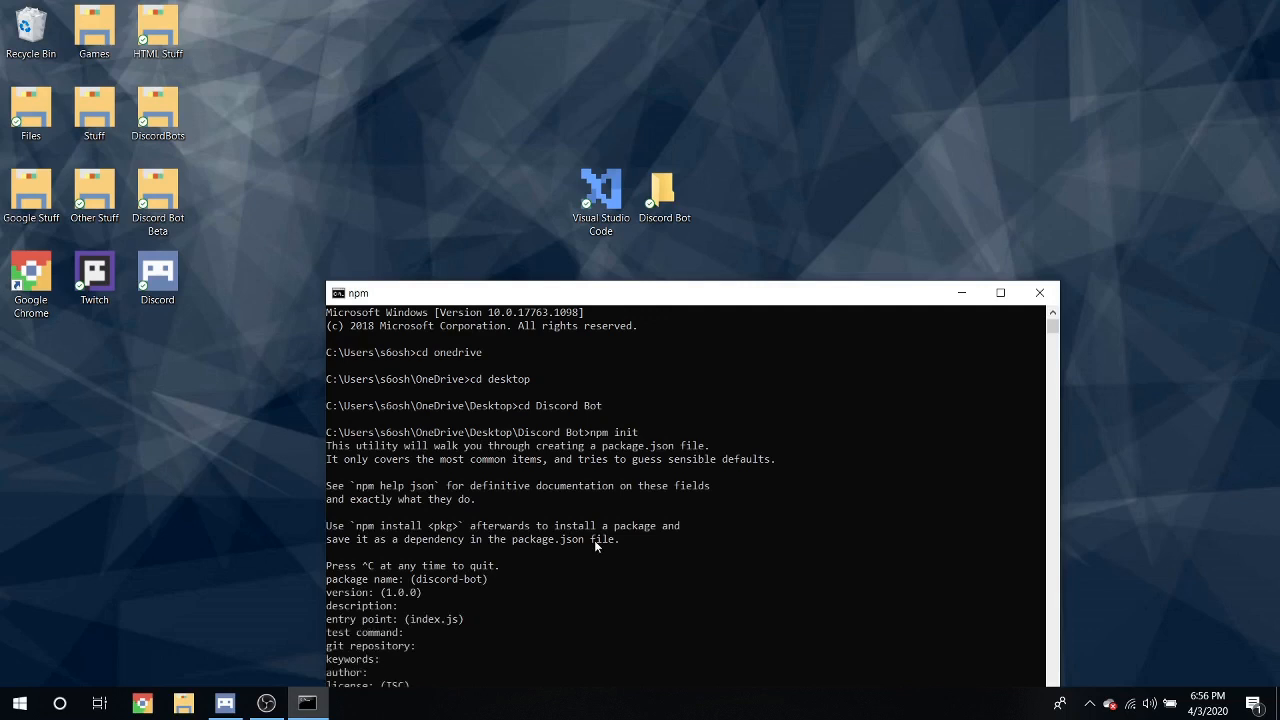
key(Enter)
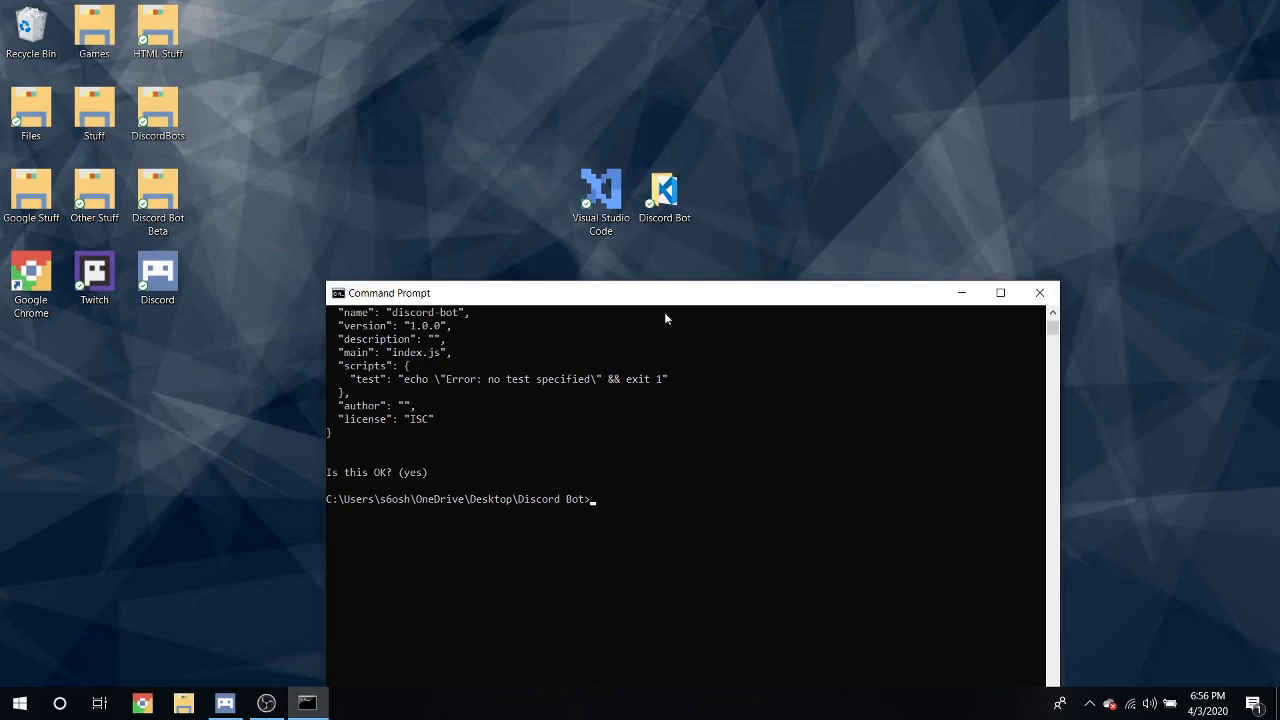
drag(388, 292, 348, 164)
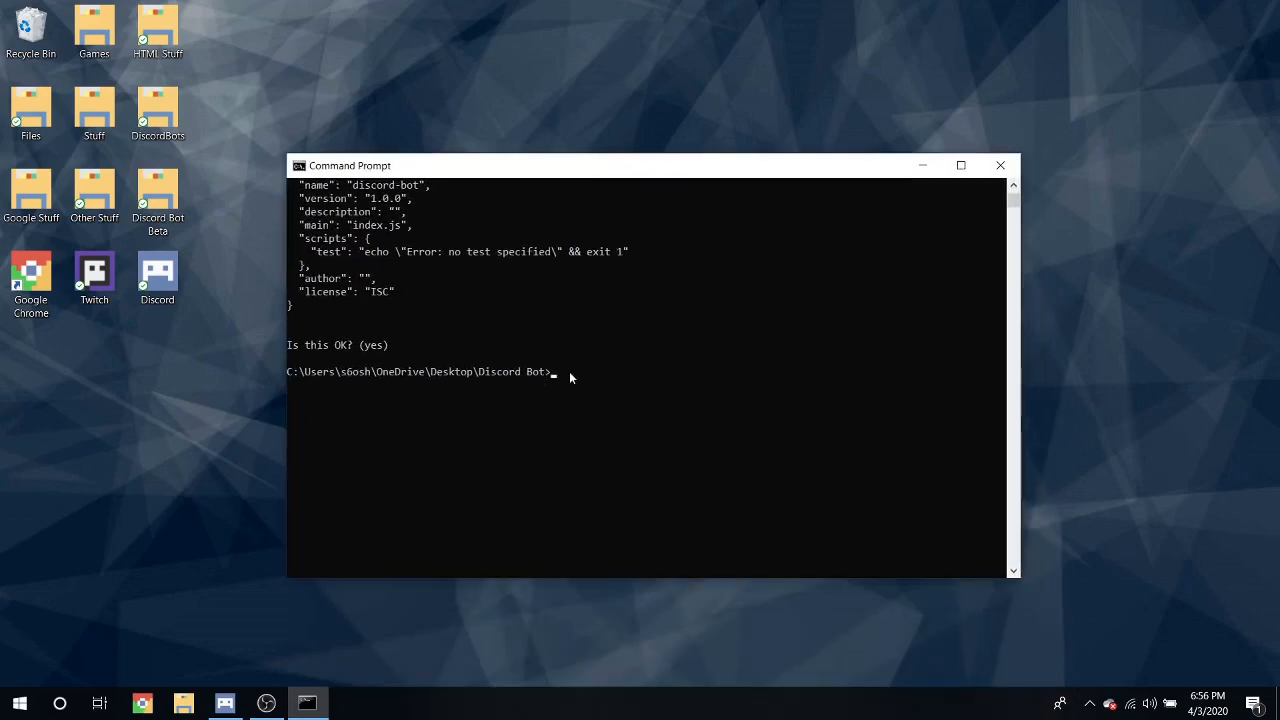
mouse_move(604, 352)
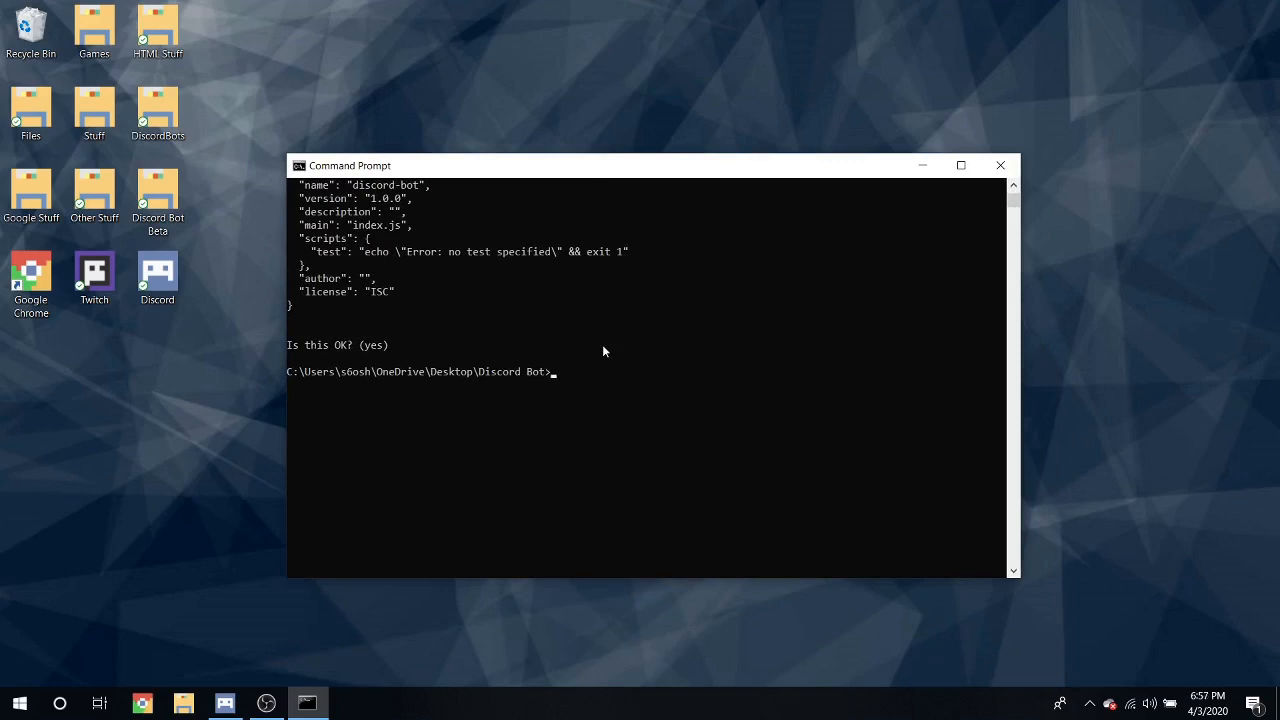
- Run npm install discord.js --save, then close the terminal
text(np,)
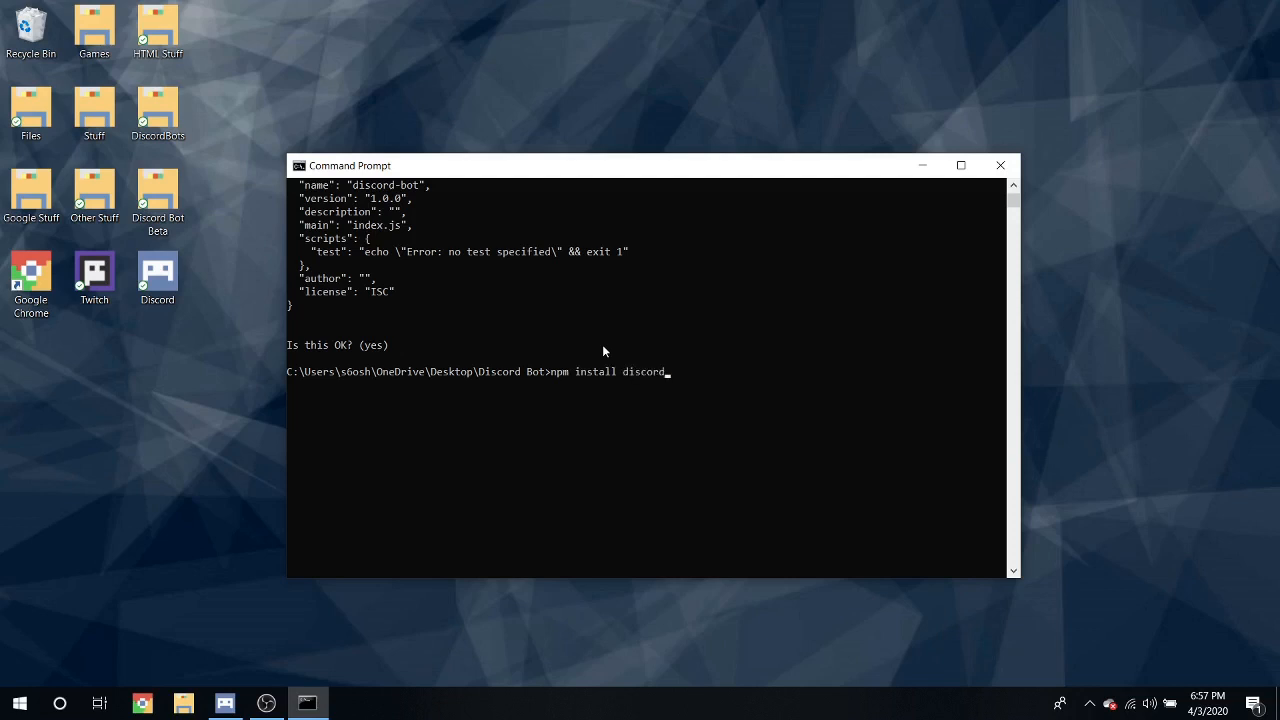
text(.js)
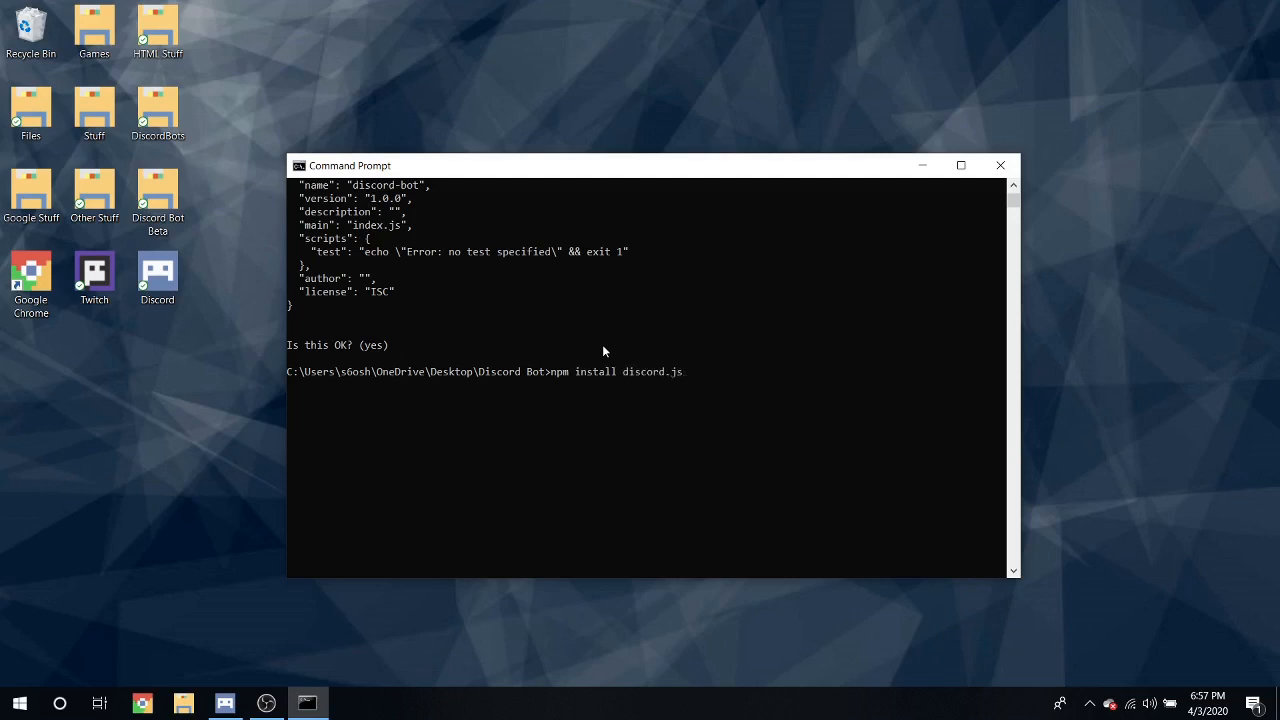
text(--save)
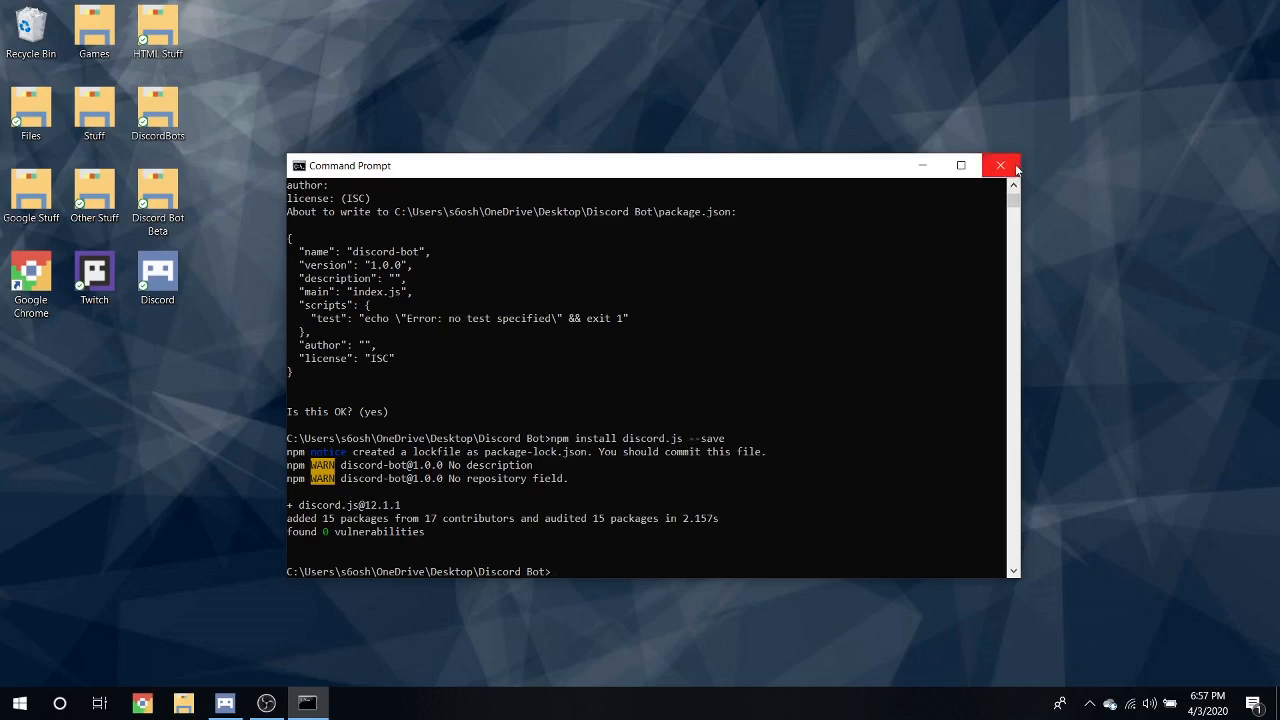
click(1000, 164)
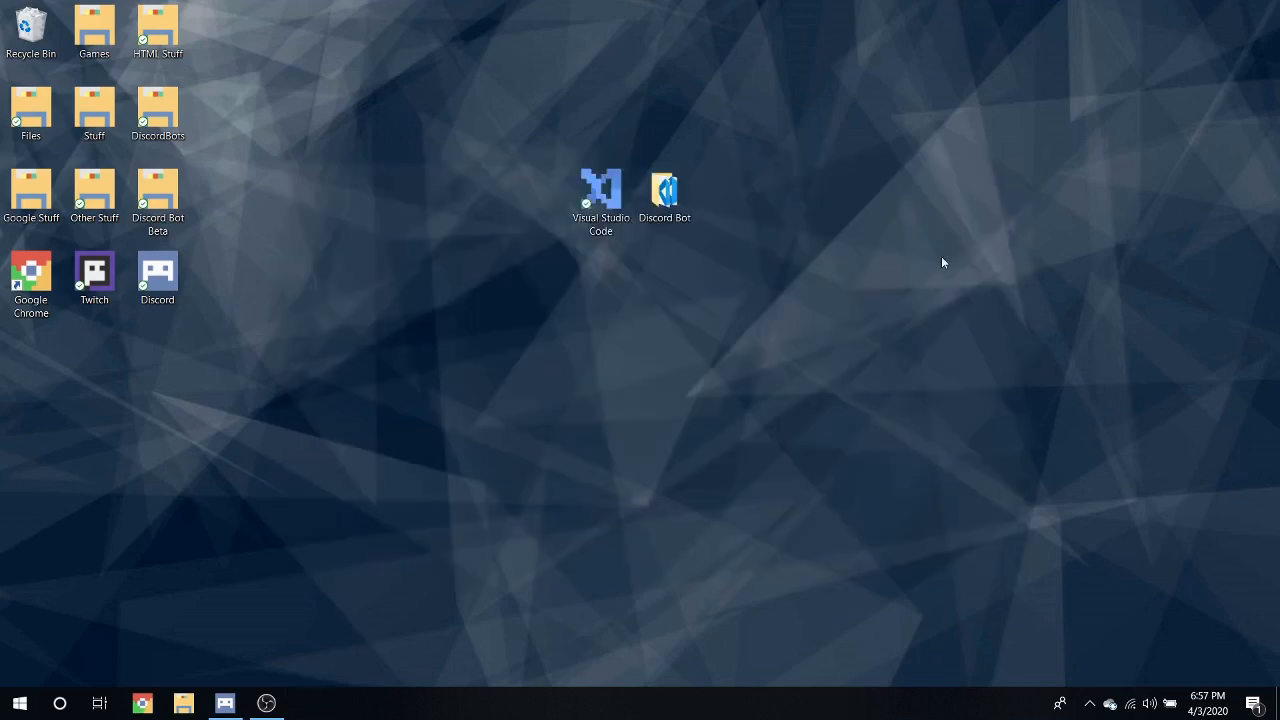
- Launch Visual Studio Code and open the Discord Bot folder as the workspace
click(600, 196)
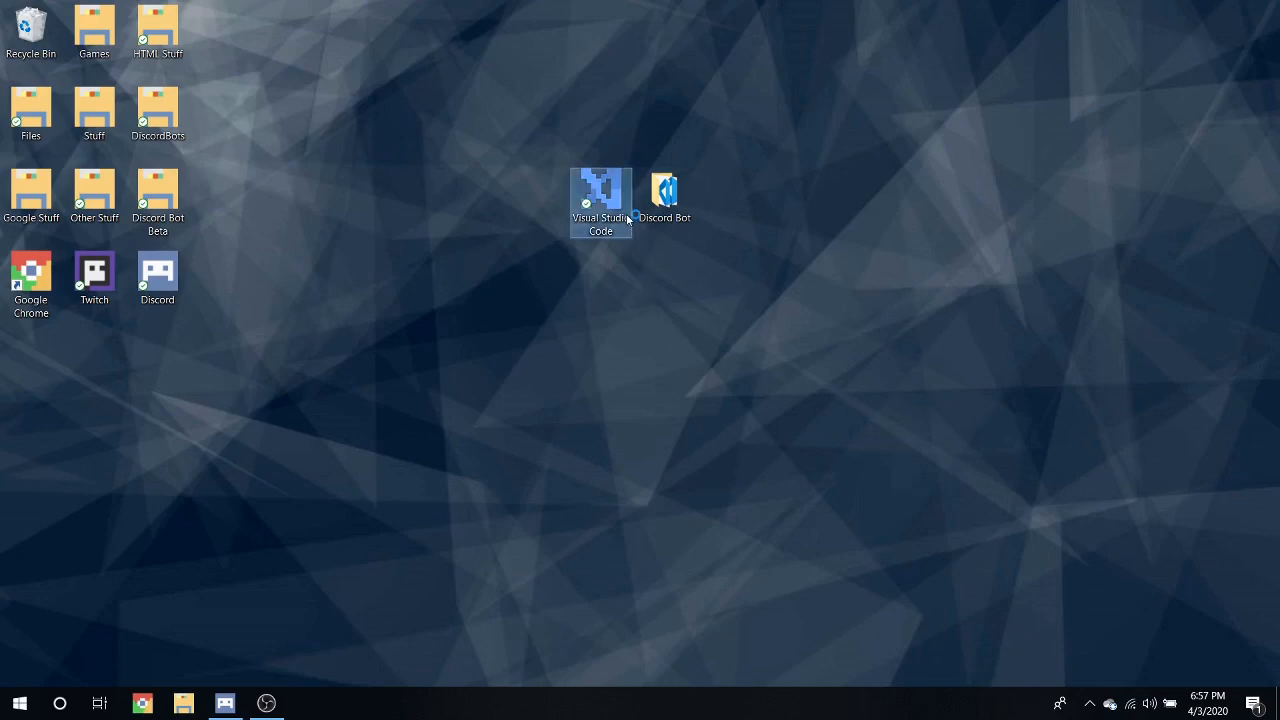
double_click(600, 190)
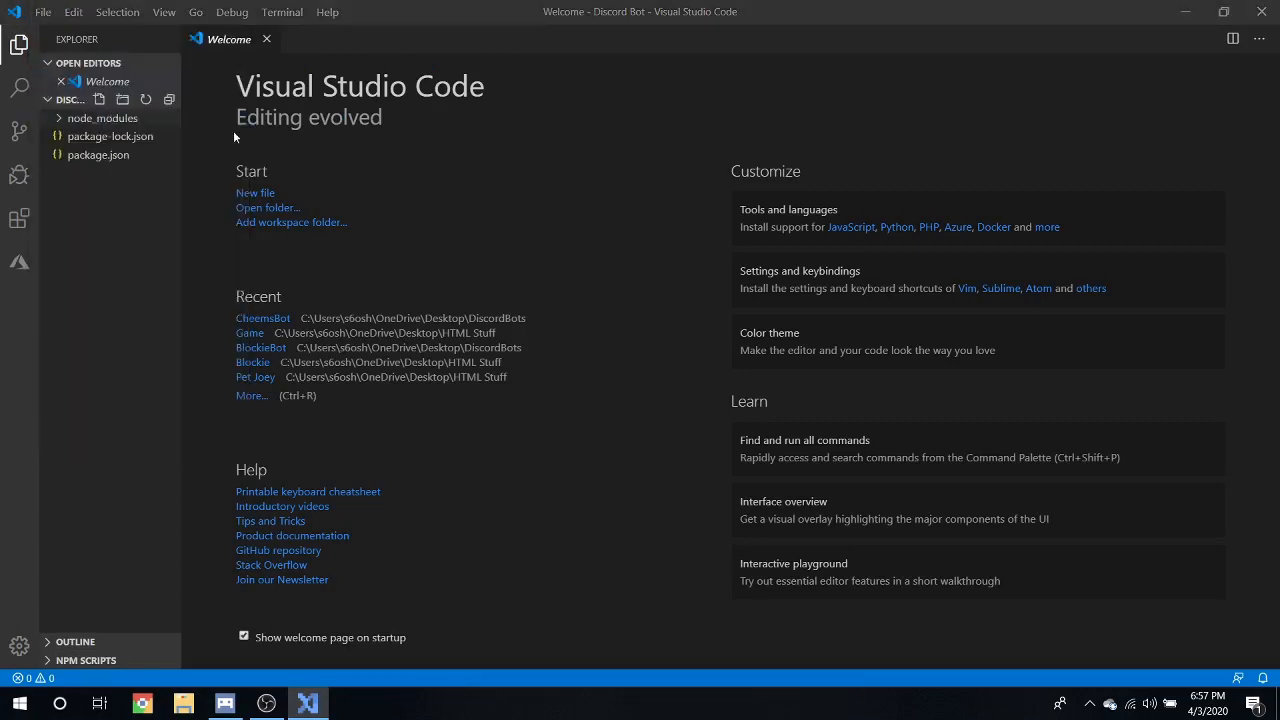
click(268, 206)
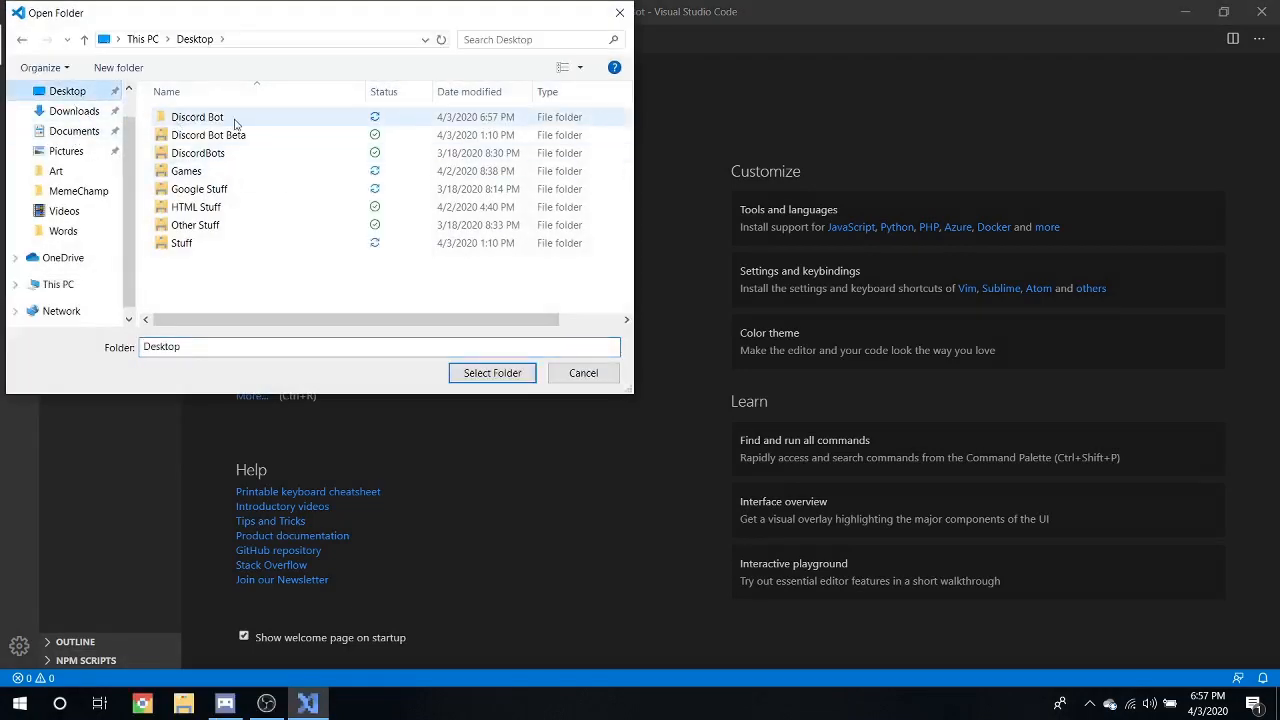
click(492, 372)
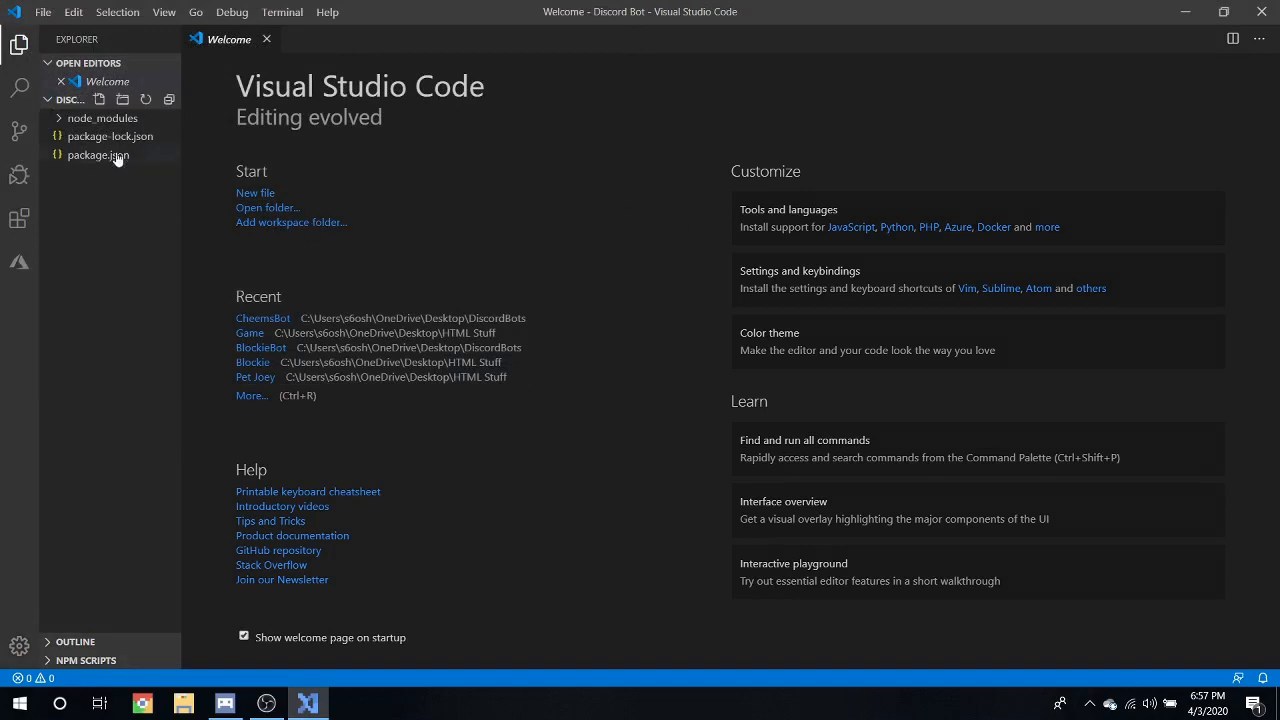
mouse_move(150, 148)
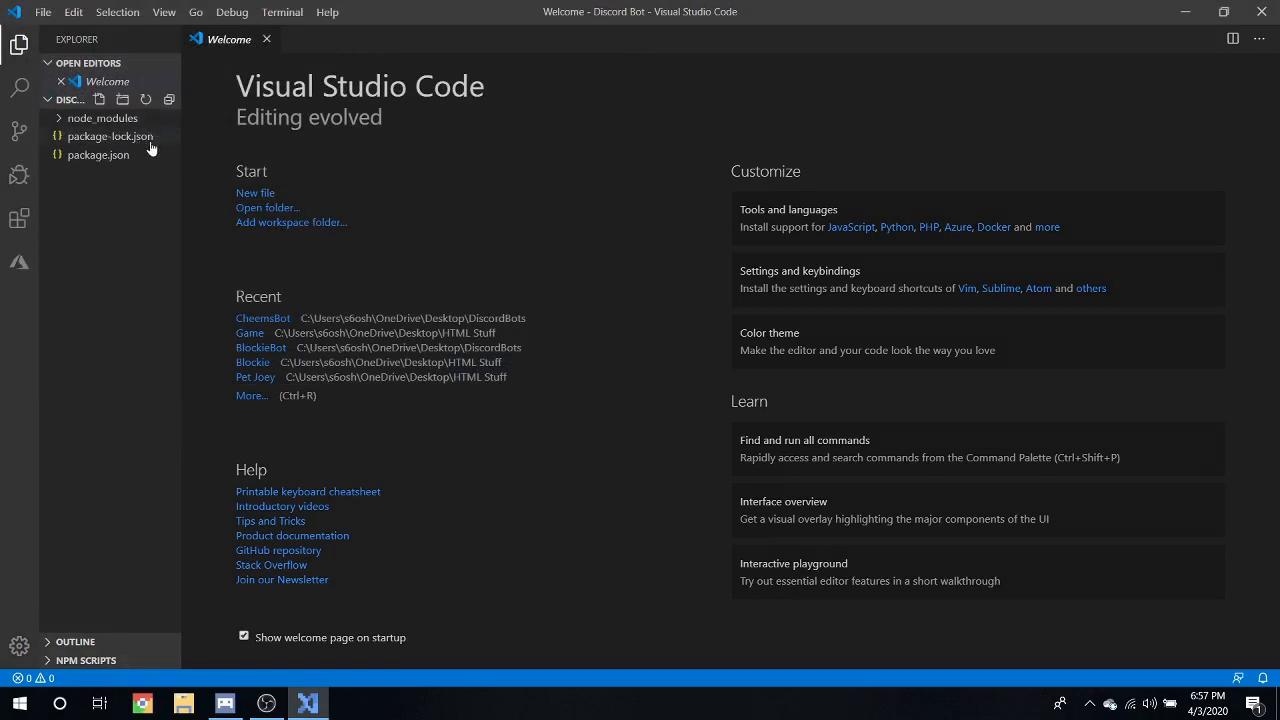
click(104, 116)
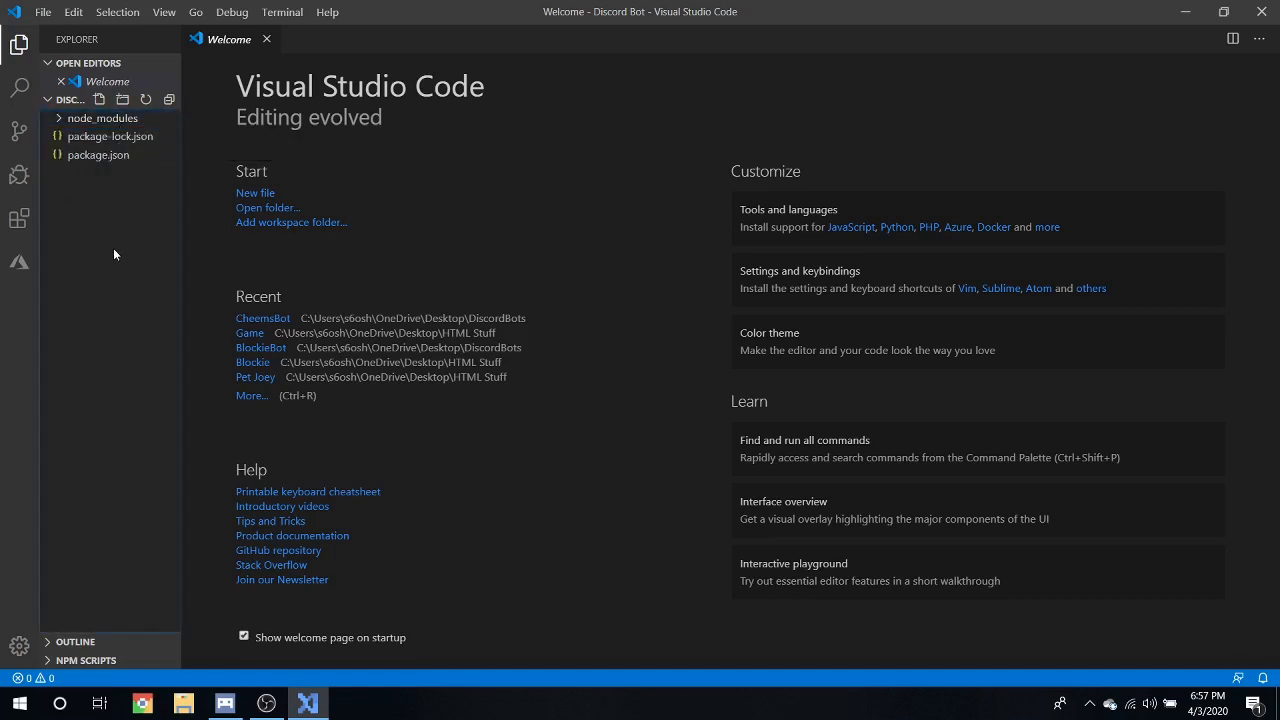
mouse_move(120, 252)
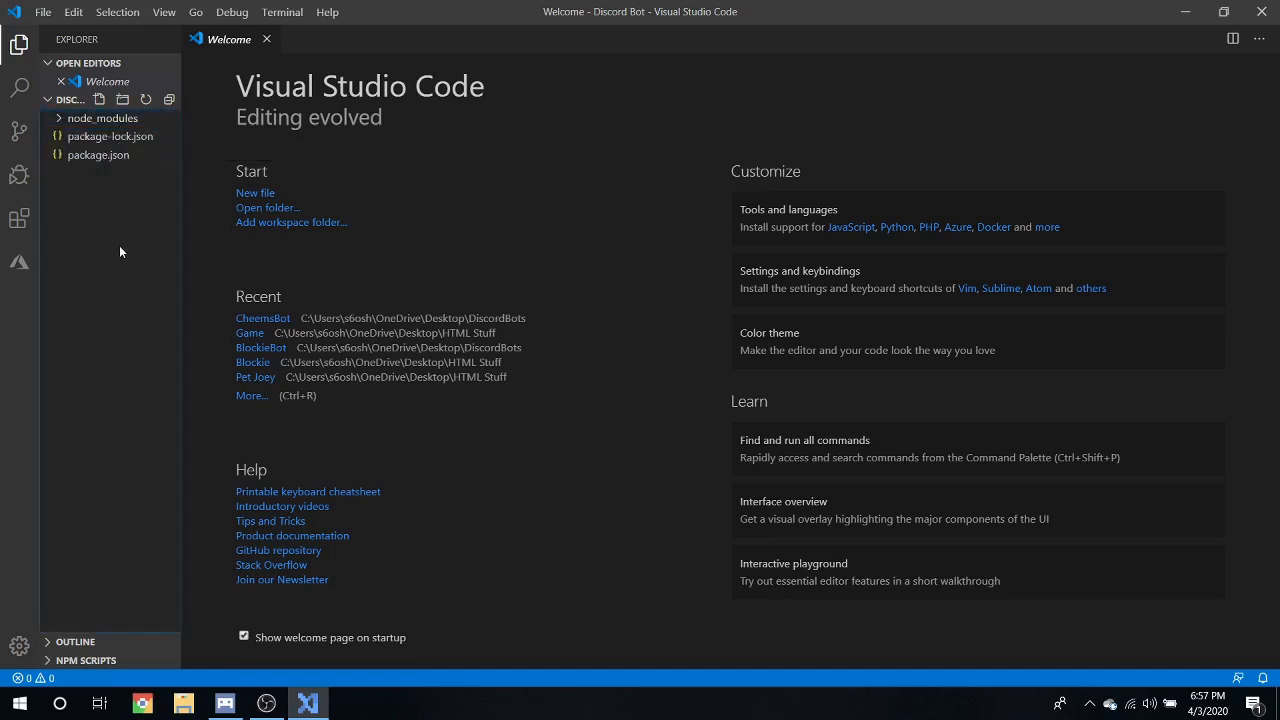
- Create index.js and start it with const token = '';
click(100, 100)
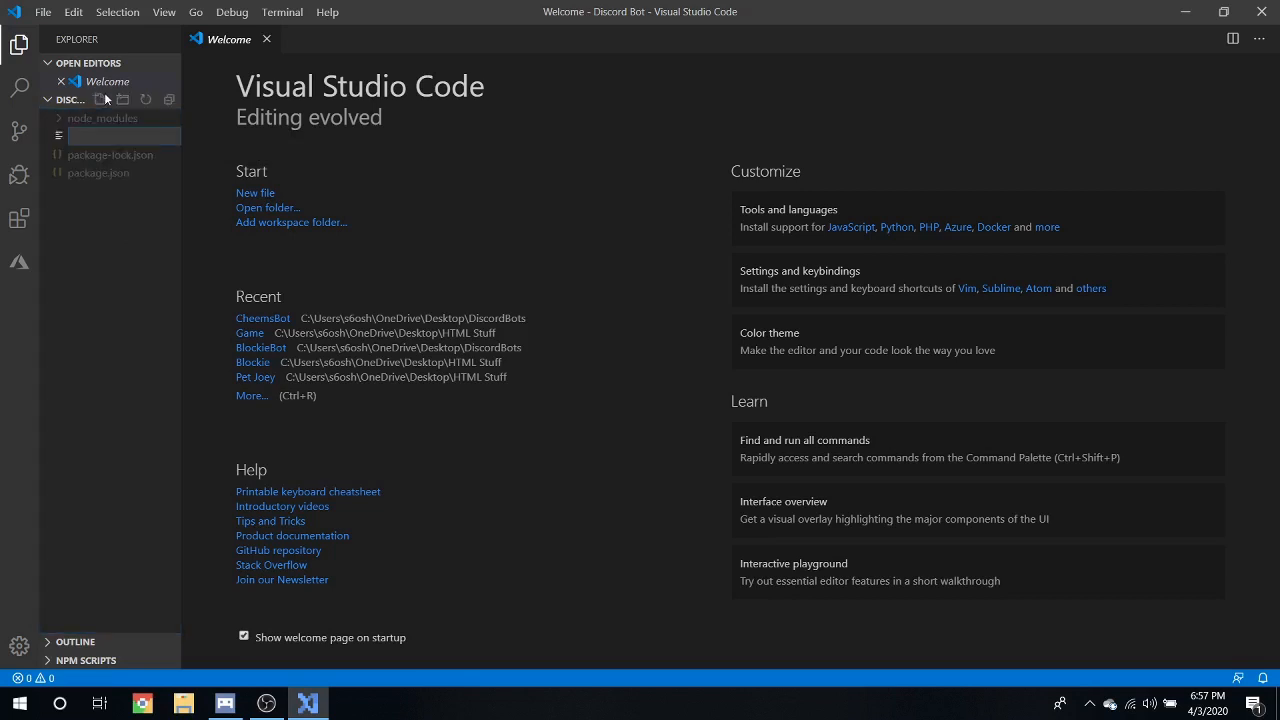
text(index.js)
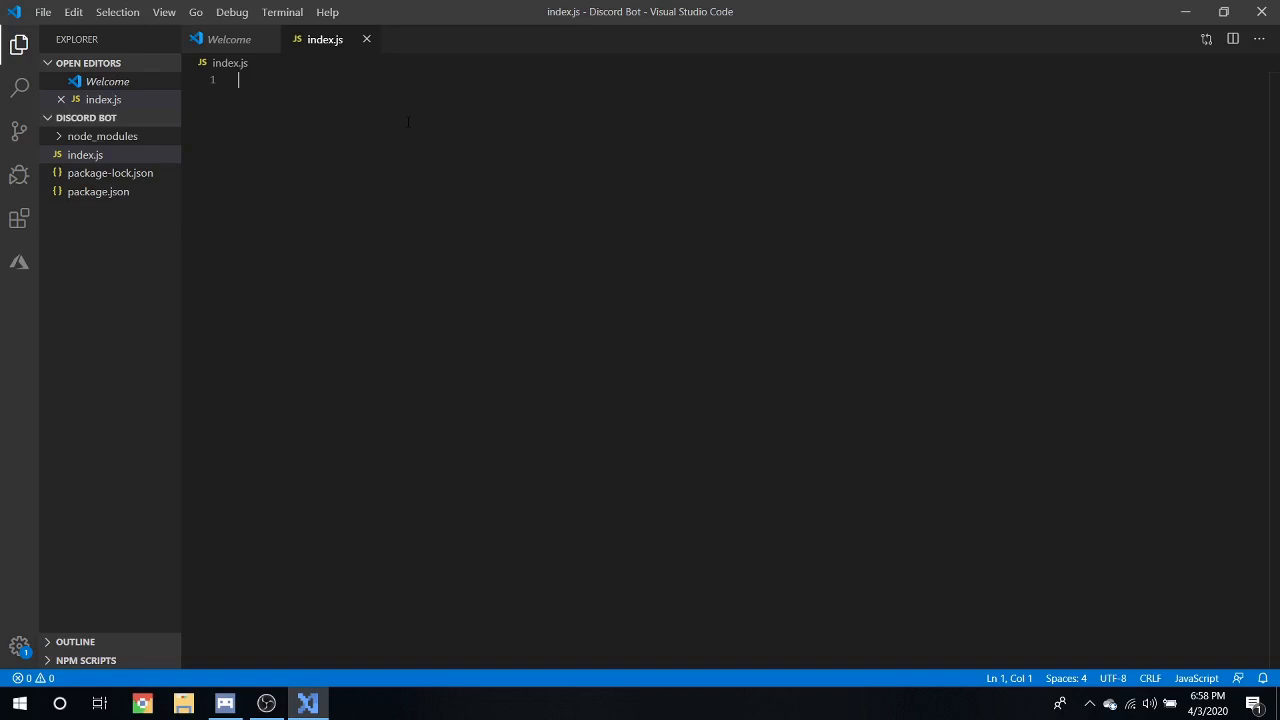
text(const token)
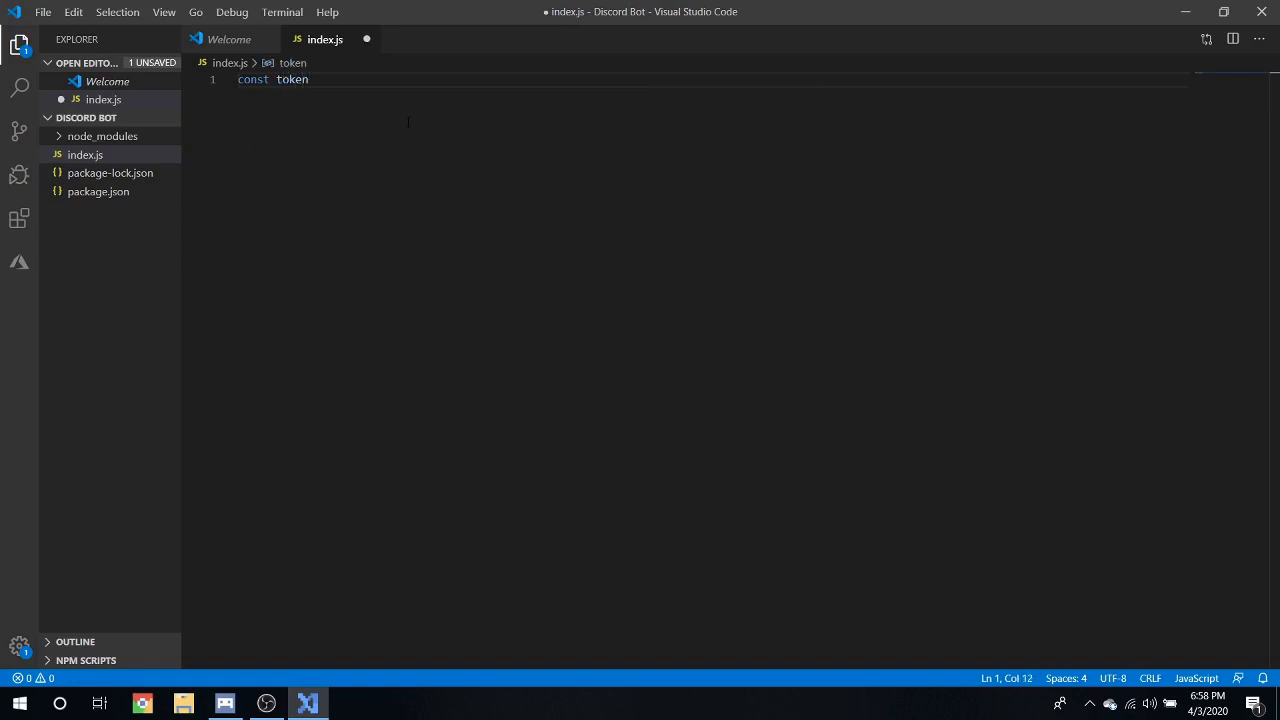
text(= '';)
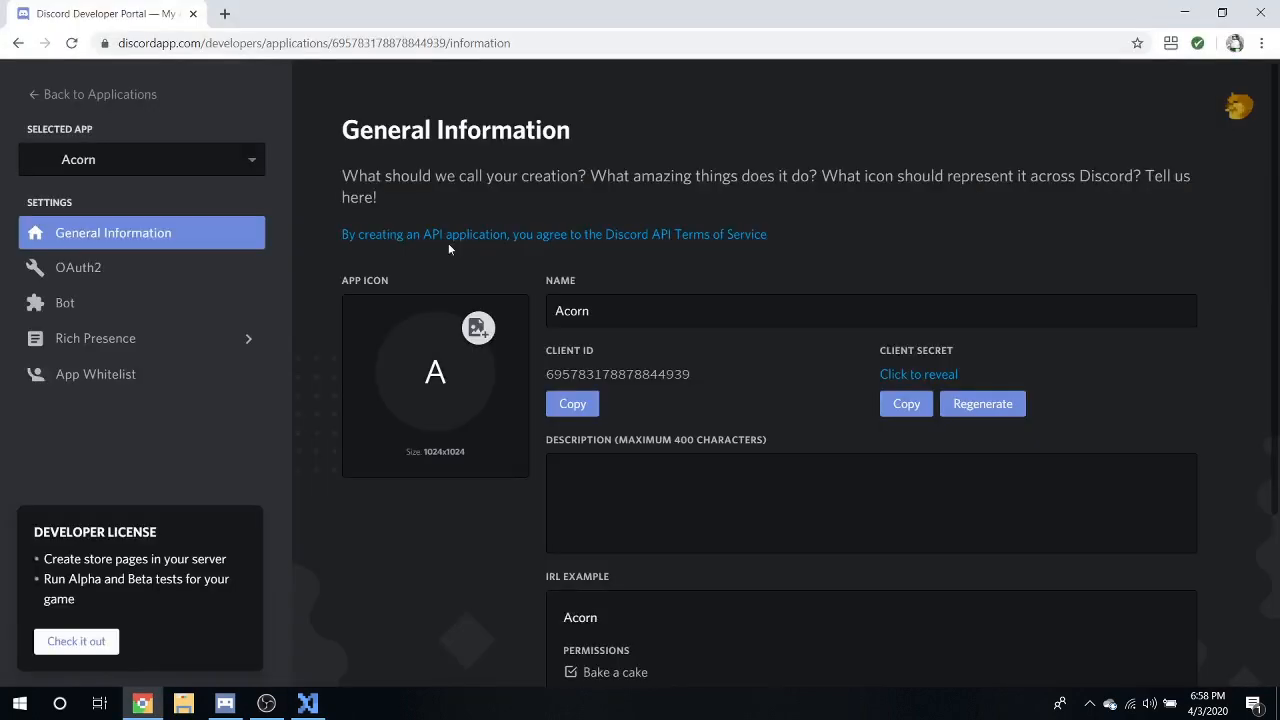
mouse_move(448, 274)
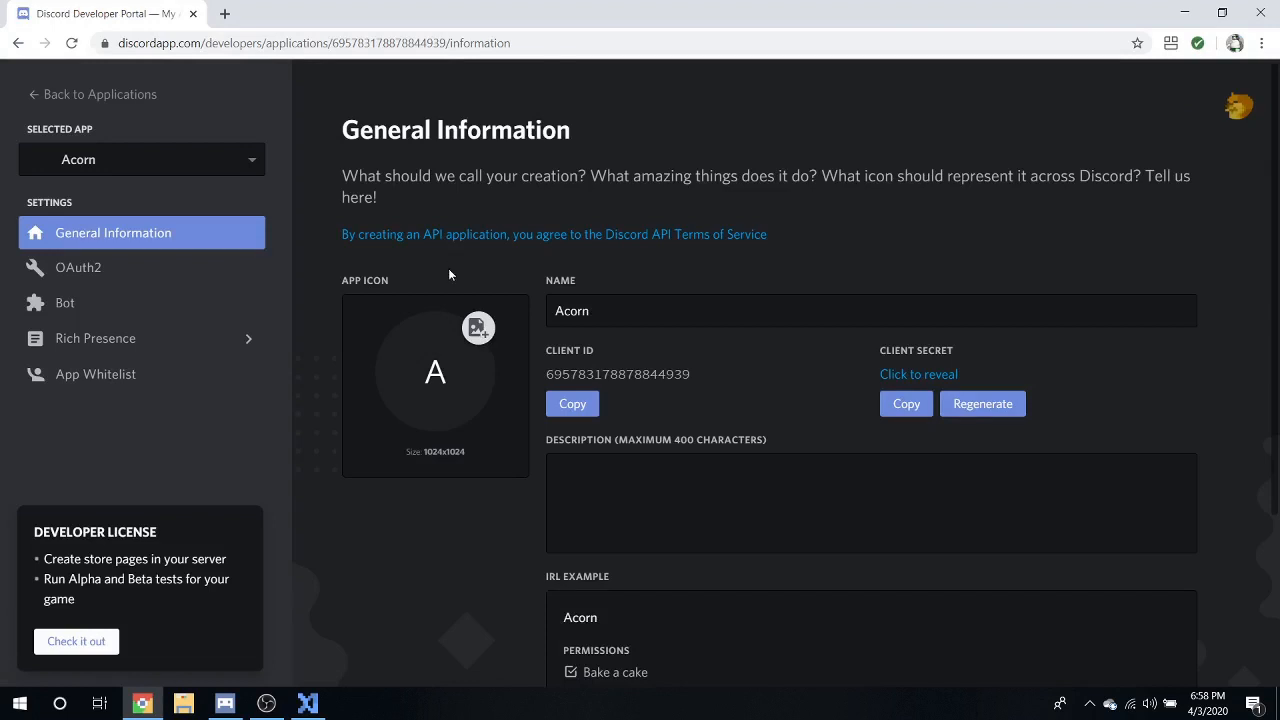
- On Acorn's Bot page, copy the bot token for use in index.js
click(64, 302)
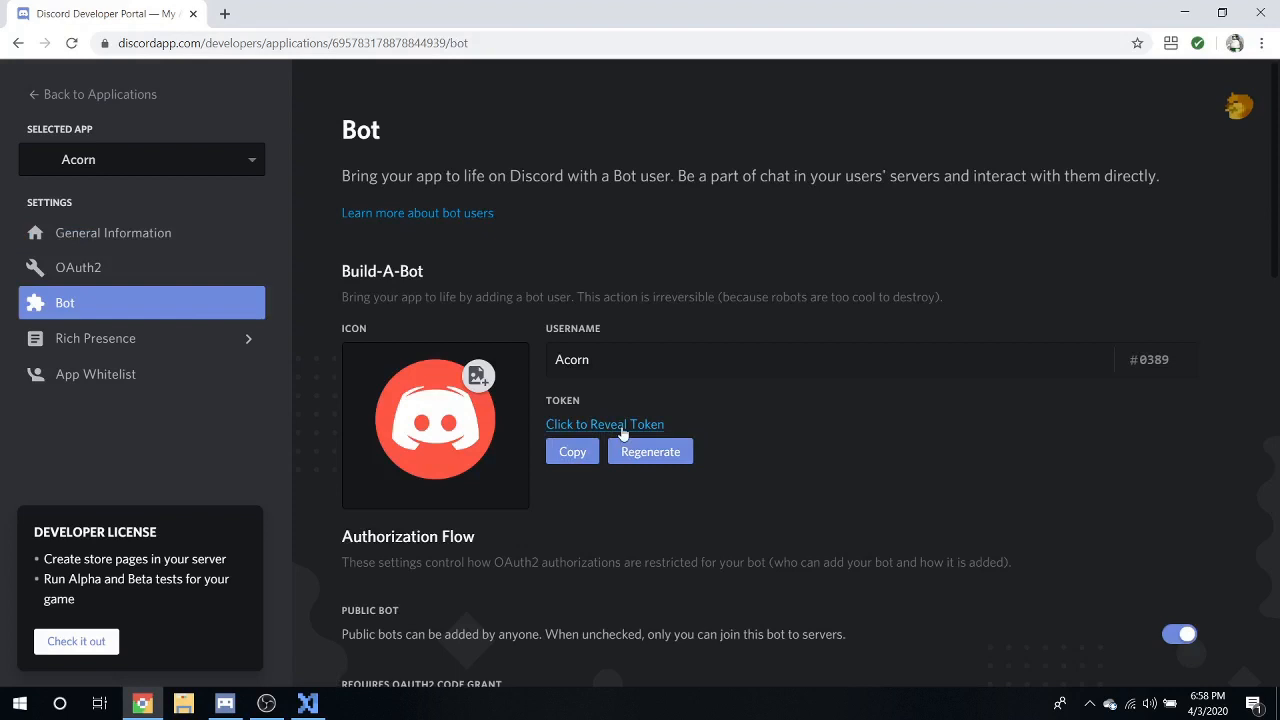
click(572, 452)
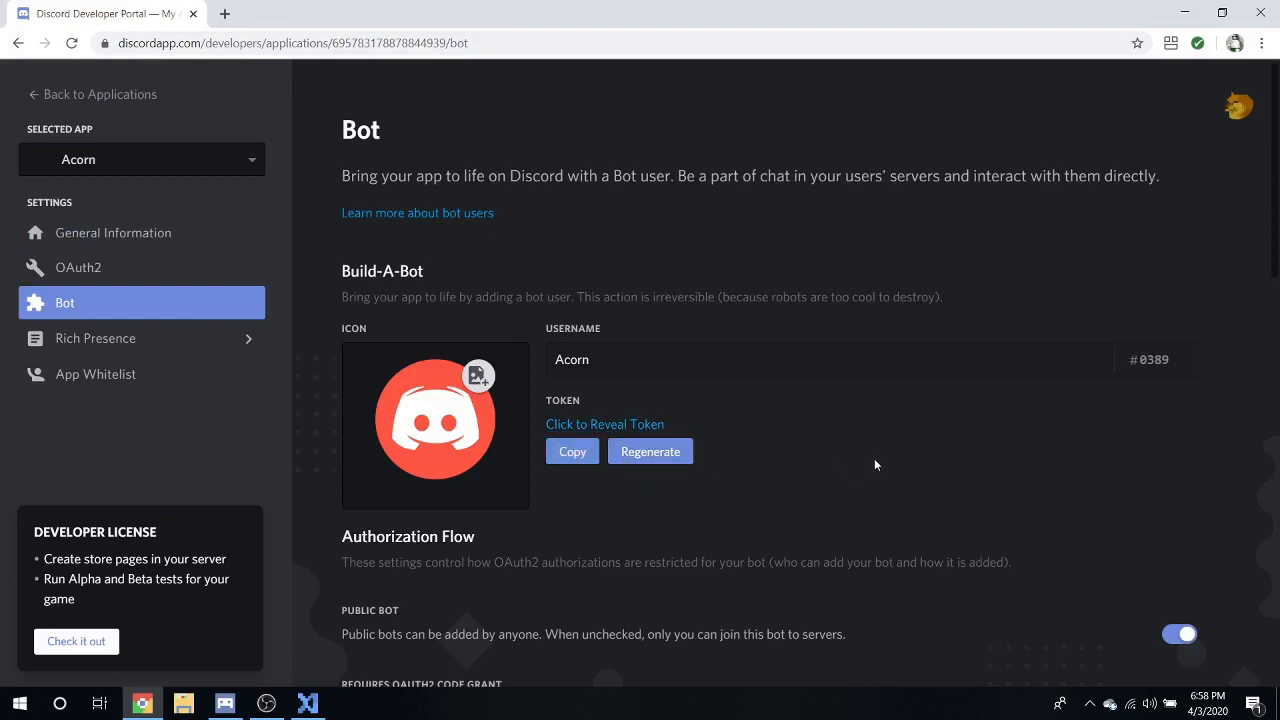
mouse_move(688, 464)
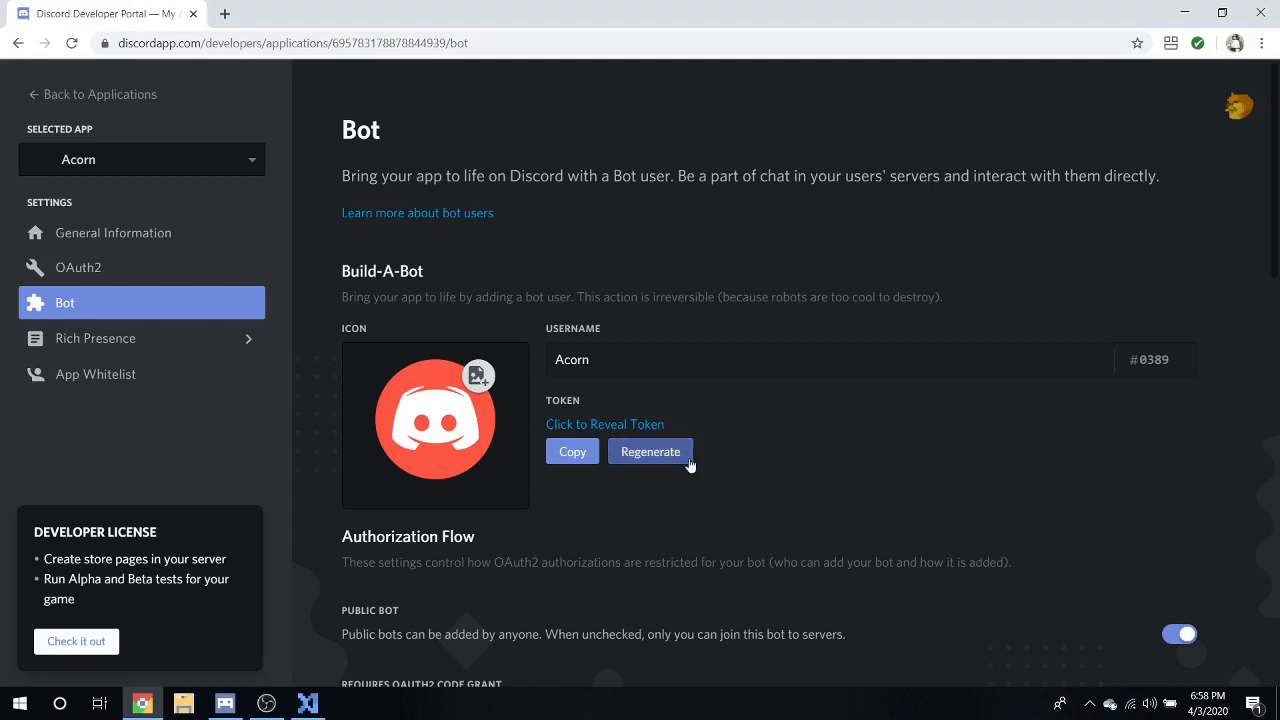
click(308, 704)
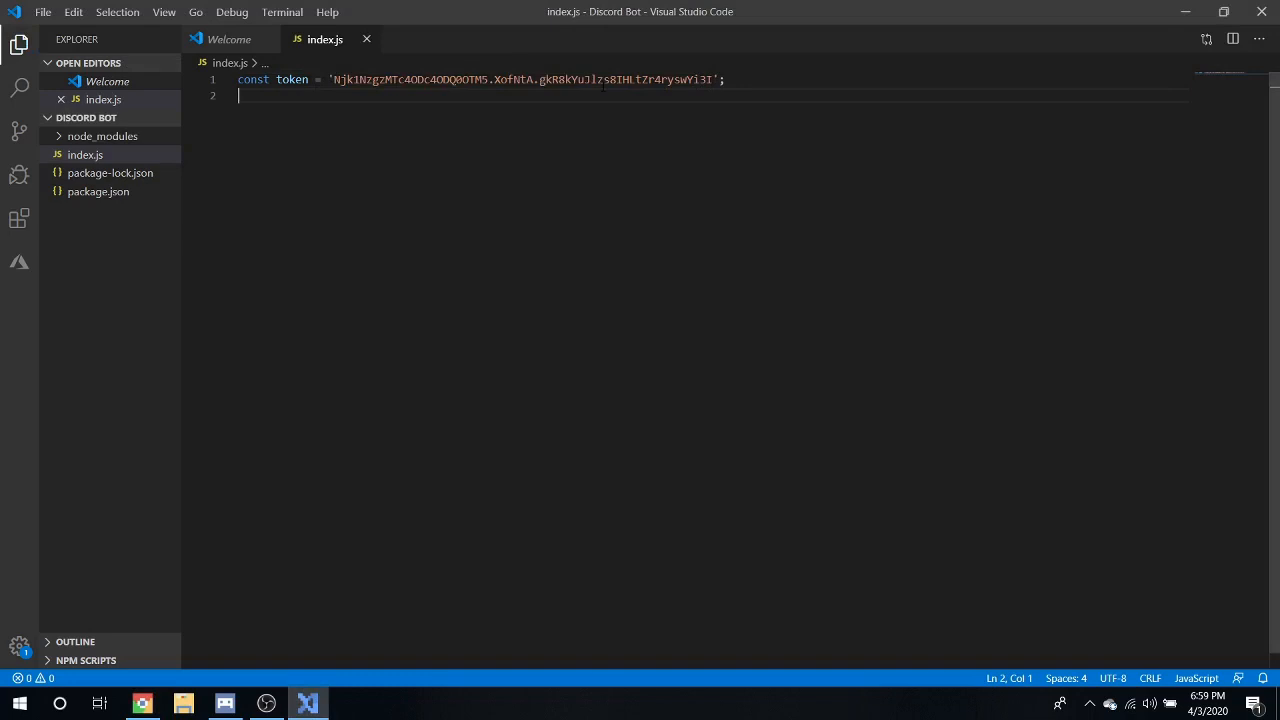
- Require discord.js into a discord constant at the top of index.js
text(const discord =)
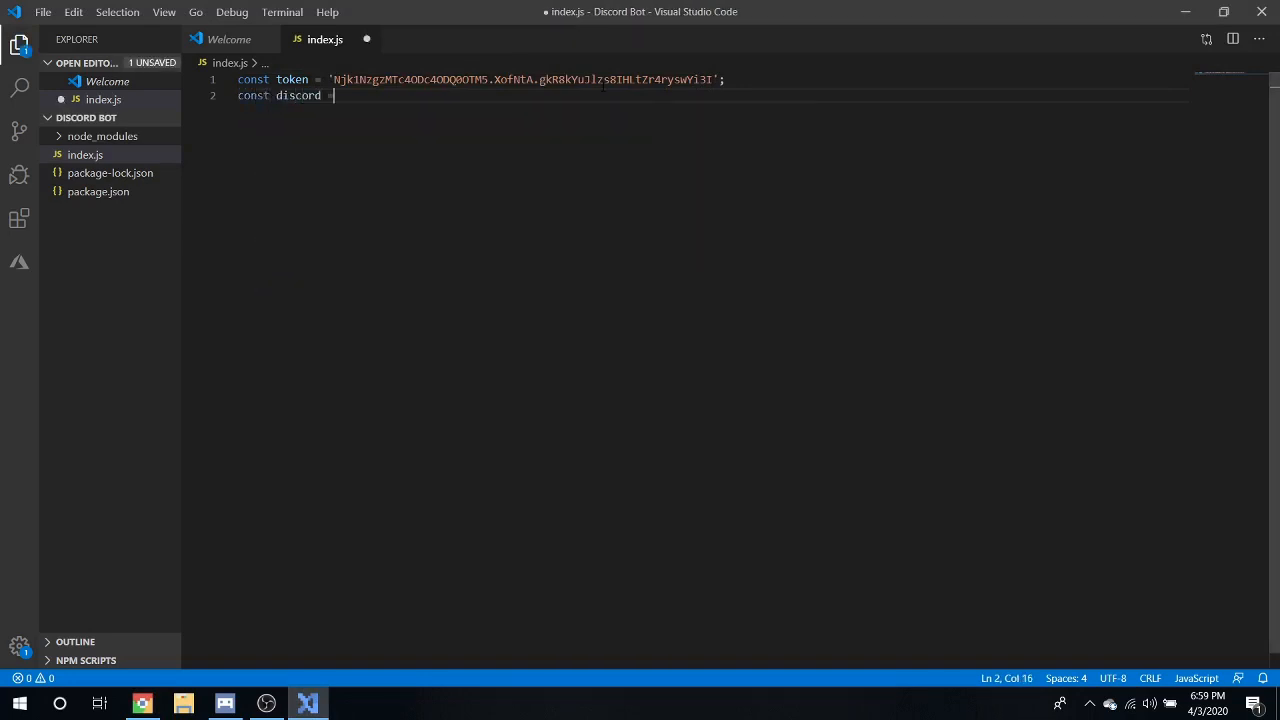
text(require(')
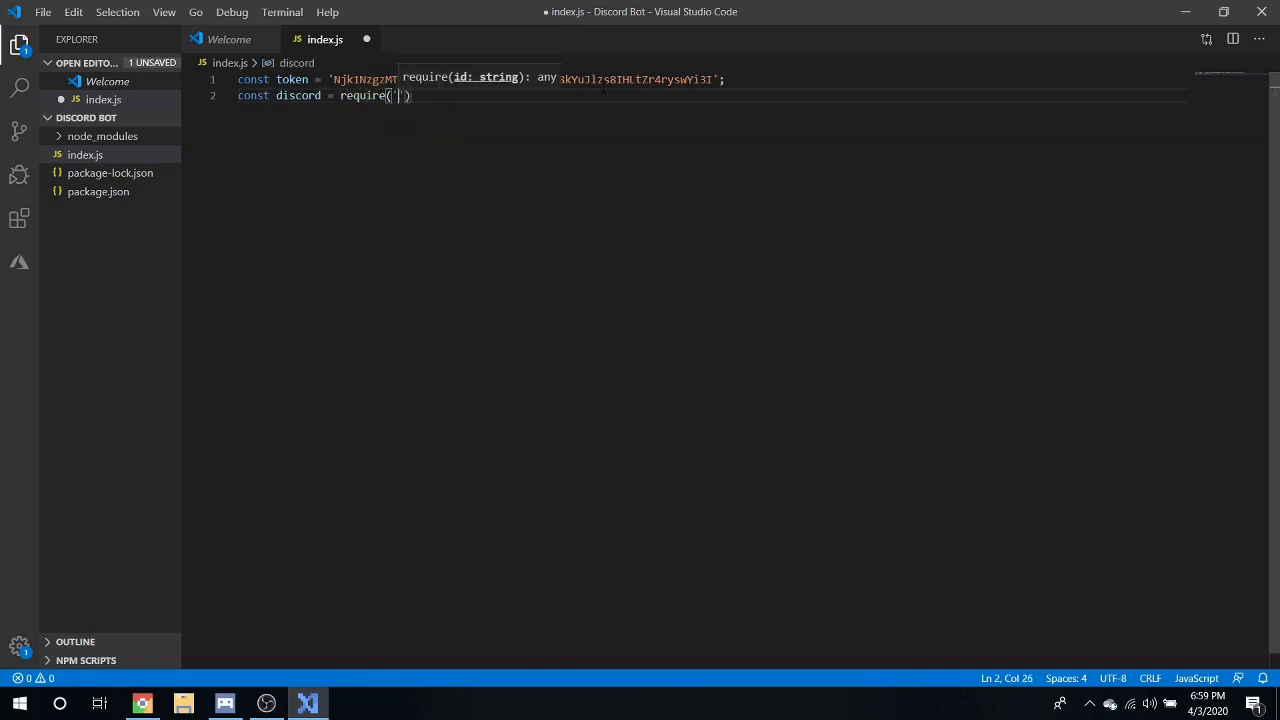
text(discord.js)
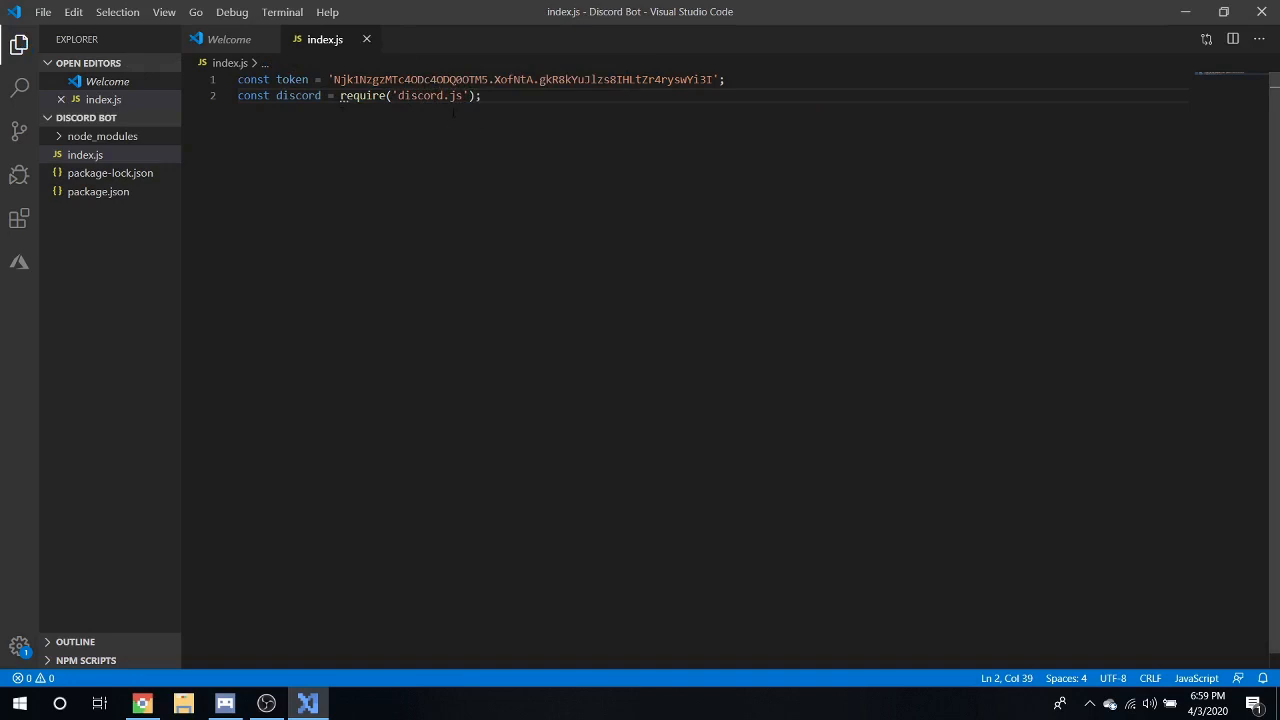
- Create the bot with new discord.Client and alias it as const client = bot
text(c)
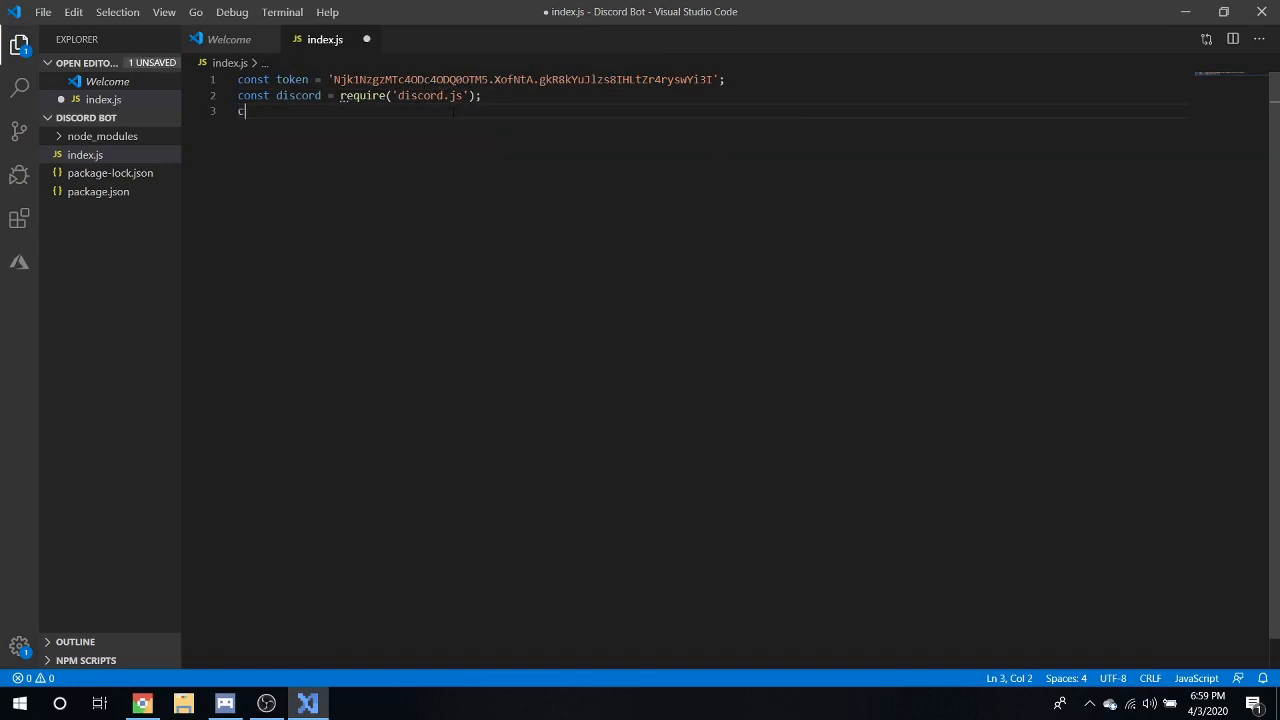
text(onst)
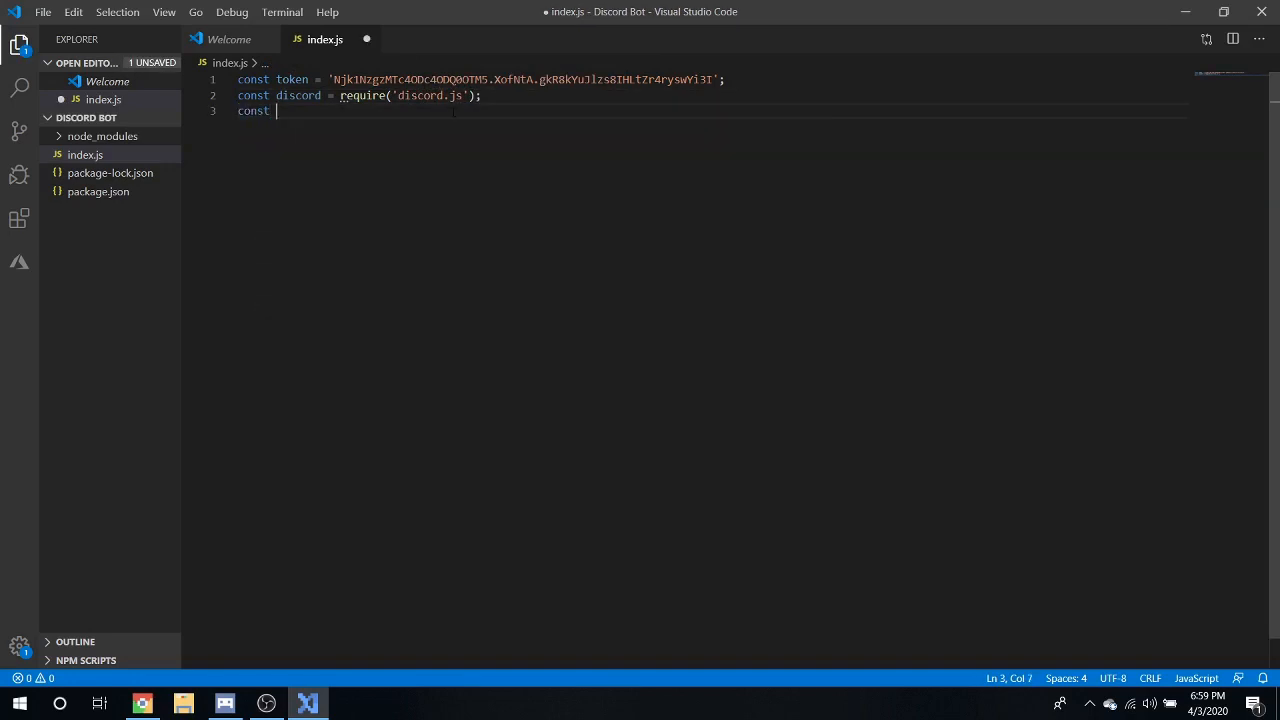
text(bot = new)
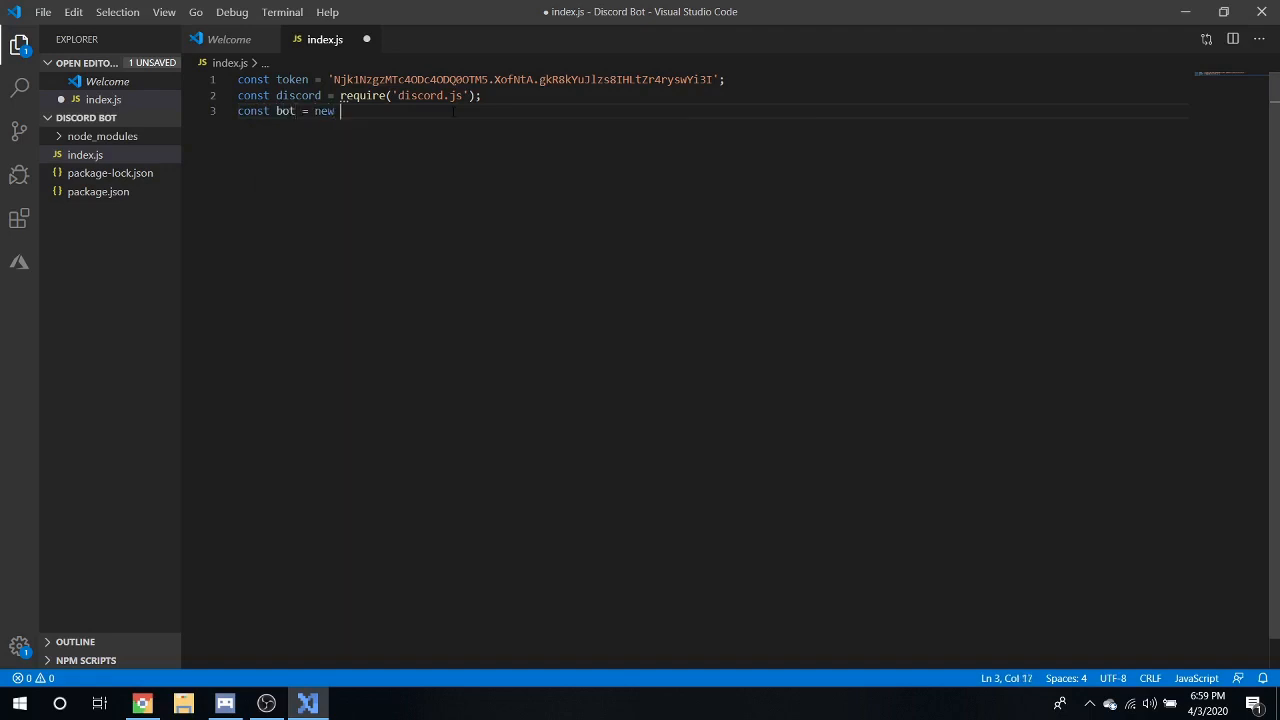
text(discord.client;)
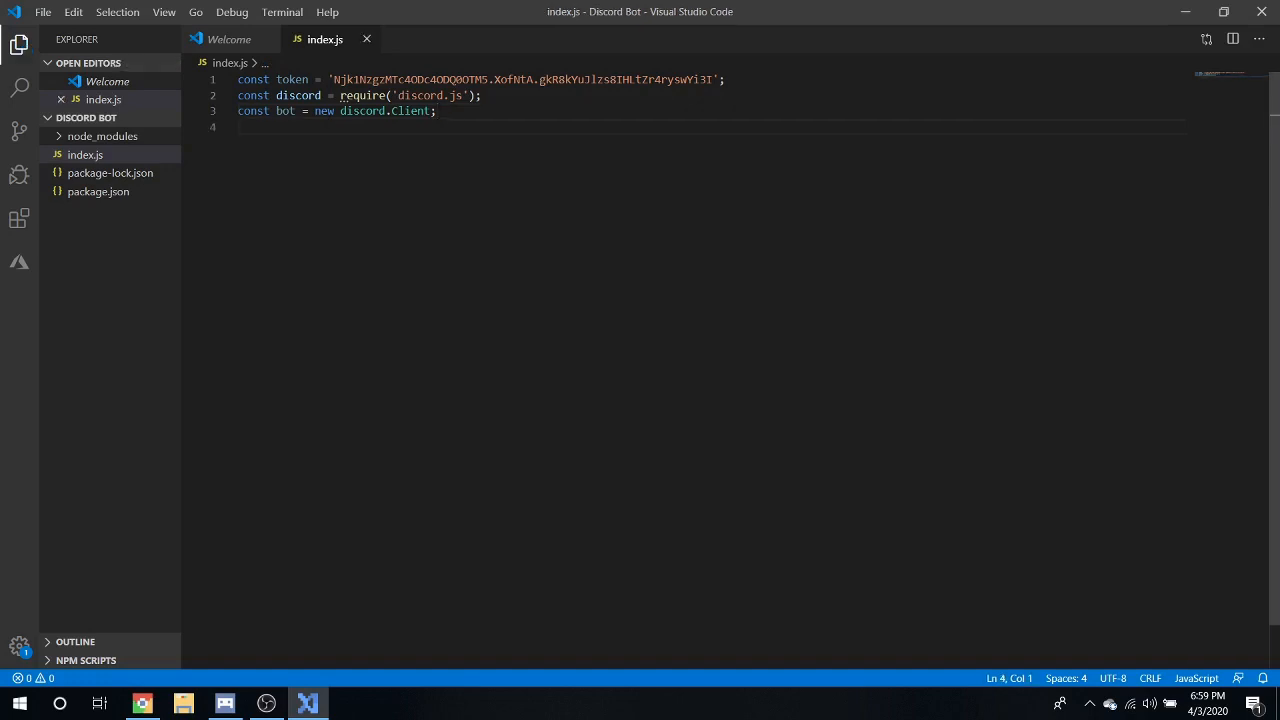
text(co)
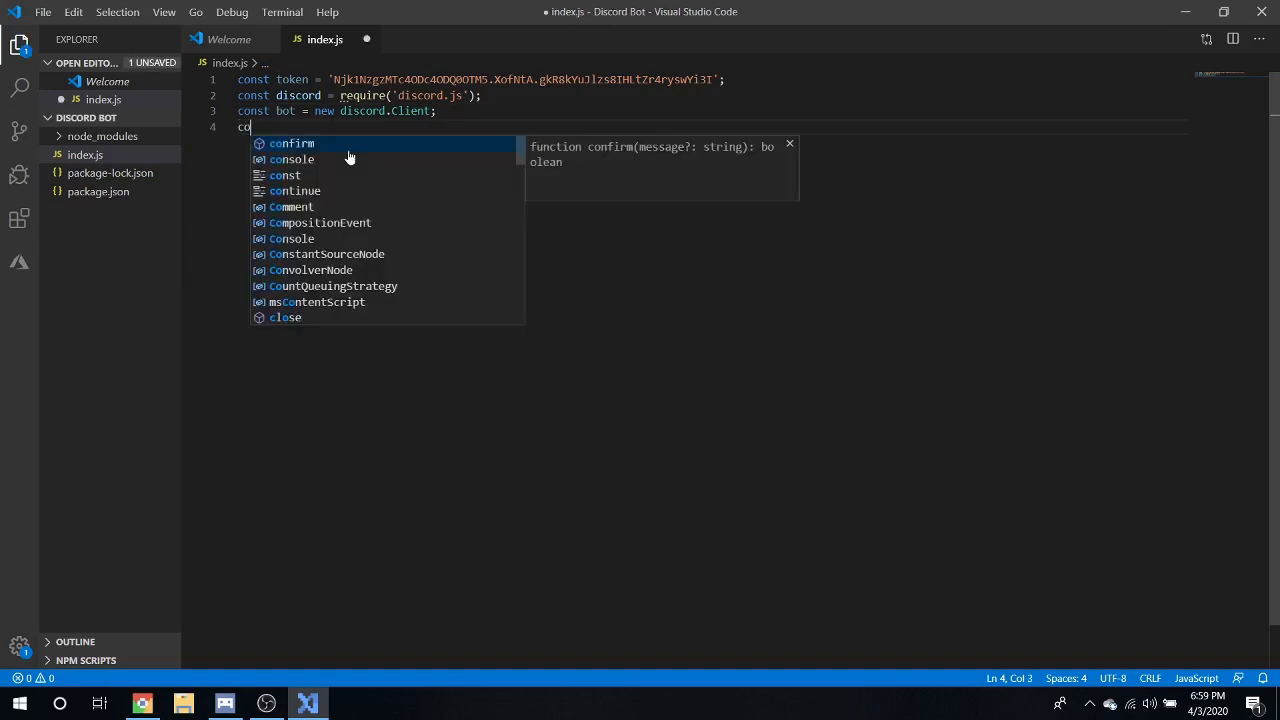
text(nst client)
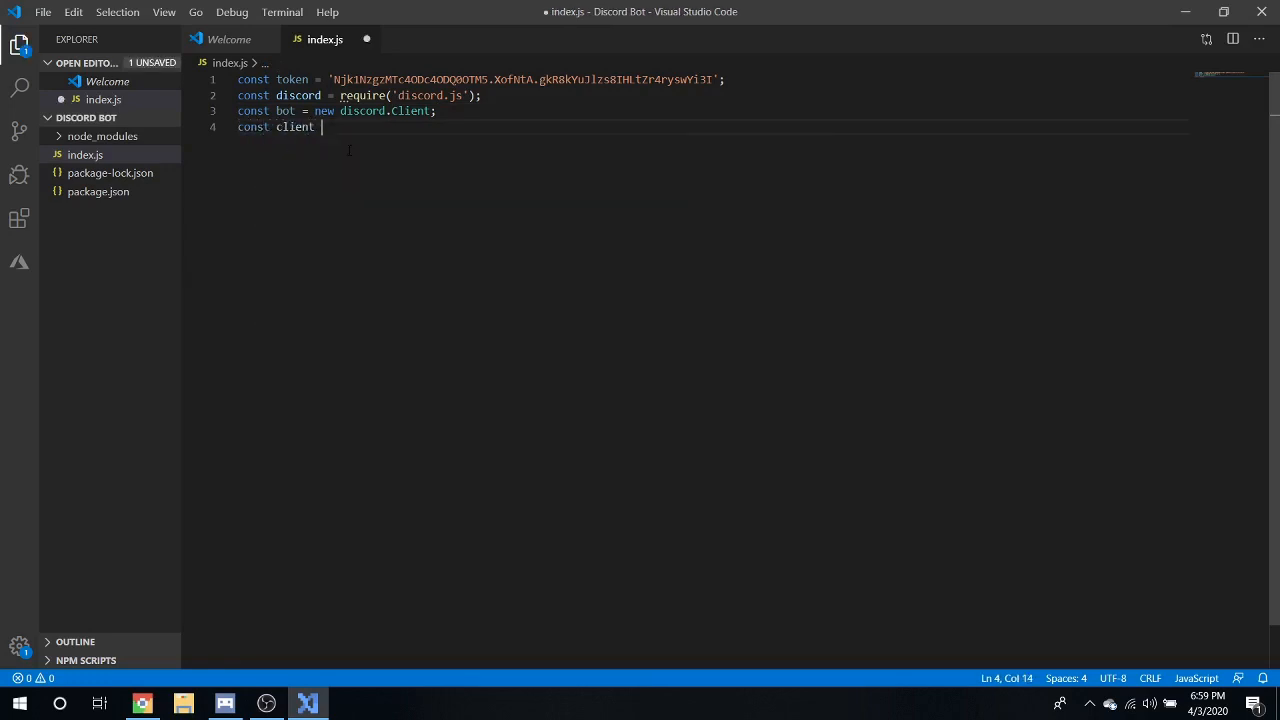
text(= bot;)
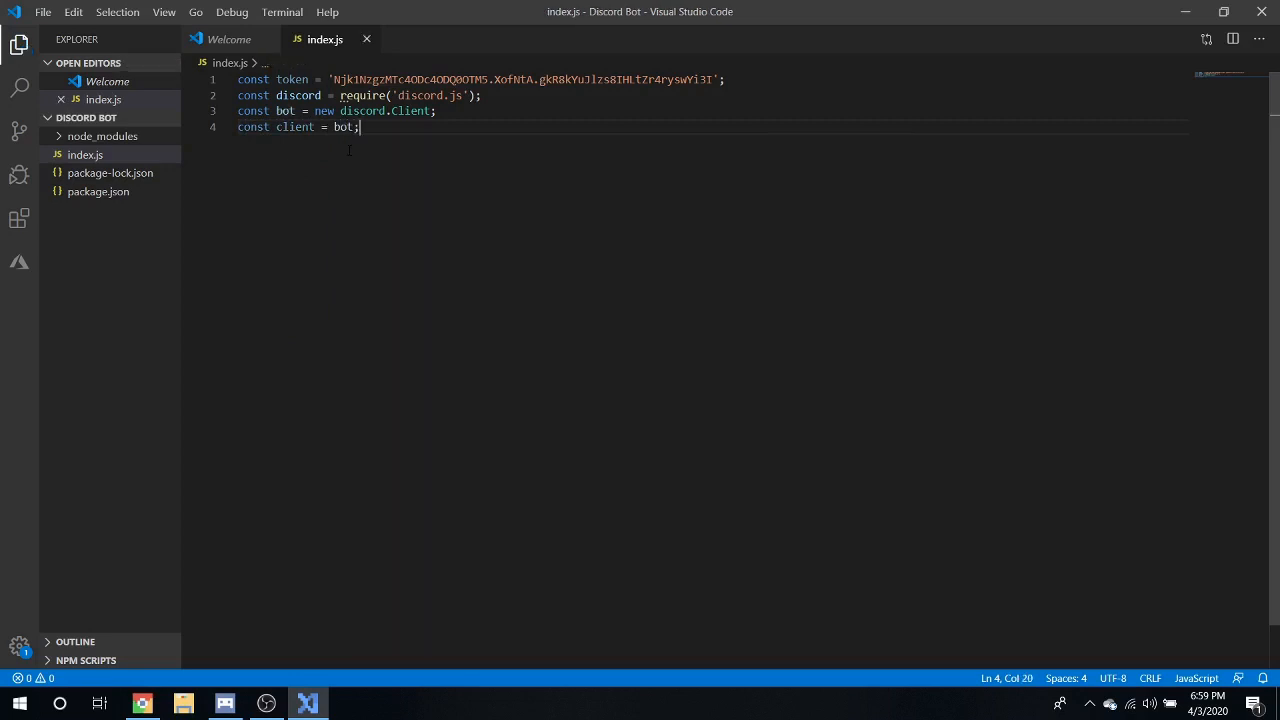
key(Enter)
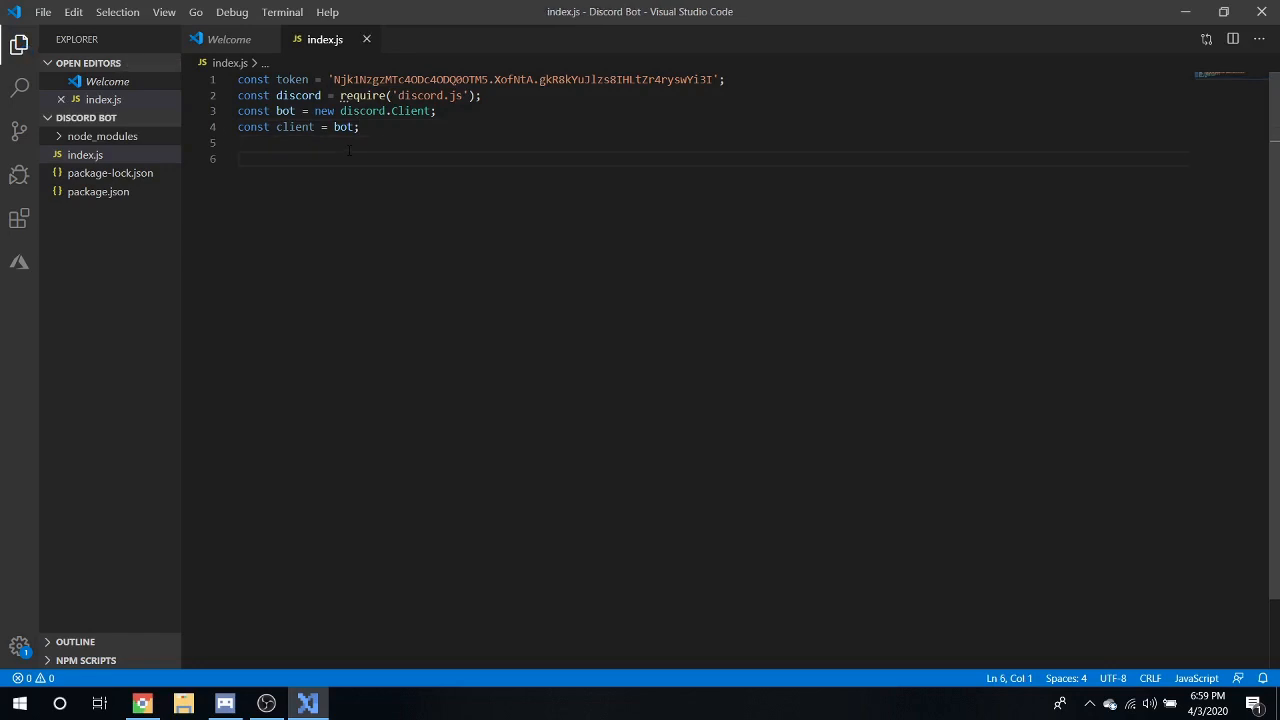
- Log the bot in with bot.login(token)
text(bot)
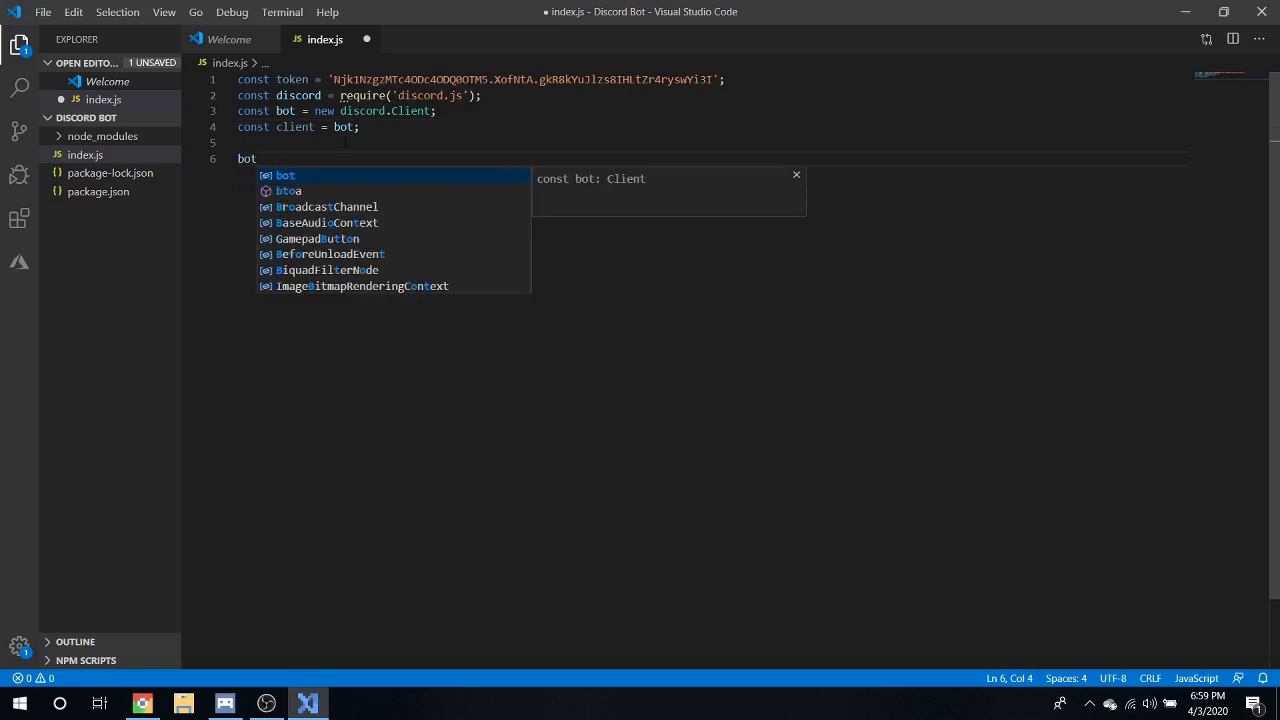
text(.login(')
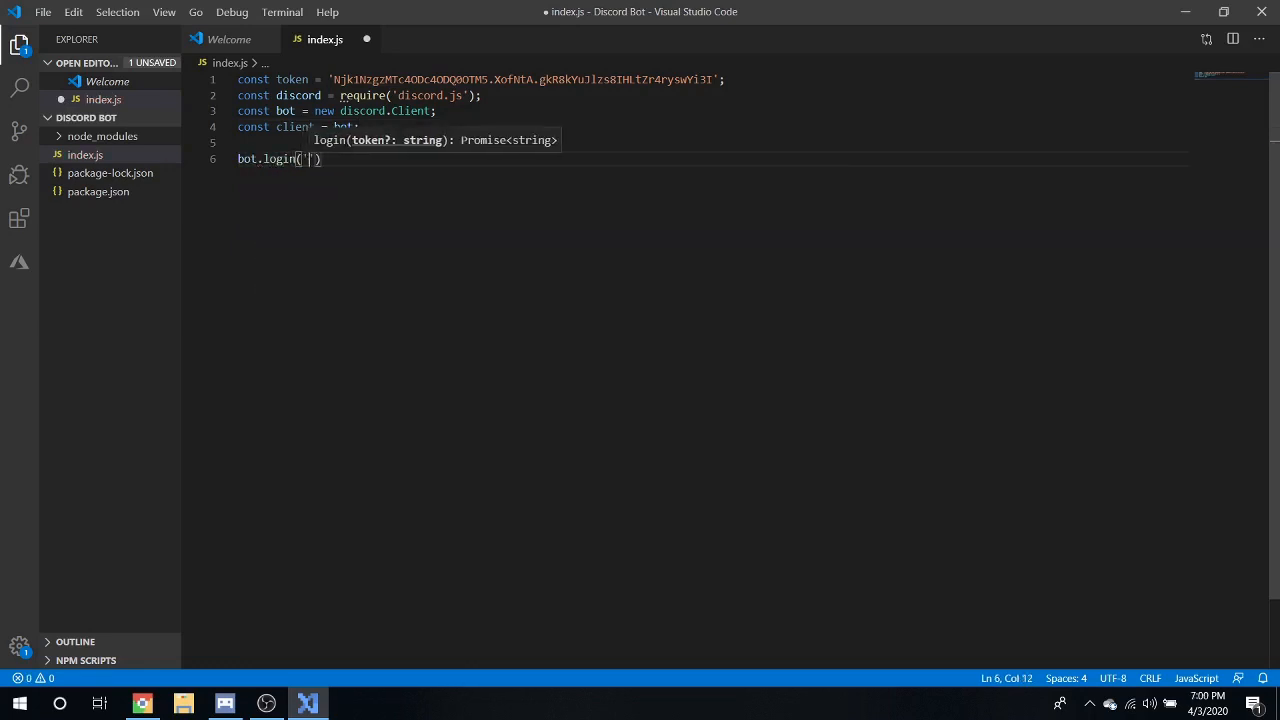
text(token)
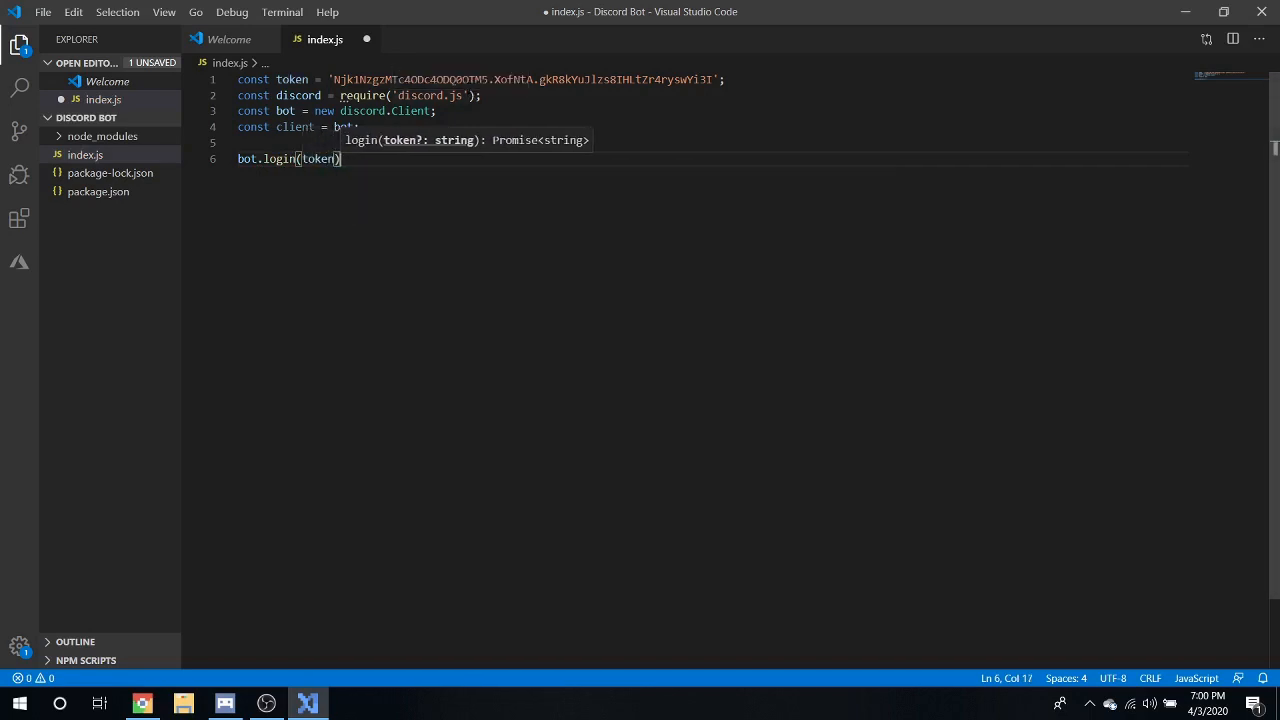
- Start the bot from a new terminal with node . so it connects to Discord
click(44, 12)
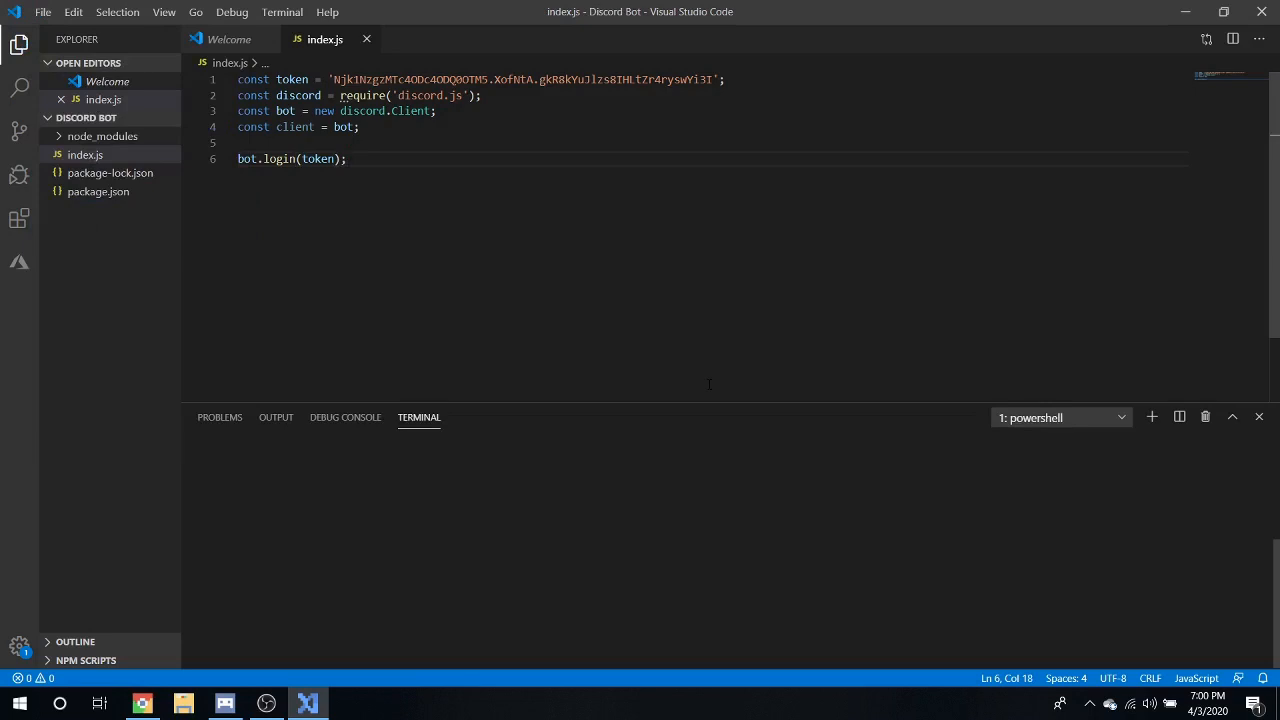
text(node .)
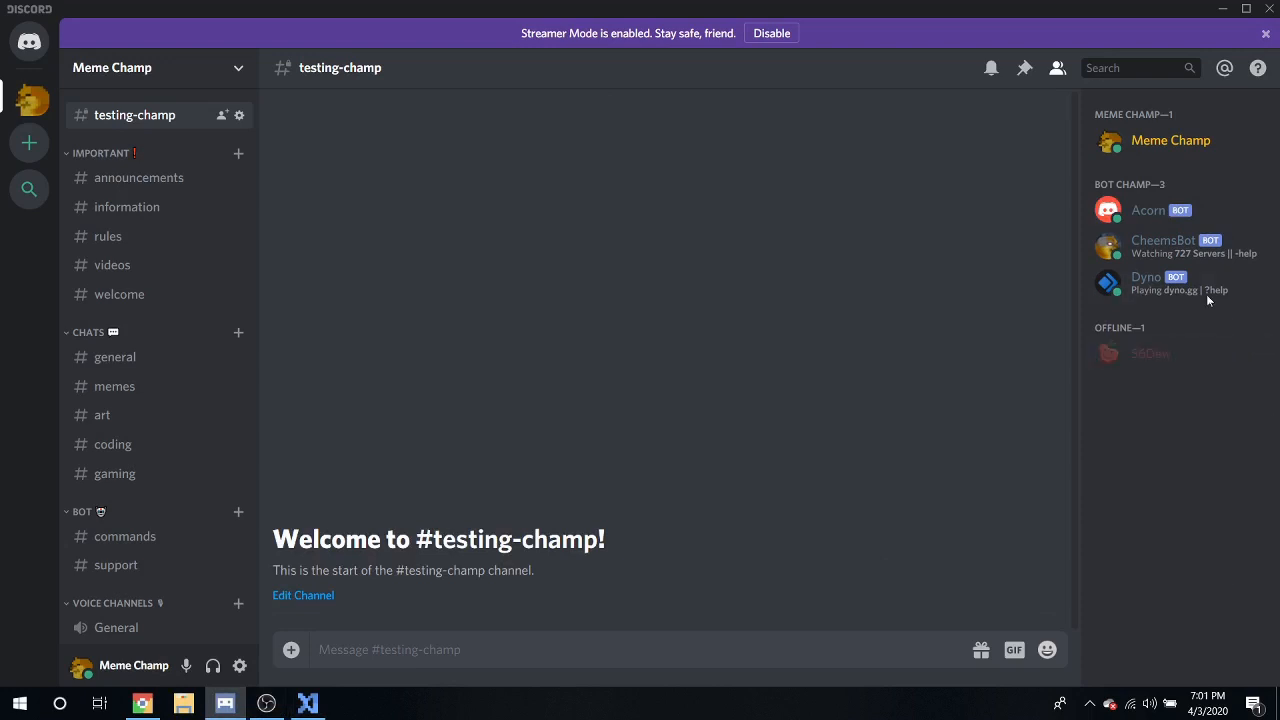
click(1148, 210)
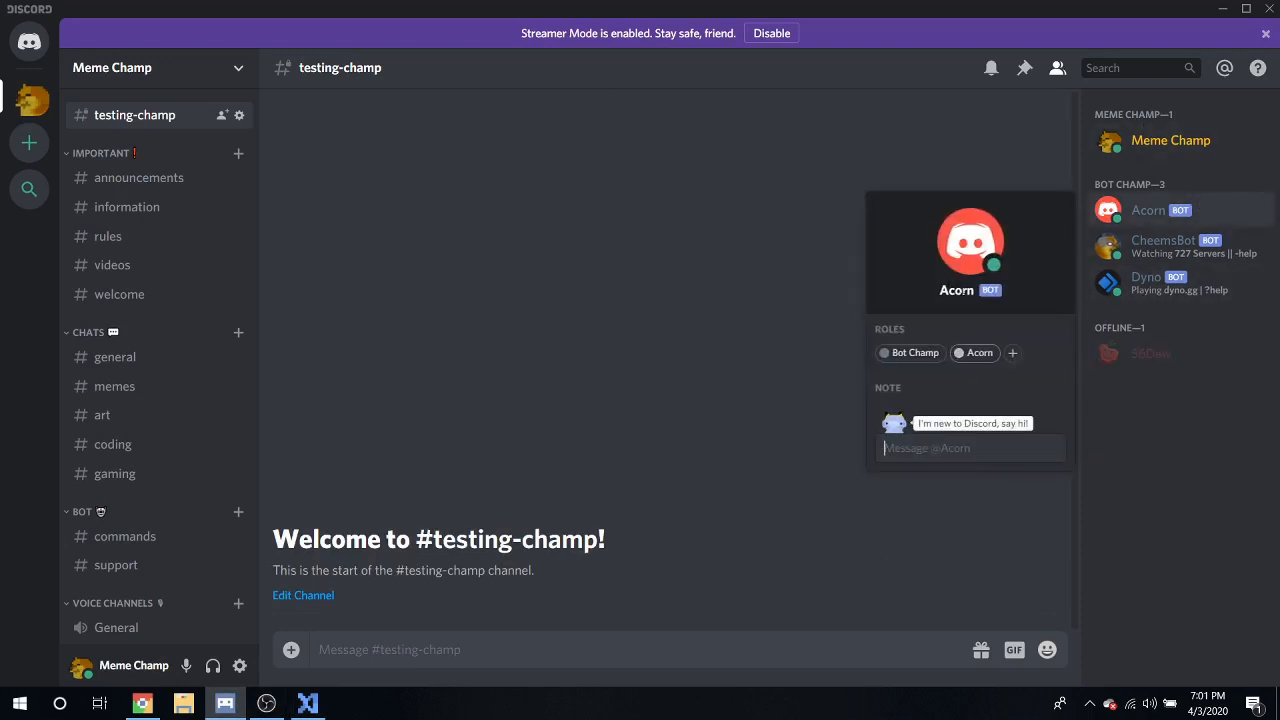
click(432, 620)
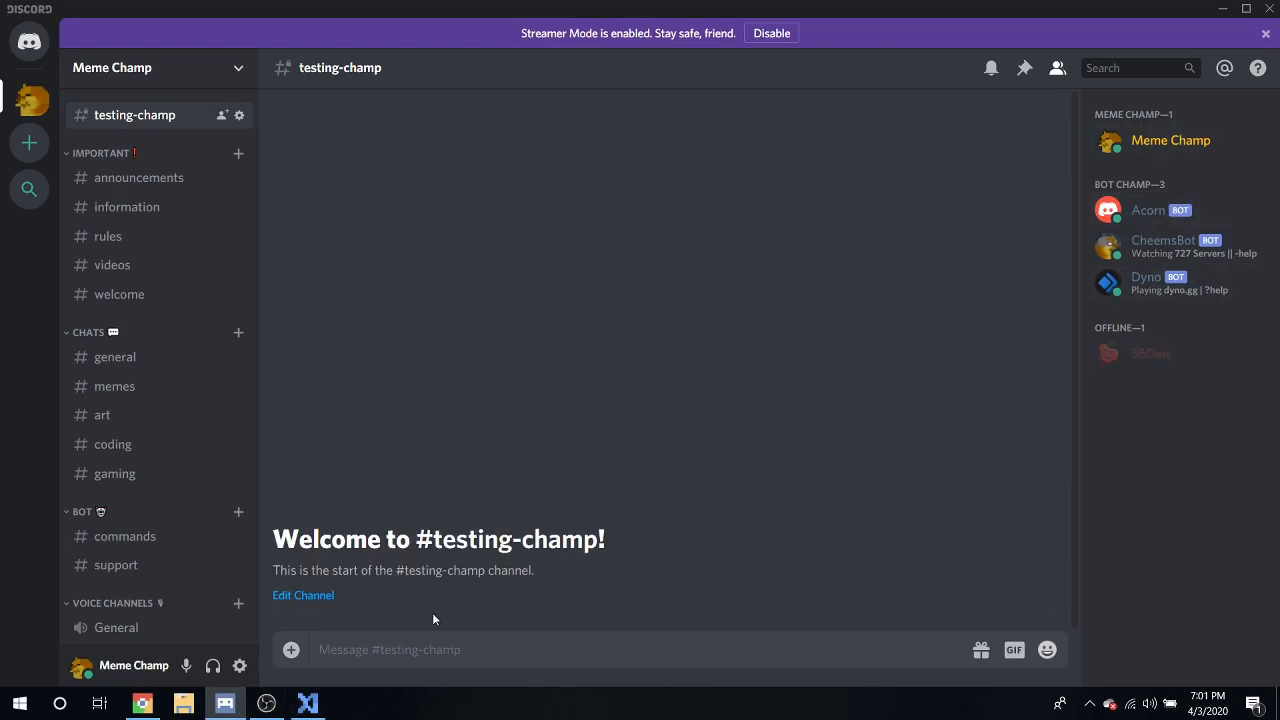
click(308, 704)
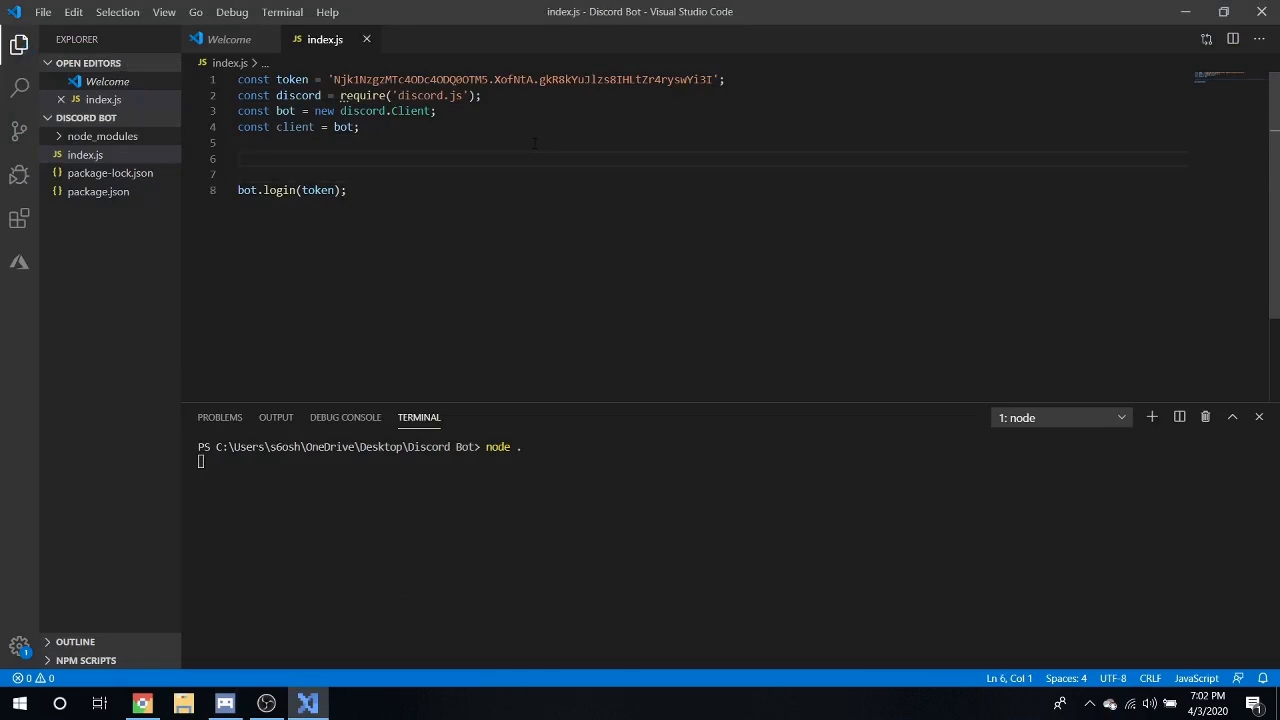
- Add a bot.on('message', message => ...) handler to index.js
text(bot.)
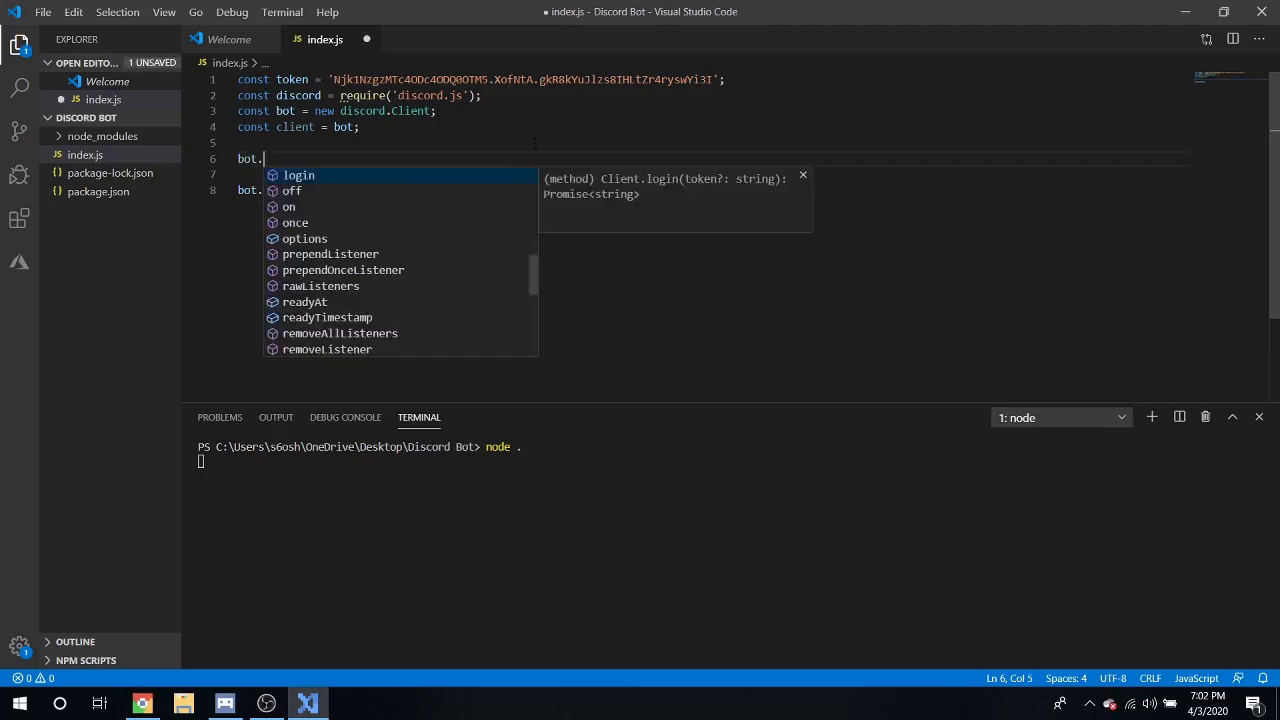
text(on()
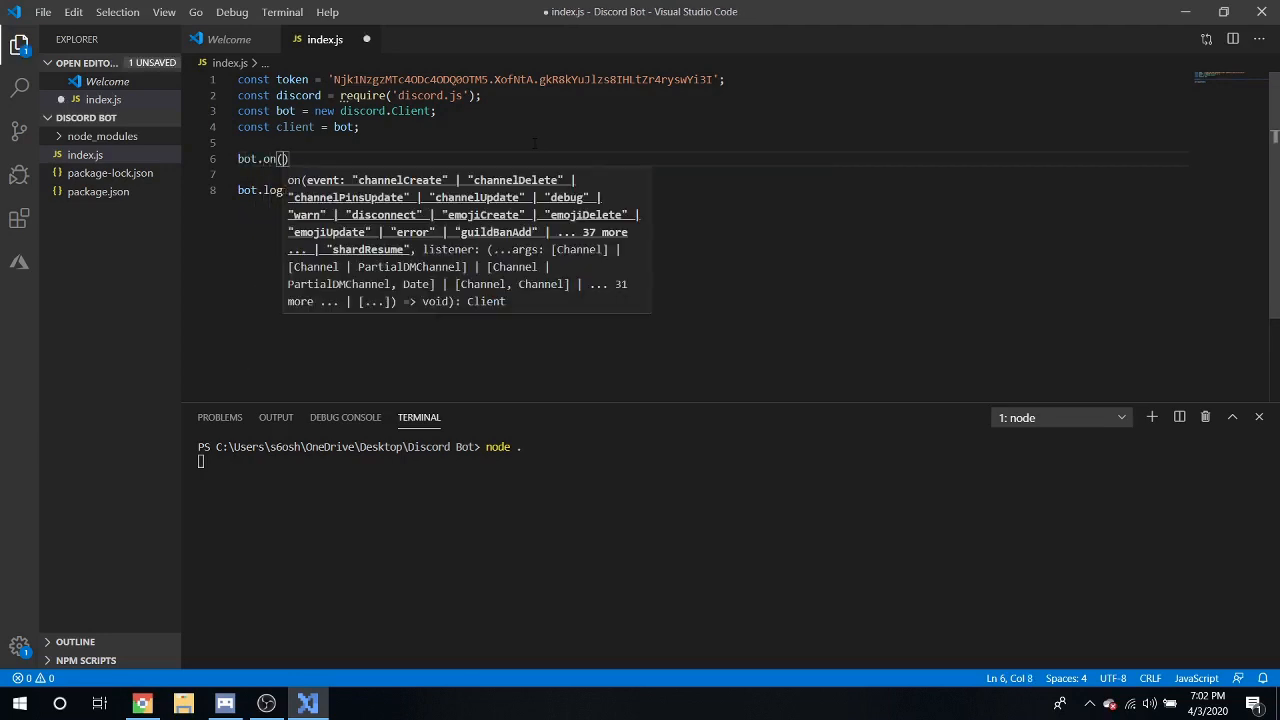
text('message)
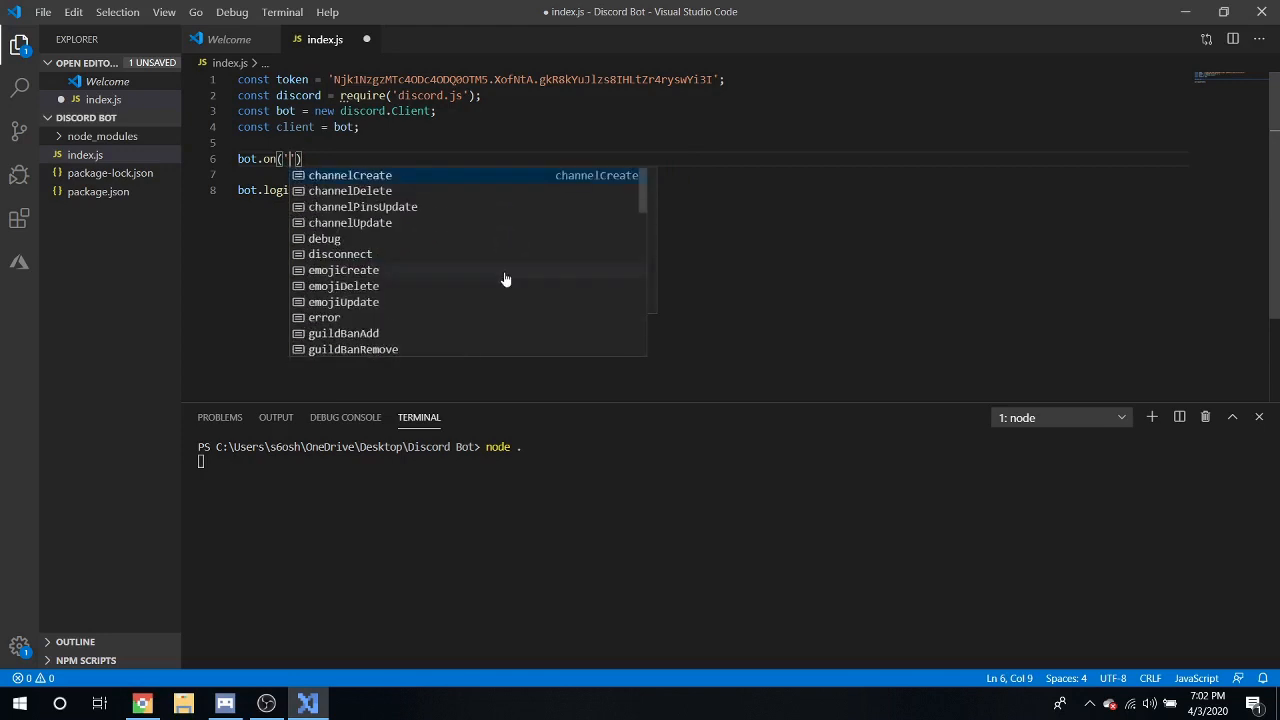
mouse_move(168, 368)
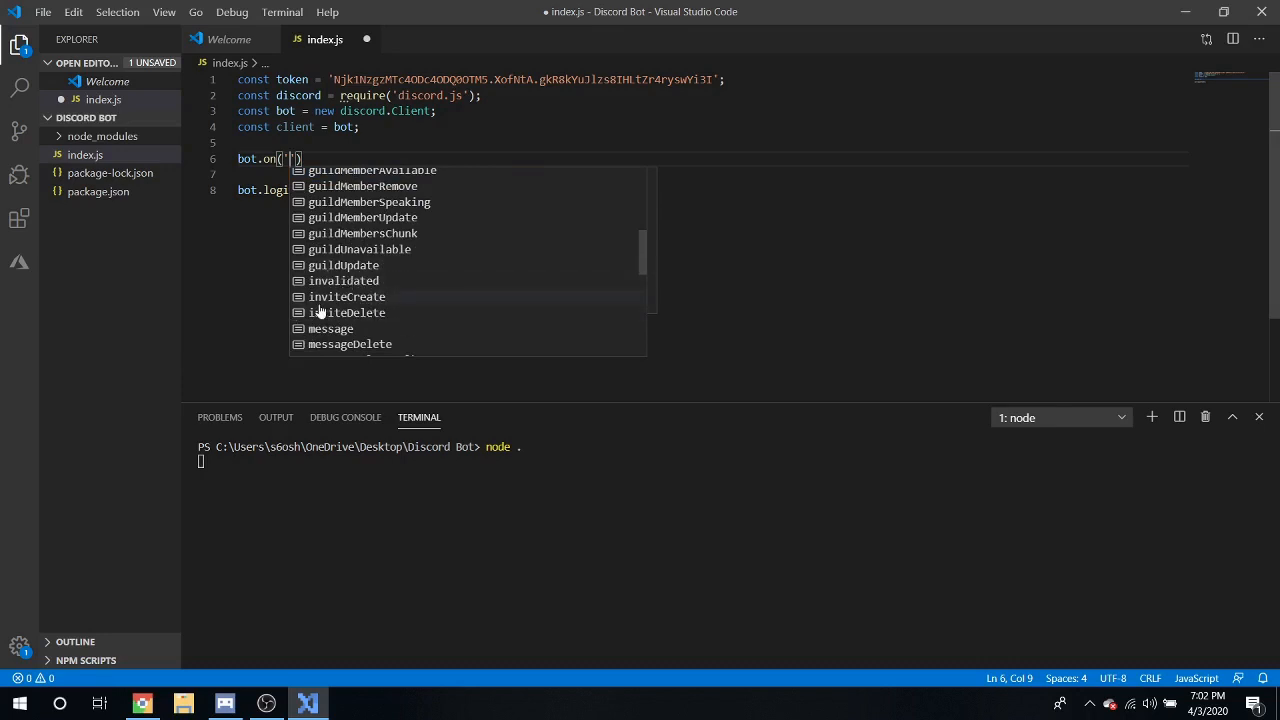
text(message)
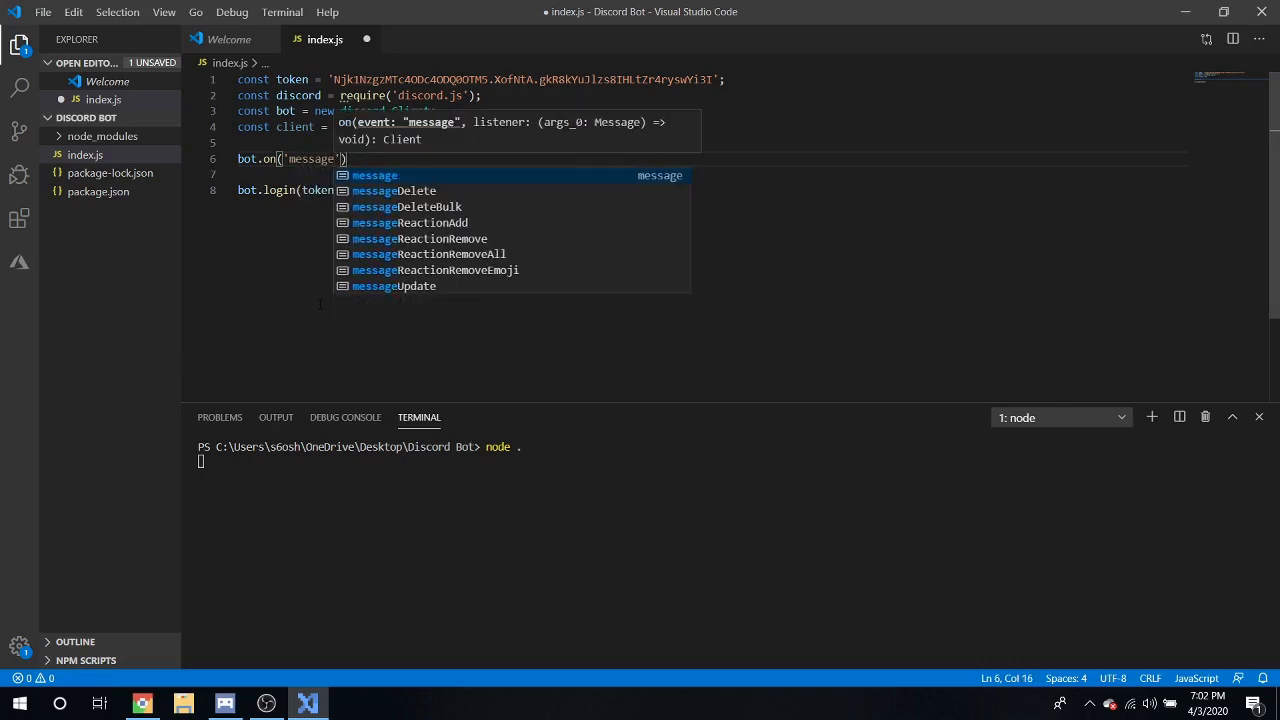
text(, message => {)
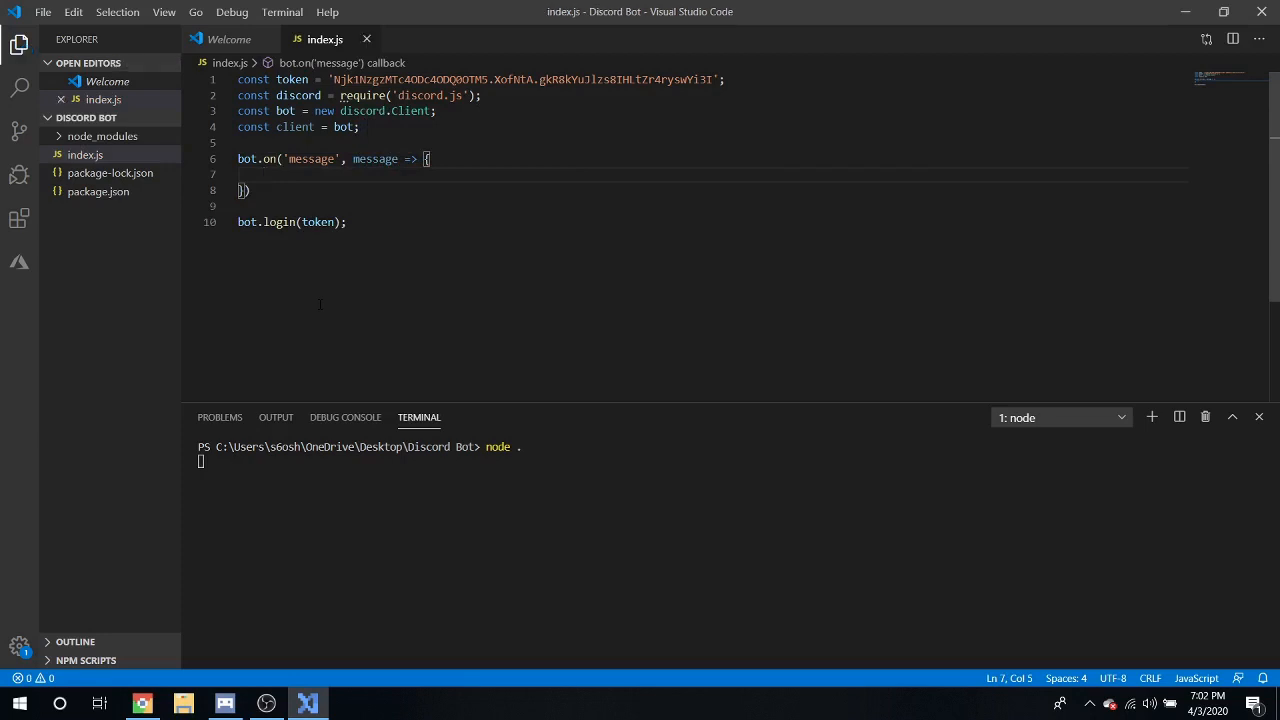
- Reply to every message with message.channel.send('hi :)') and restart the bot with node
text(message.channel)
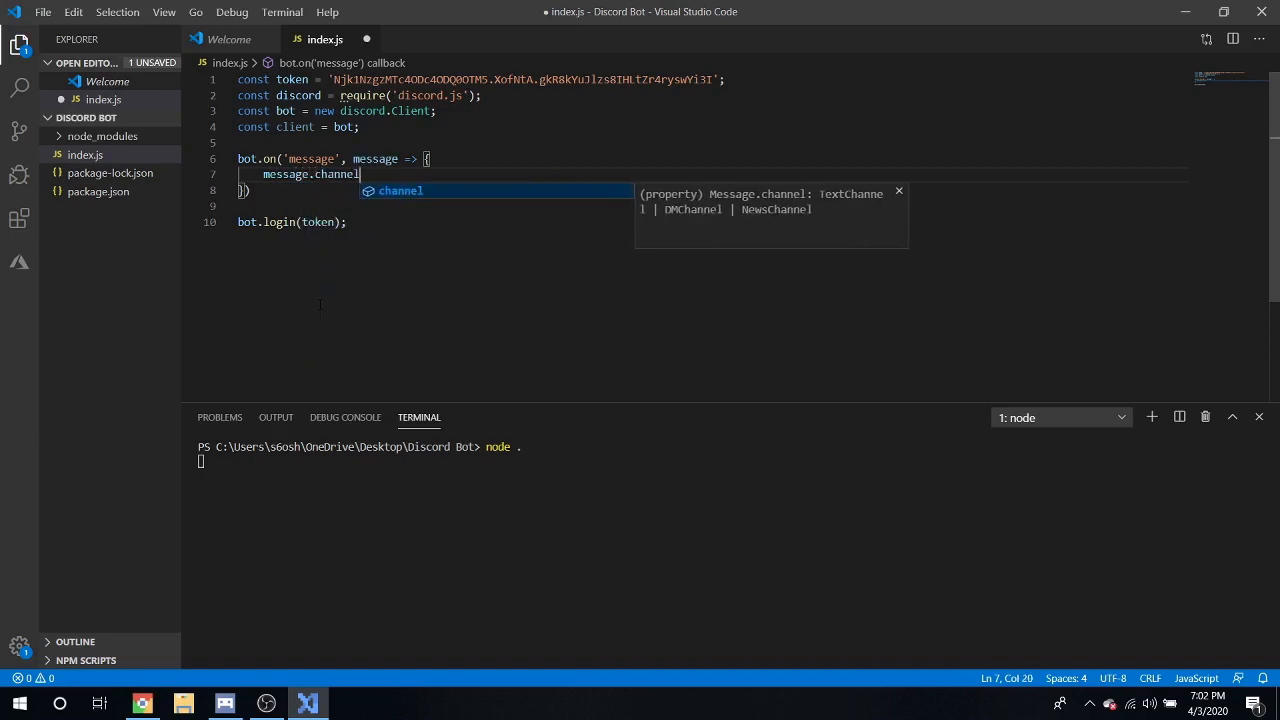
text(.send(''))
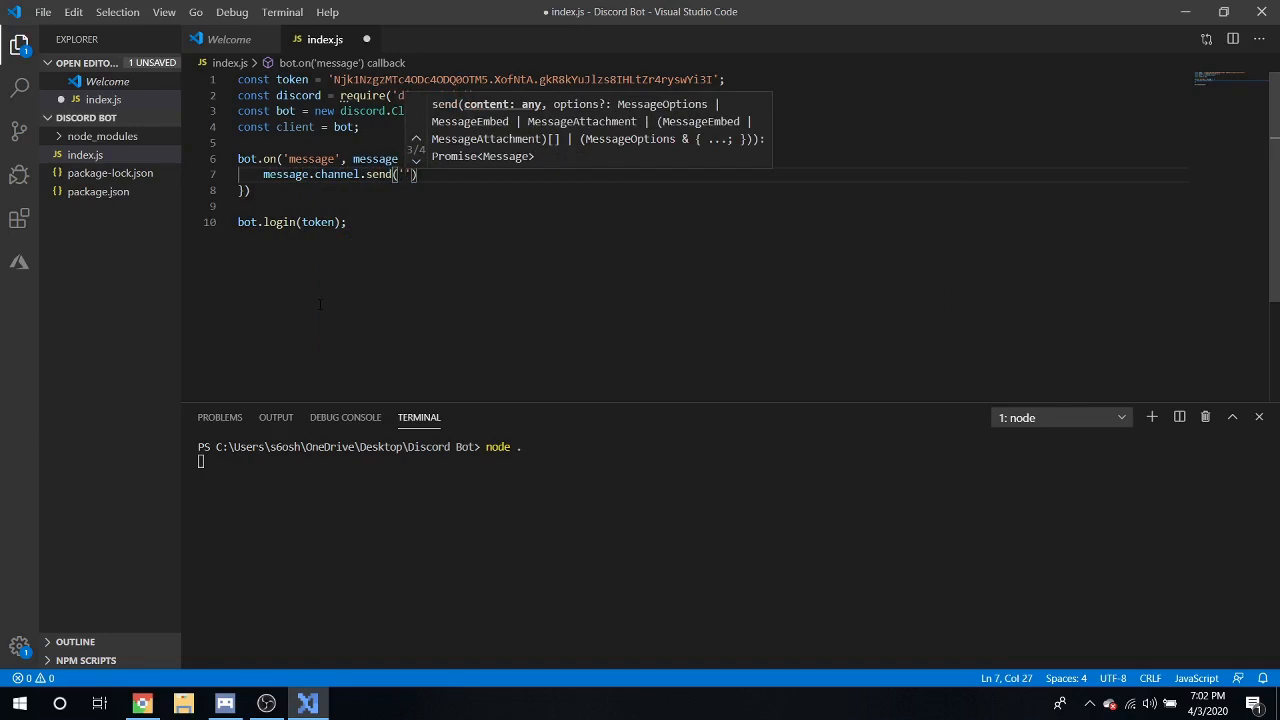
text(hi :))
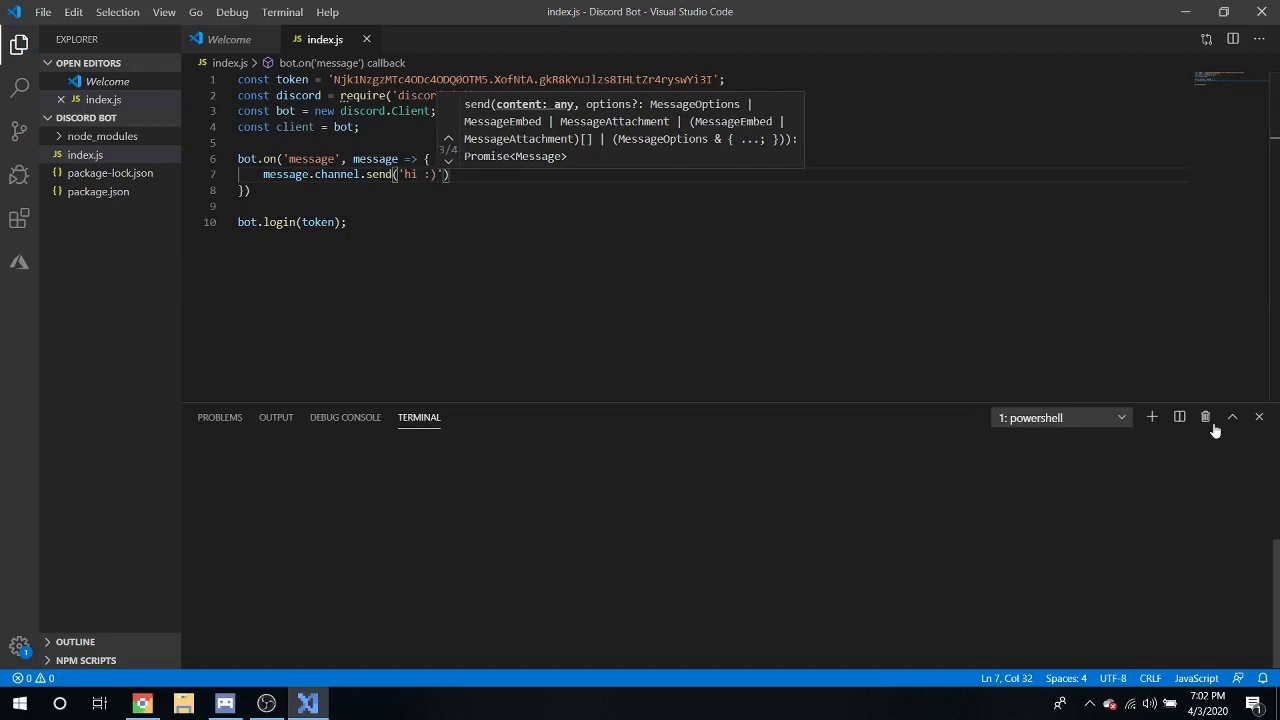
text(node .)
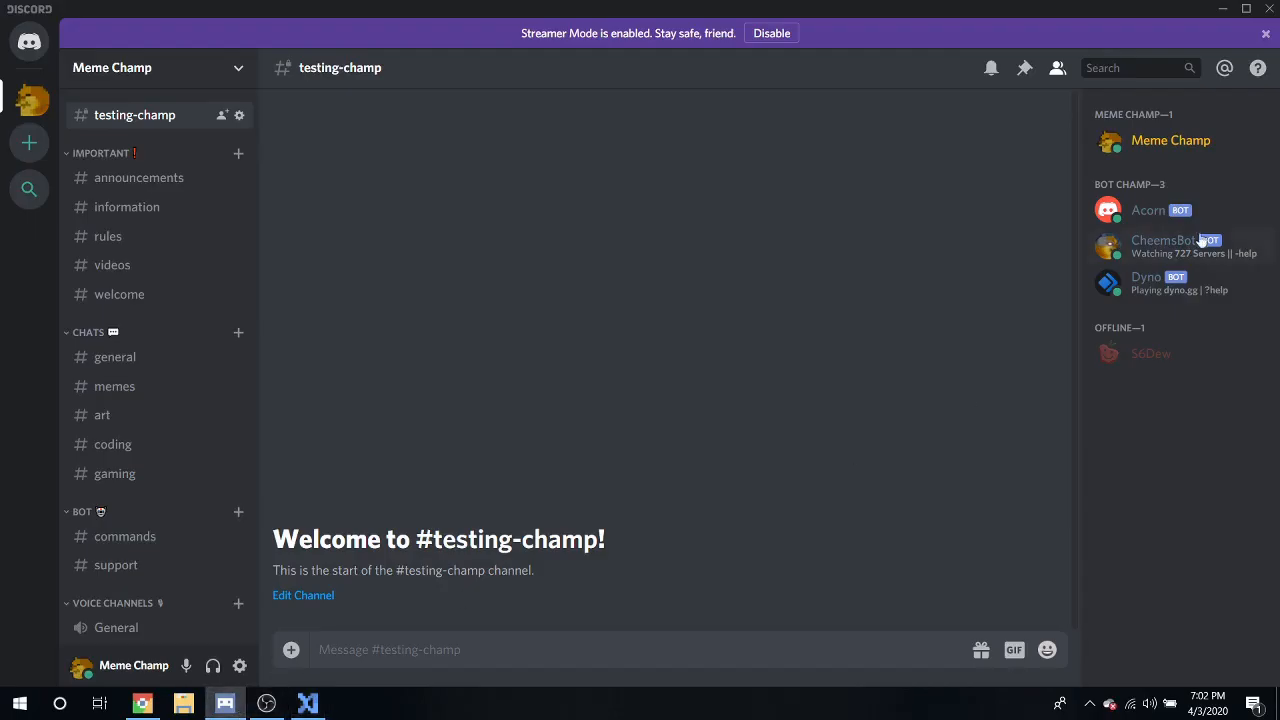
- Send hi in #testing-champ and watch Acorn flood the channel with hi :) replies
text(h)
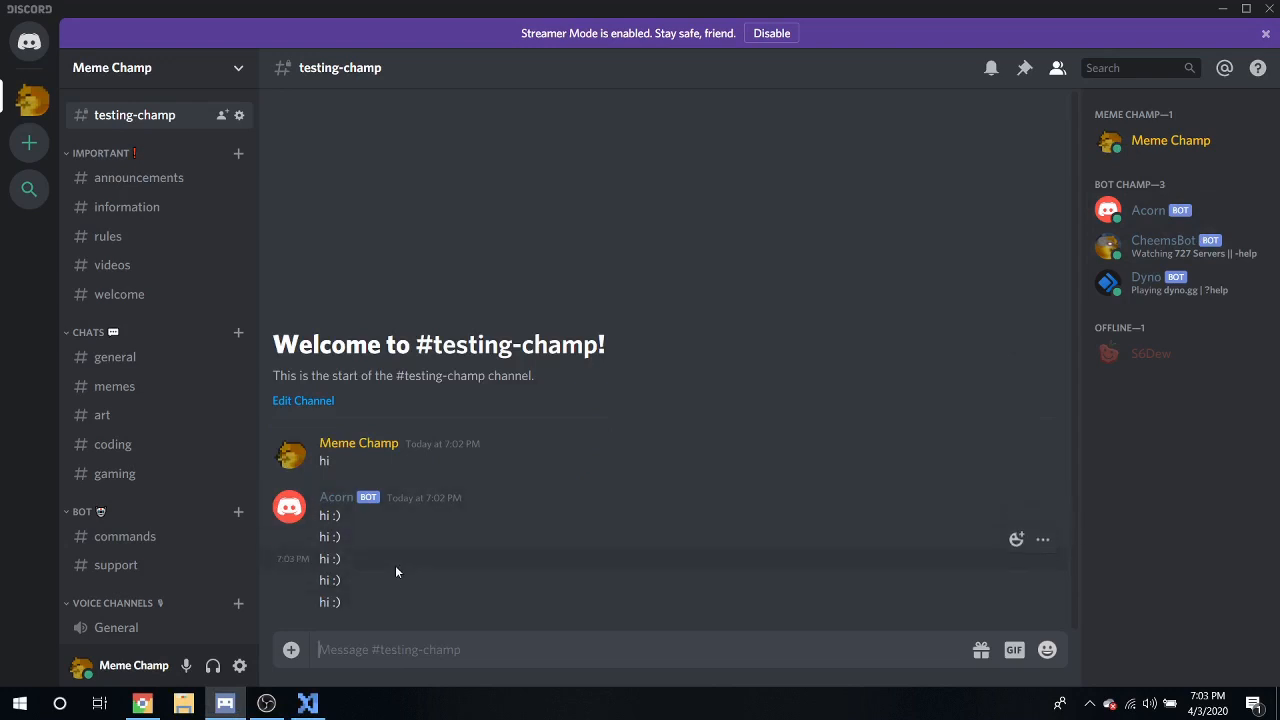
scroll(down, 3)
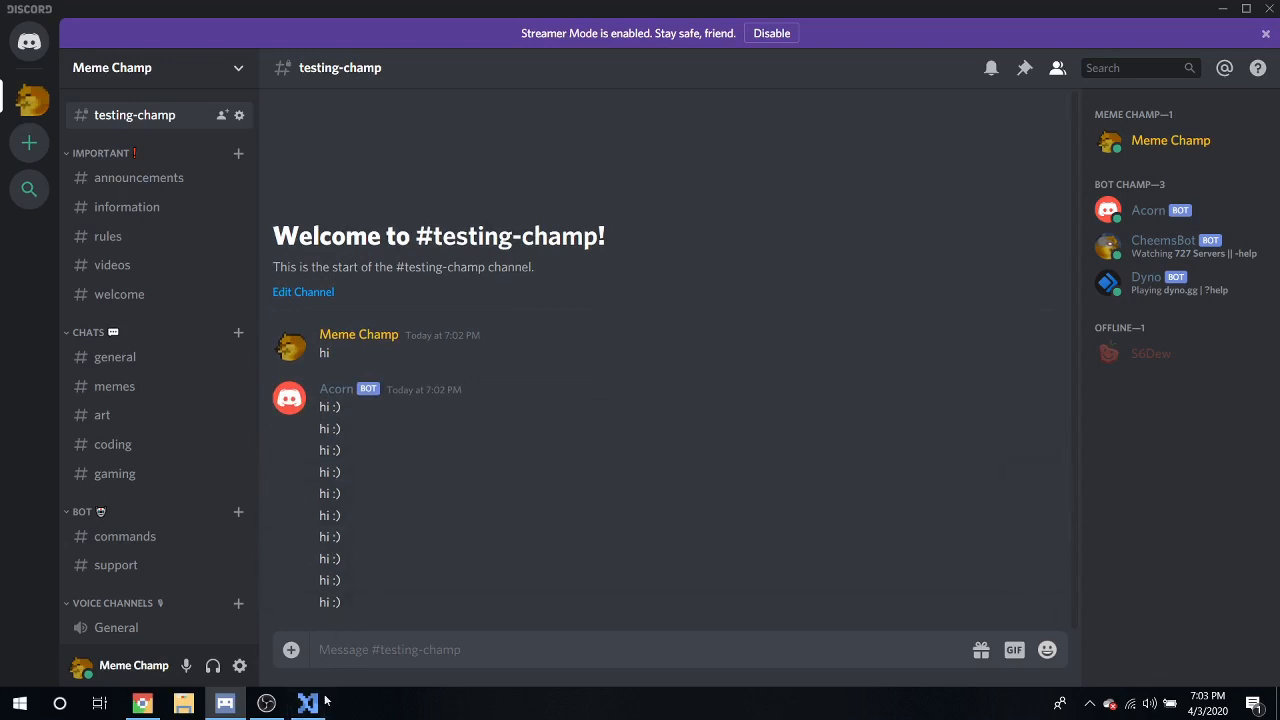
click(308, 704)
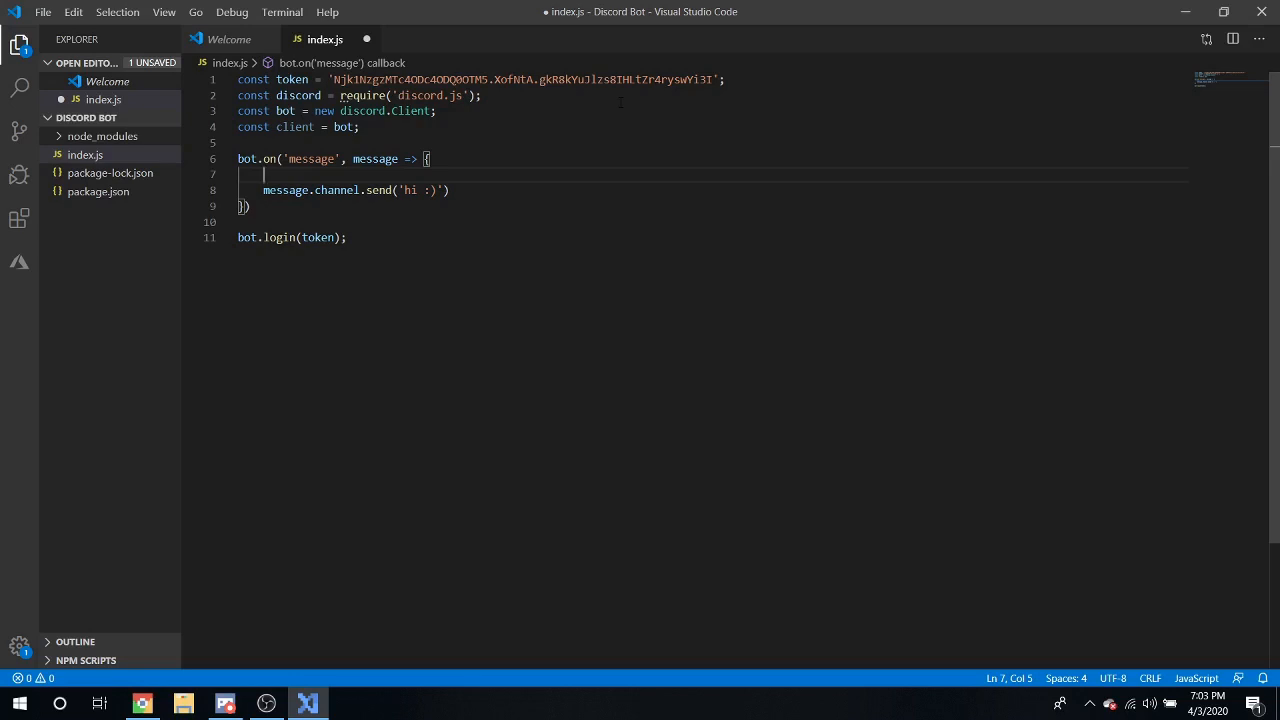
- Wrap the hi :) reply in if (message.content.includes('hello')) { ... }
text(if ())
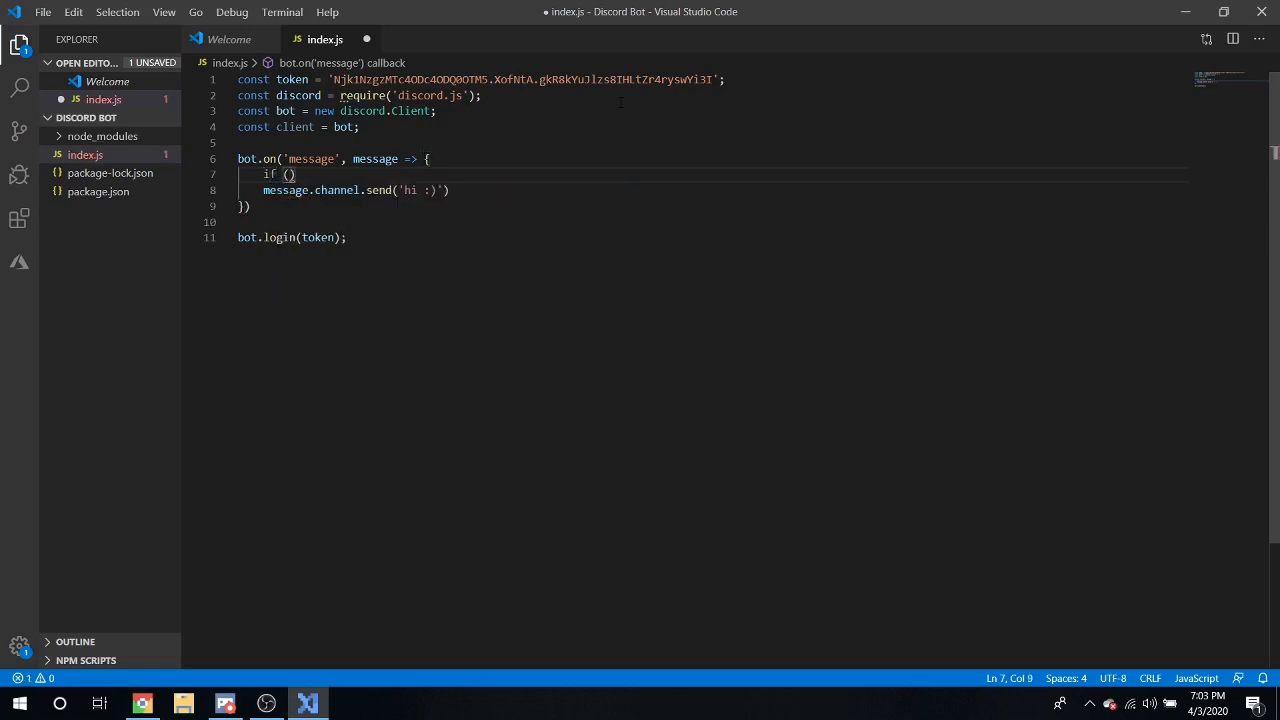
text(message.content.includes(')
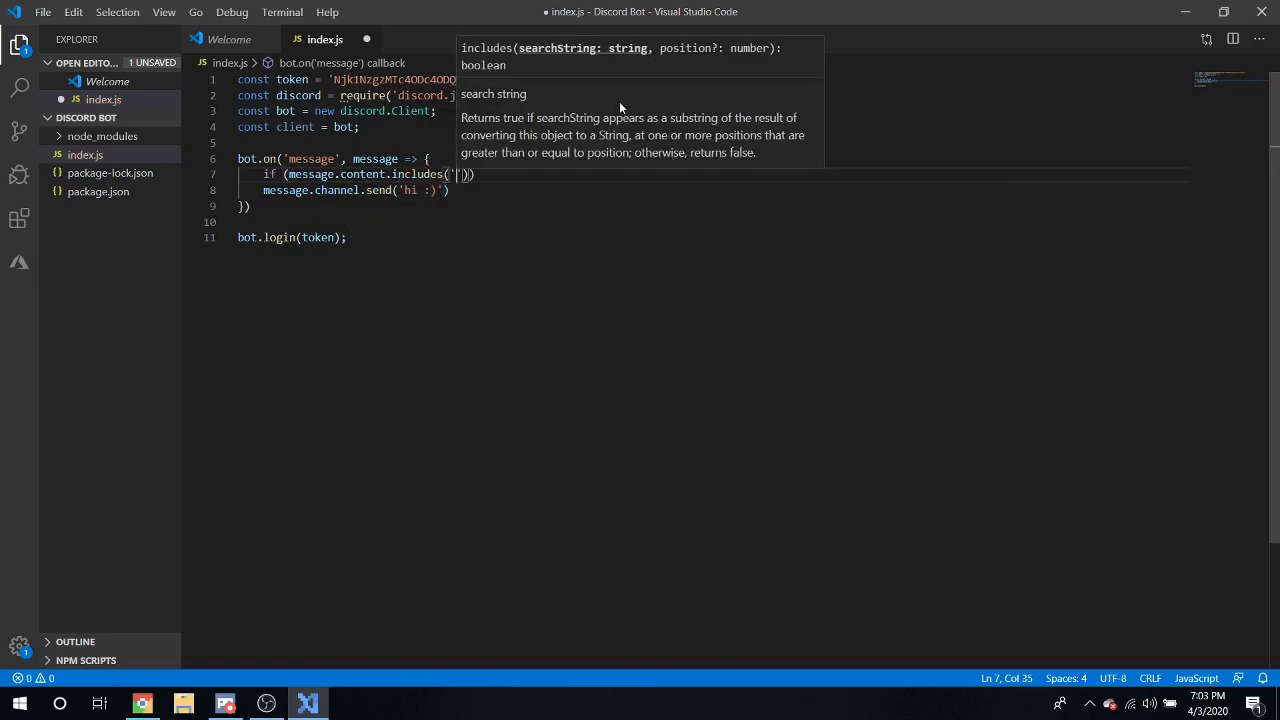
text(hello)
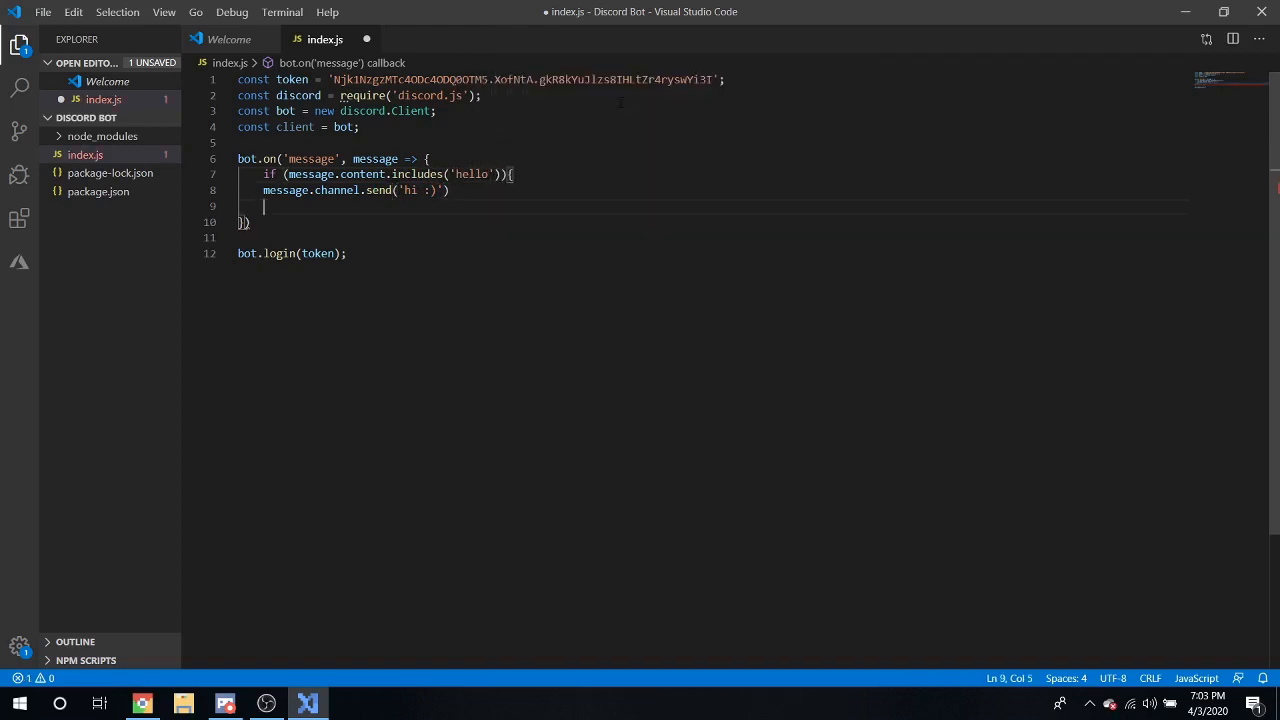
text(})
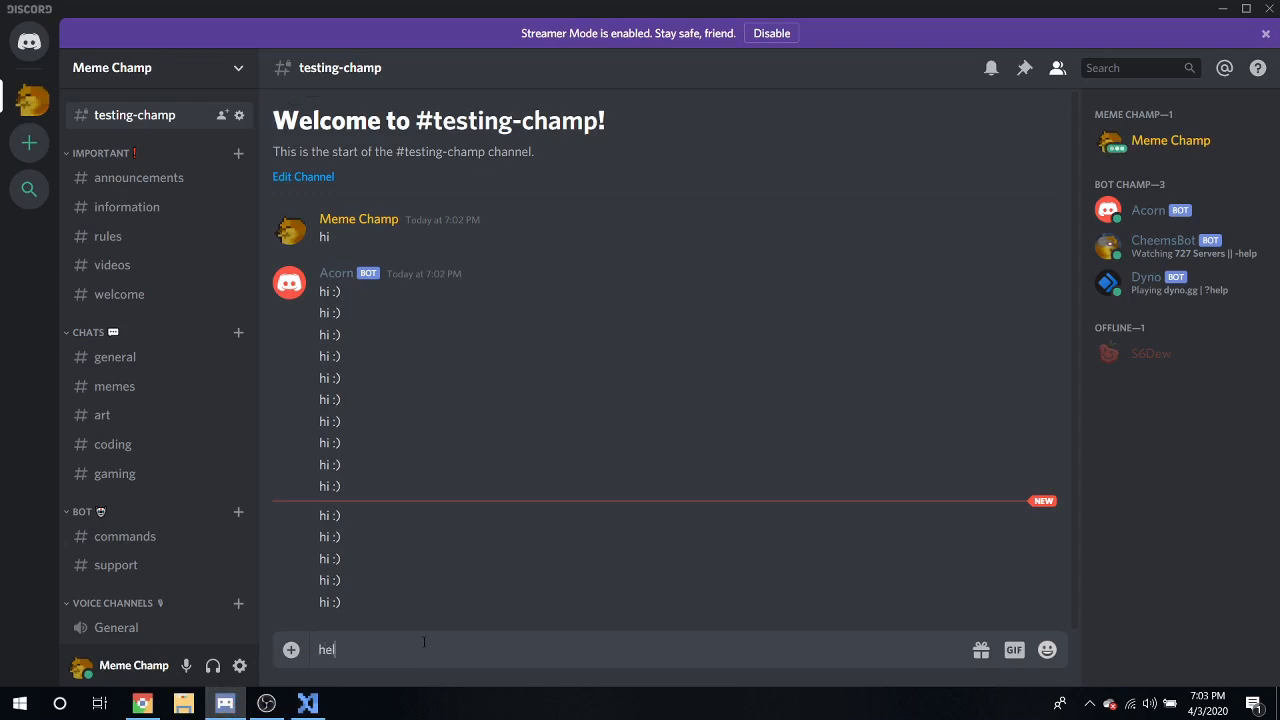
- Send hello and Hello in #testing-champ and see Acorn answer only the lowercase one
key(Enter)
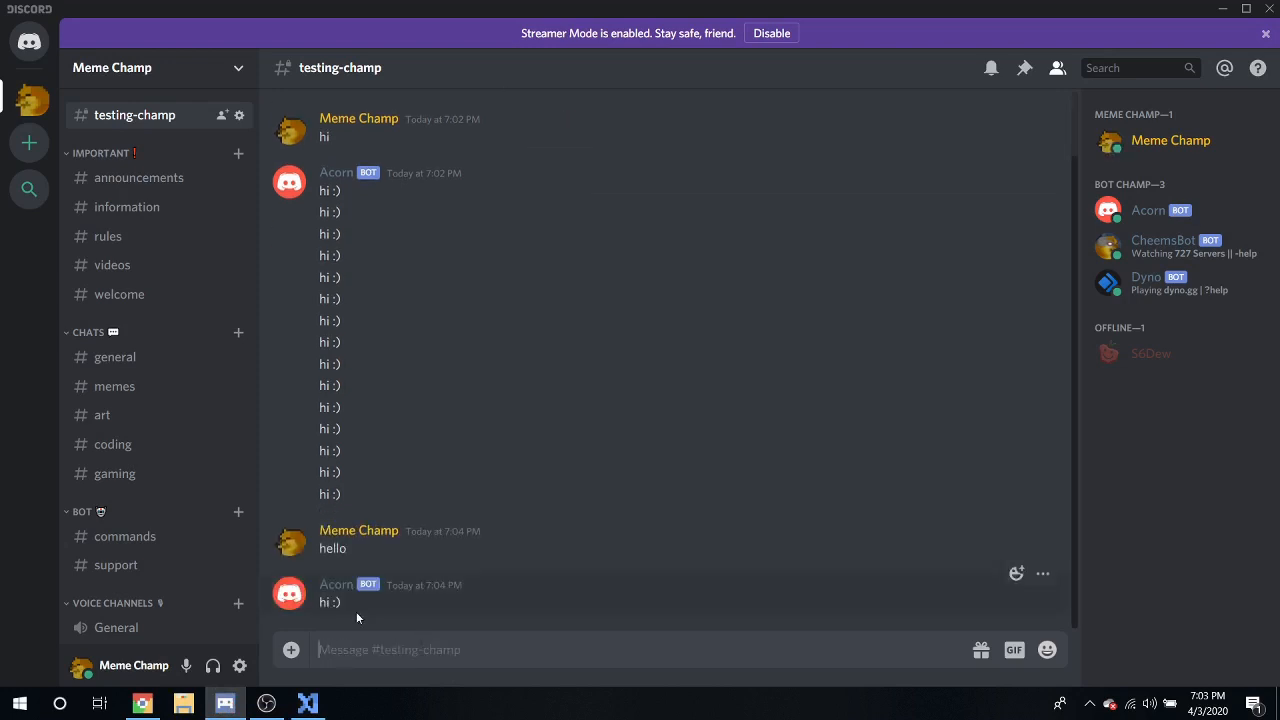
mouse_move(360, 574)
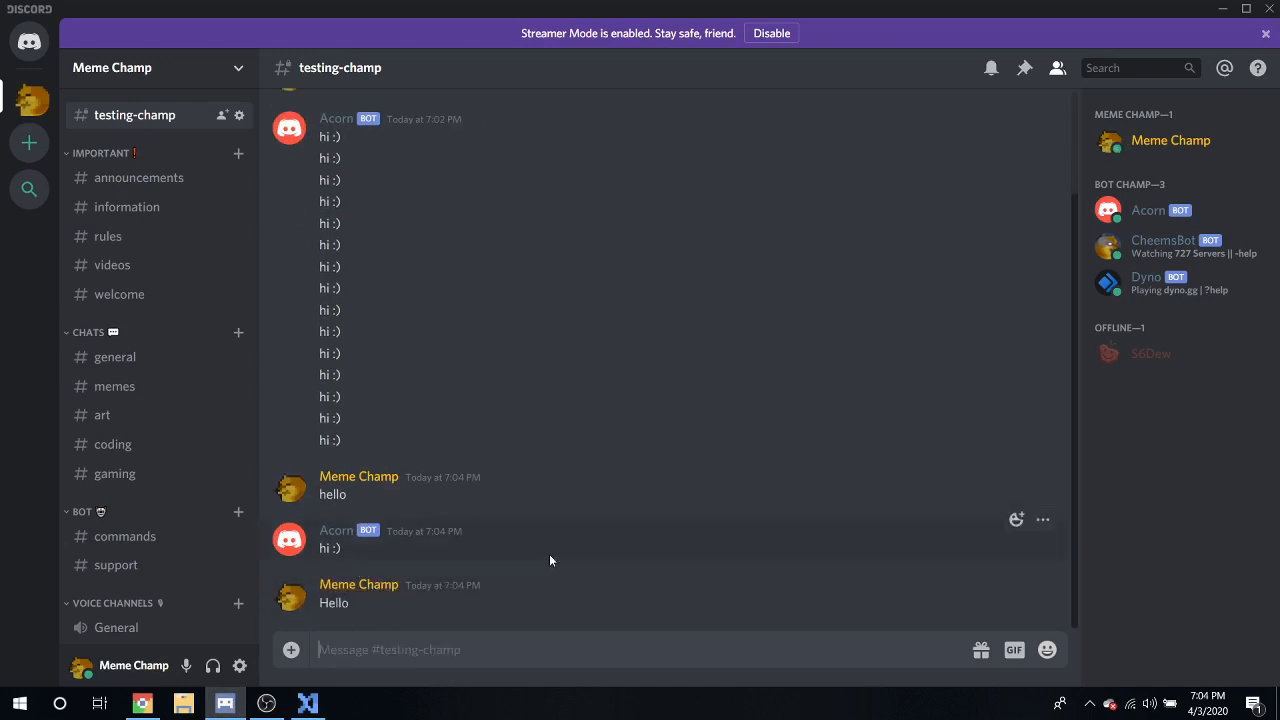
mouse_move(328, 700)
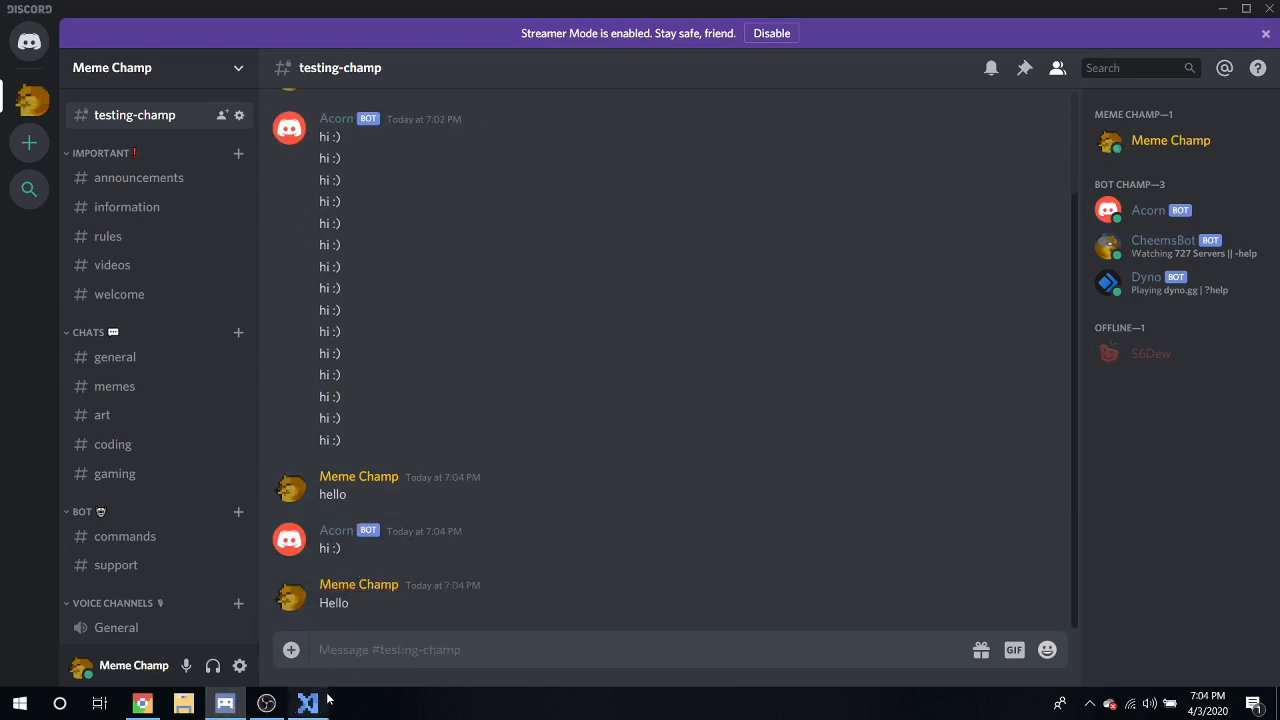
click(308, 704)
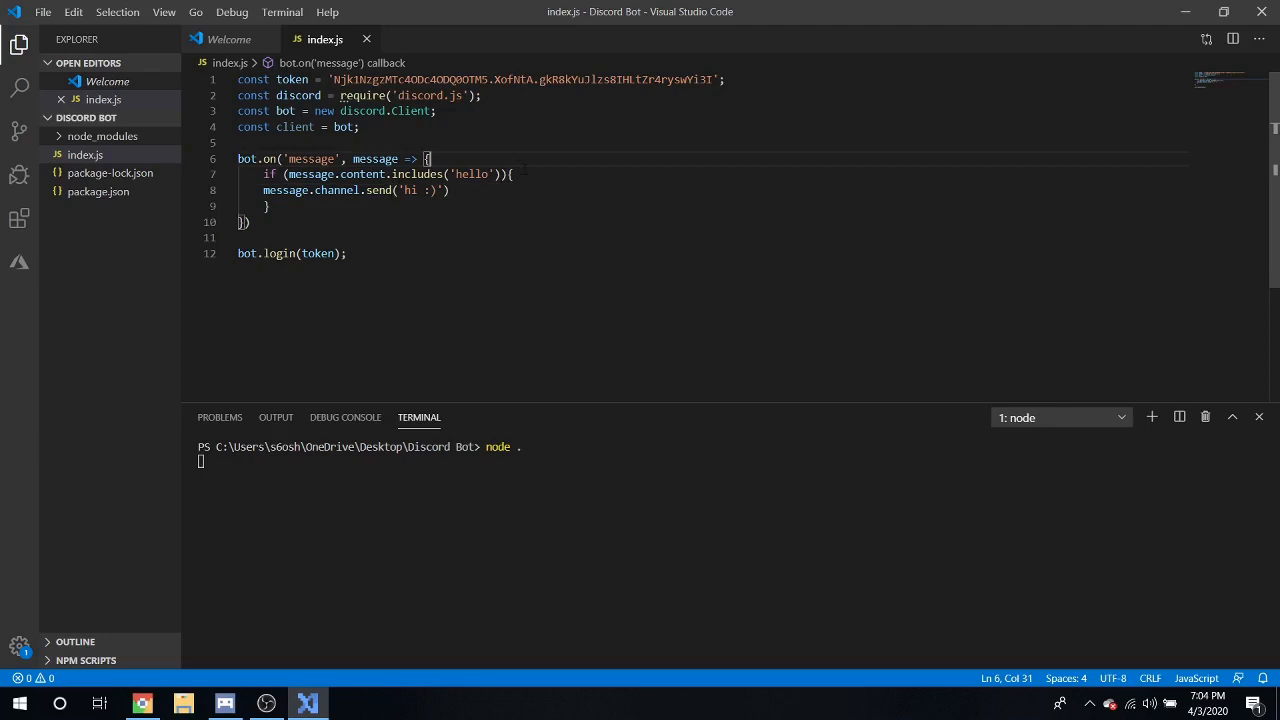
- Store message.content.toLowerCase() in msg and check msg.includes('hello') instead
text(let)
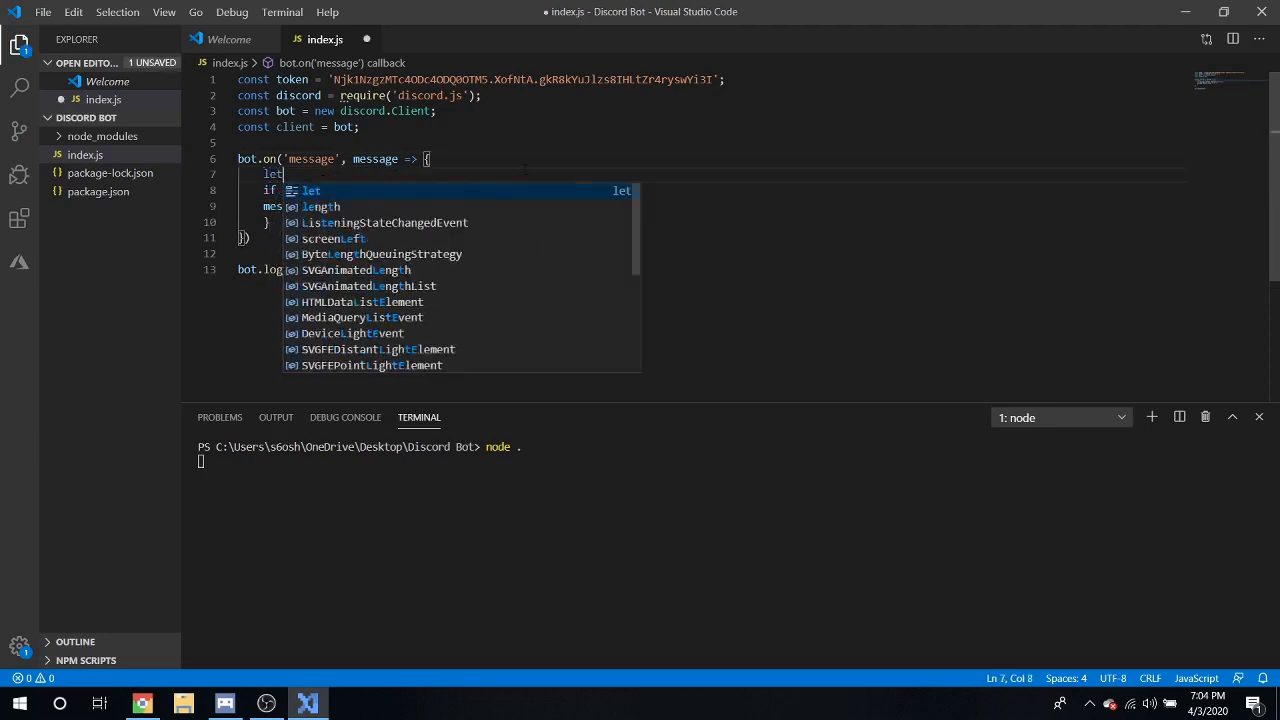
text(msg = message;)
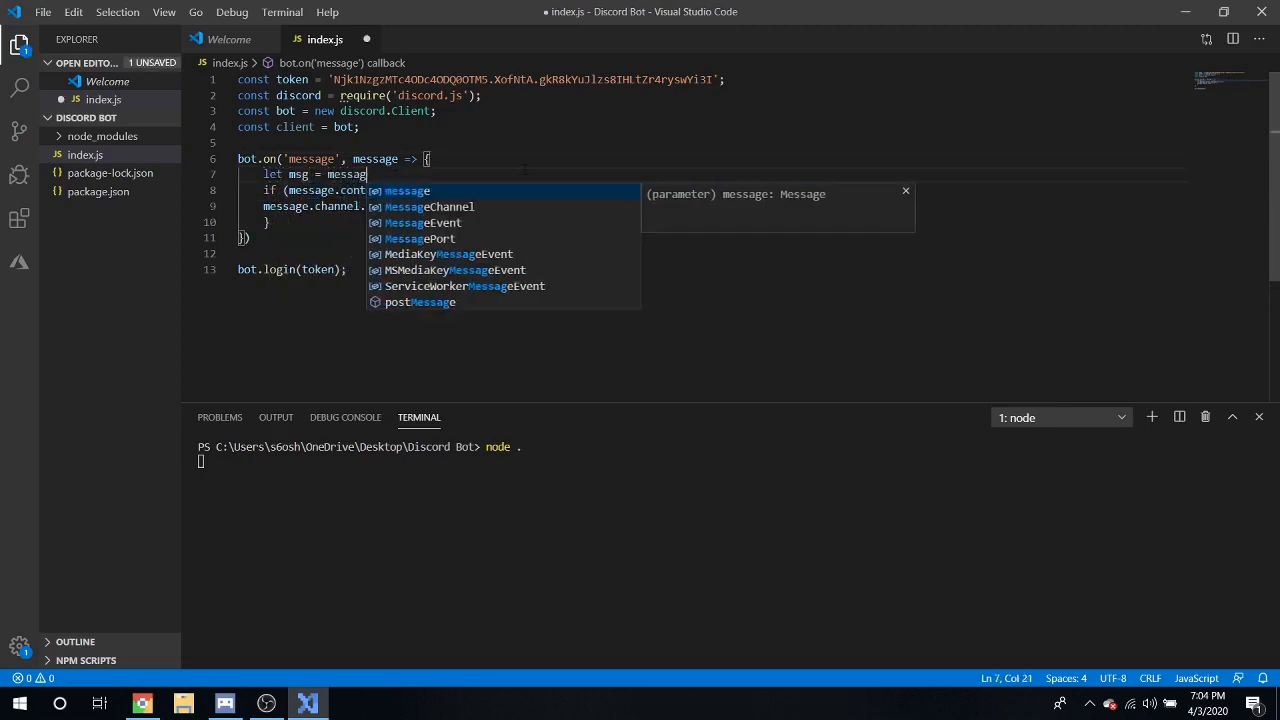
text(.content.toLowerCase();)
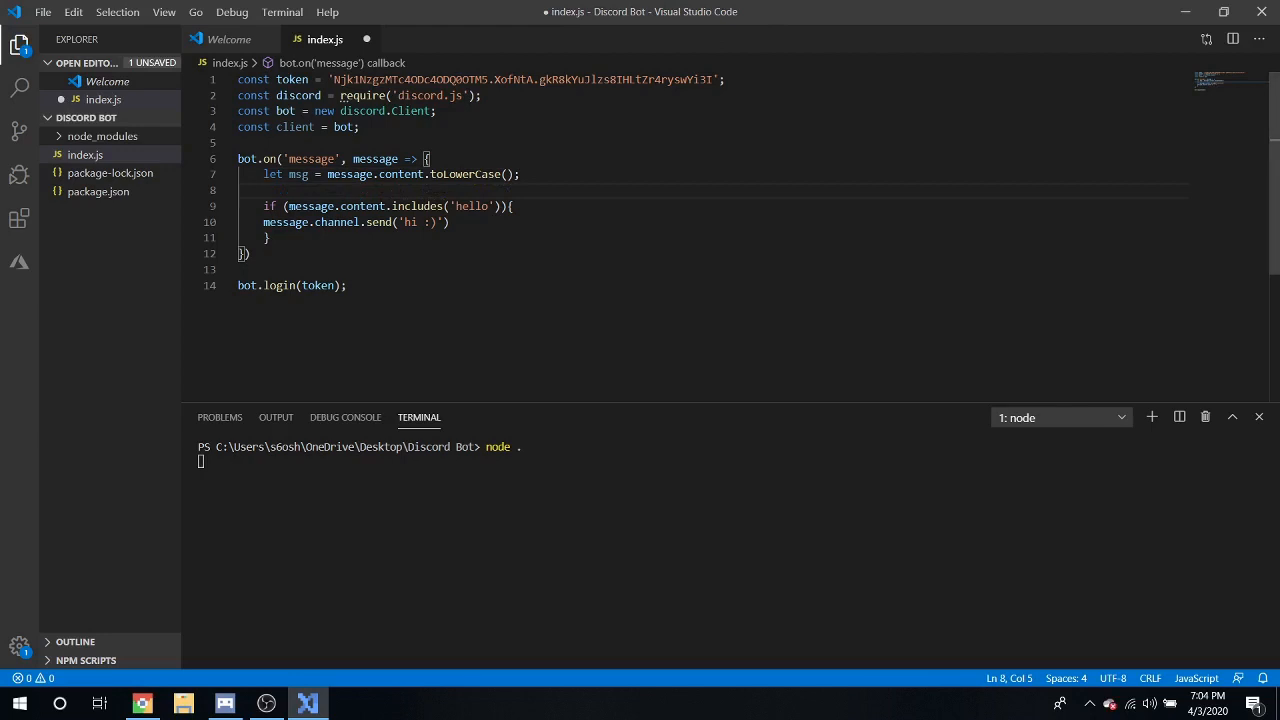
double_click(336, 206)
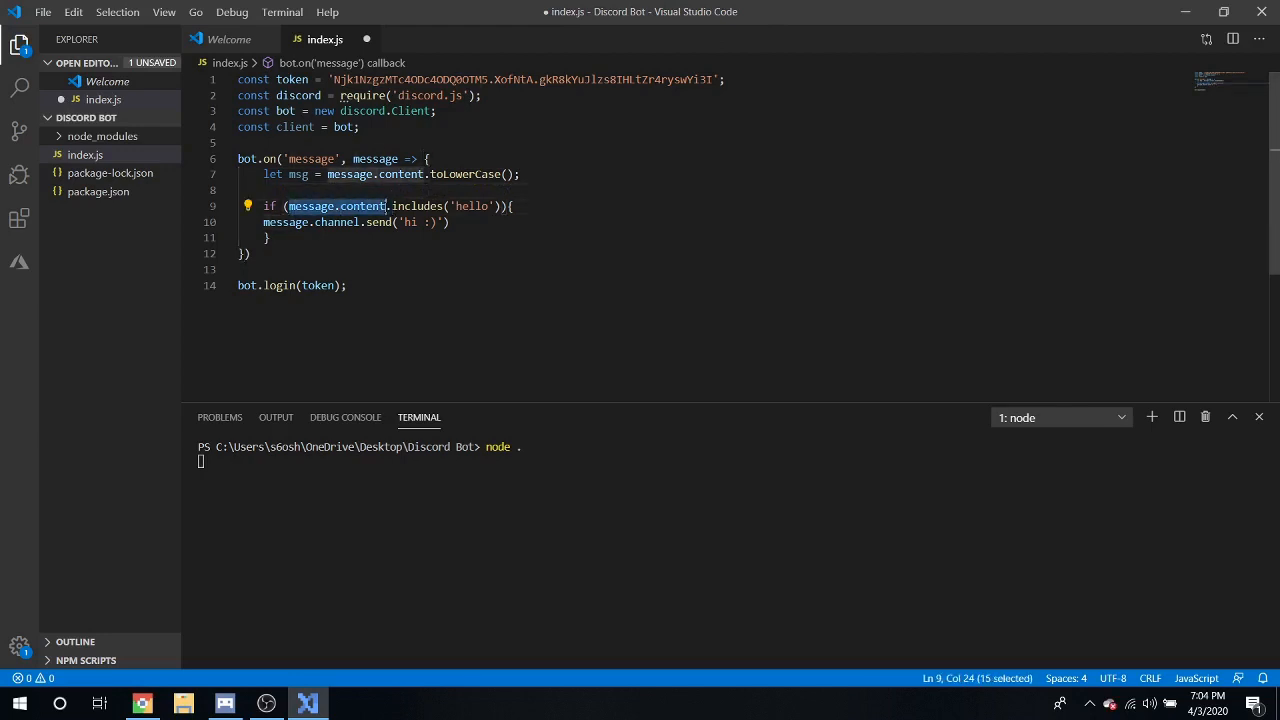
text(msg)
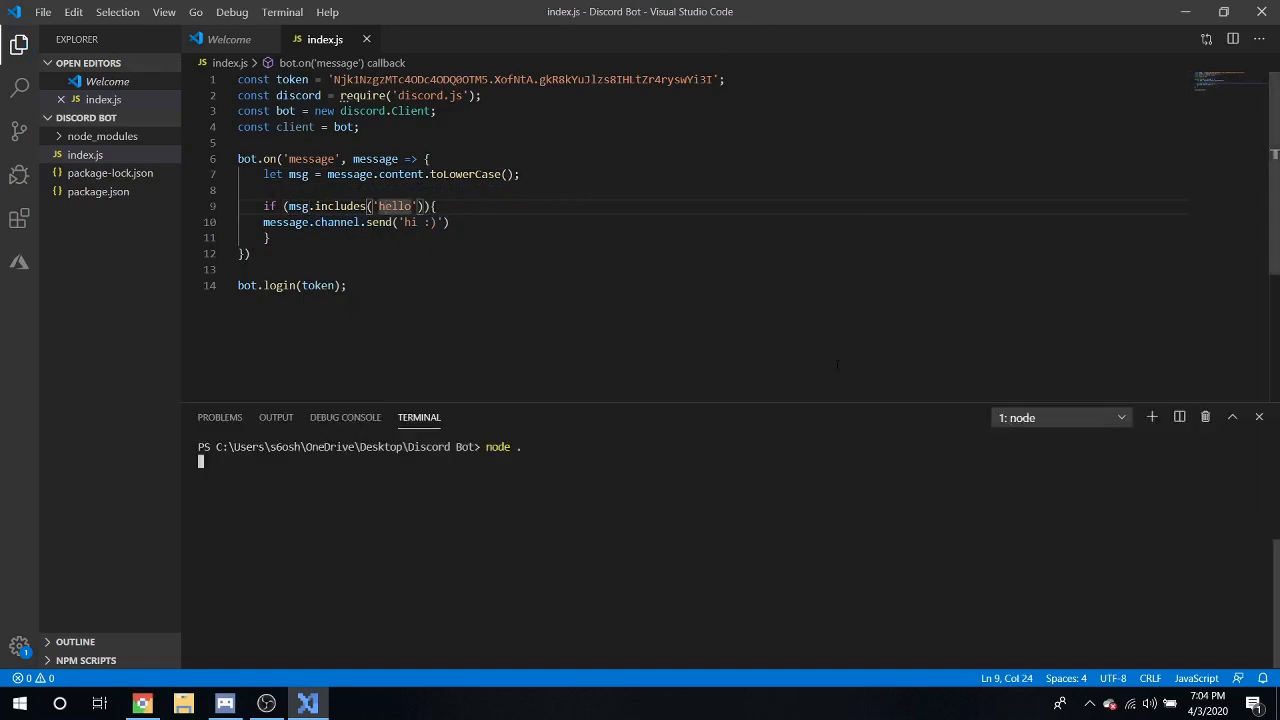
click(224, 704)
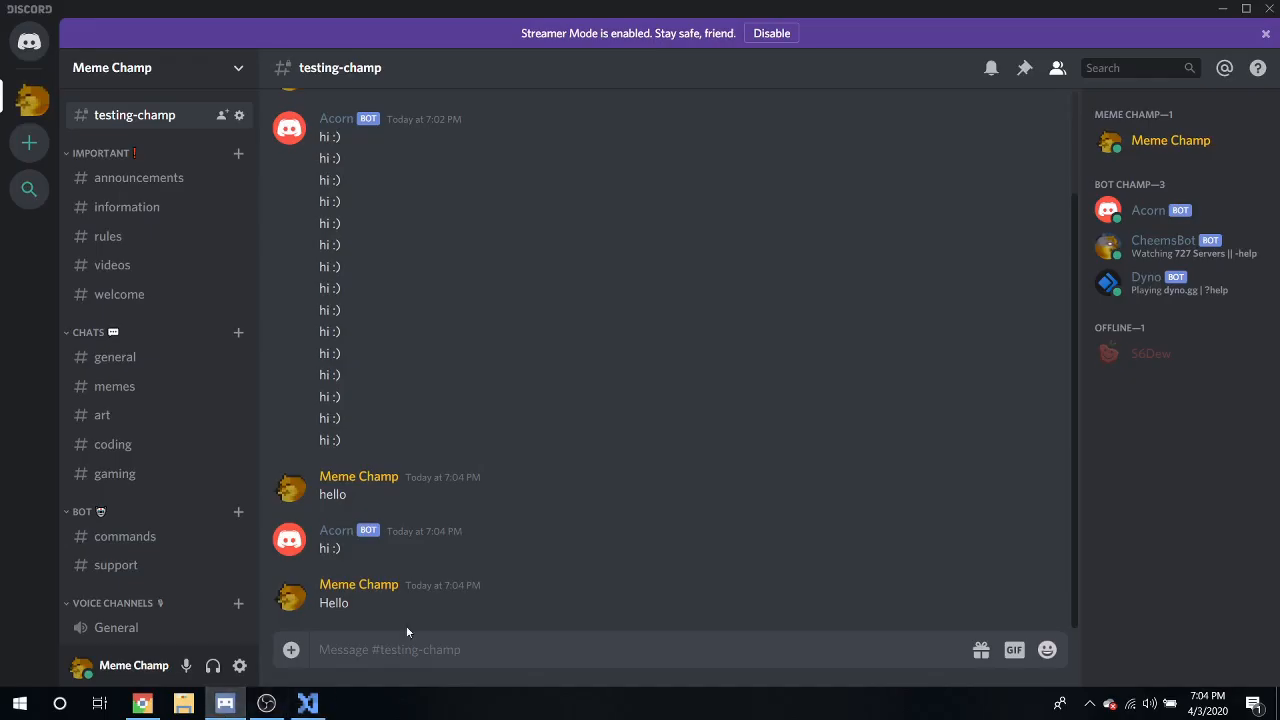
- Send hello and HELLO in #testing-champ and confirm Acorn replies hi :) to both
text(h)
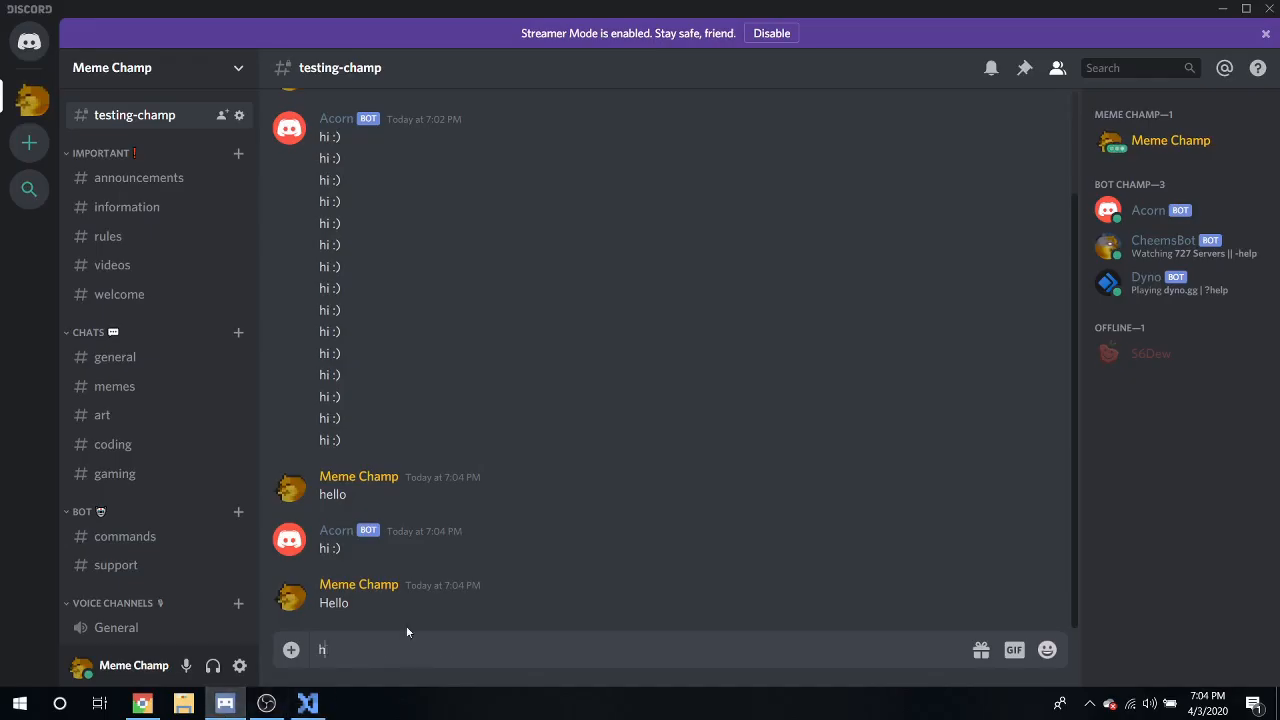
text(ello)
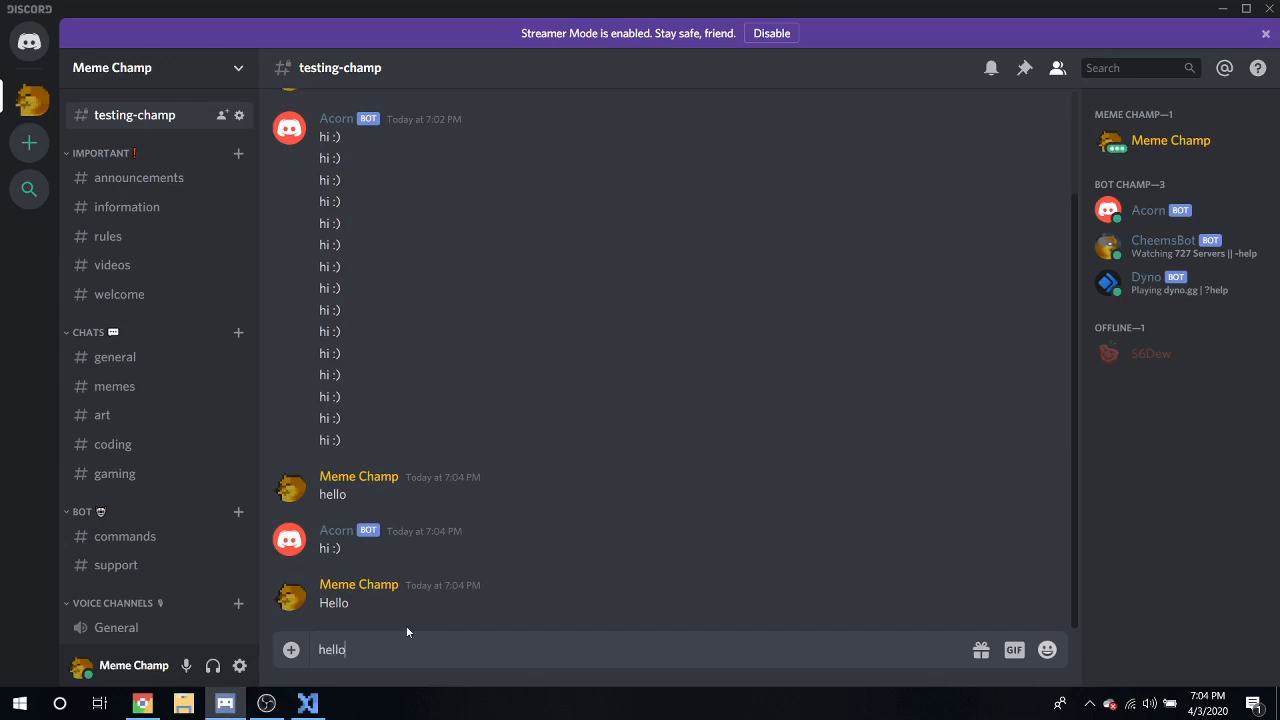
key(enter)
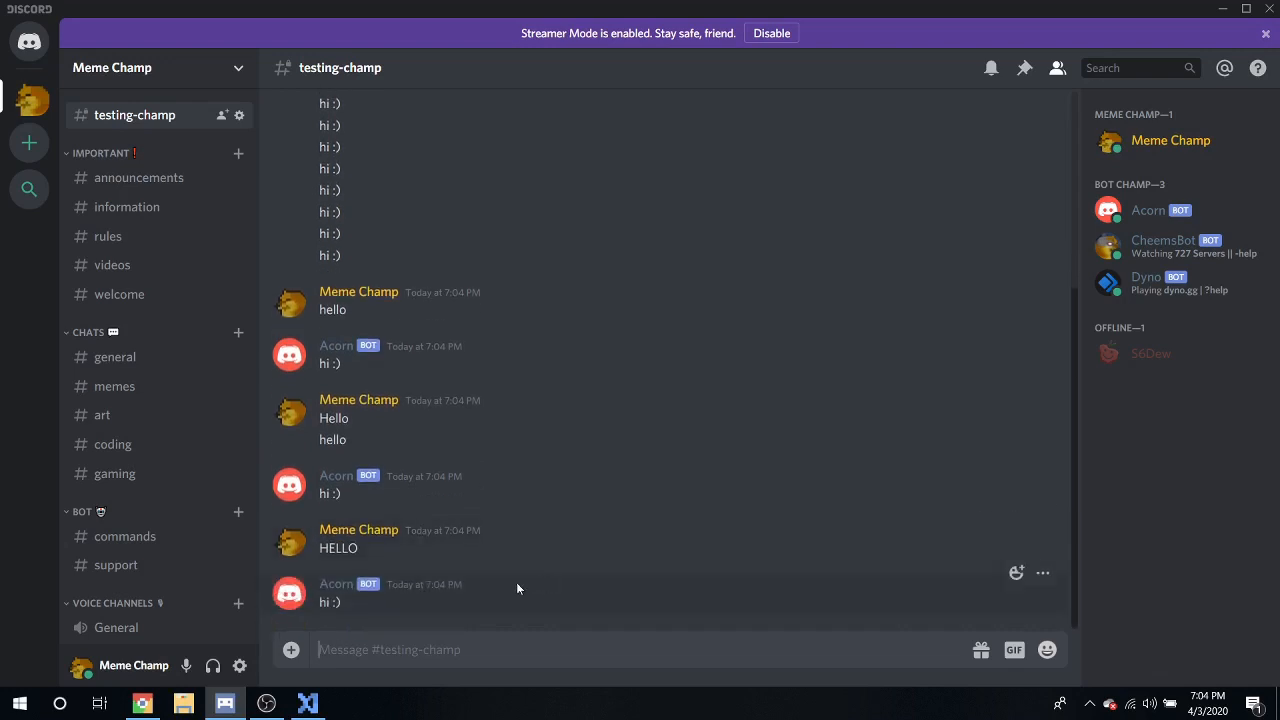
mouse_move(410, 532)
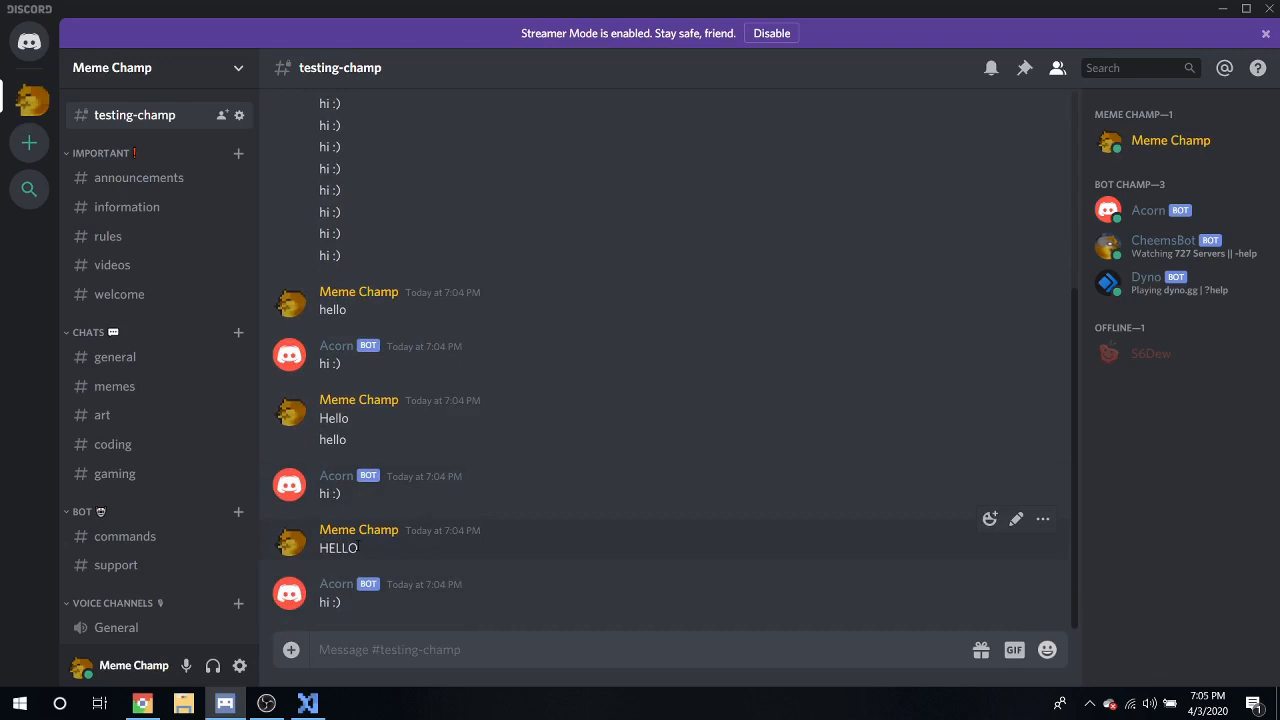
mouse_move(358, 602)
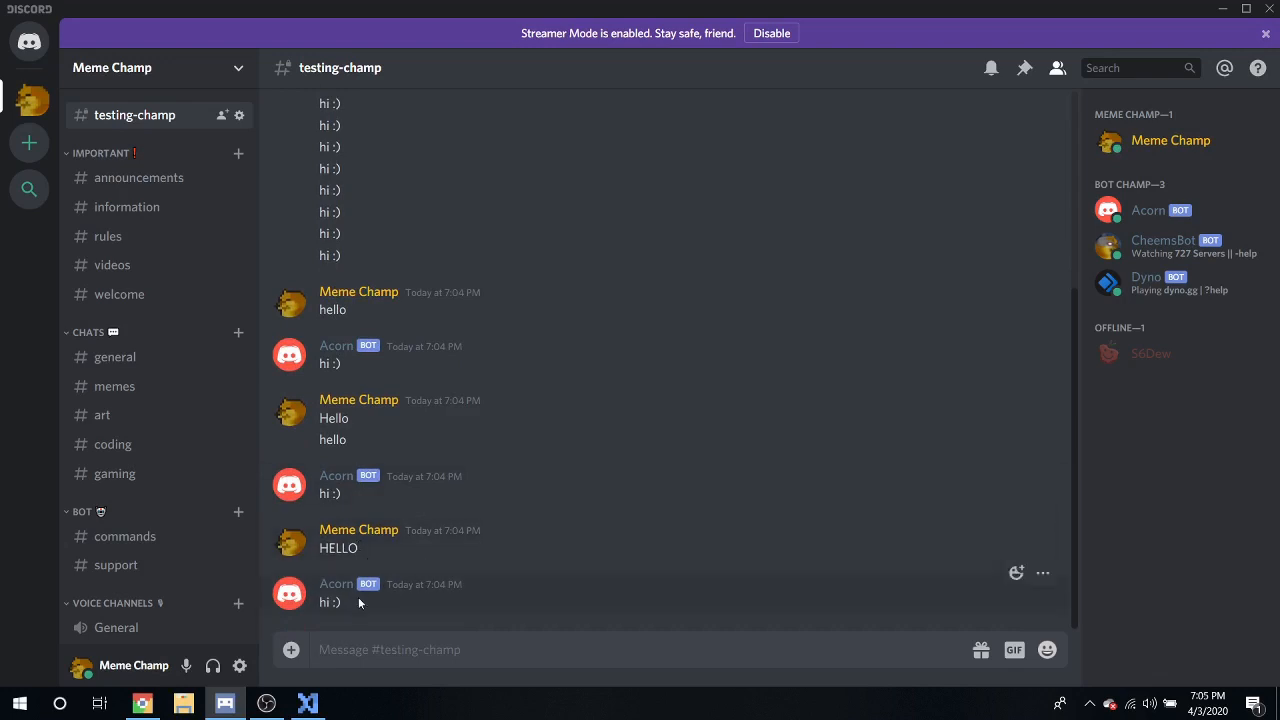
mouse_move(464, 596)
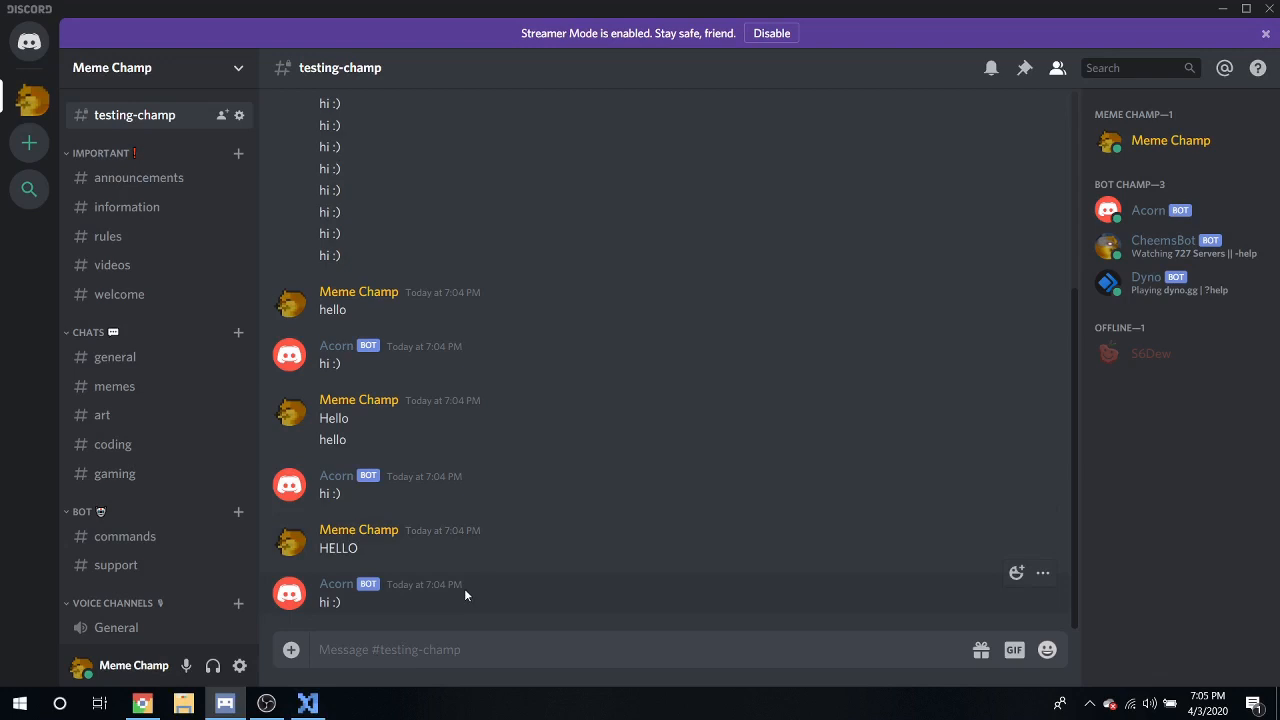
click(308, 704)
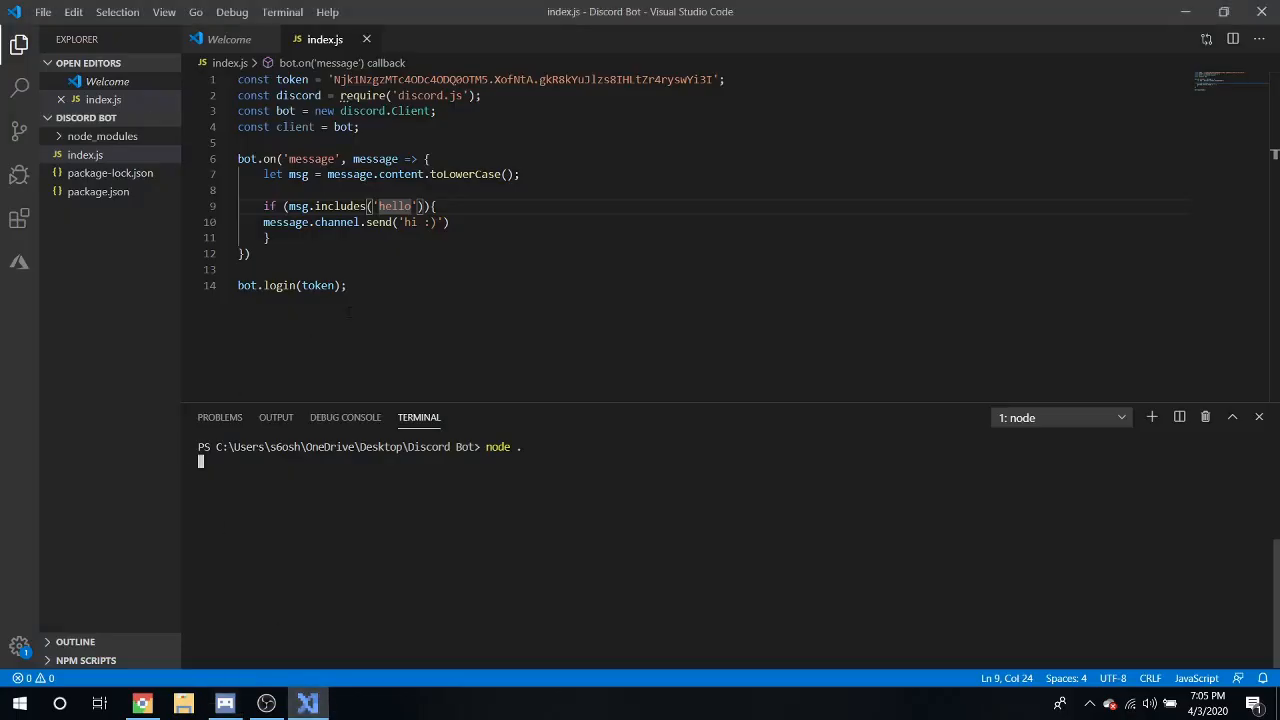
- Declare const prefix = '/' and change the check to msg.includes(prefix + 'hello')
text(const prefix)
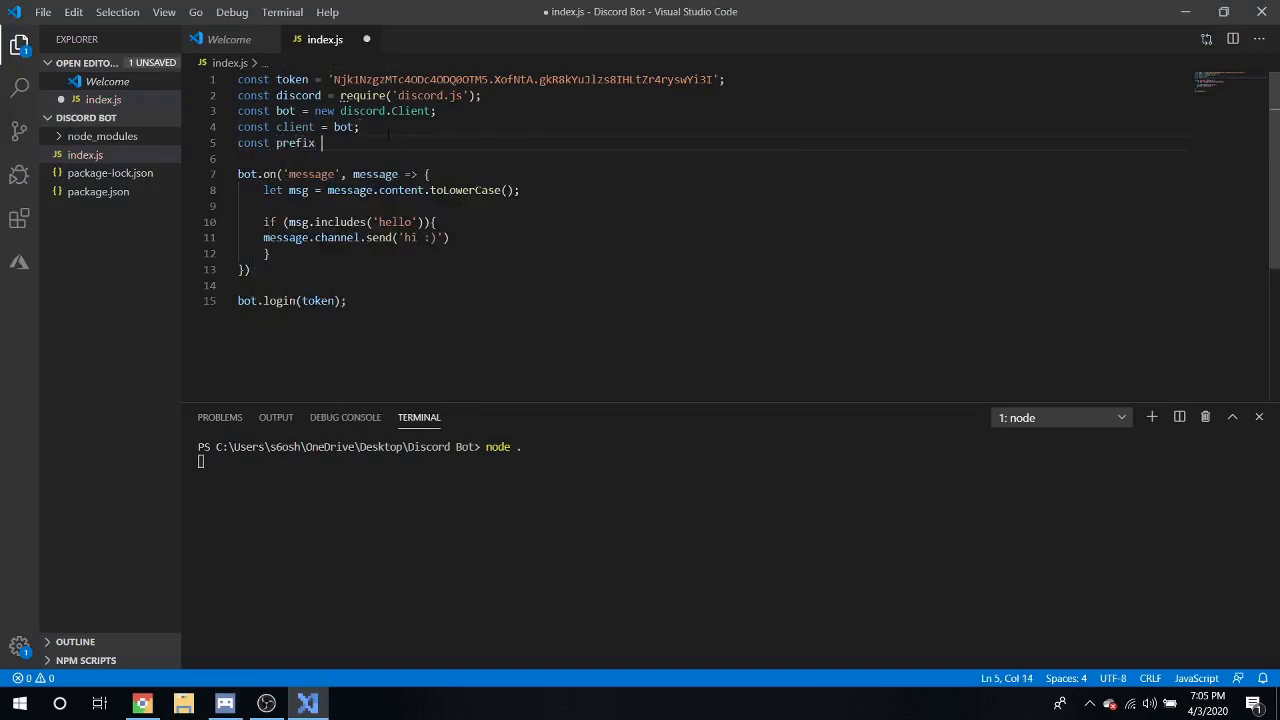
text(= '')
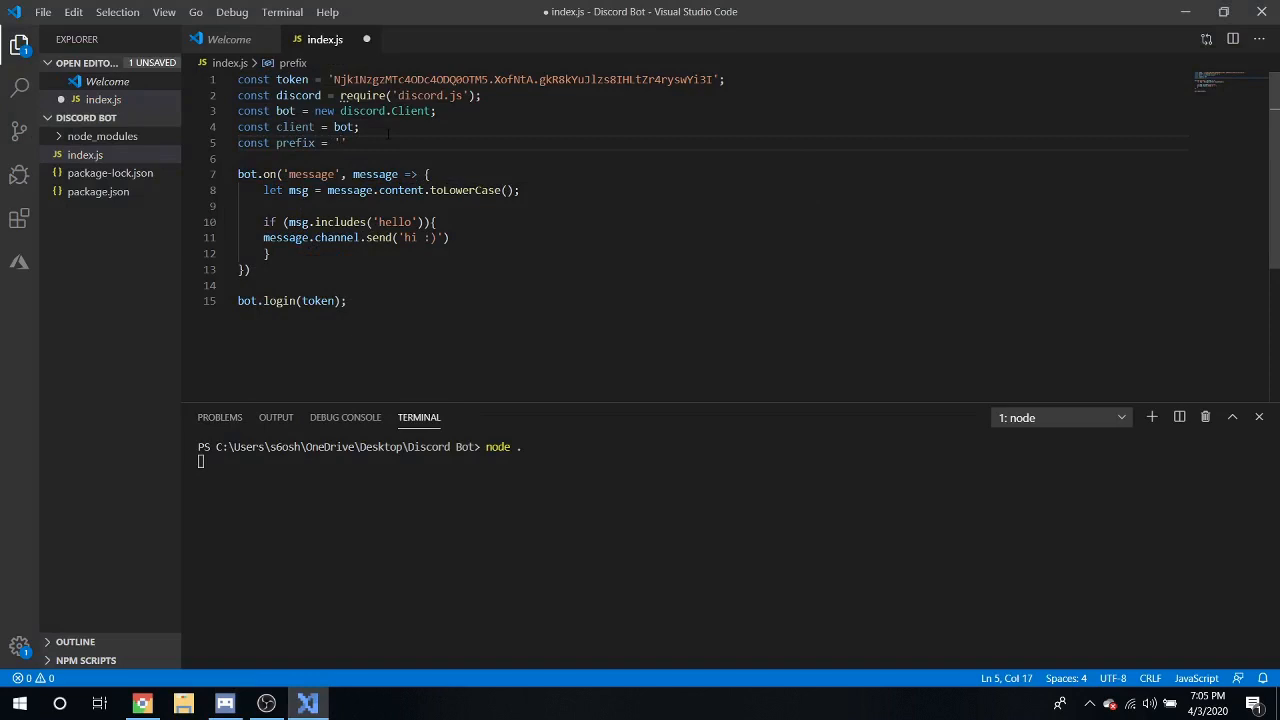
text(/)
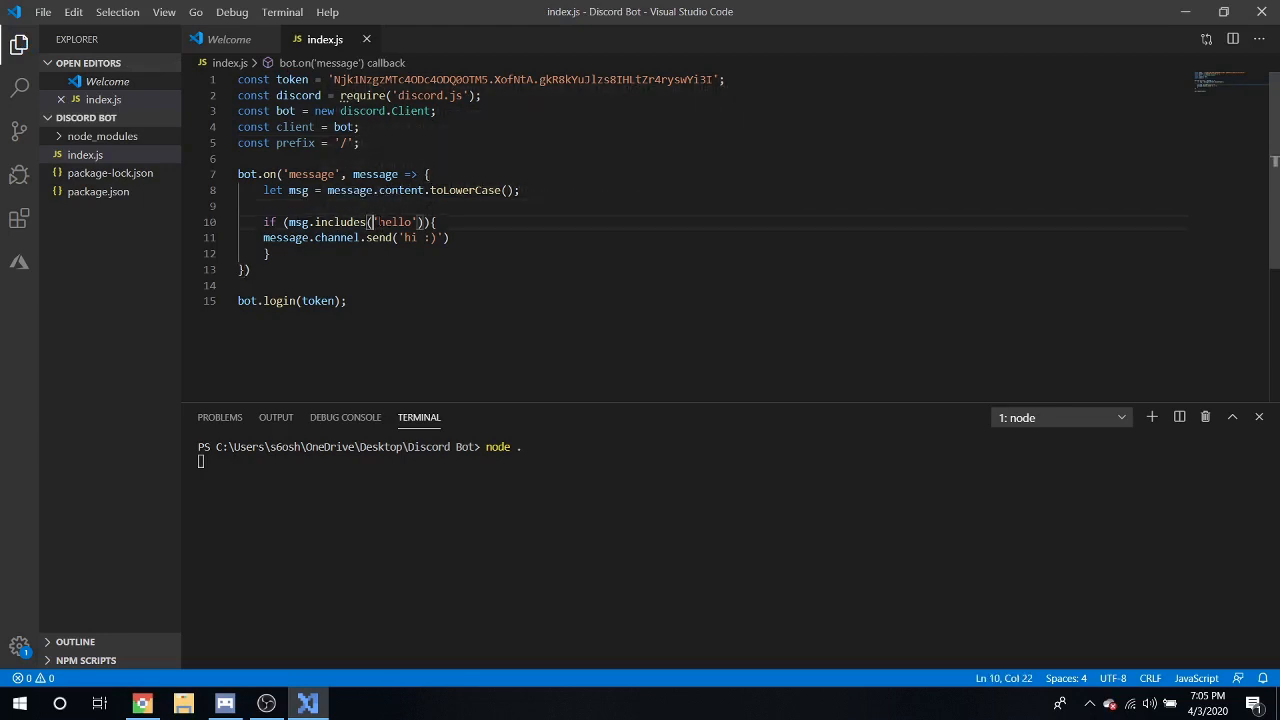
text(prefix +)
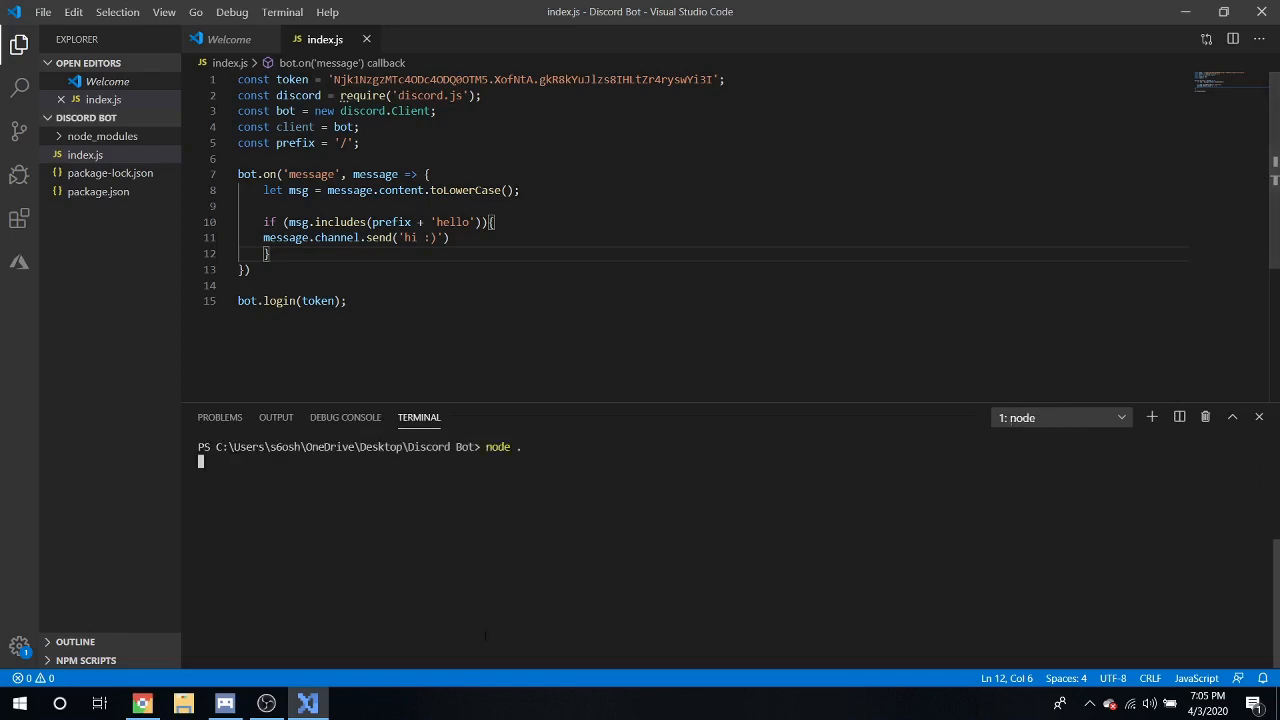
- Send /hello in the testing channel, get Acorn's hi :) reply, then send a plain hello
click(224, 704)
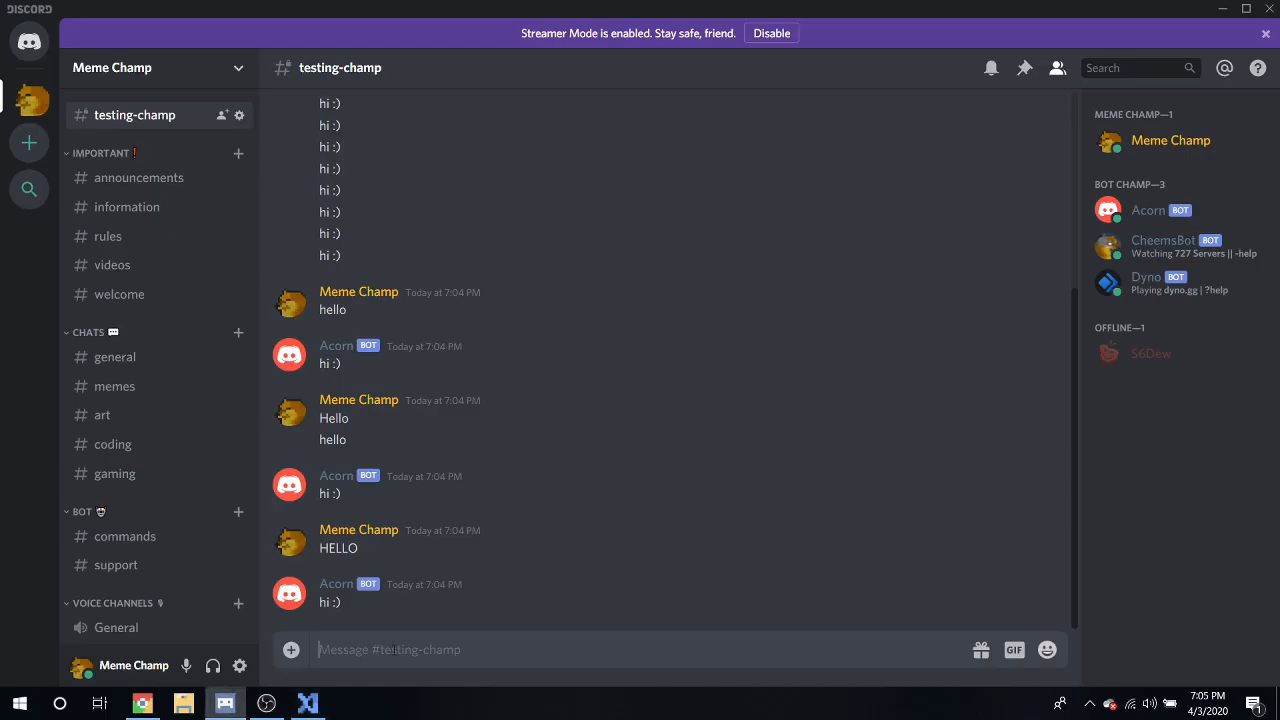
text(/)
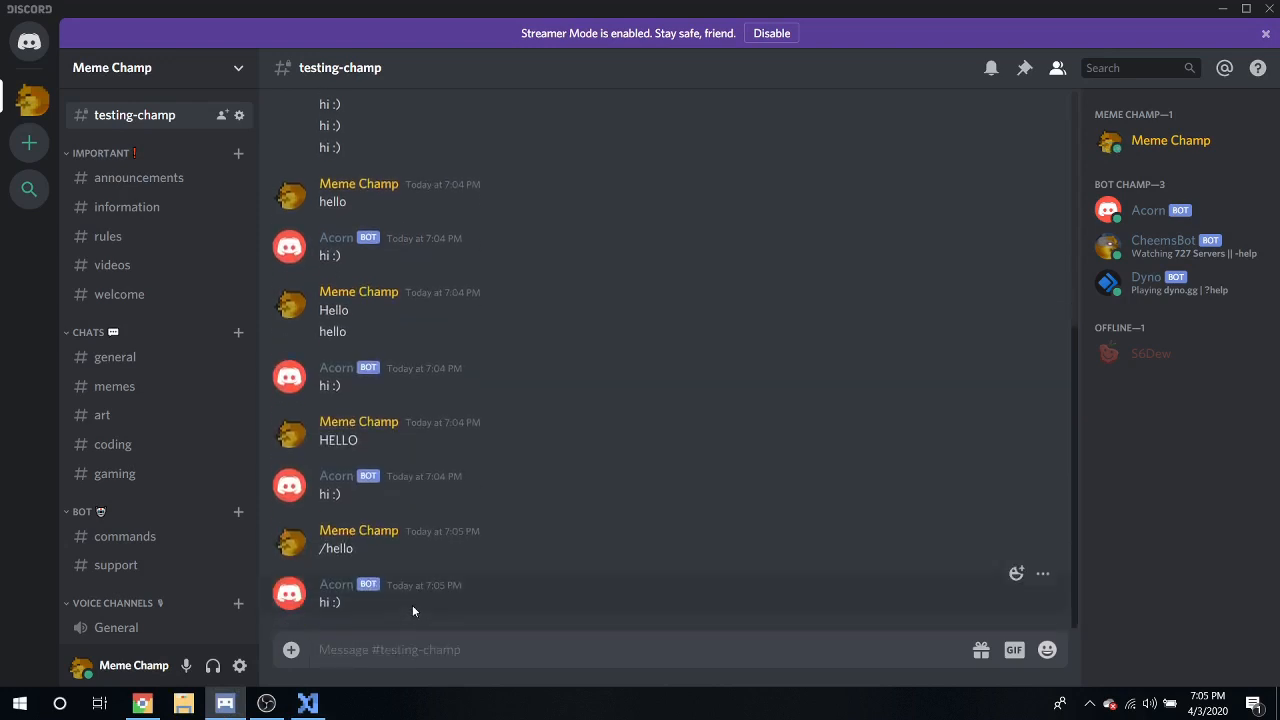
text(hello)
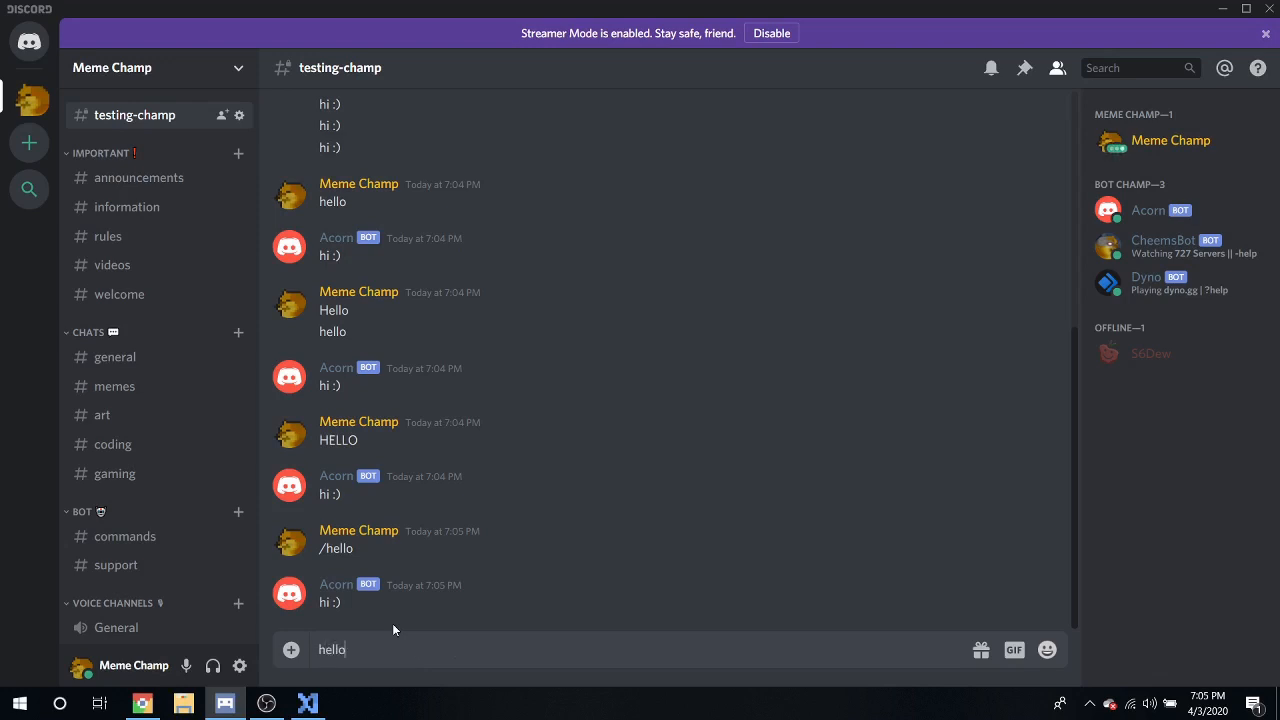
key(enter)
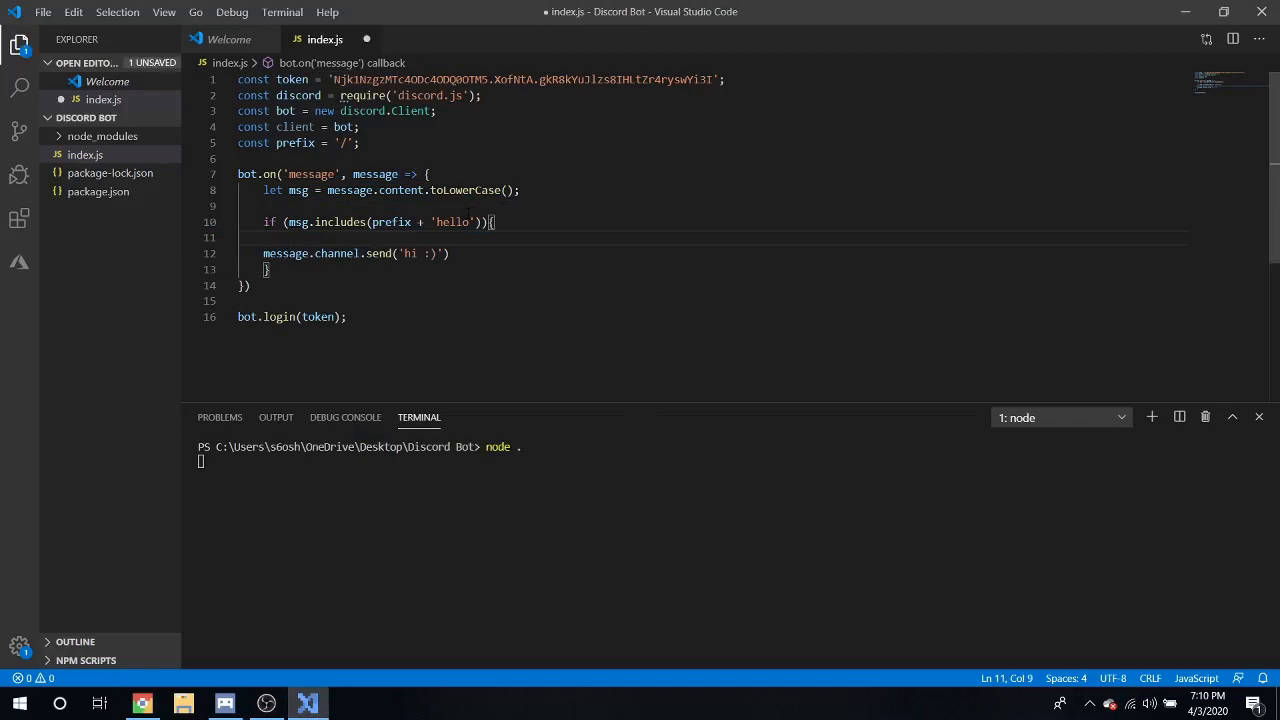
- Build args with message.content.substring(prefix.length).split(' ')
text(l)
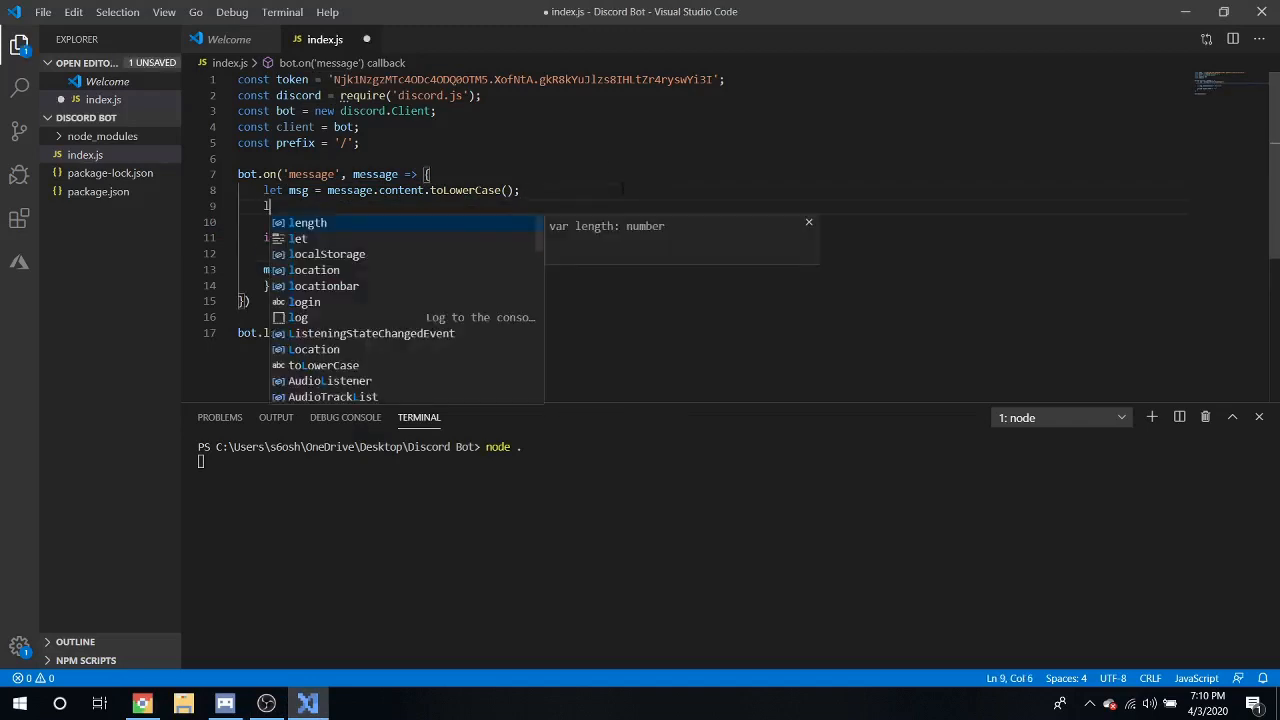
text(et args)
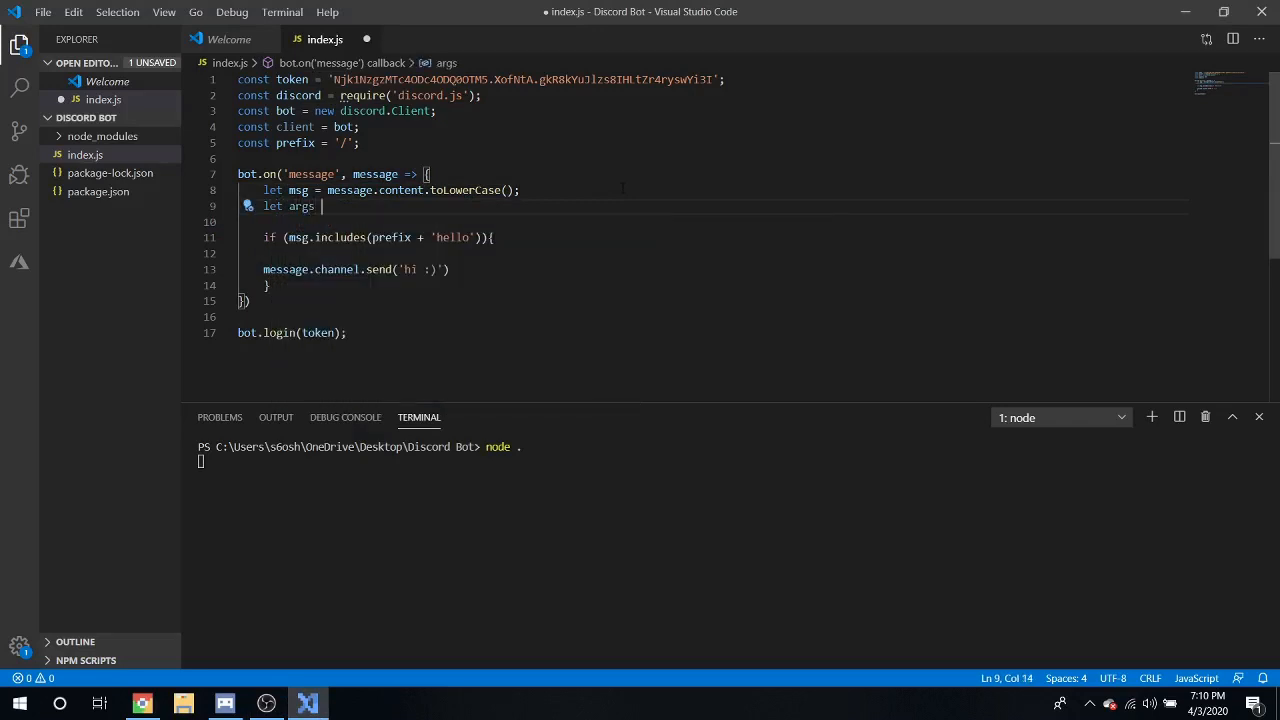
text(message.ca)
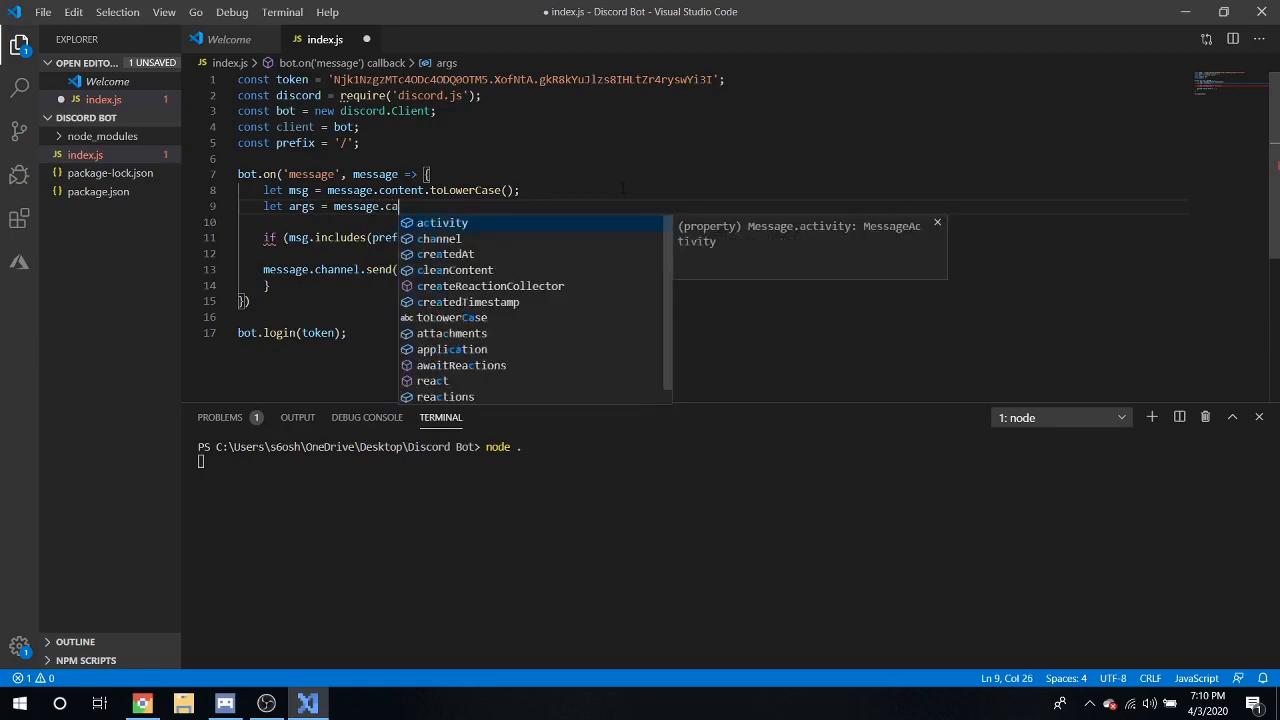
text(content.)
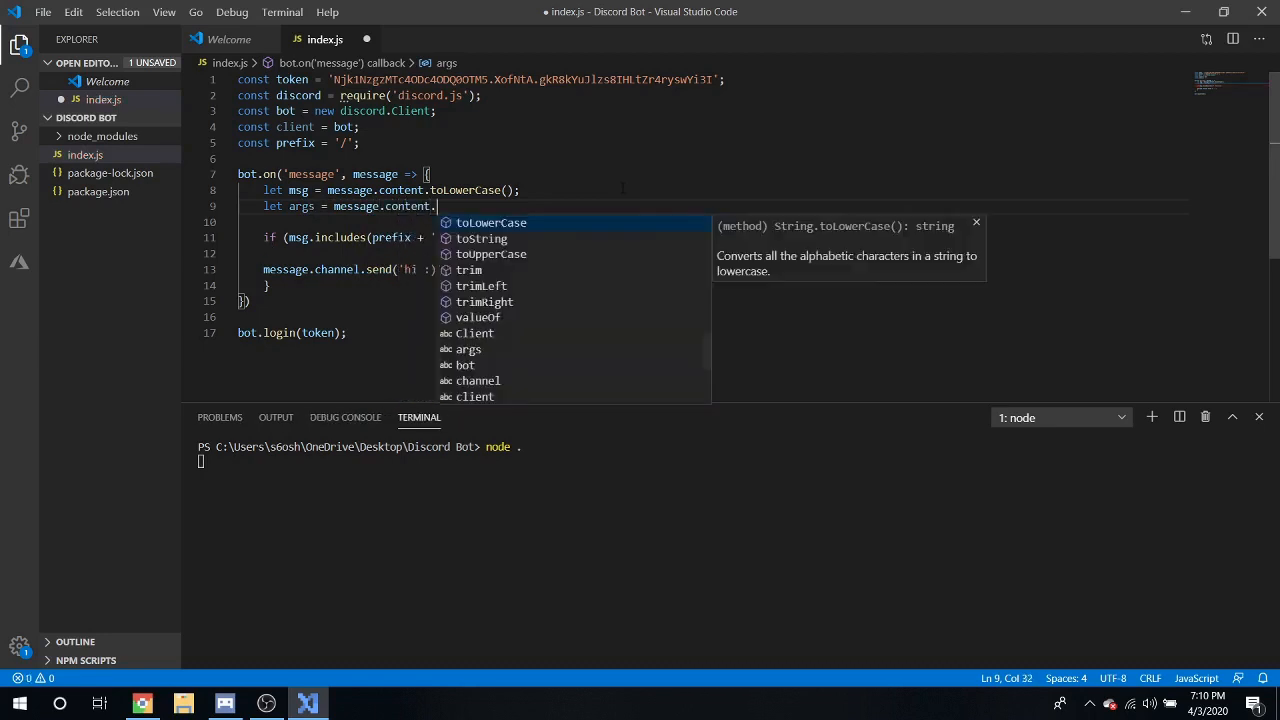
text(substring)
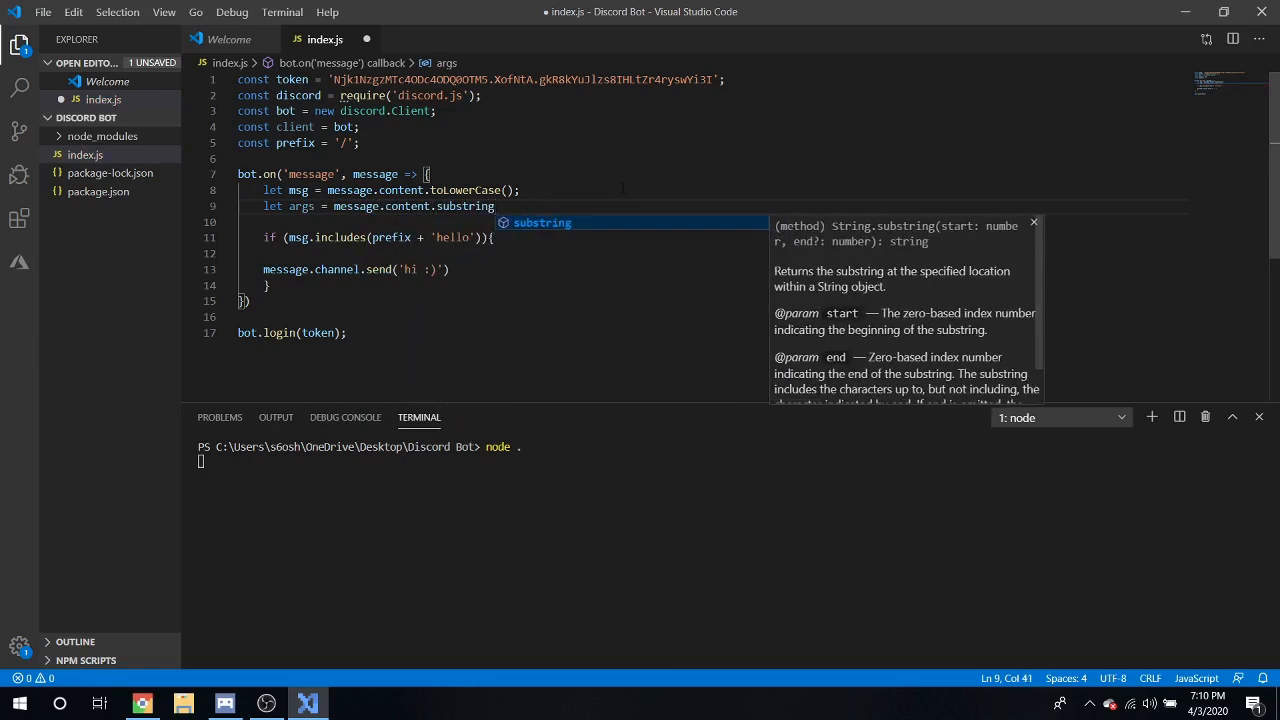
text((prefix.length)
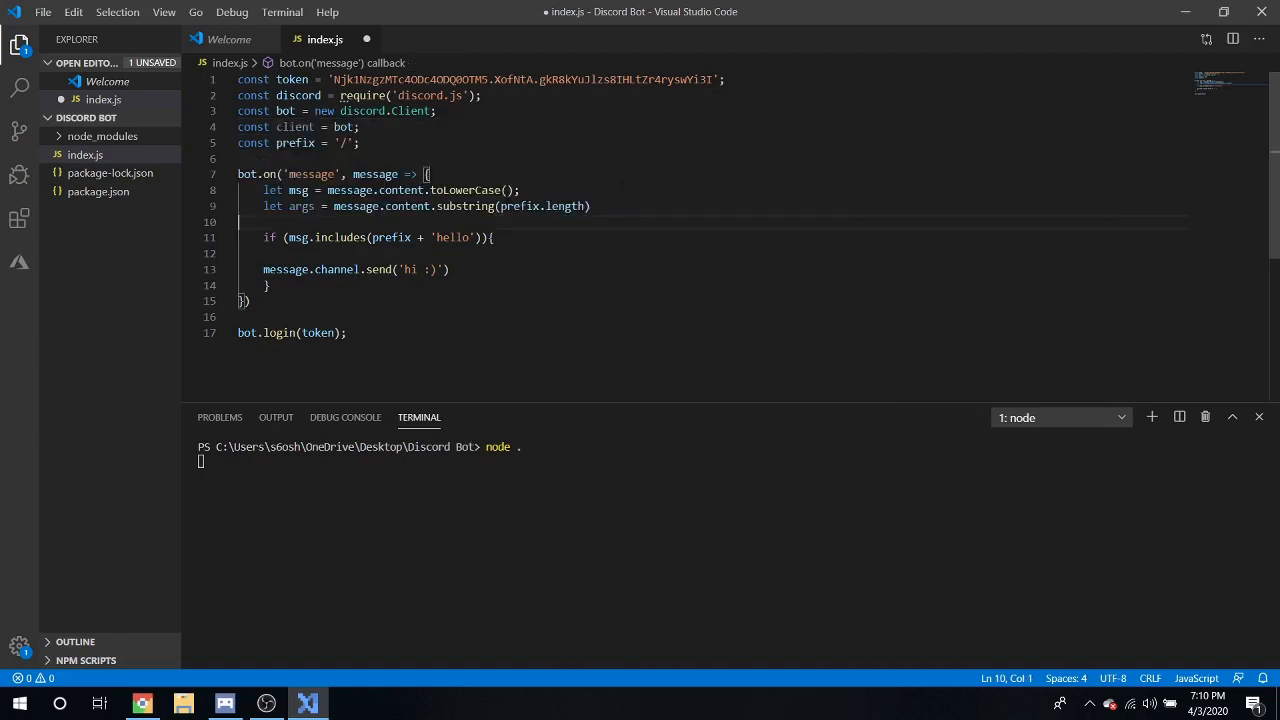
text(.)
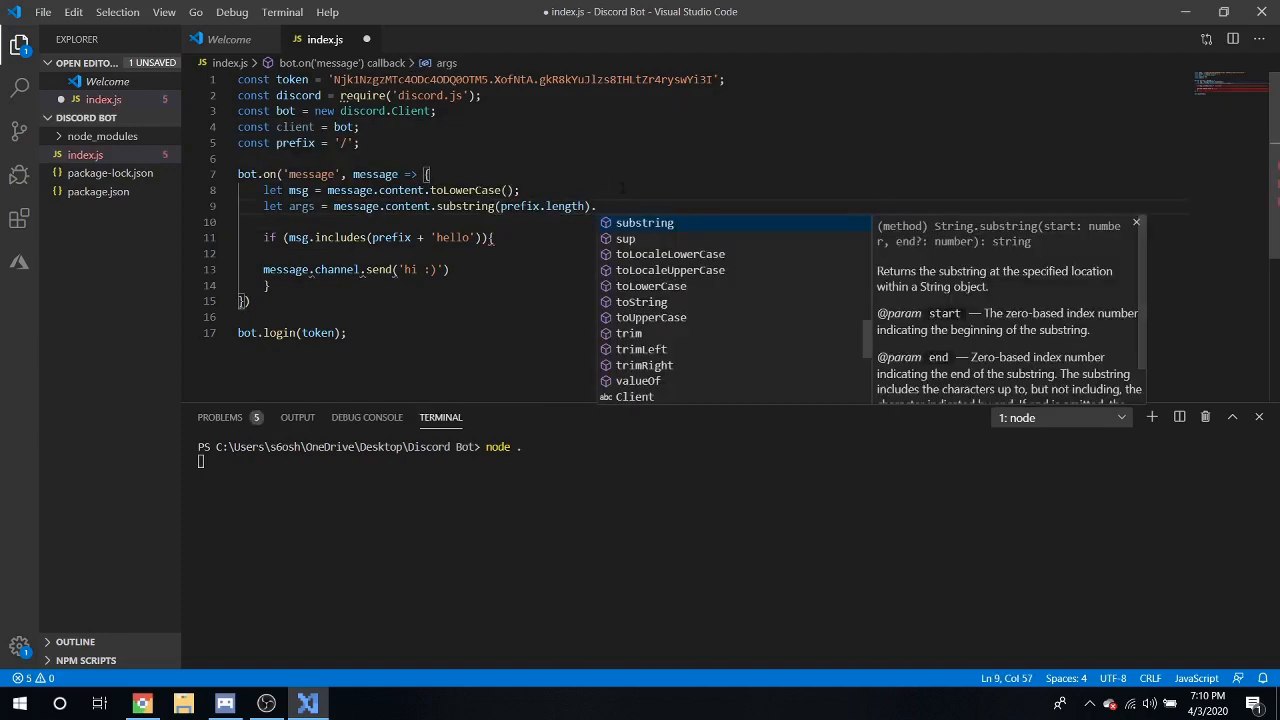
text(.split(')
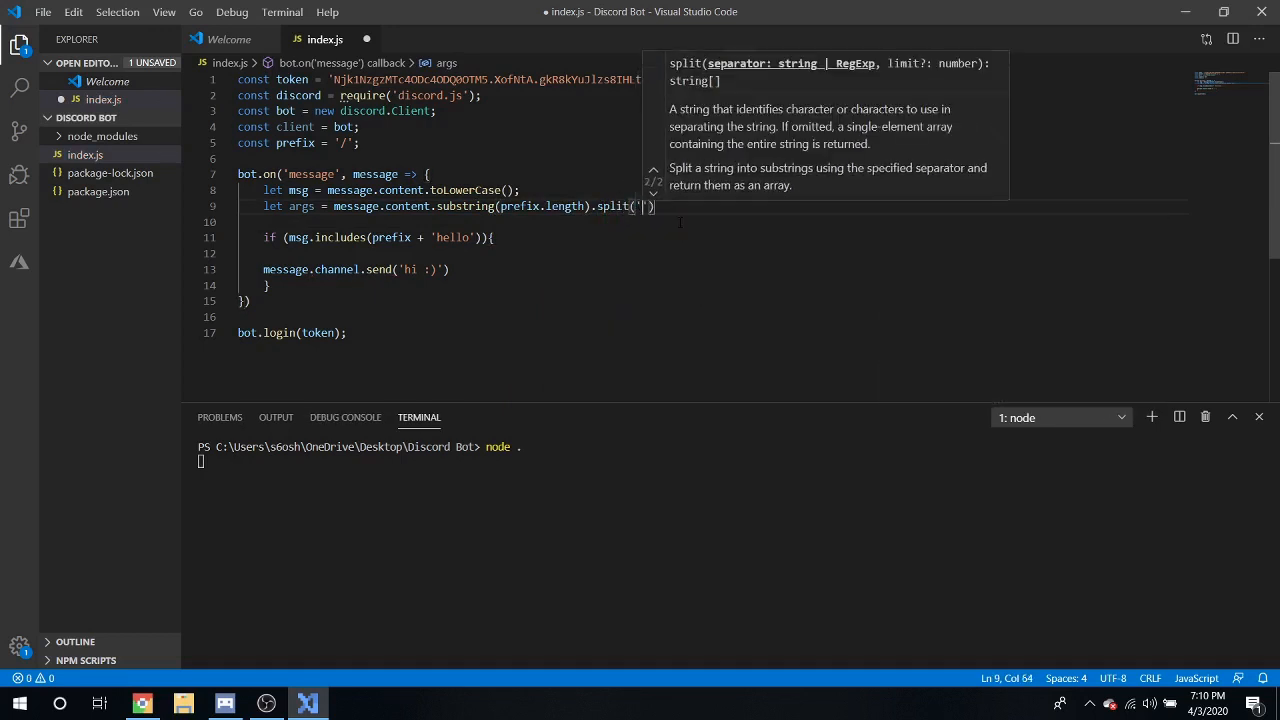
text(');)
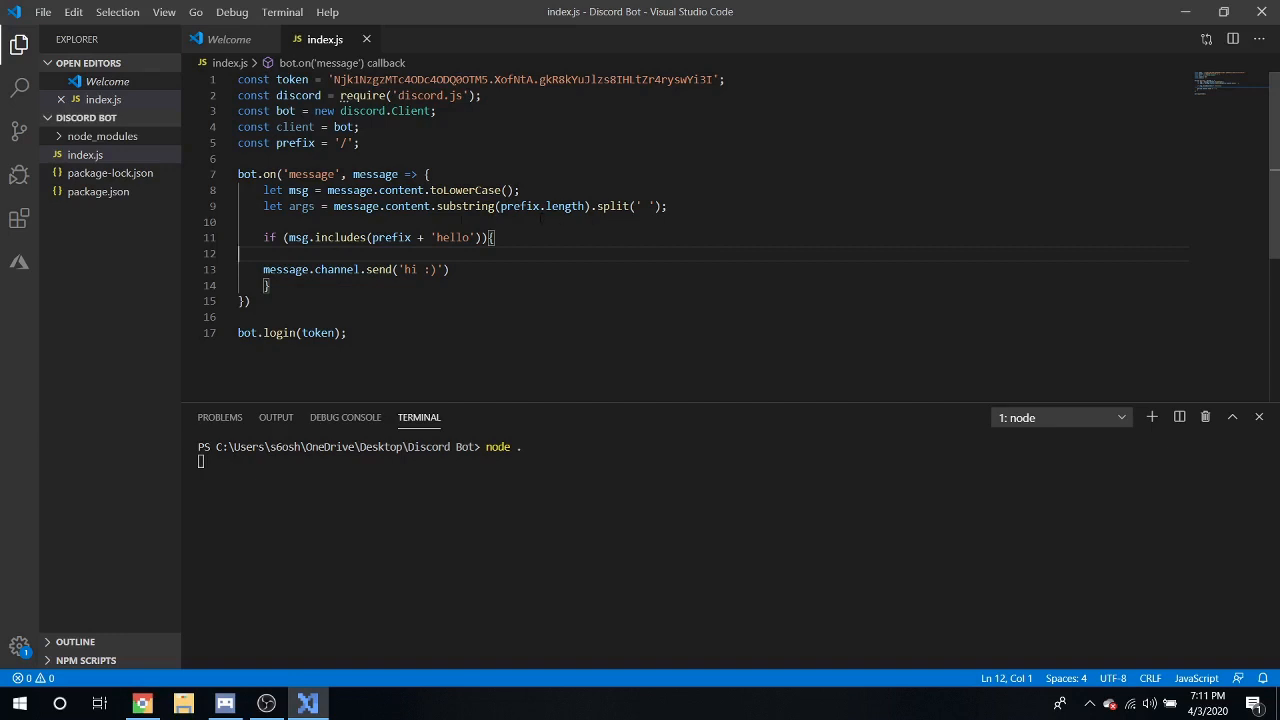
- Inside the hello block, send 'yes' when args[1] exists
text(if)
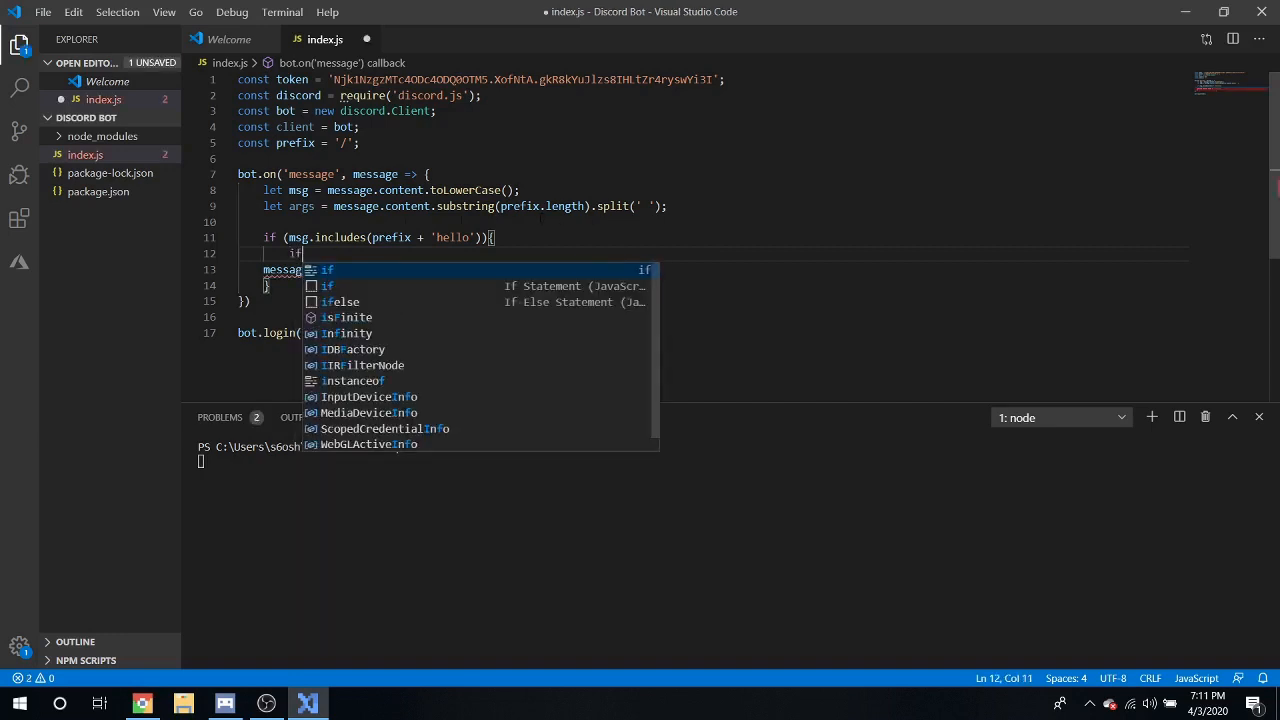
text(()
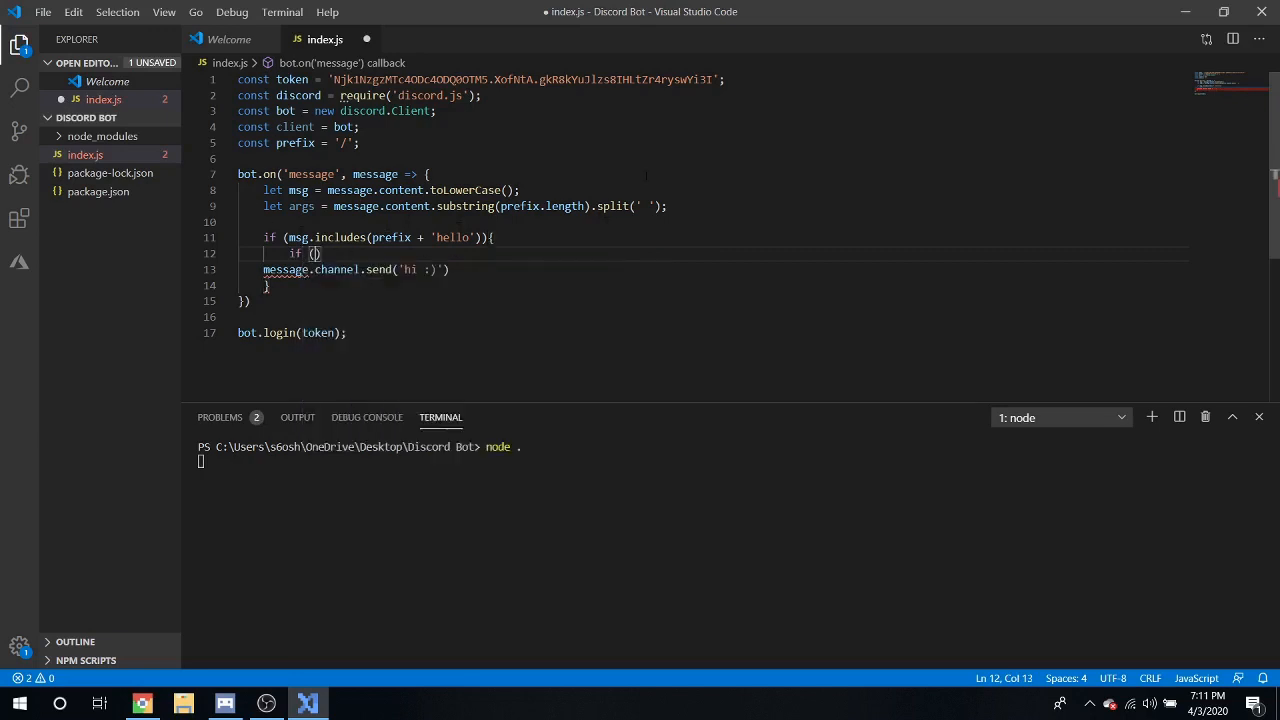
text(args[1])
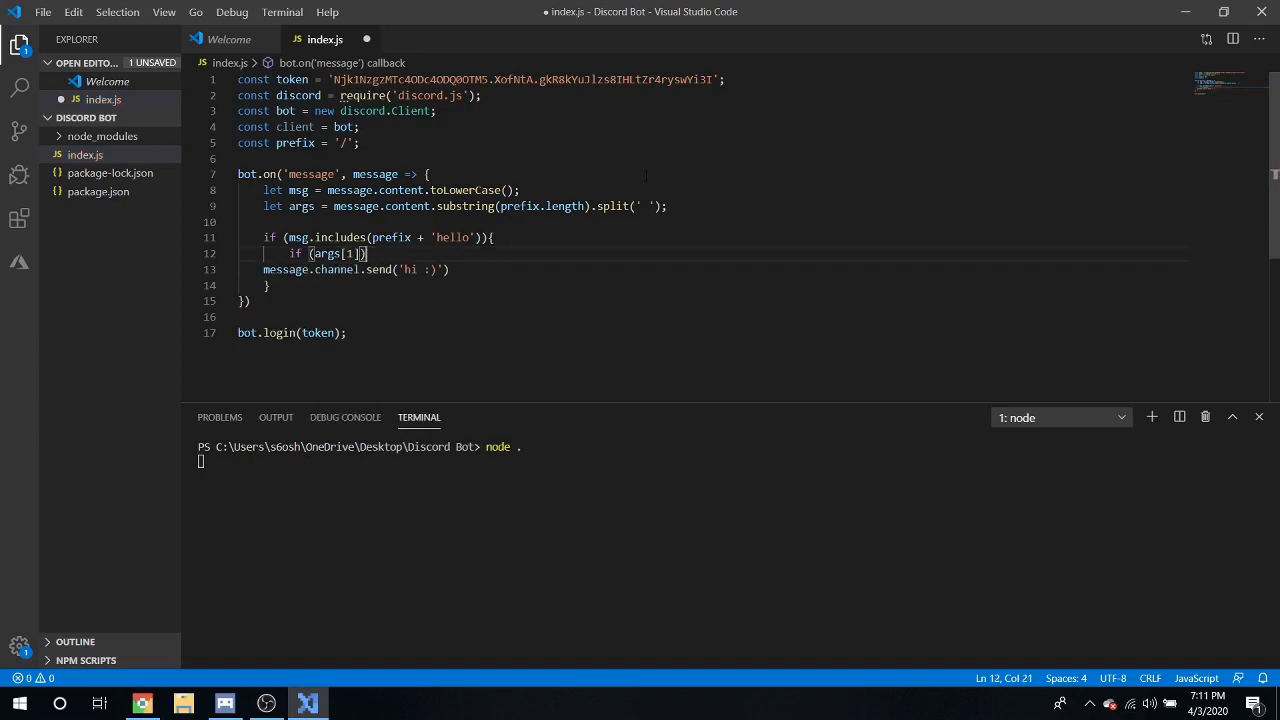
text(message.channel.send)
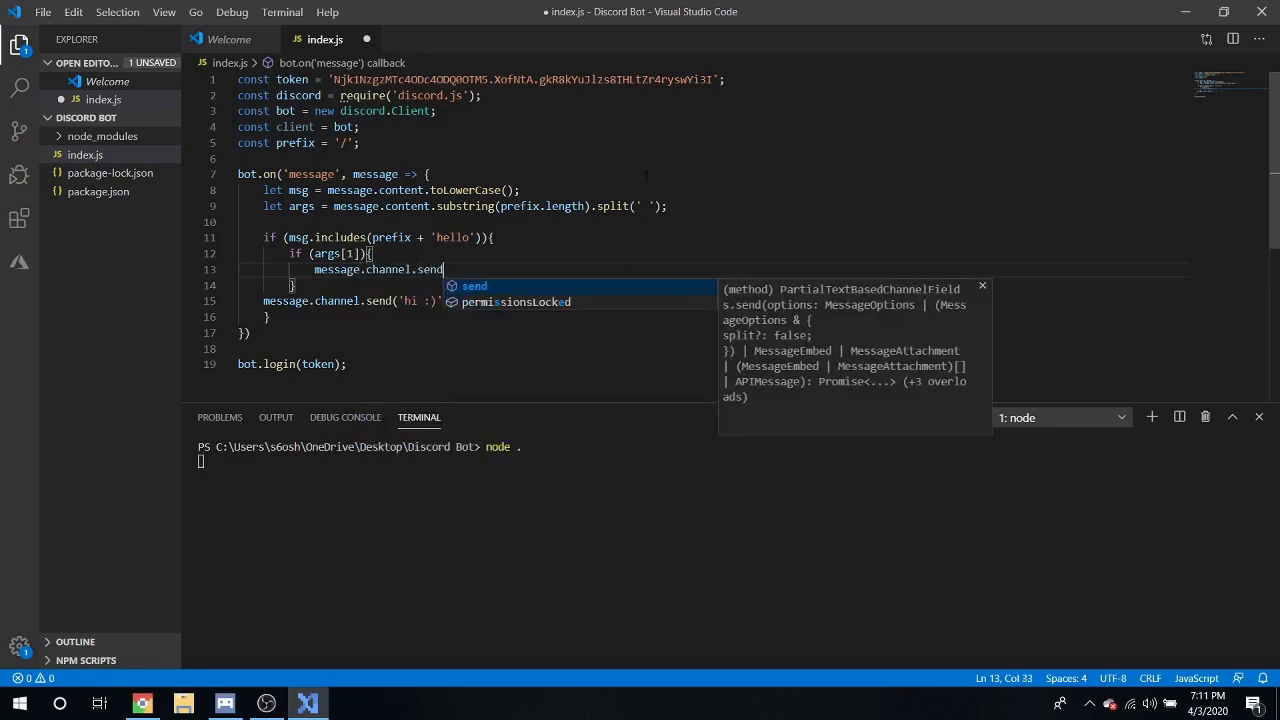
text(('yes'))
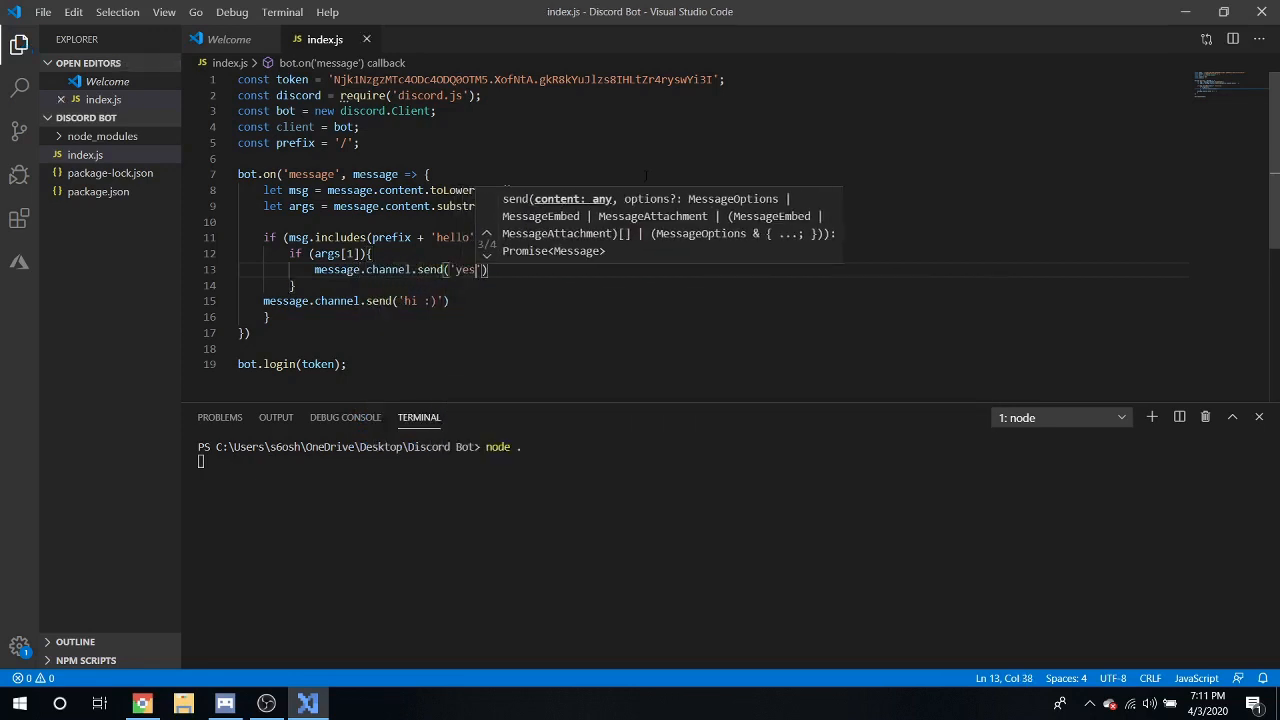
click(1204, 418)
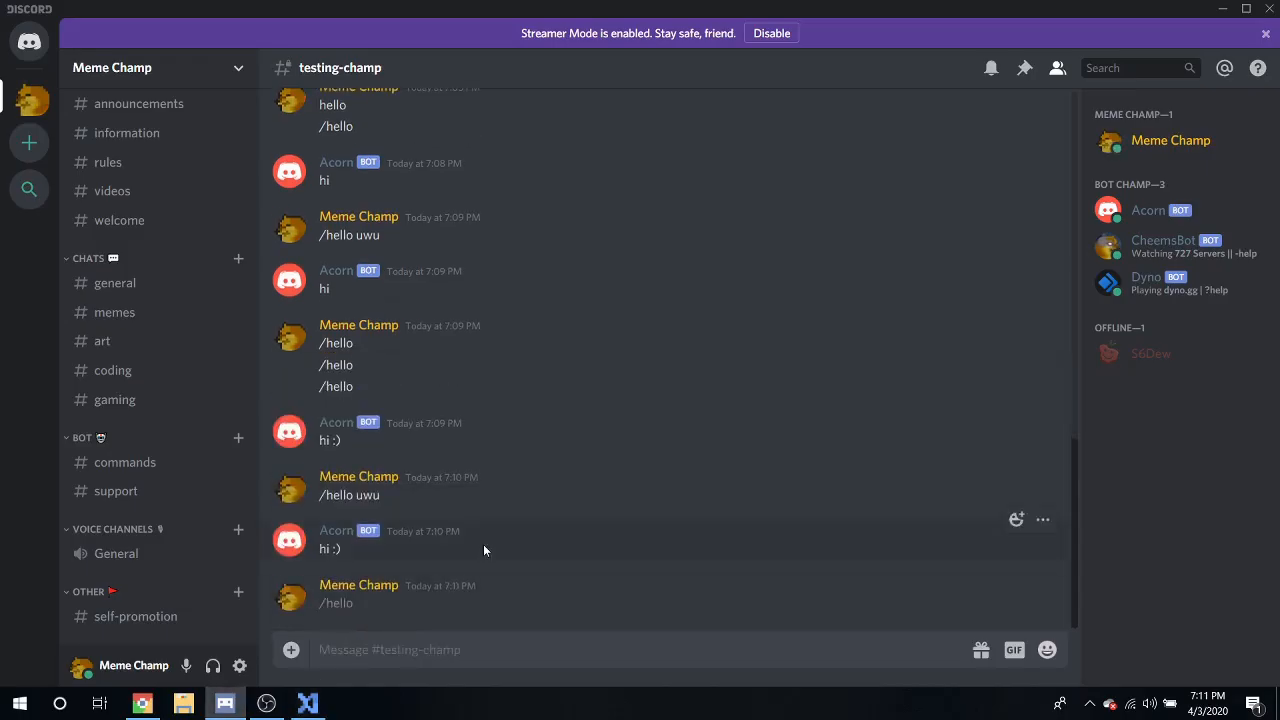
mouse_move(664, 548)
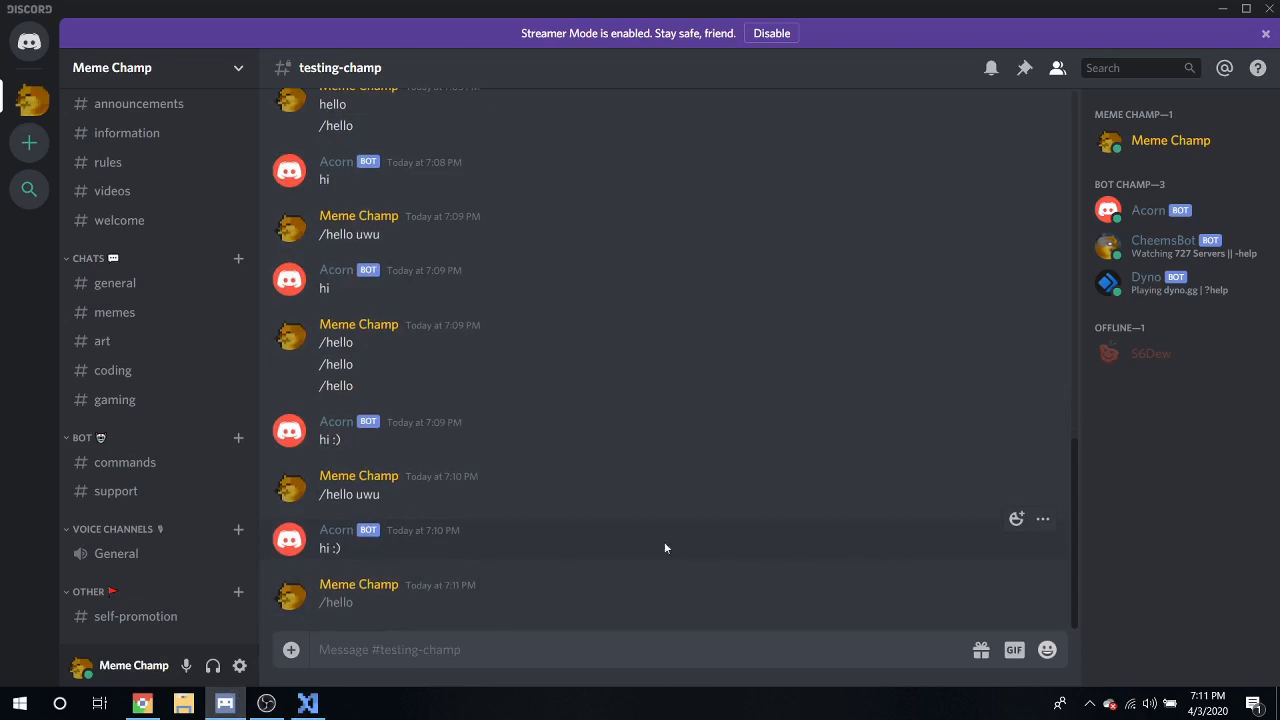
mouse_move(640, 612)
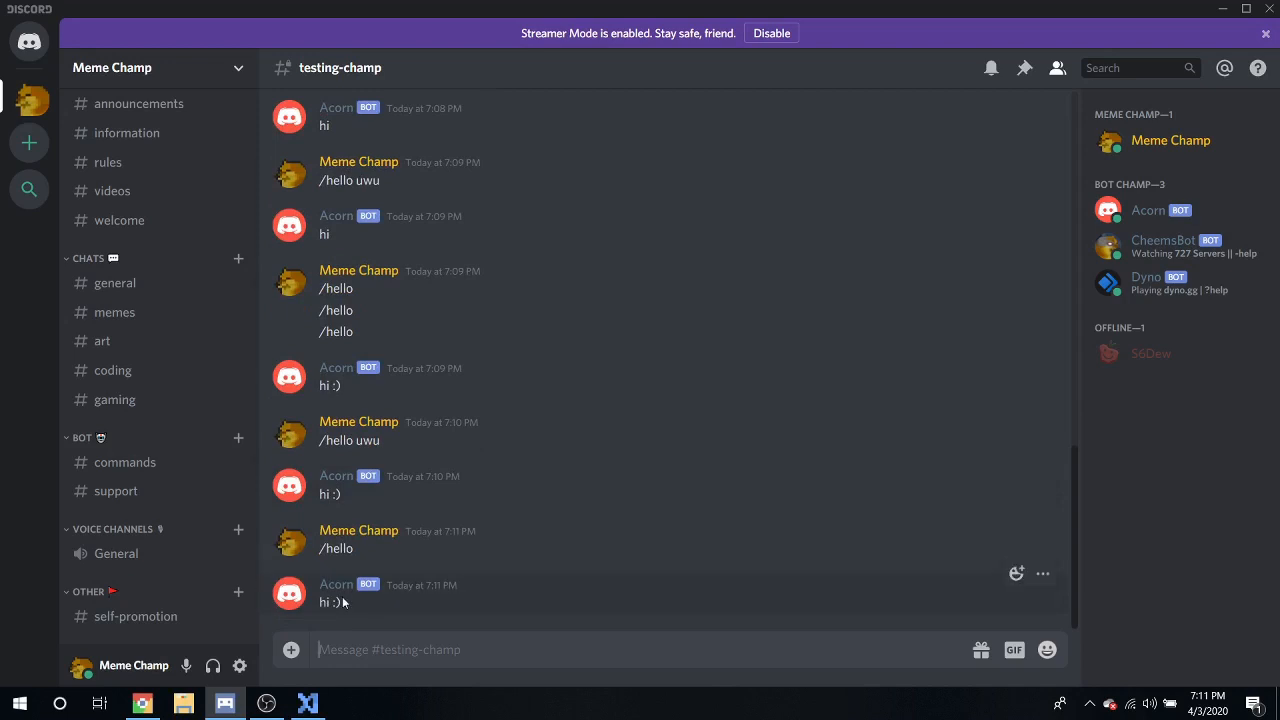
- Send /hello hi and see Acorn reply with both yes and hi :)
text(/hello)
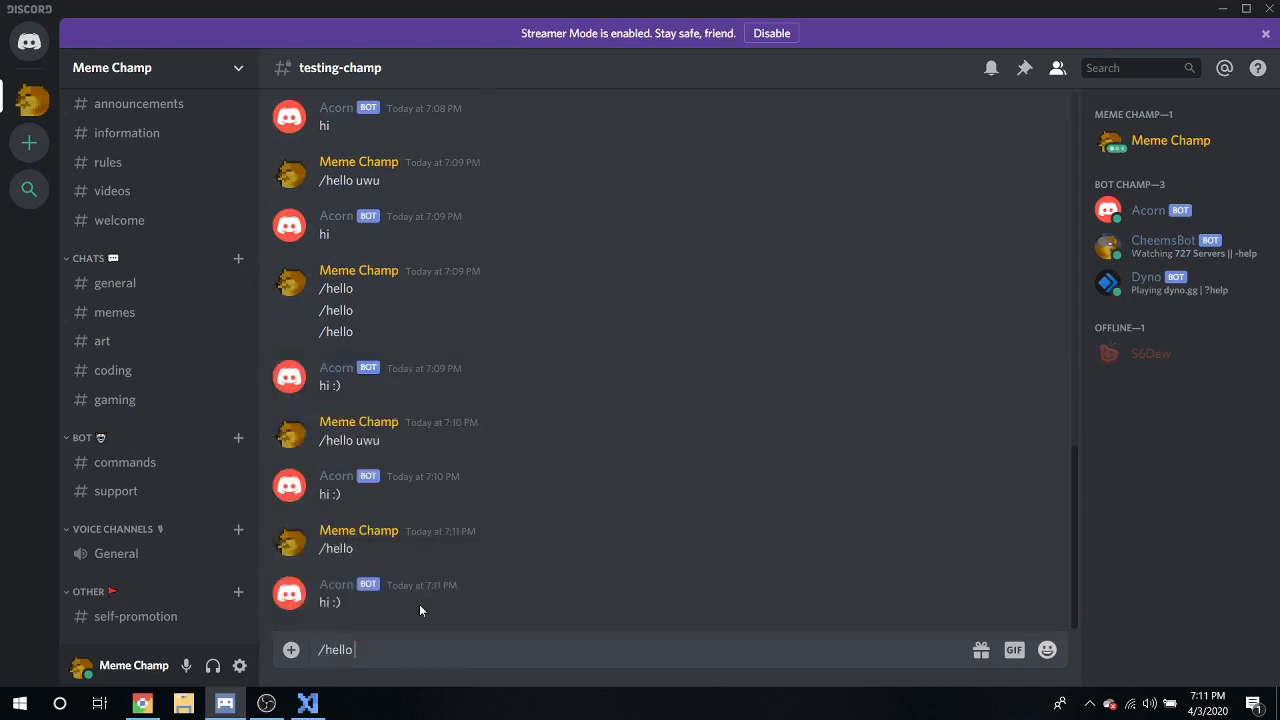
key(enter)
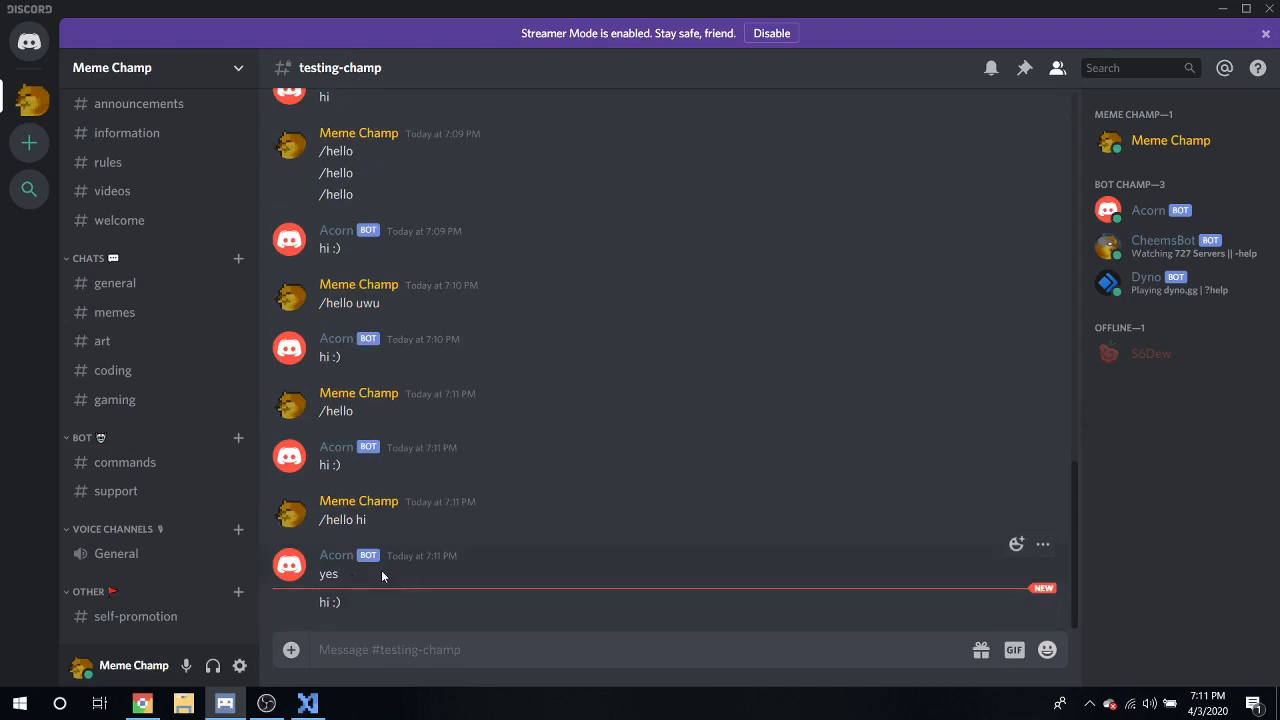
click(308, 704)
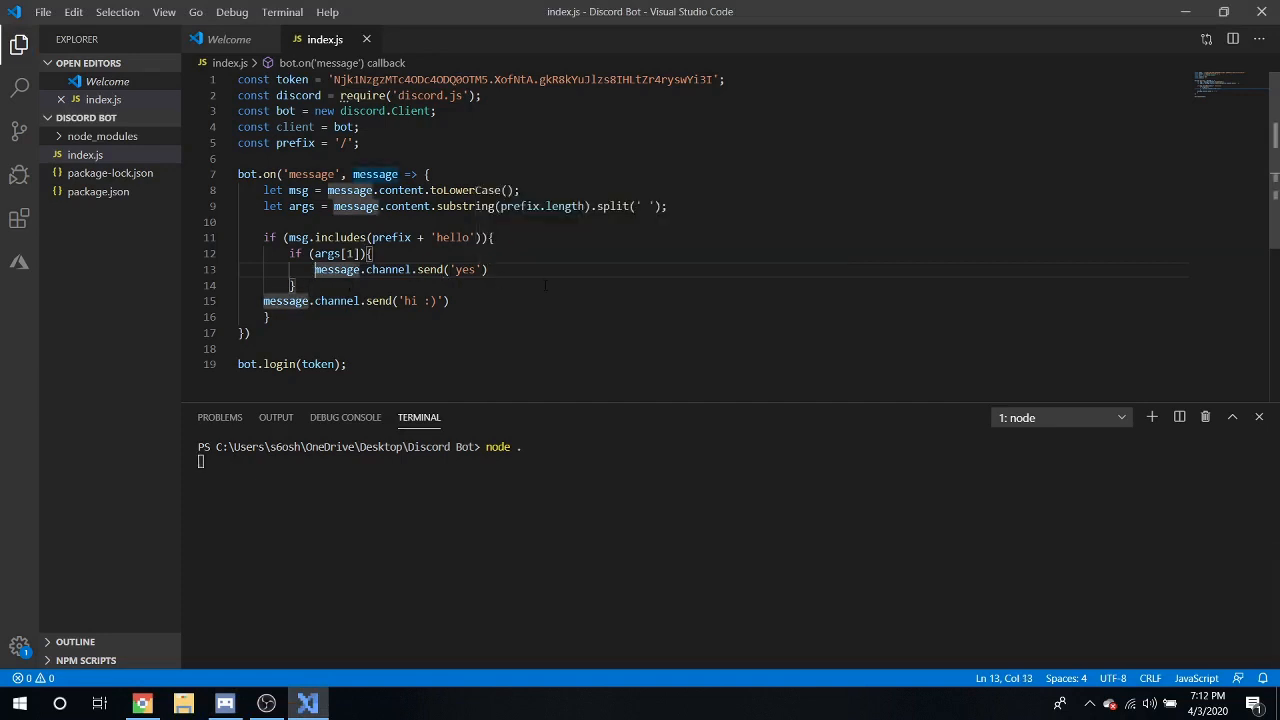
- Add return before message.channel.send('yes') so hello stops after replying yes
text(return)
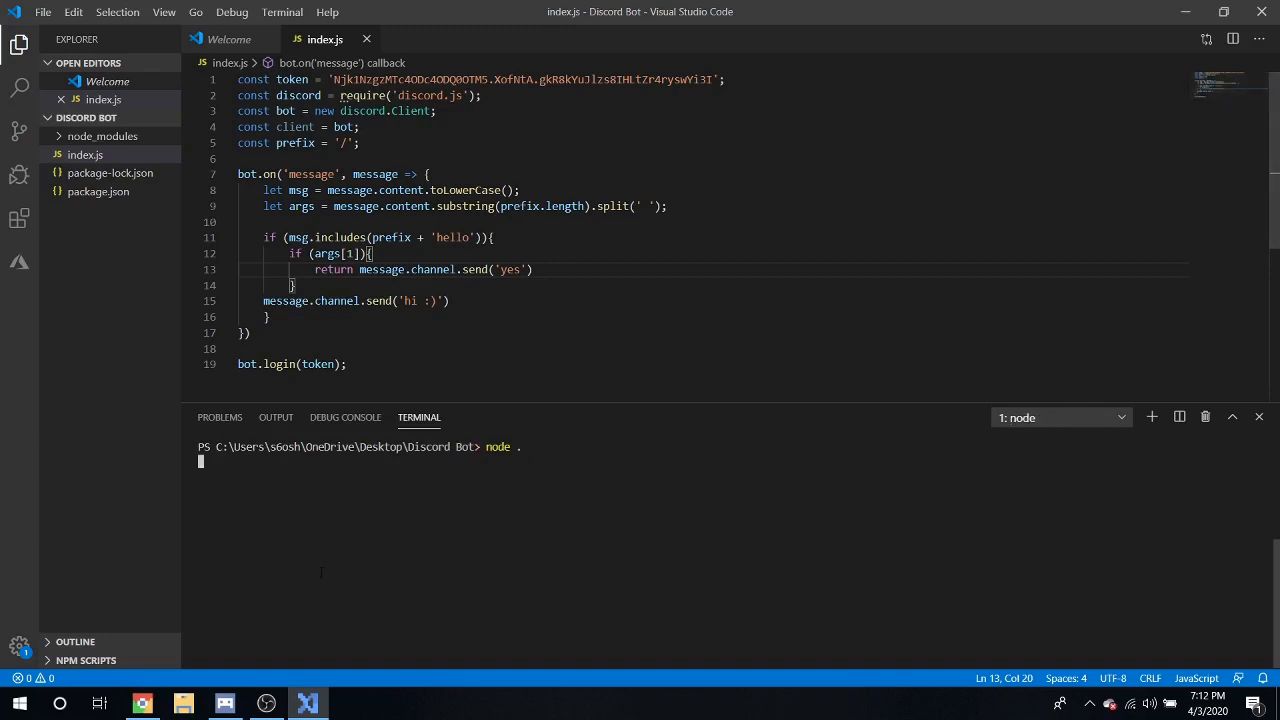
click(224, 704)
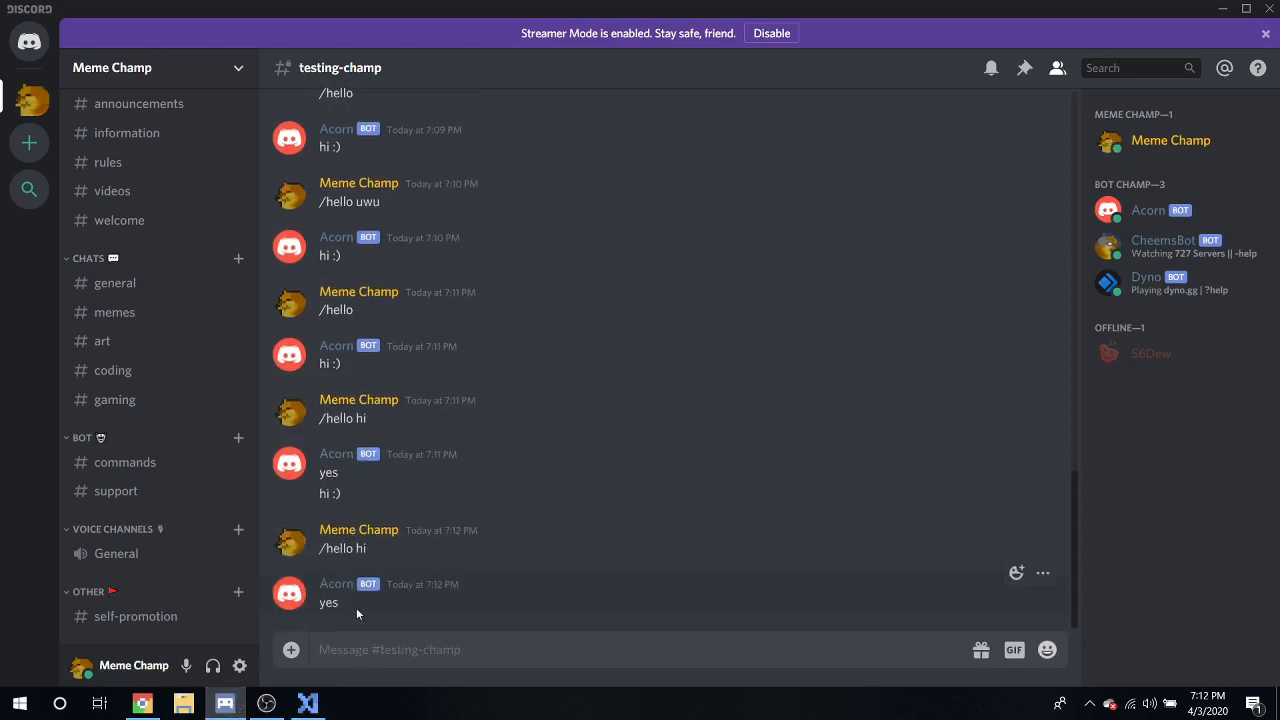
- Read Acorn's lone yes reply to /hello hi, then return to the code
click(308, 704)
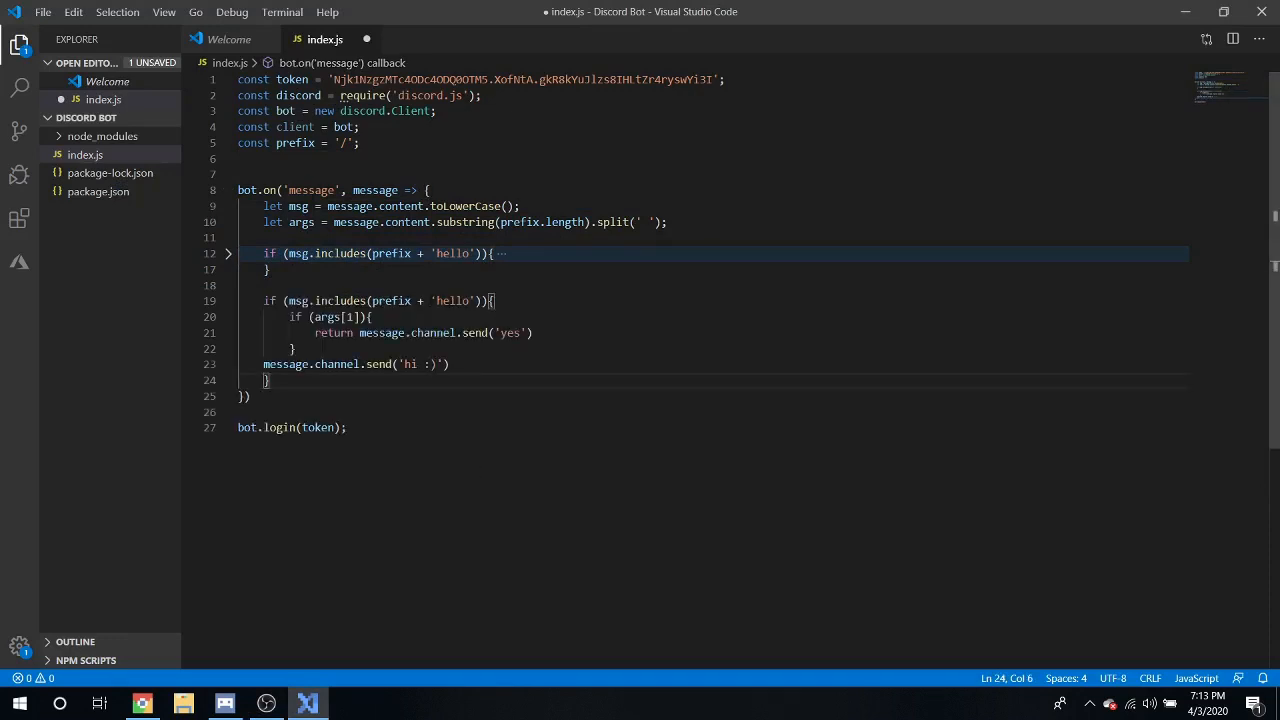
- Add a bye command that replies 'no' with an extra word and 'bye :(' otherwise
text(bye)
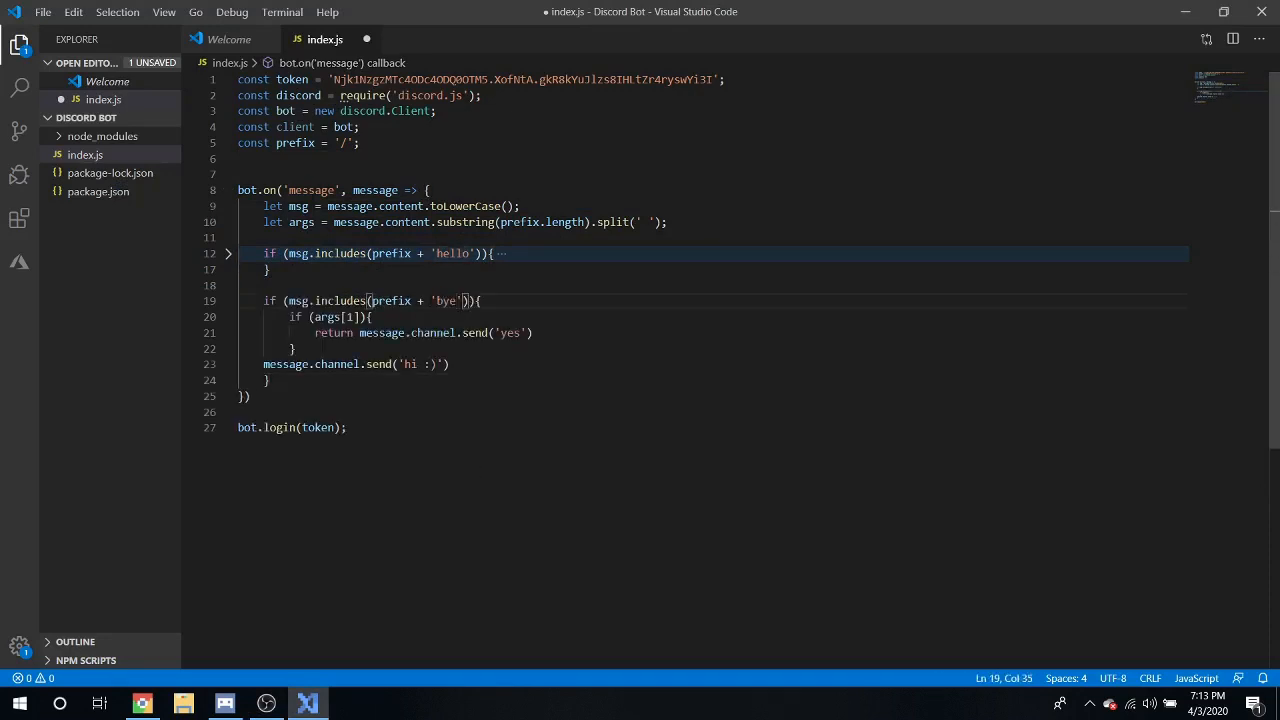
text(no)
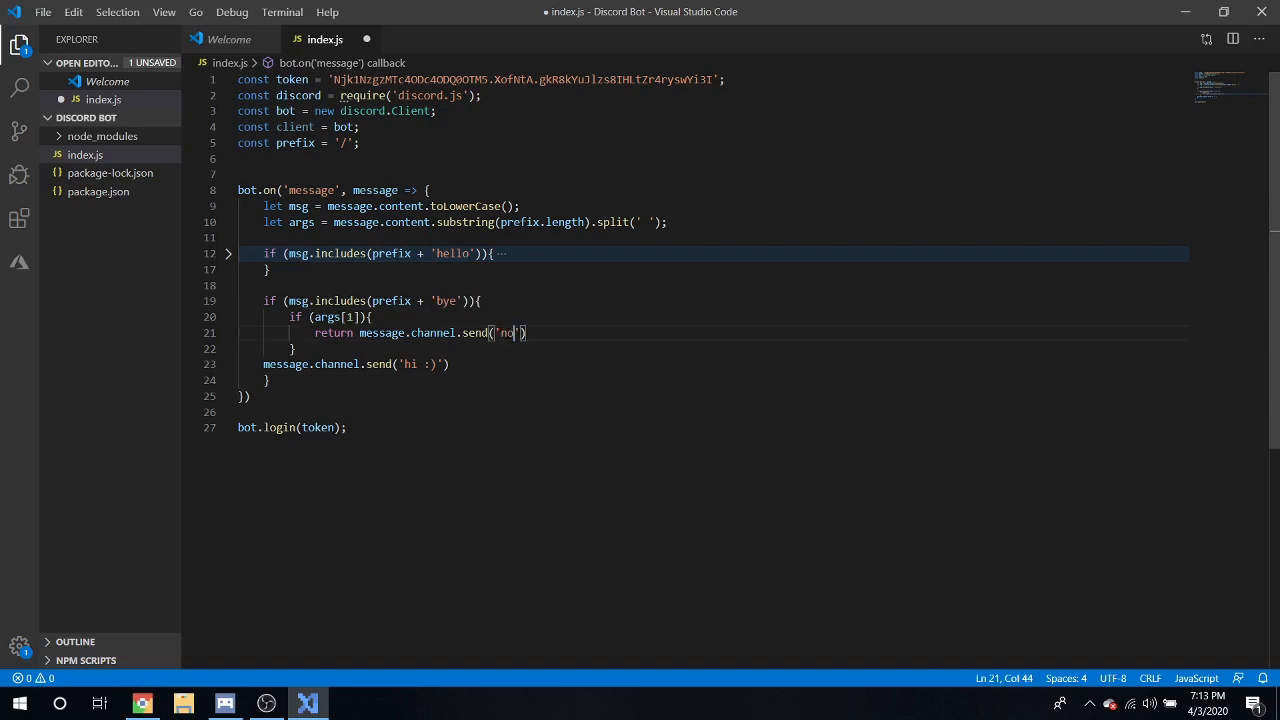
double_click(408, 364)
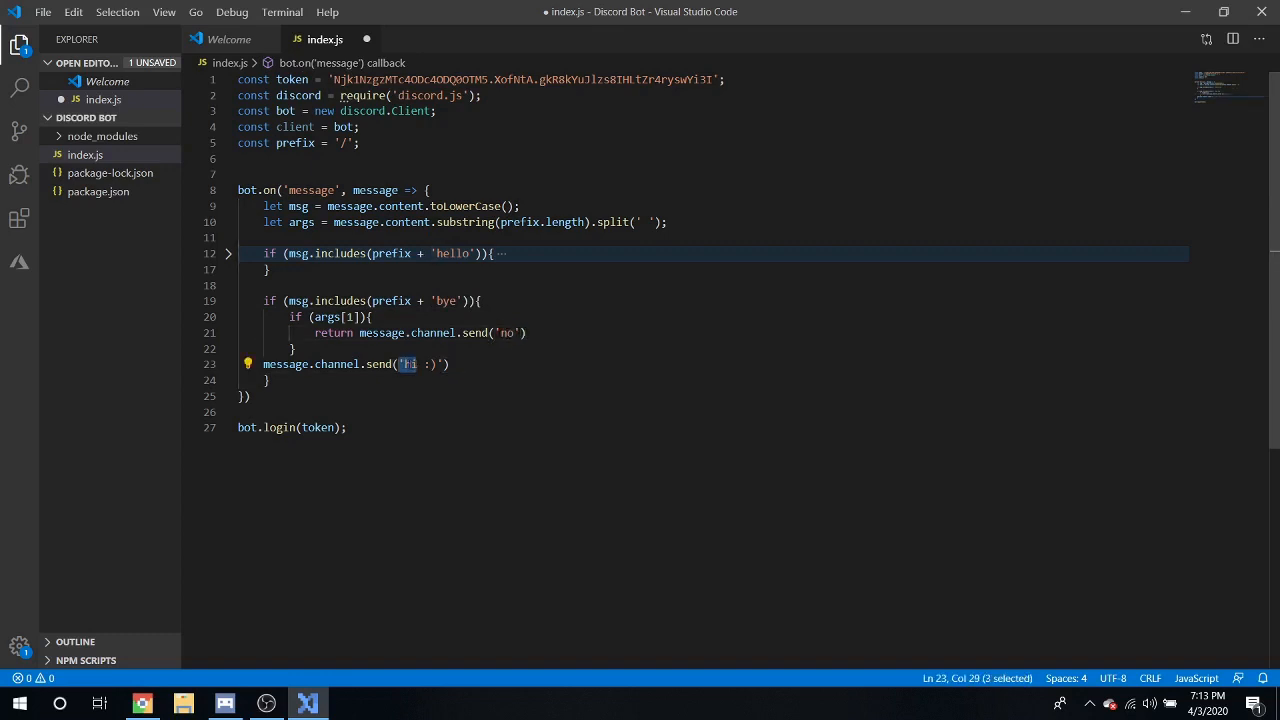
text(bye)
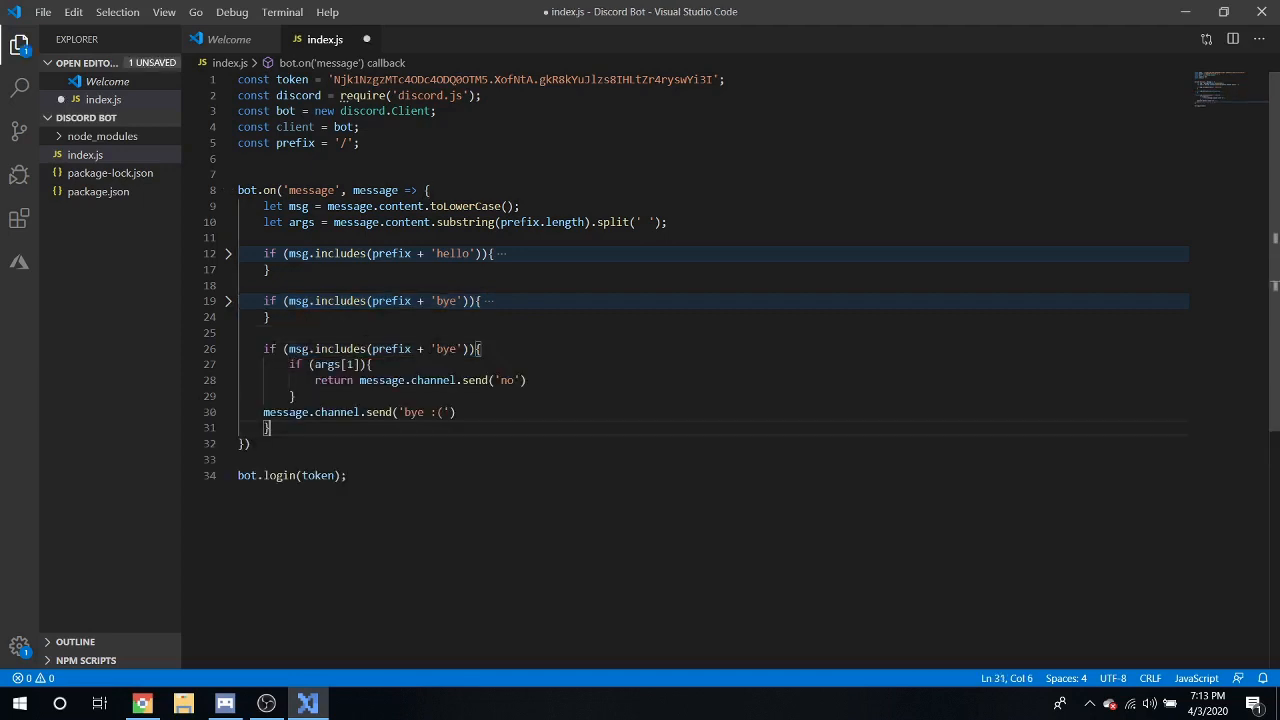
- Add a say command that asks for text when none is given, else sends args, and run node
double_click(444, 348)
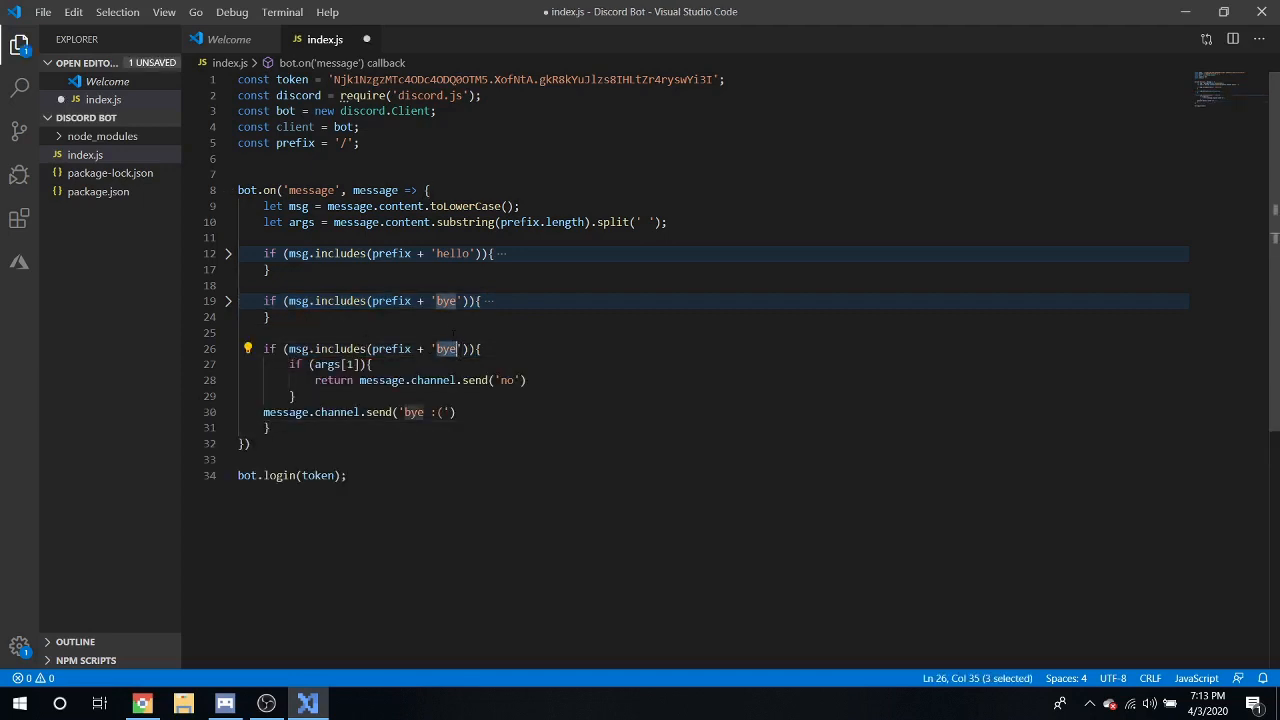
text(say)
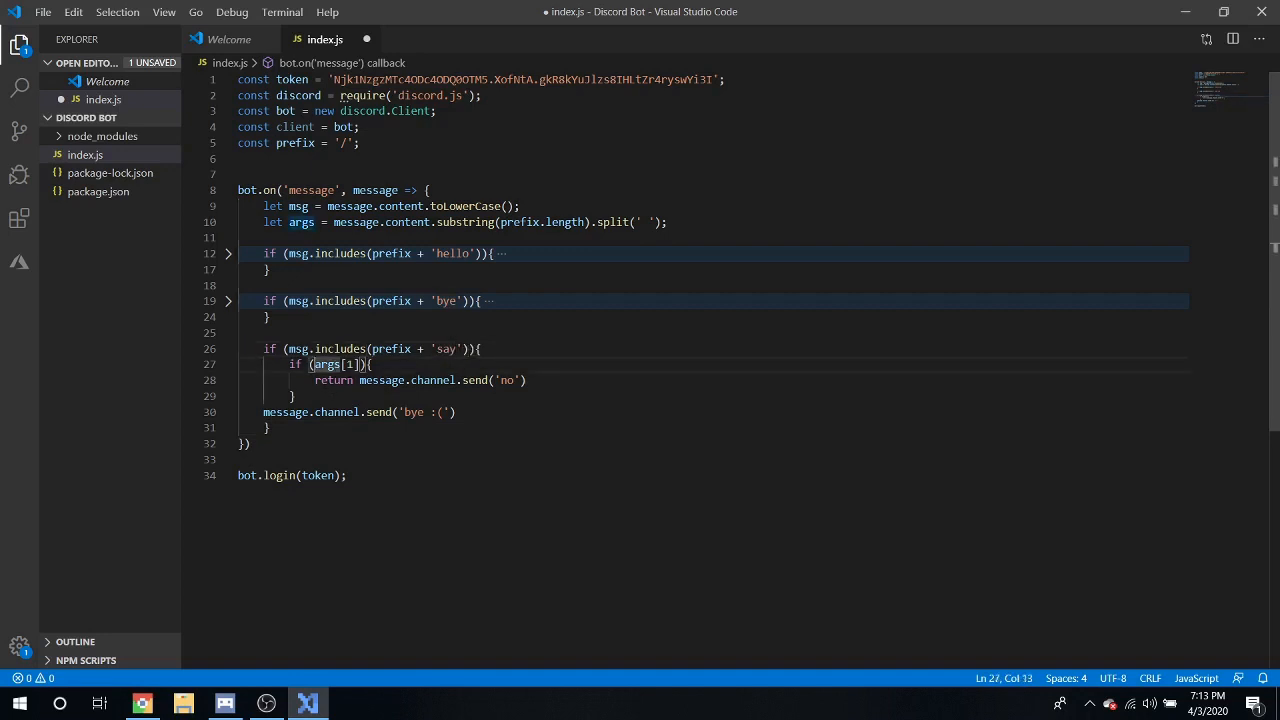
text(!)
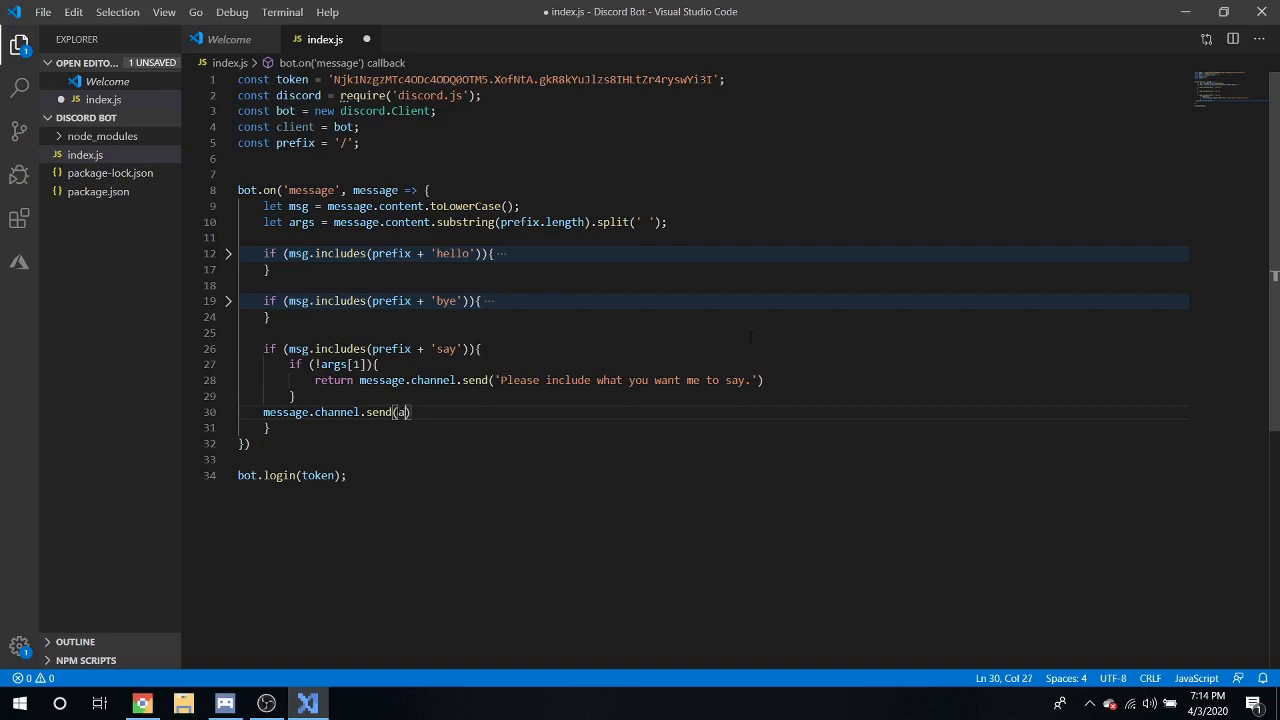
text(rgs)
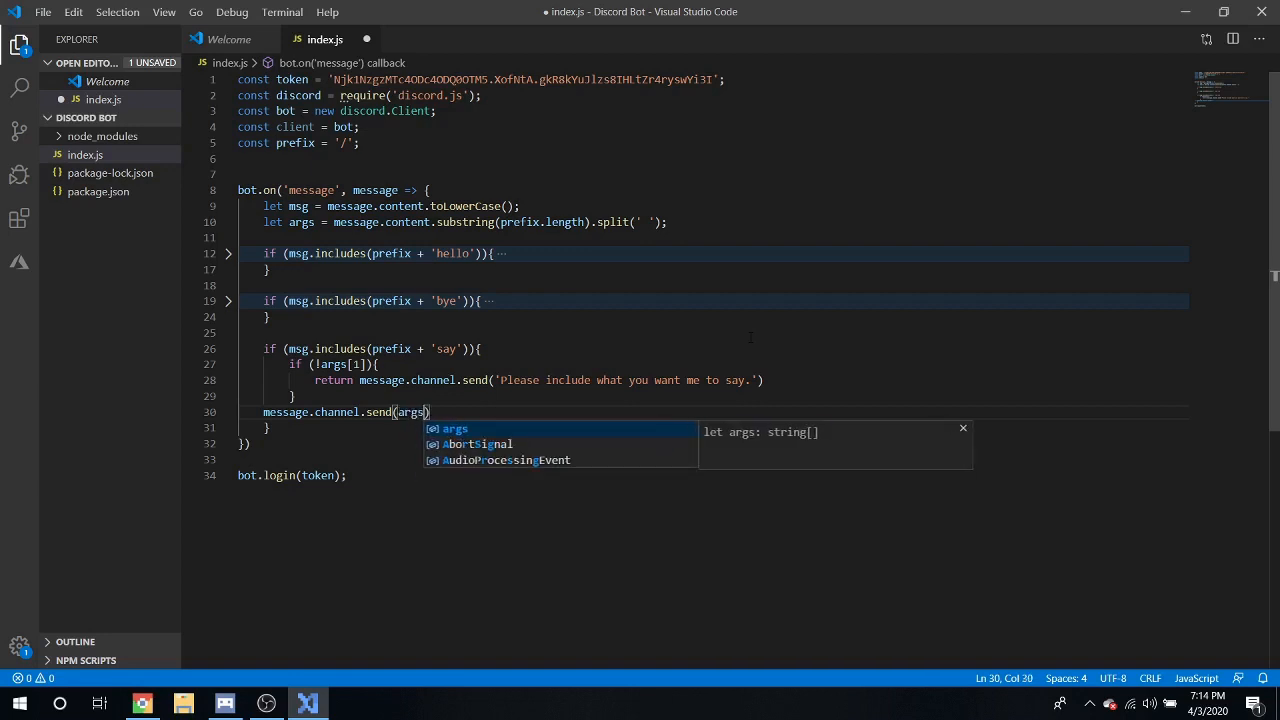
text(.sli)
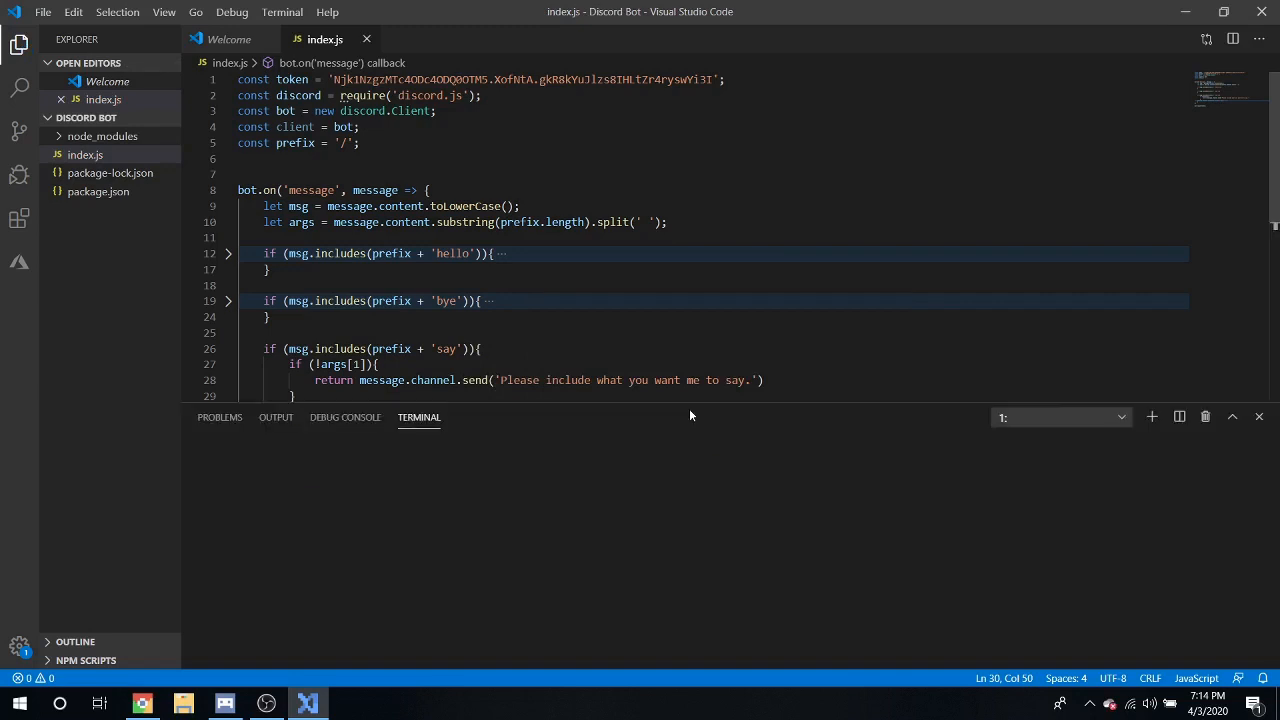
text(node .)
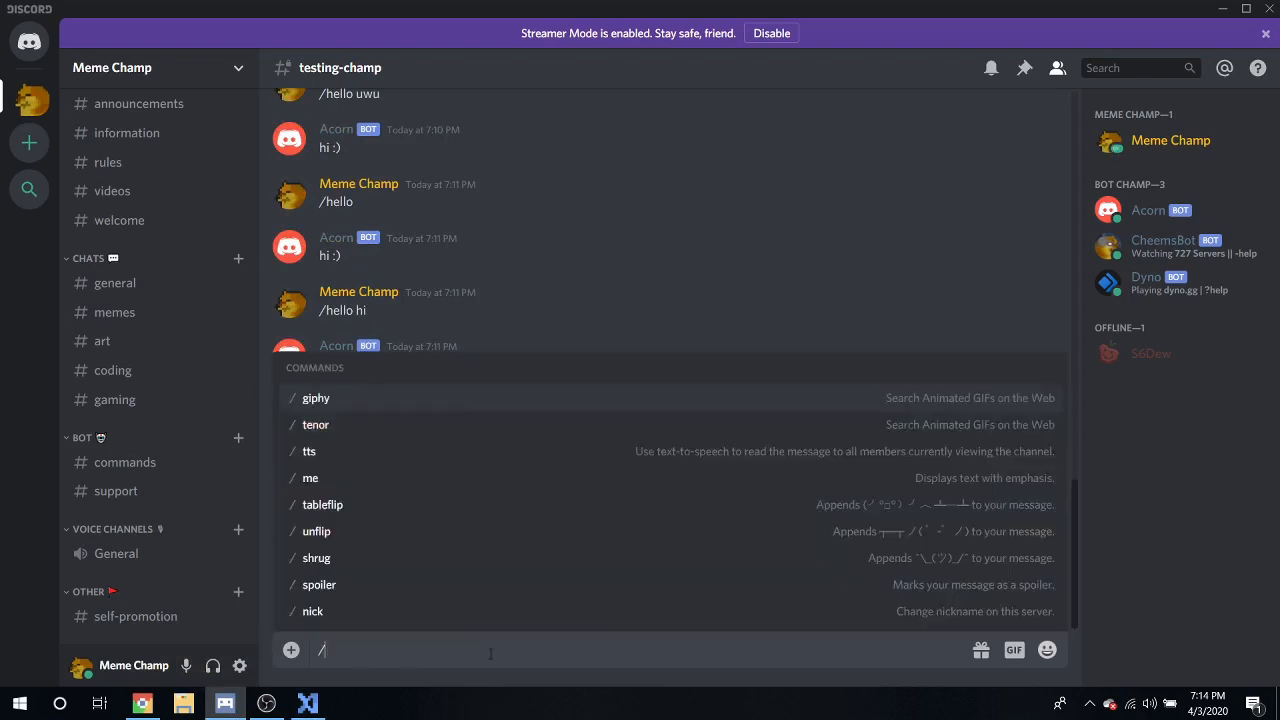
- Send bare /say to get the ask-for-text reply, then /say Subscribe to have it echoed
text(/say)
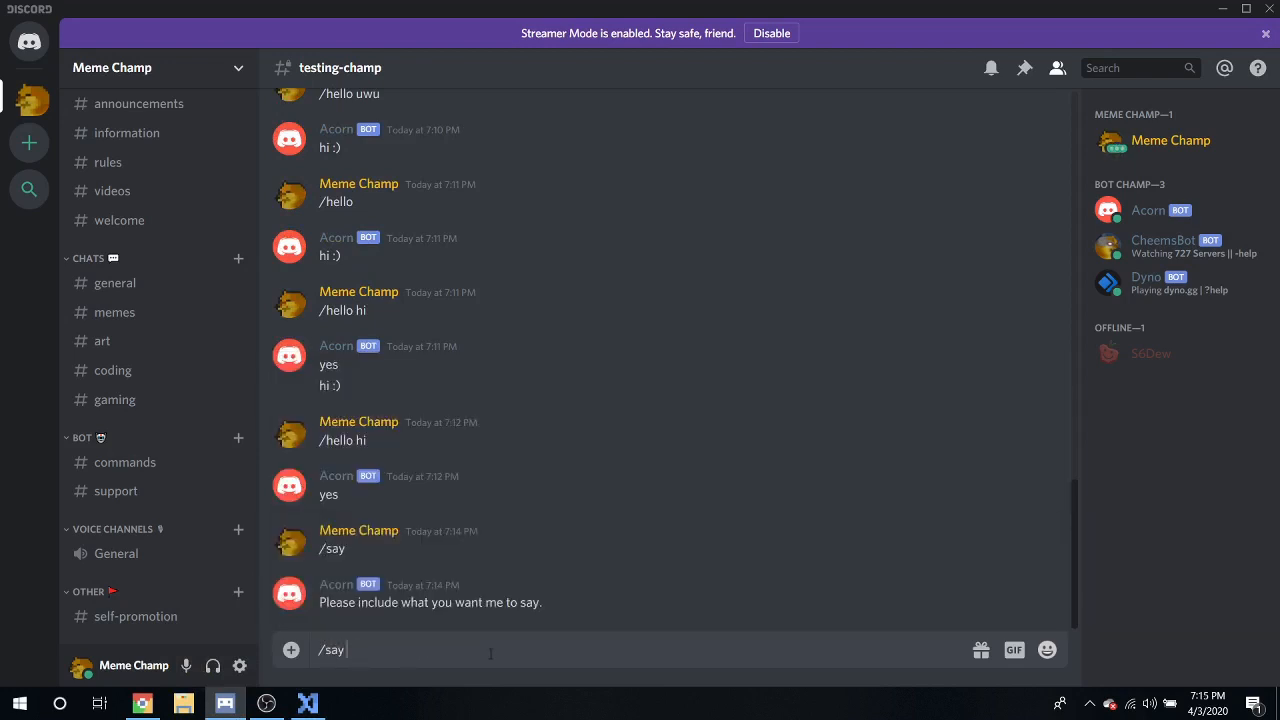
key(enter)
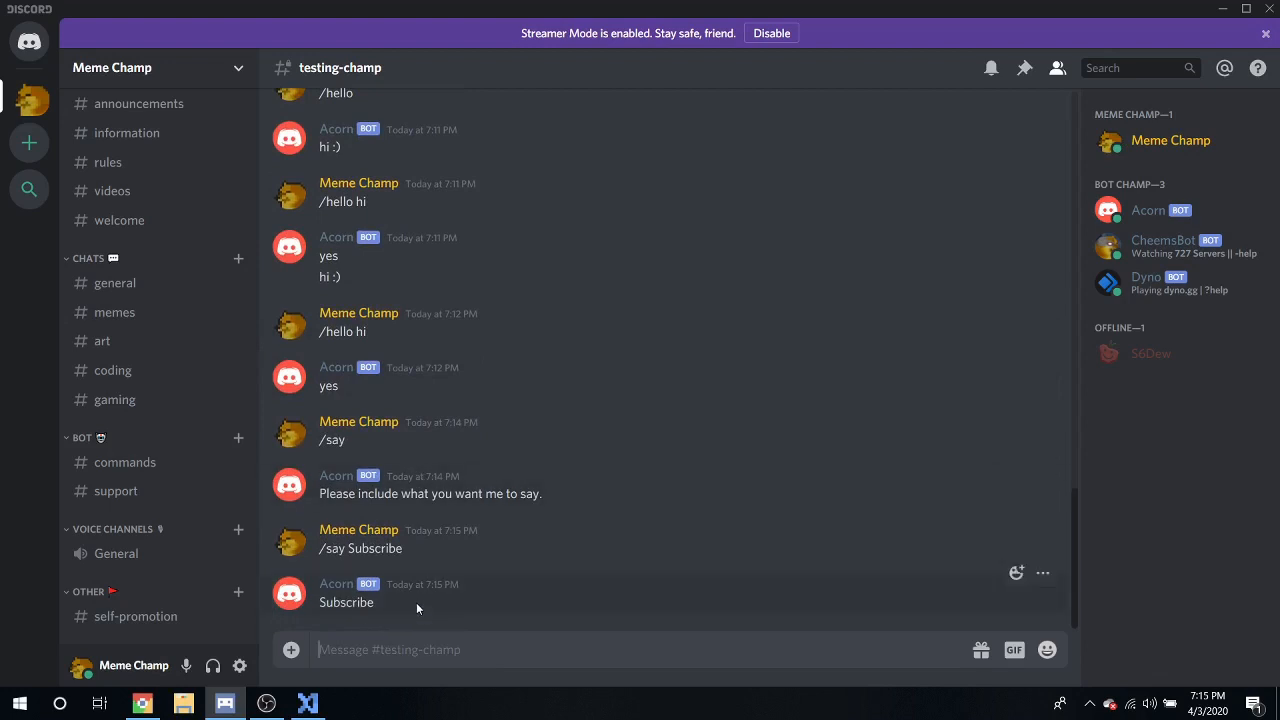
text(/)
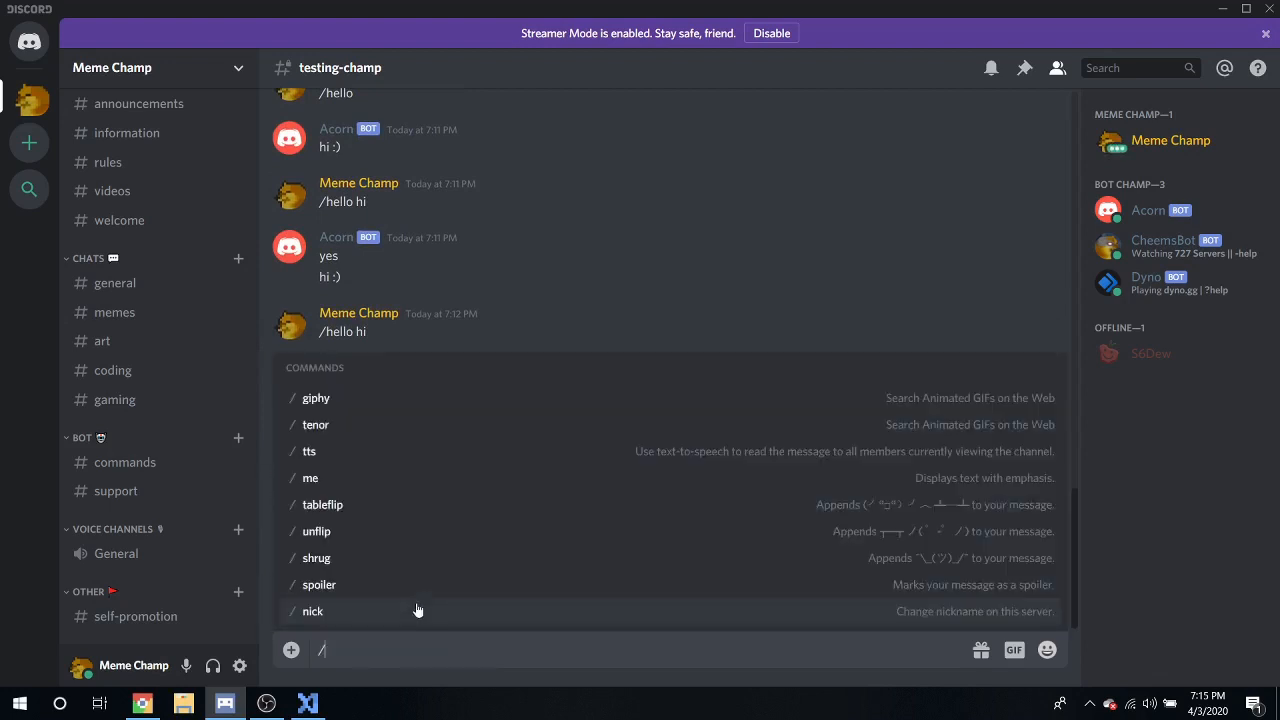
click(308, 704)
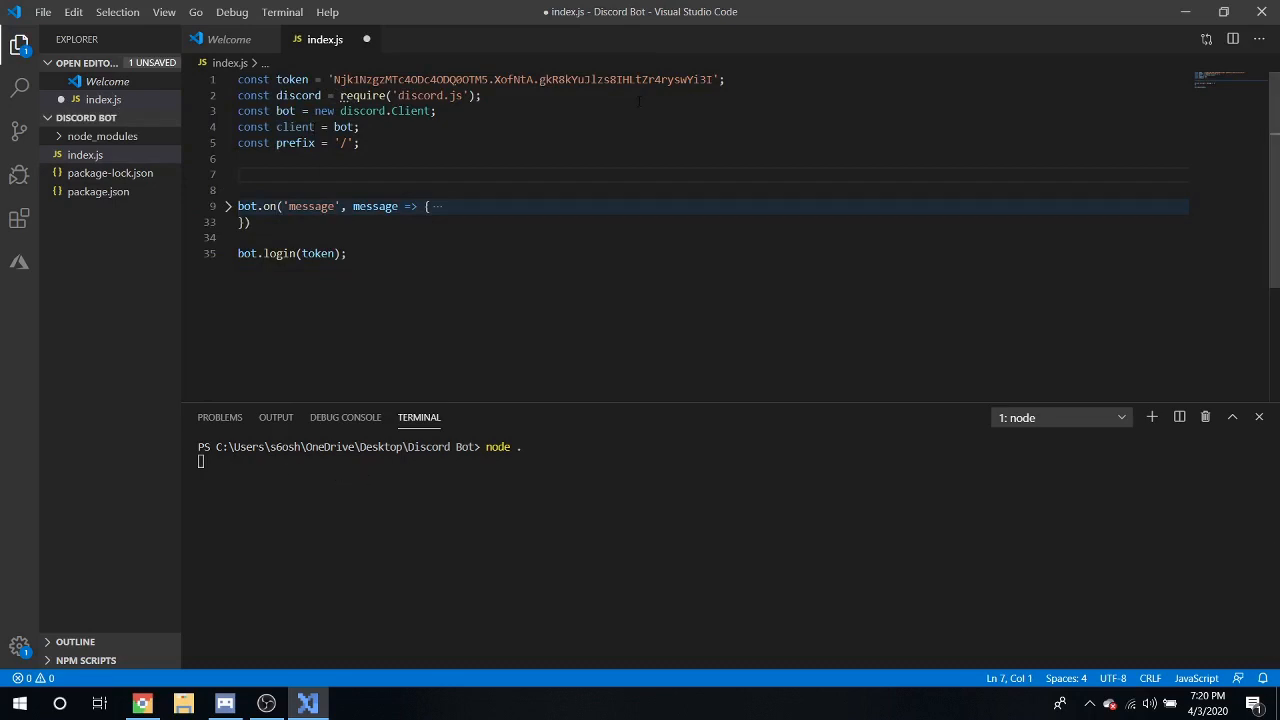
- Add bot.on('ready') logging 'Bot is up :)' and restart so the terminal prints it
text(bot.on())
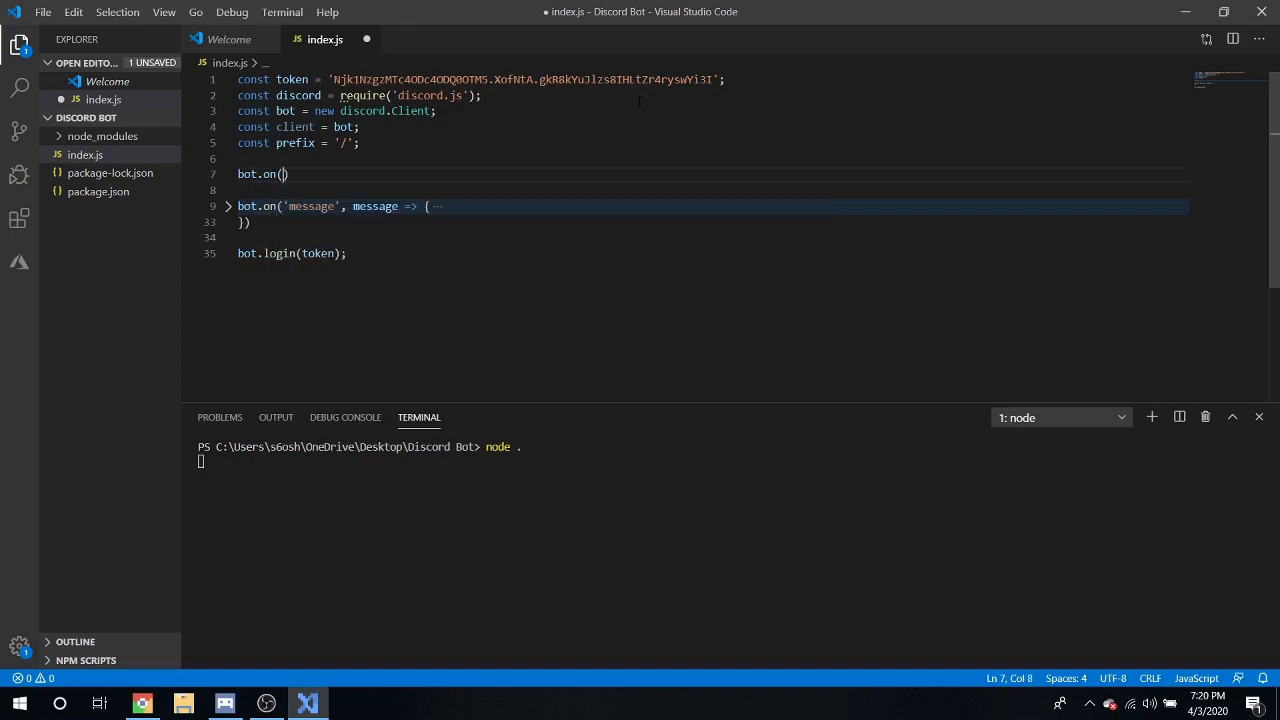
text('ready', bot =>{)
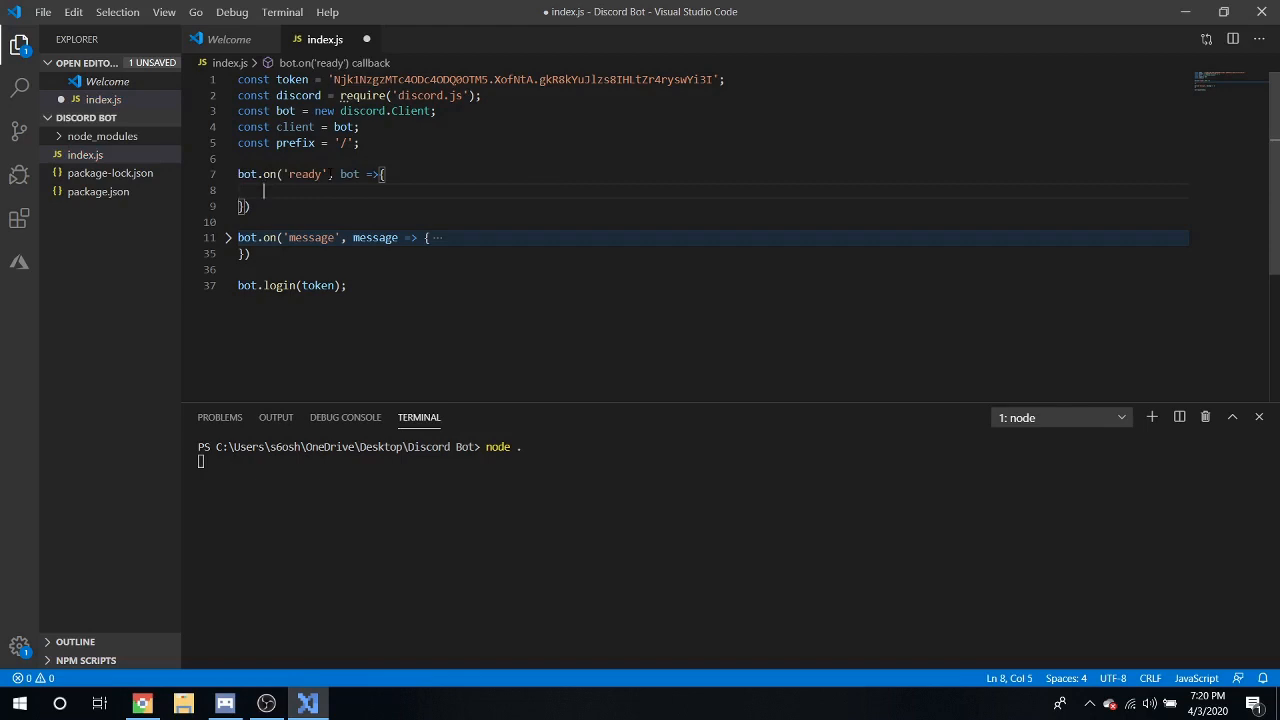
text(console.log('Bot is up :)');)
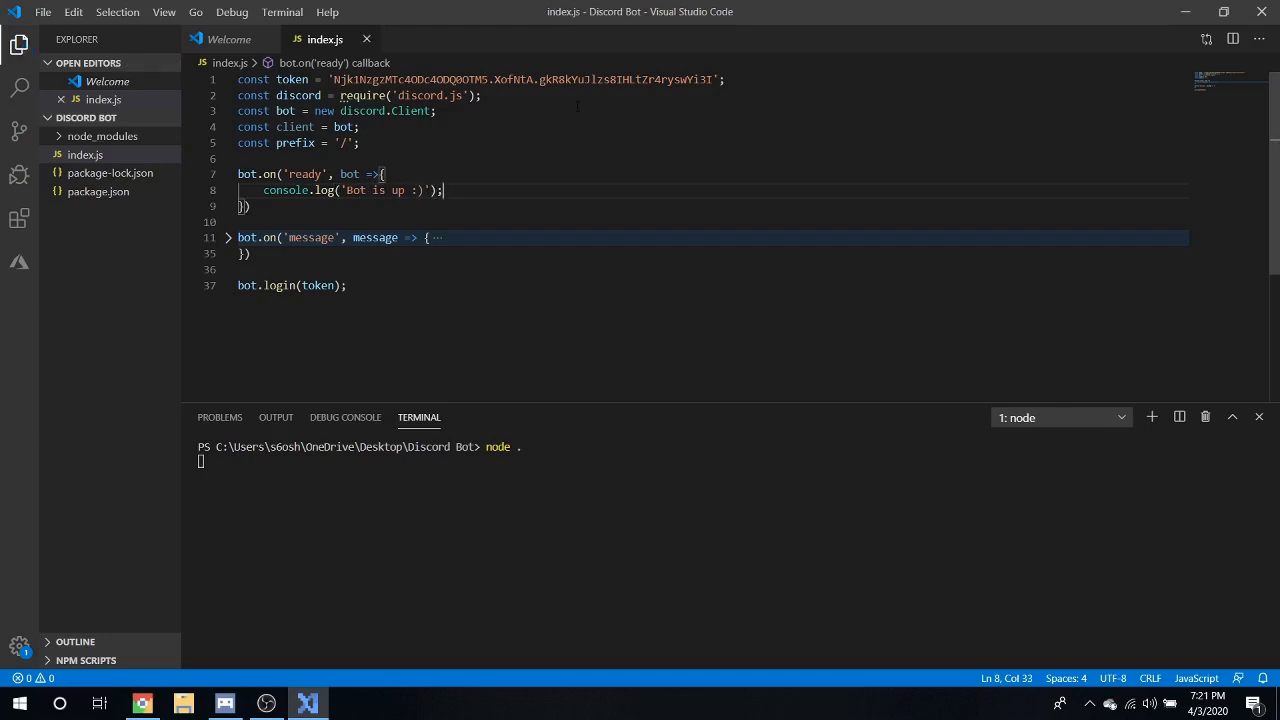
mouse_move(534, 152)
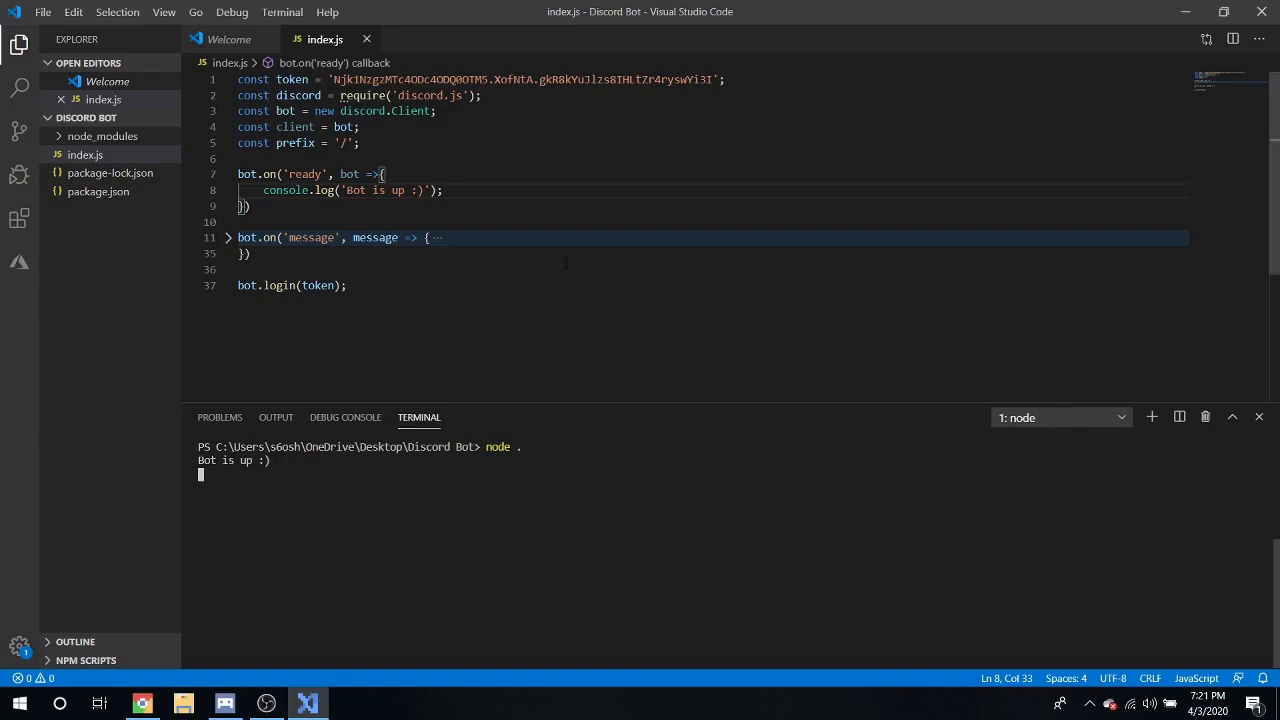
click(224, 704)
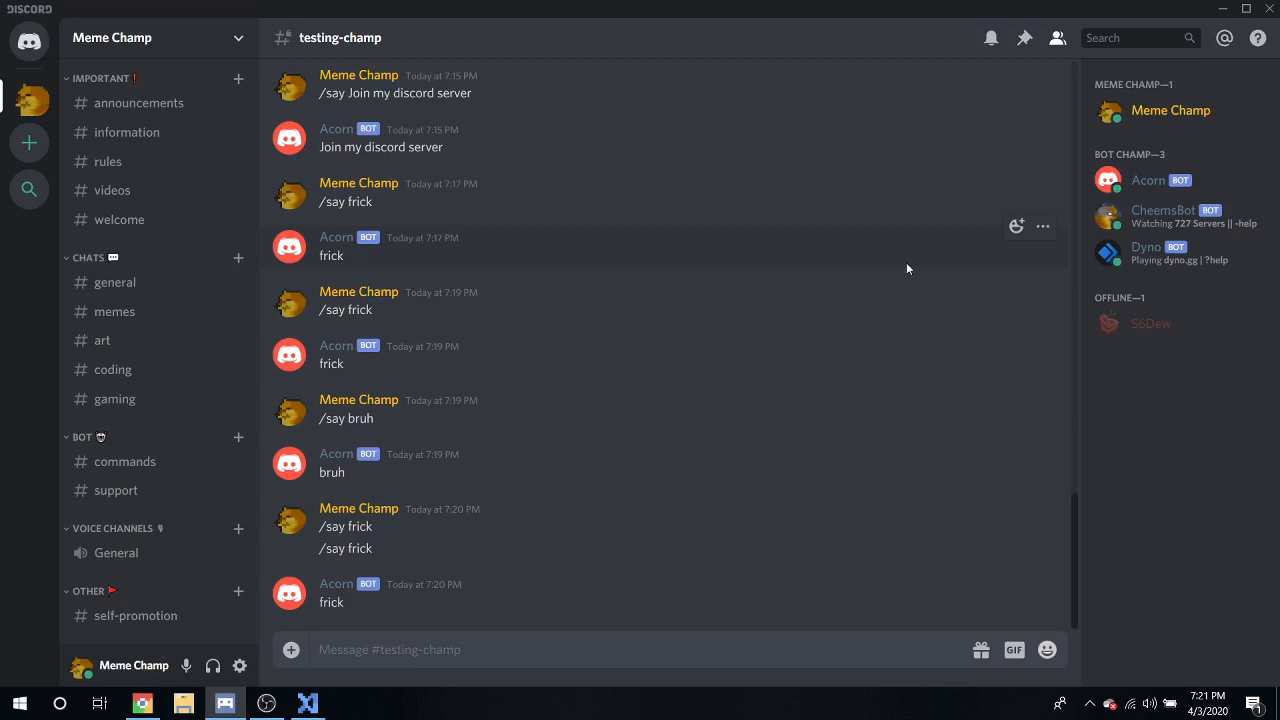
mouse_move(896, 266)
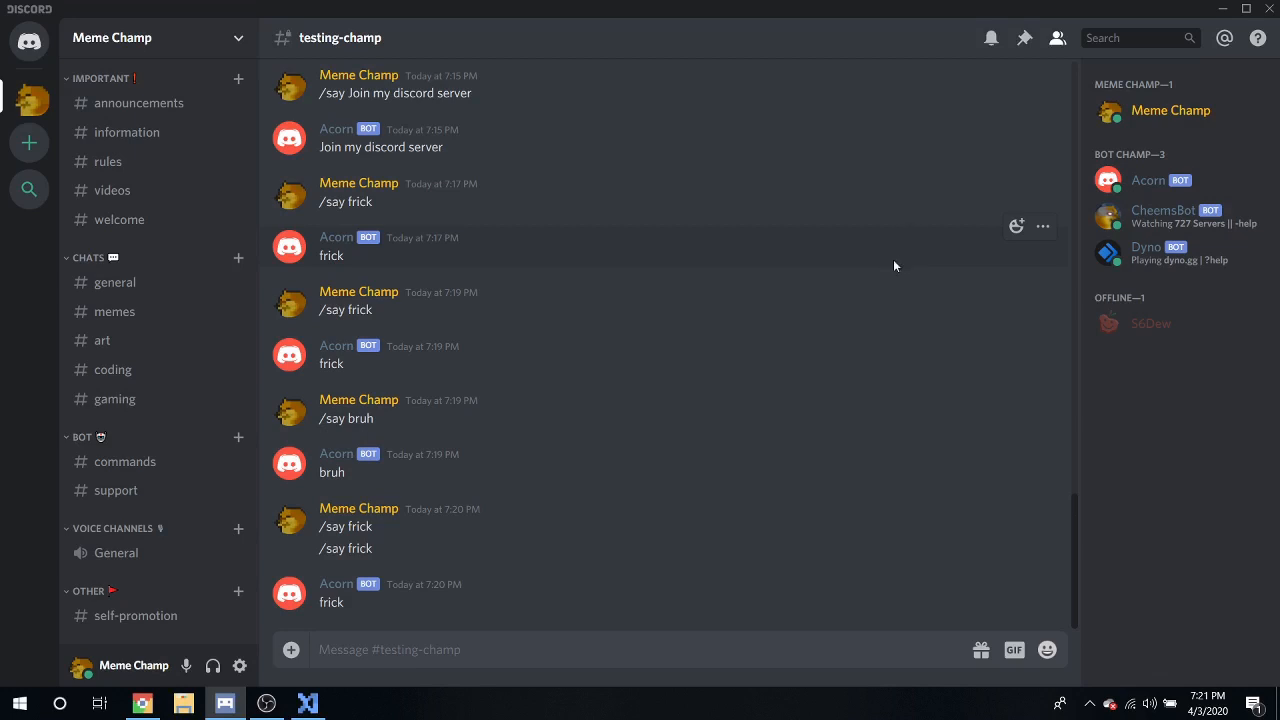
mouse_move(914, 204)
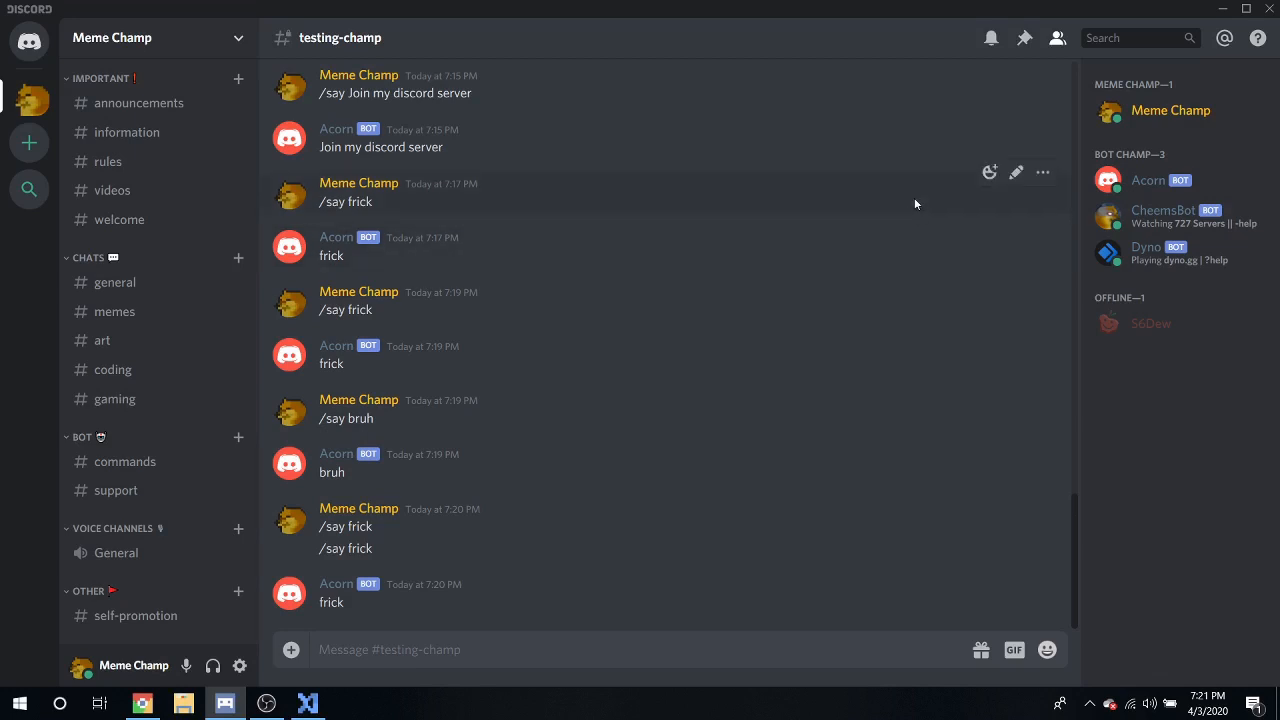
mouse_move(856, 256)
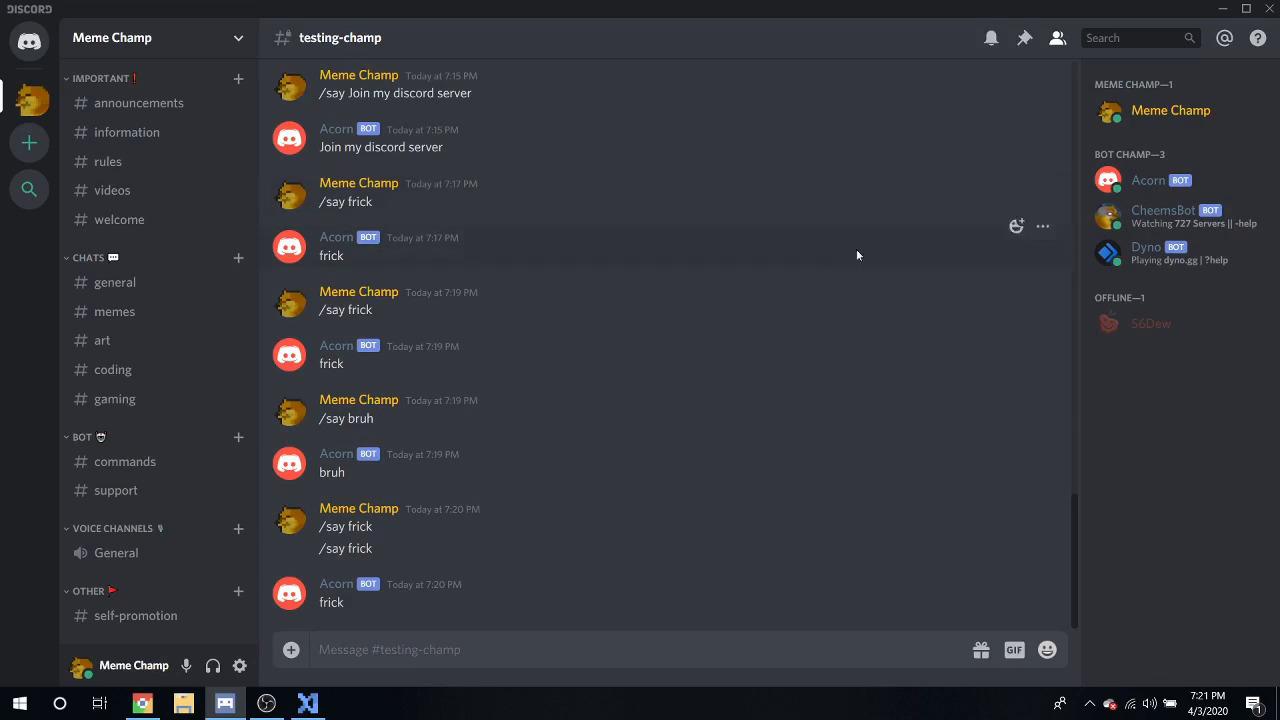
mouse_move(808, 312)
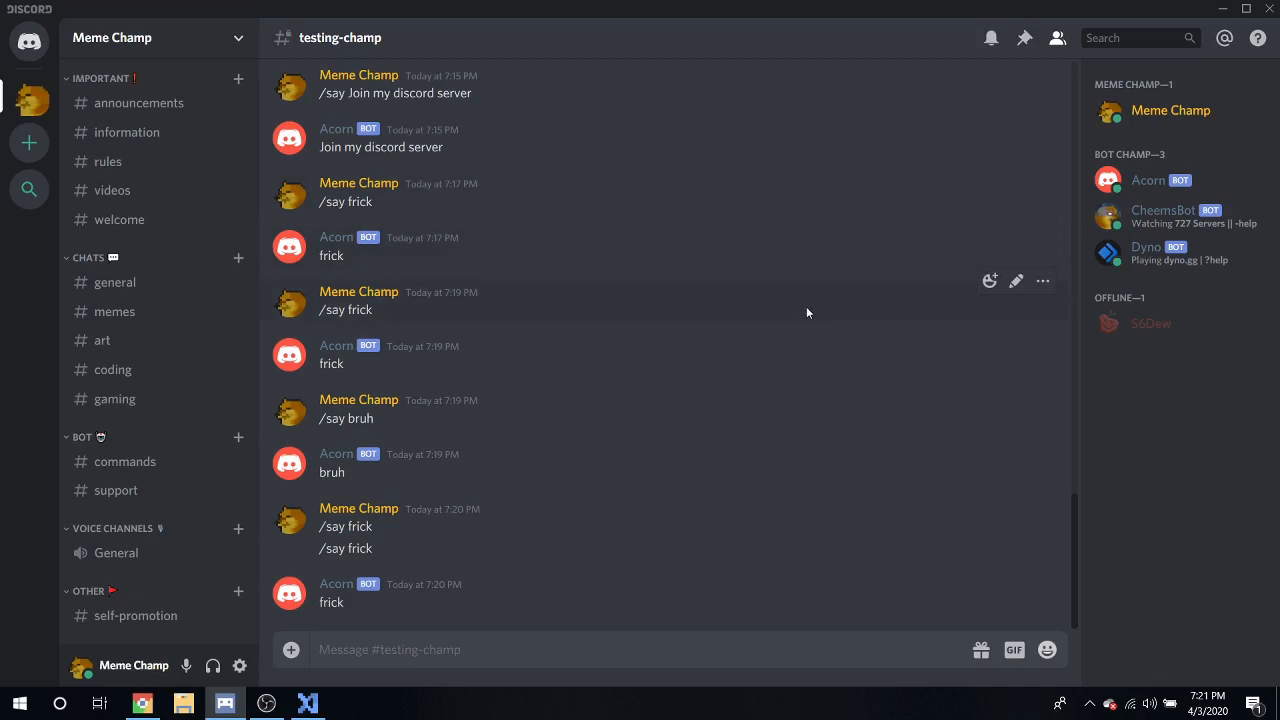